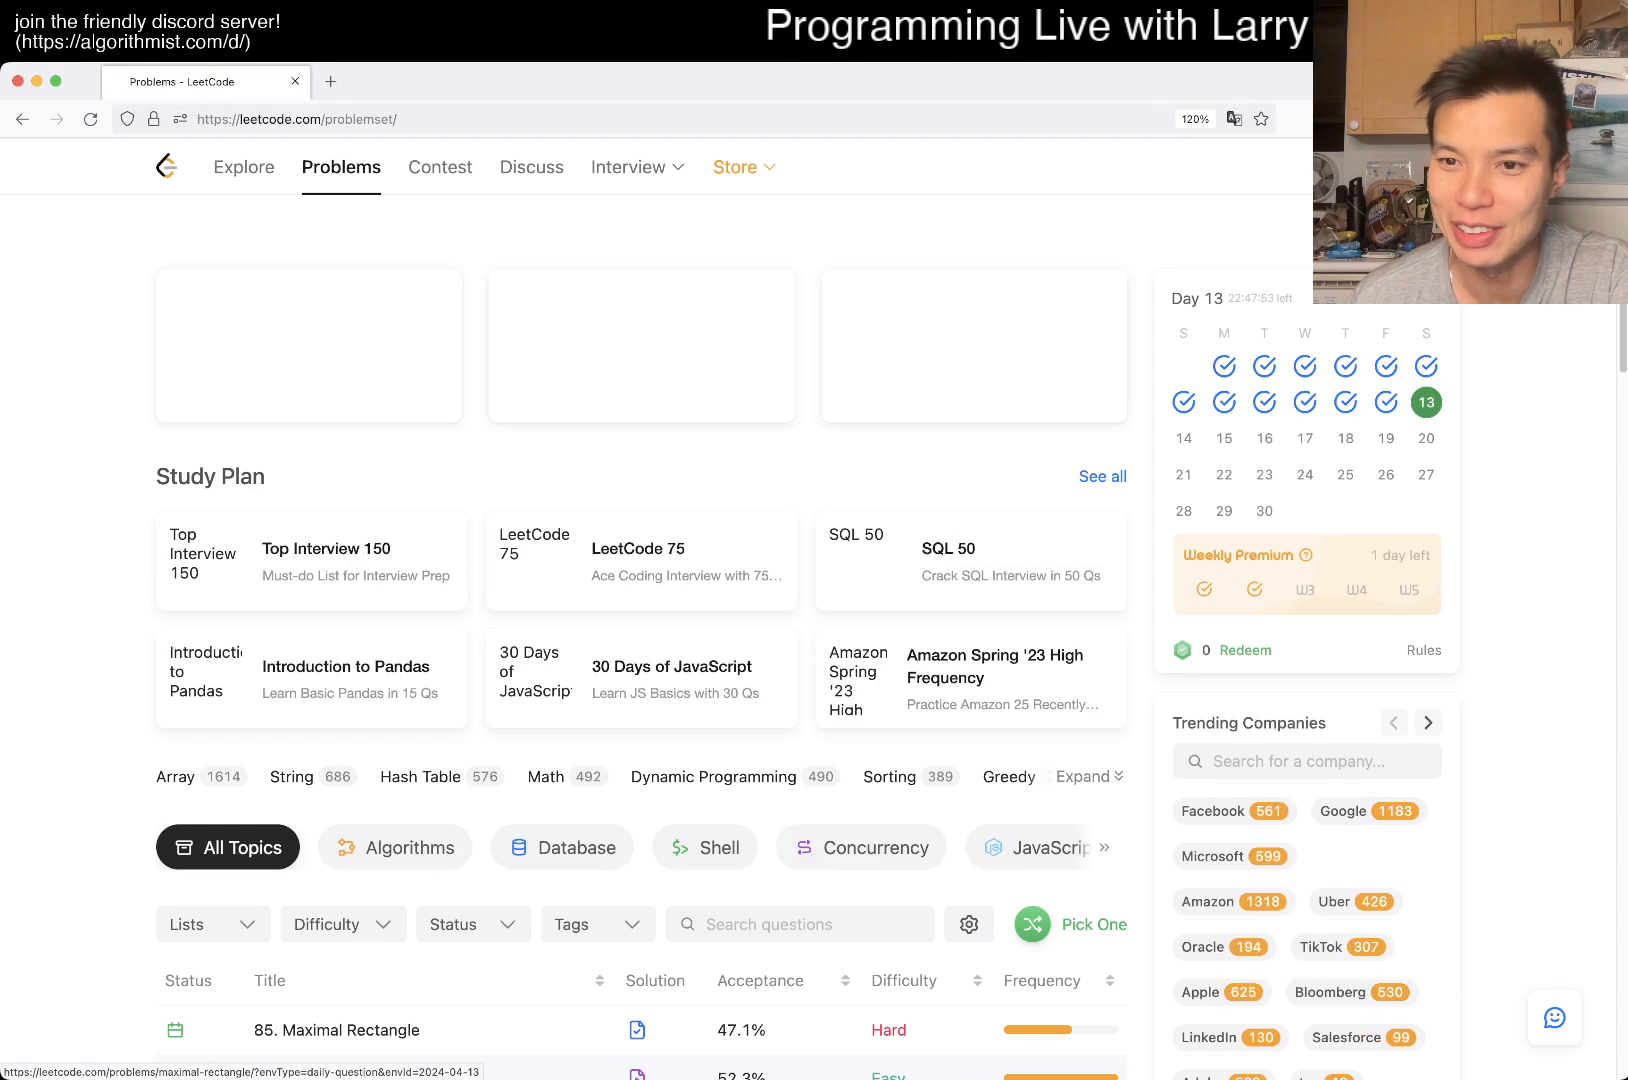
Open problem 85. Maximal Rectangle from the problem table
left_click(336, 1030)
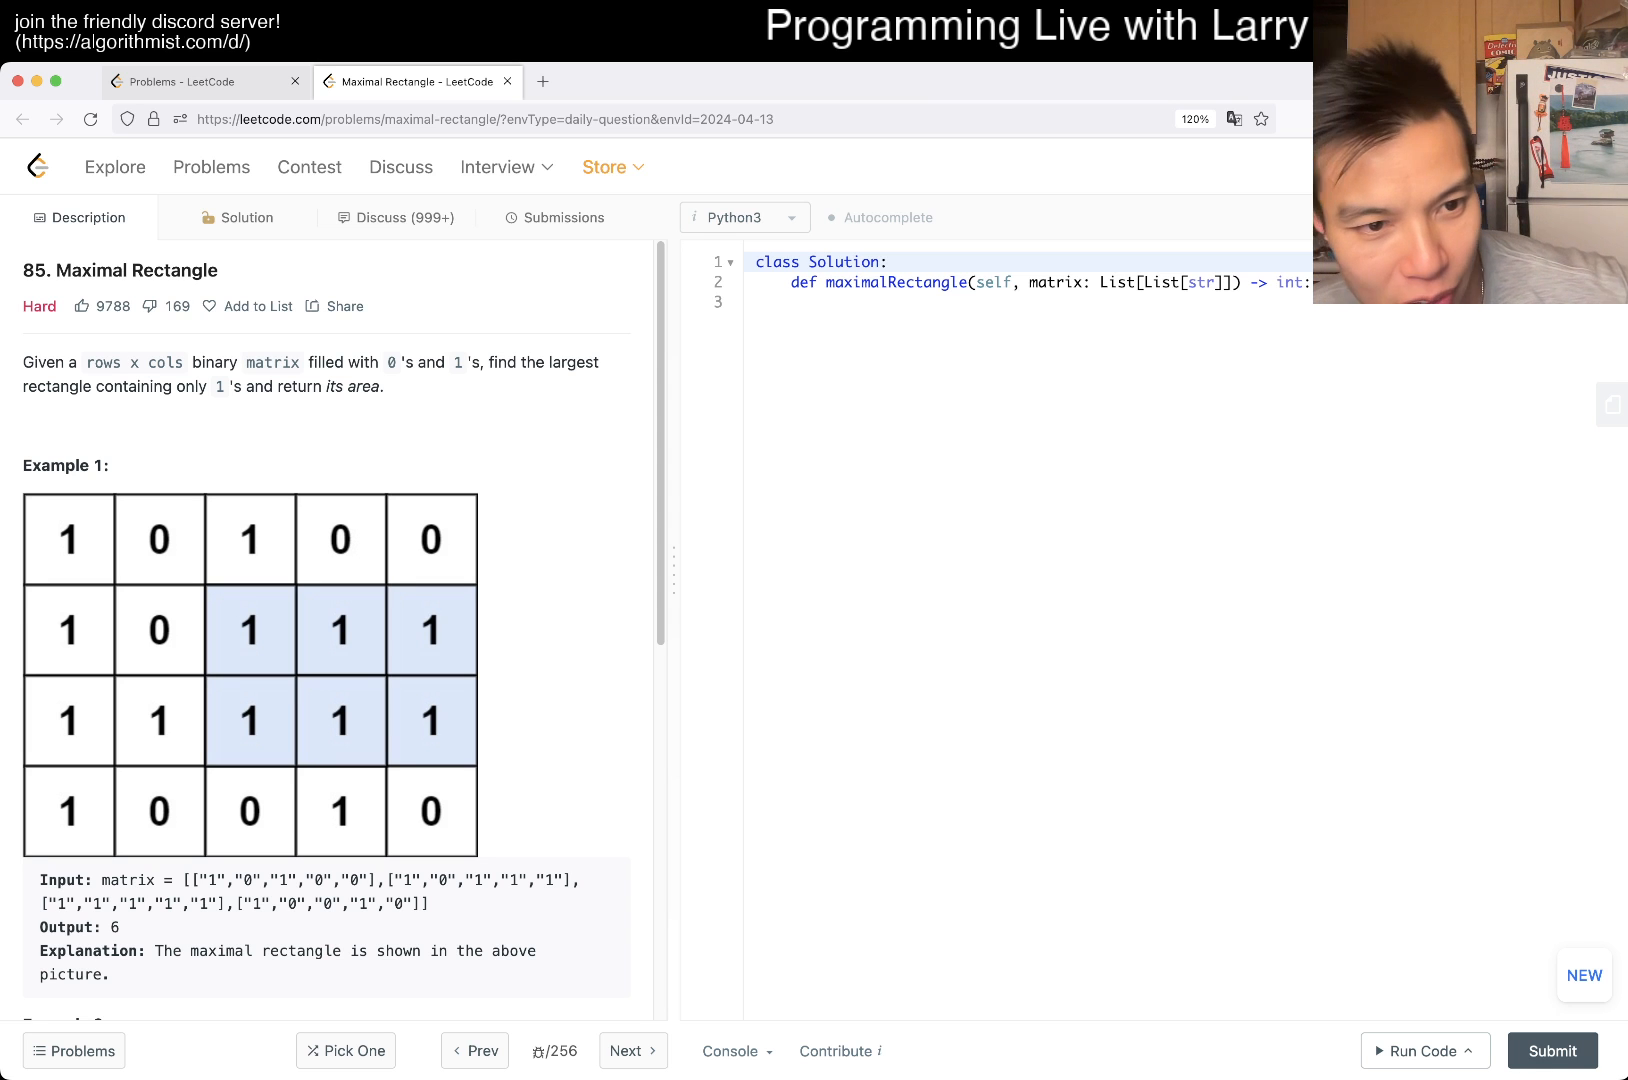
scroll("down", 3)
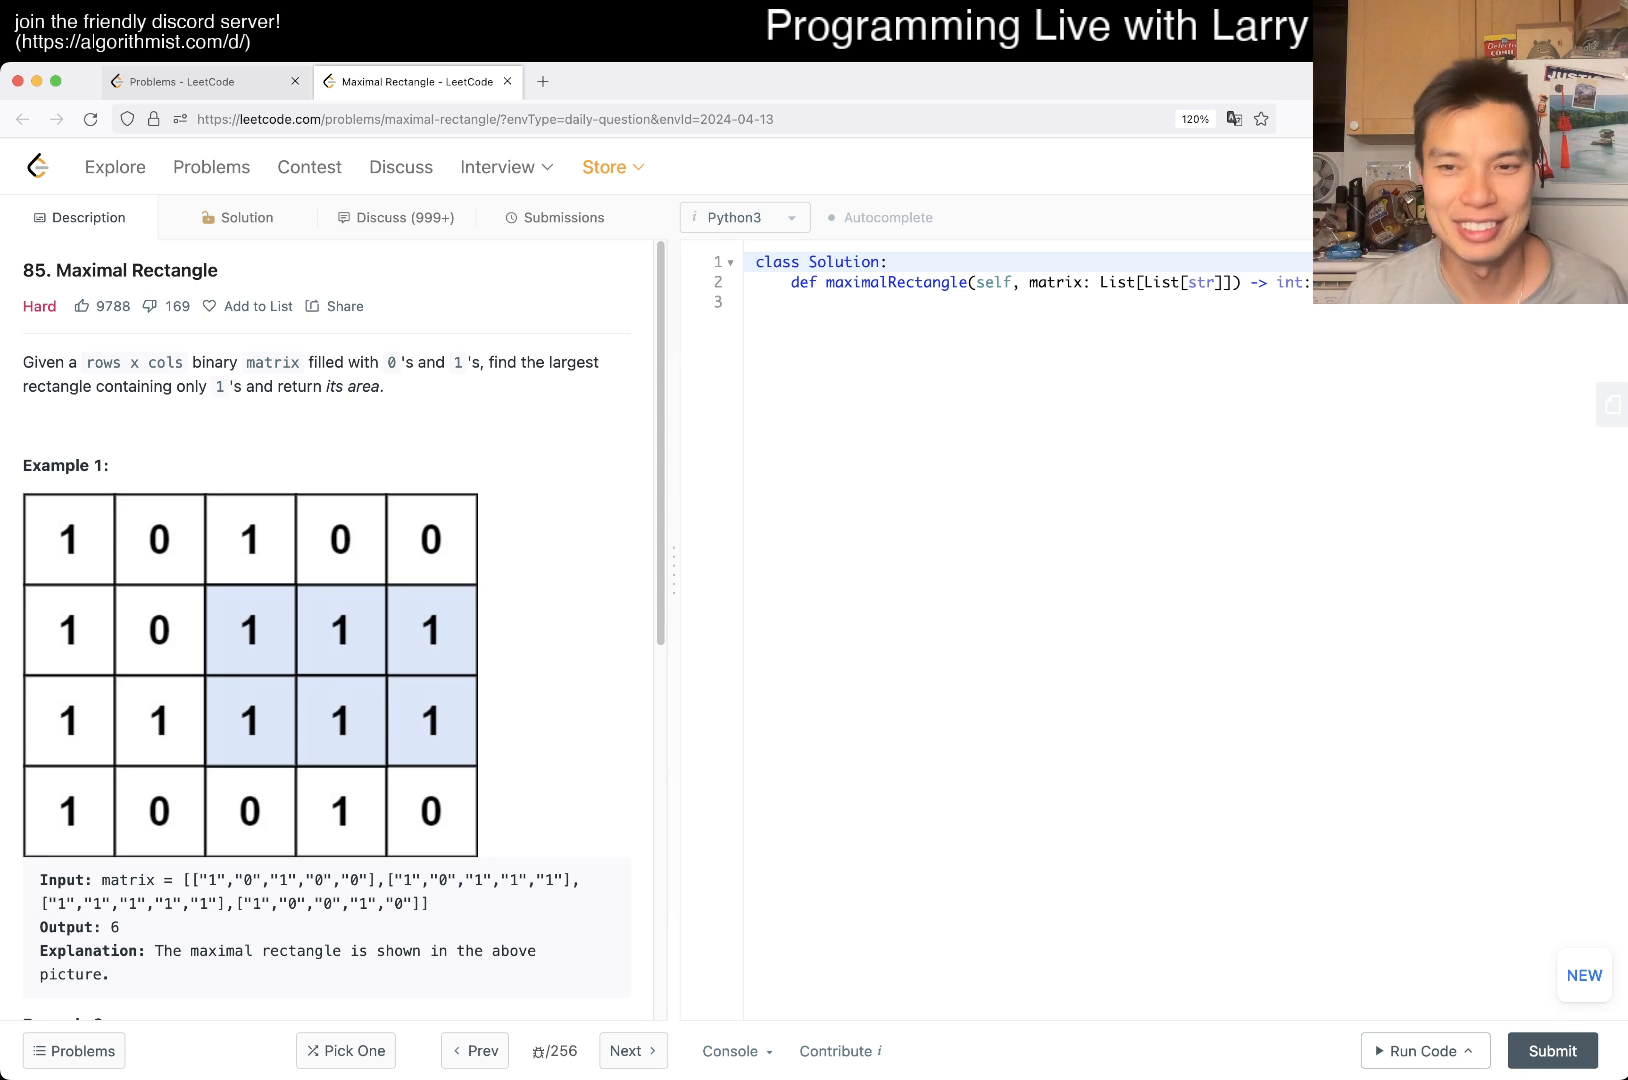
scroll("down", 3)
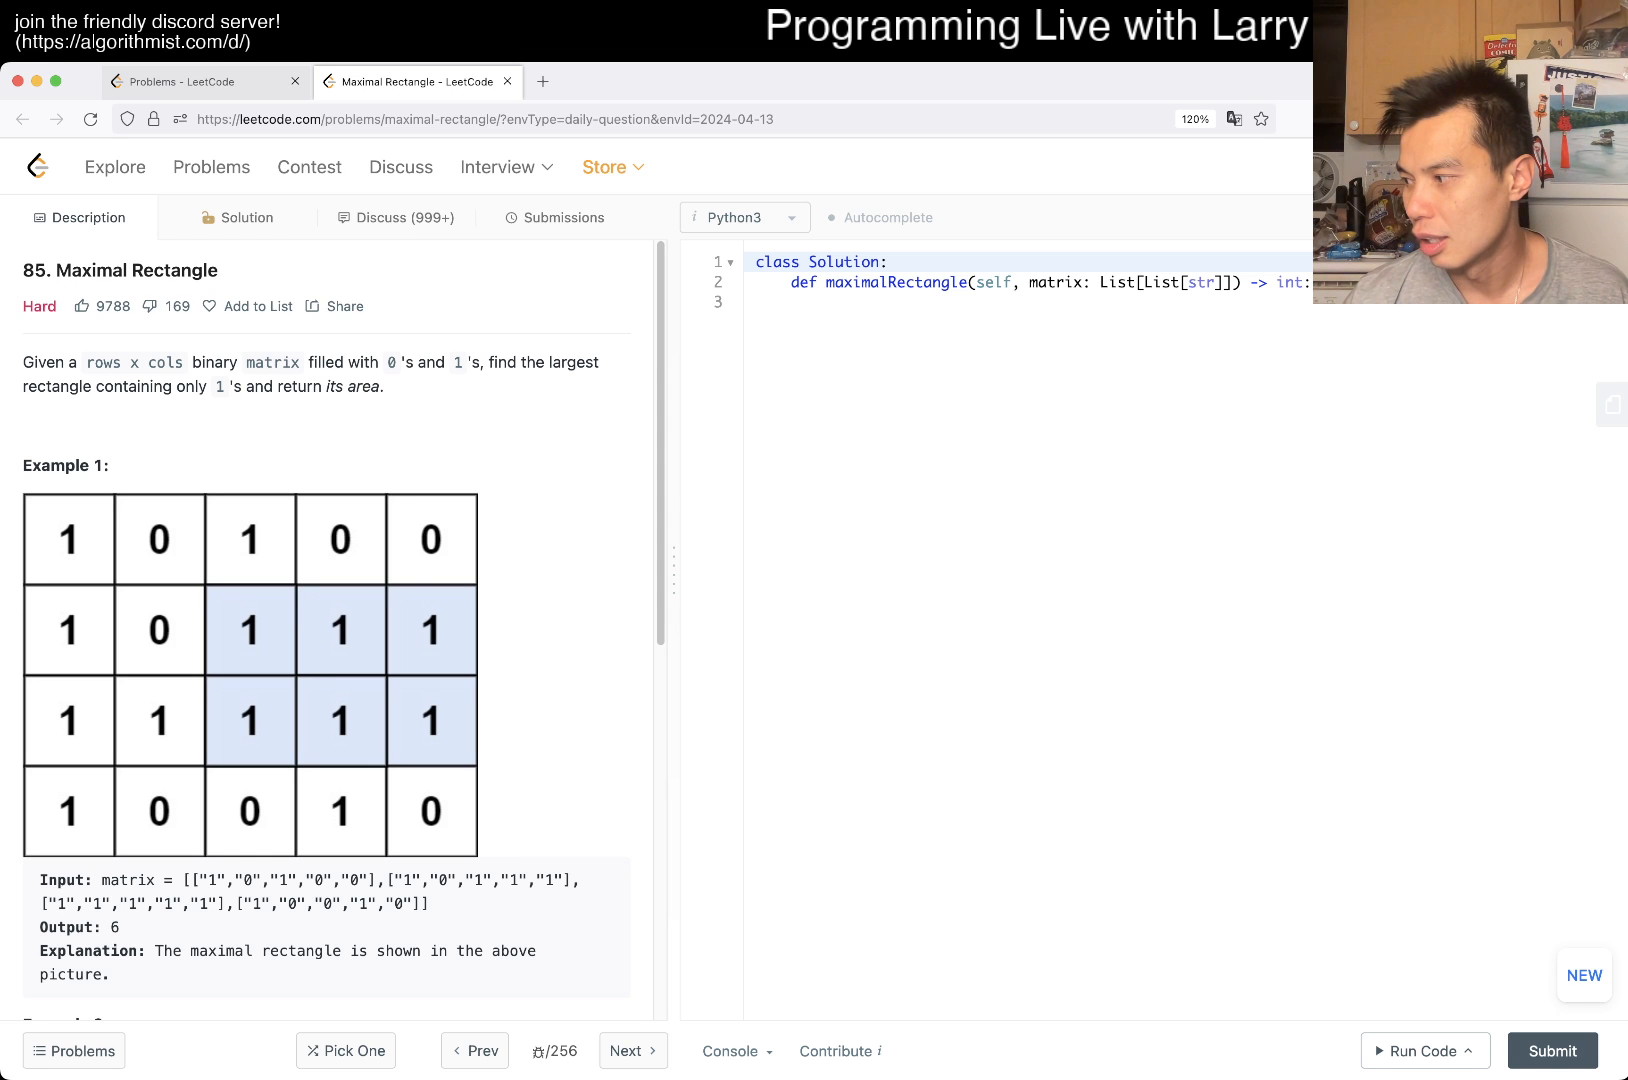
scroll("down", 3)
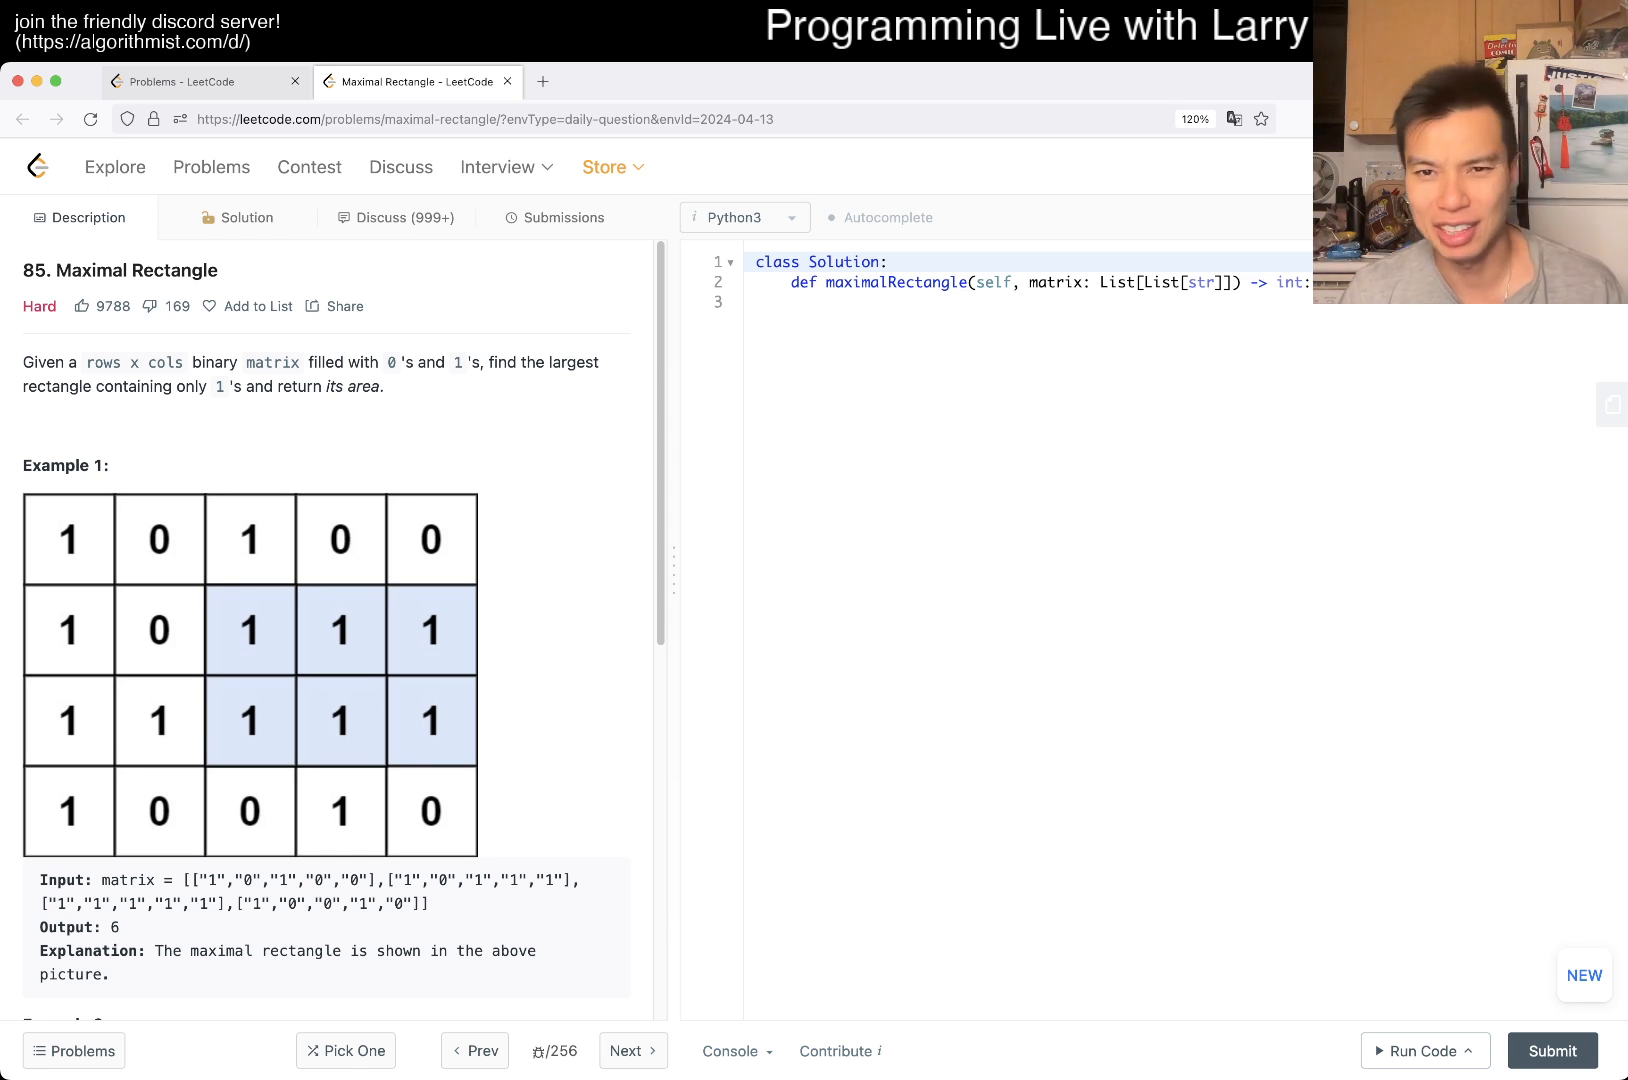
Store R = len(matrix) and C = len(matrix[0]) inside maximalRectangle
type("R = p")
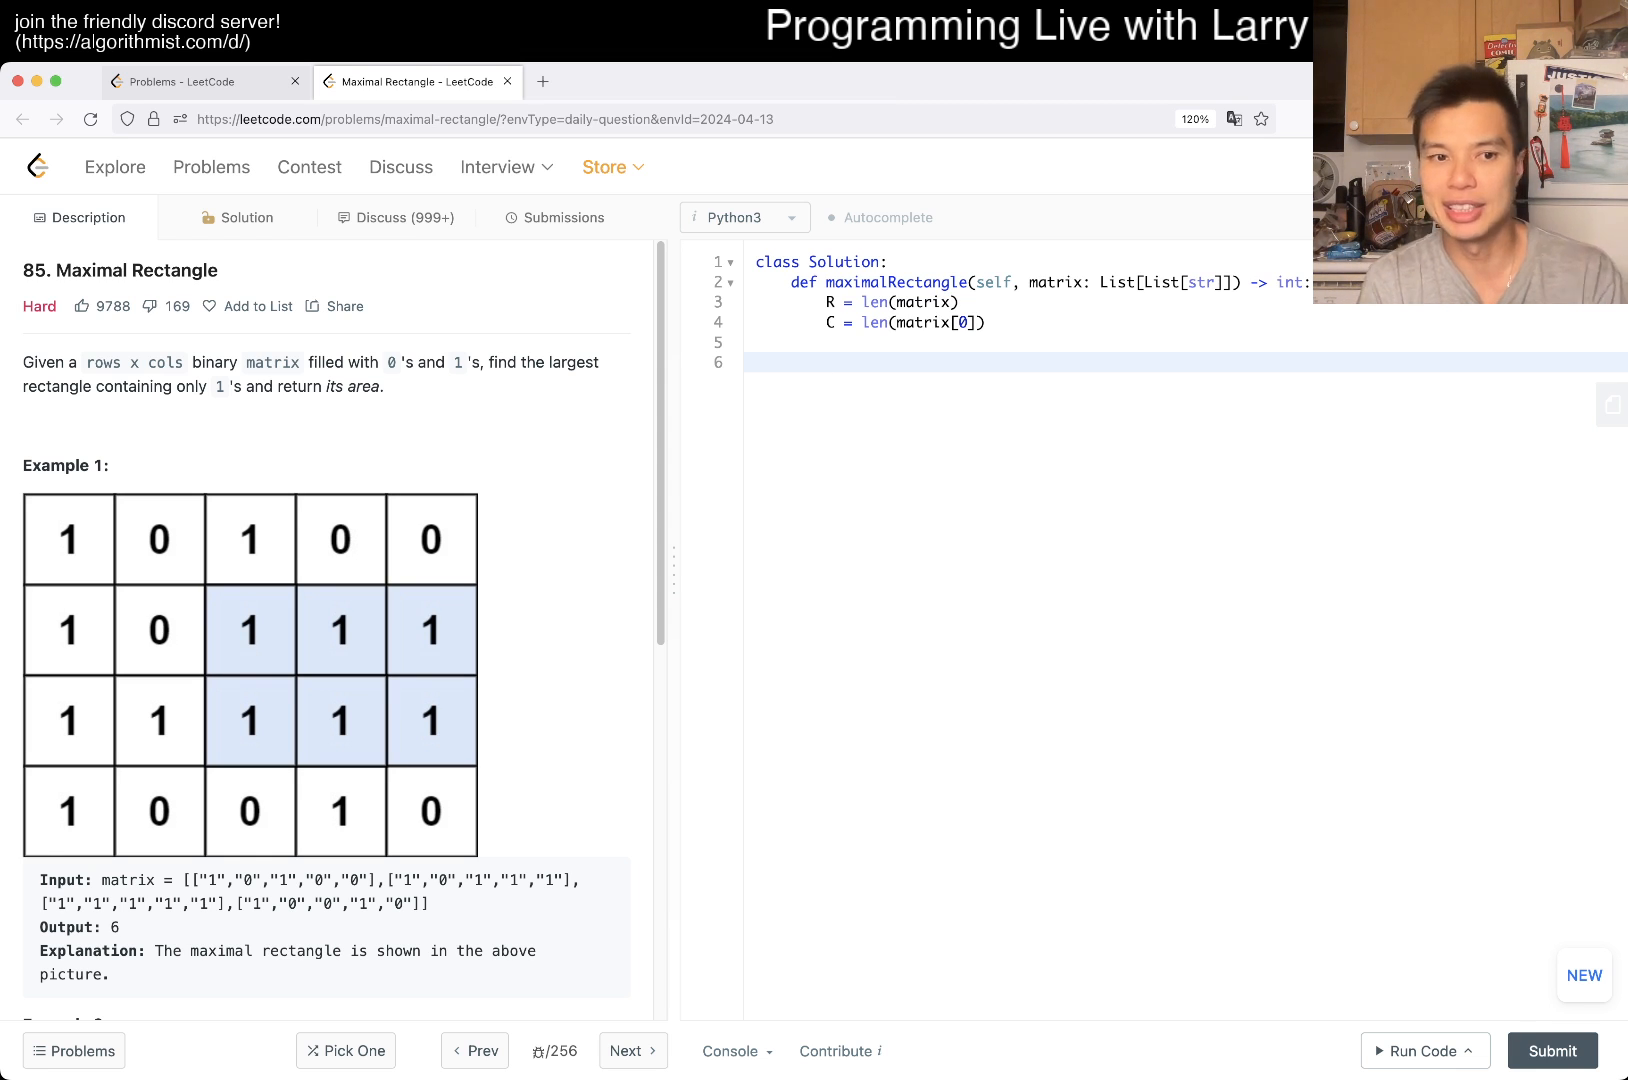
left_click(826, 362)
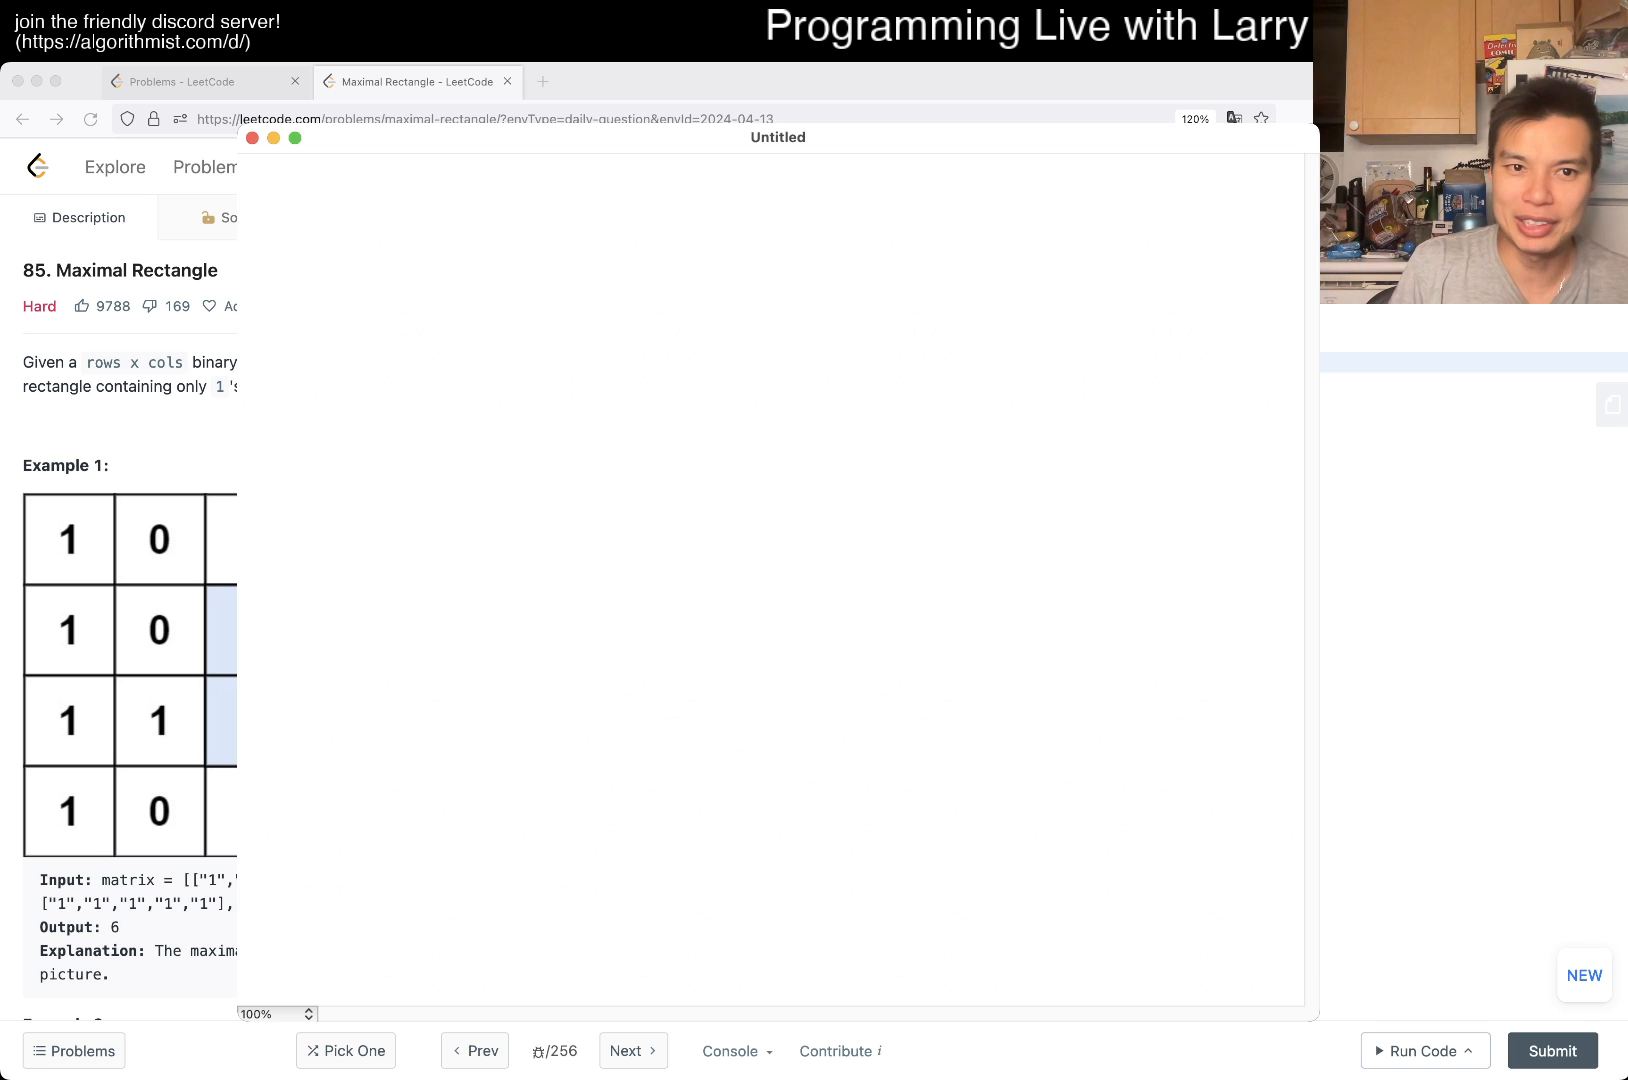
left_click_drag(322, 410, 1200, 436)
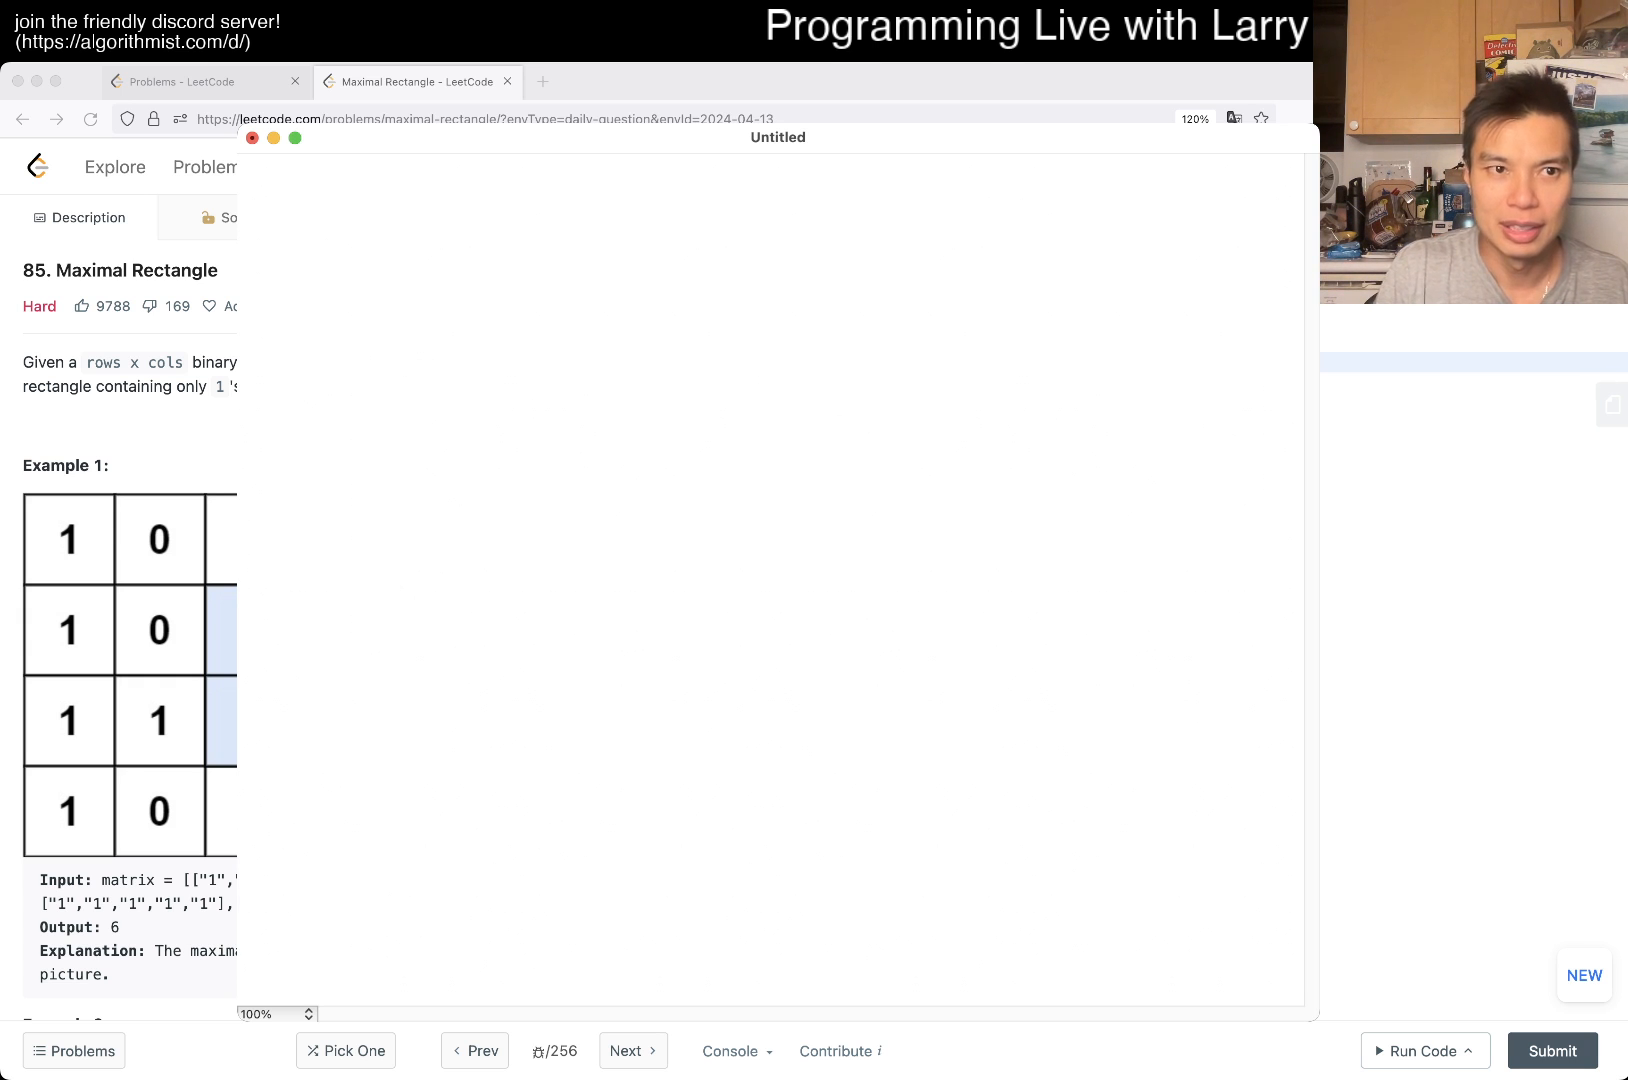
Sketch a boxed three-row grid and fill its rows with 1s and 0s
left_click_drag(264, 324, 1194, 686)
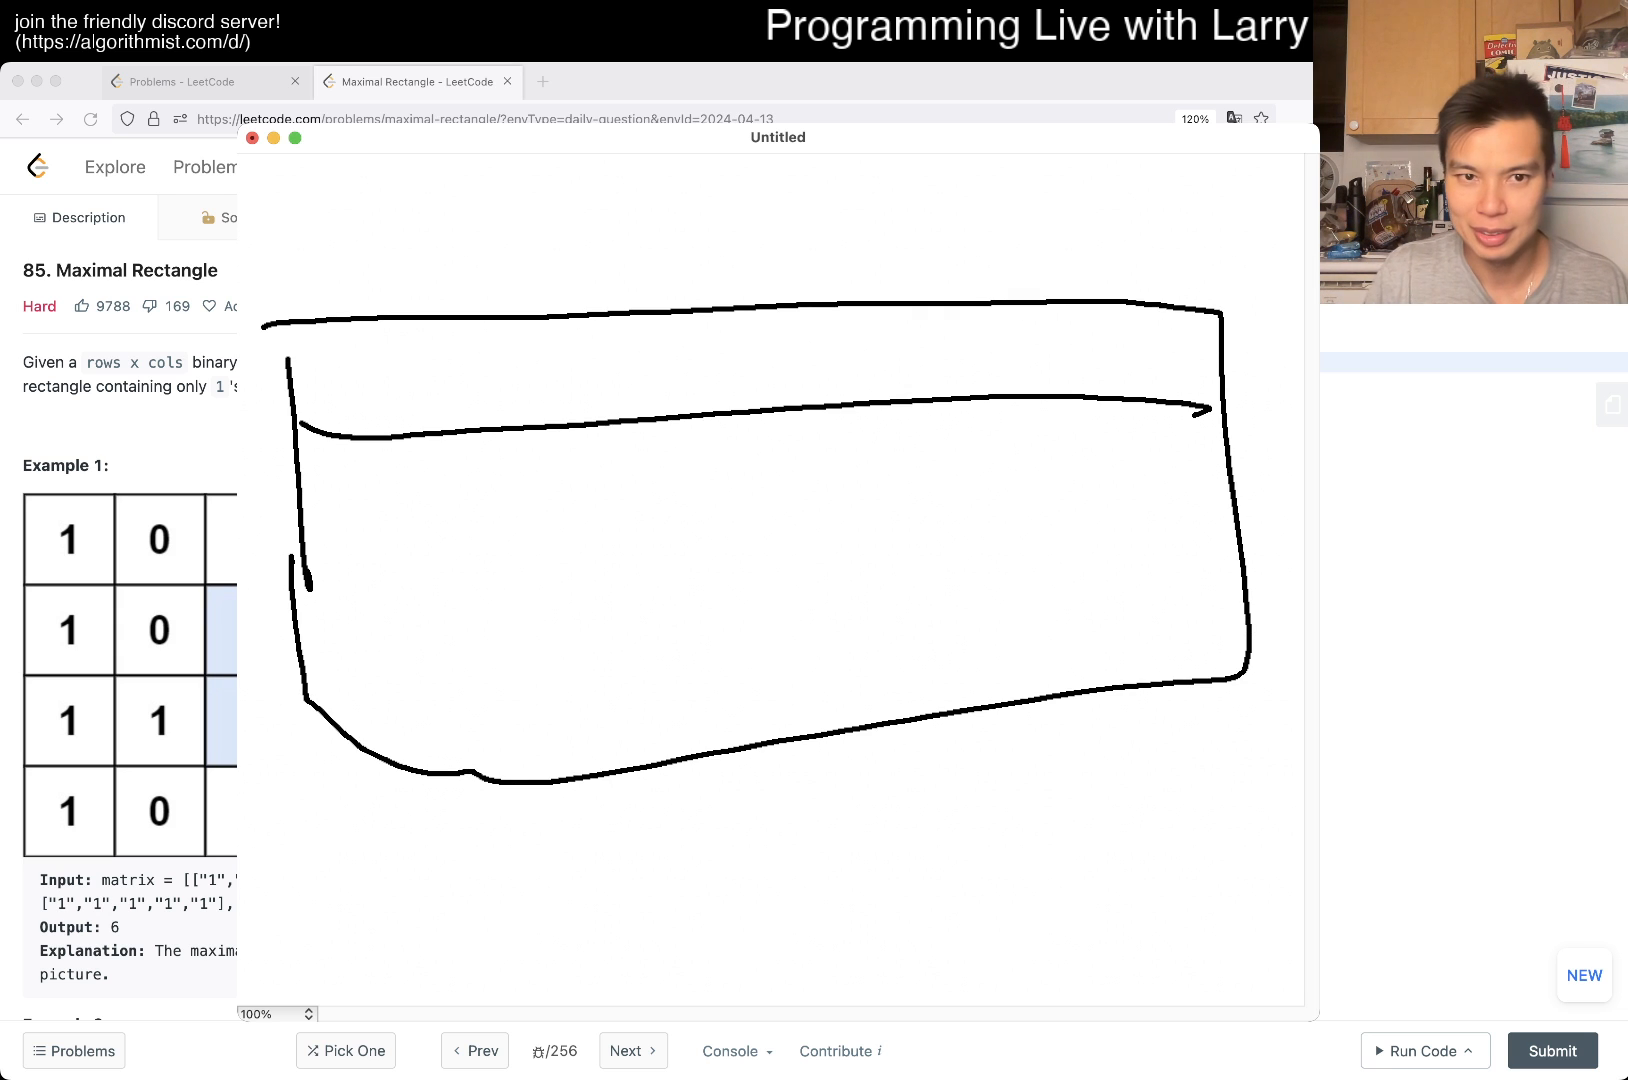
left_click_drag(306, 586, 1256, 508)
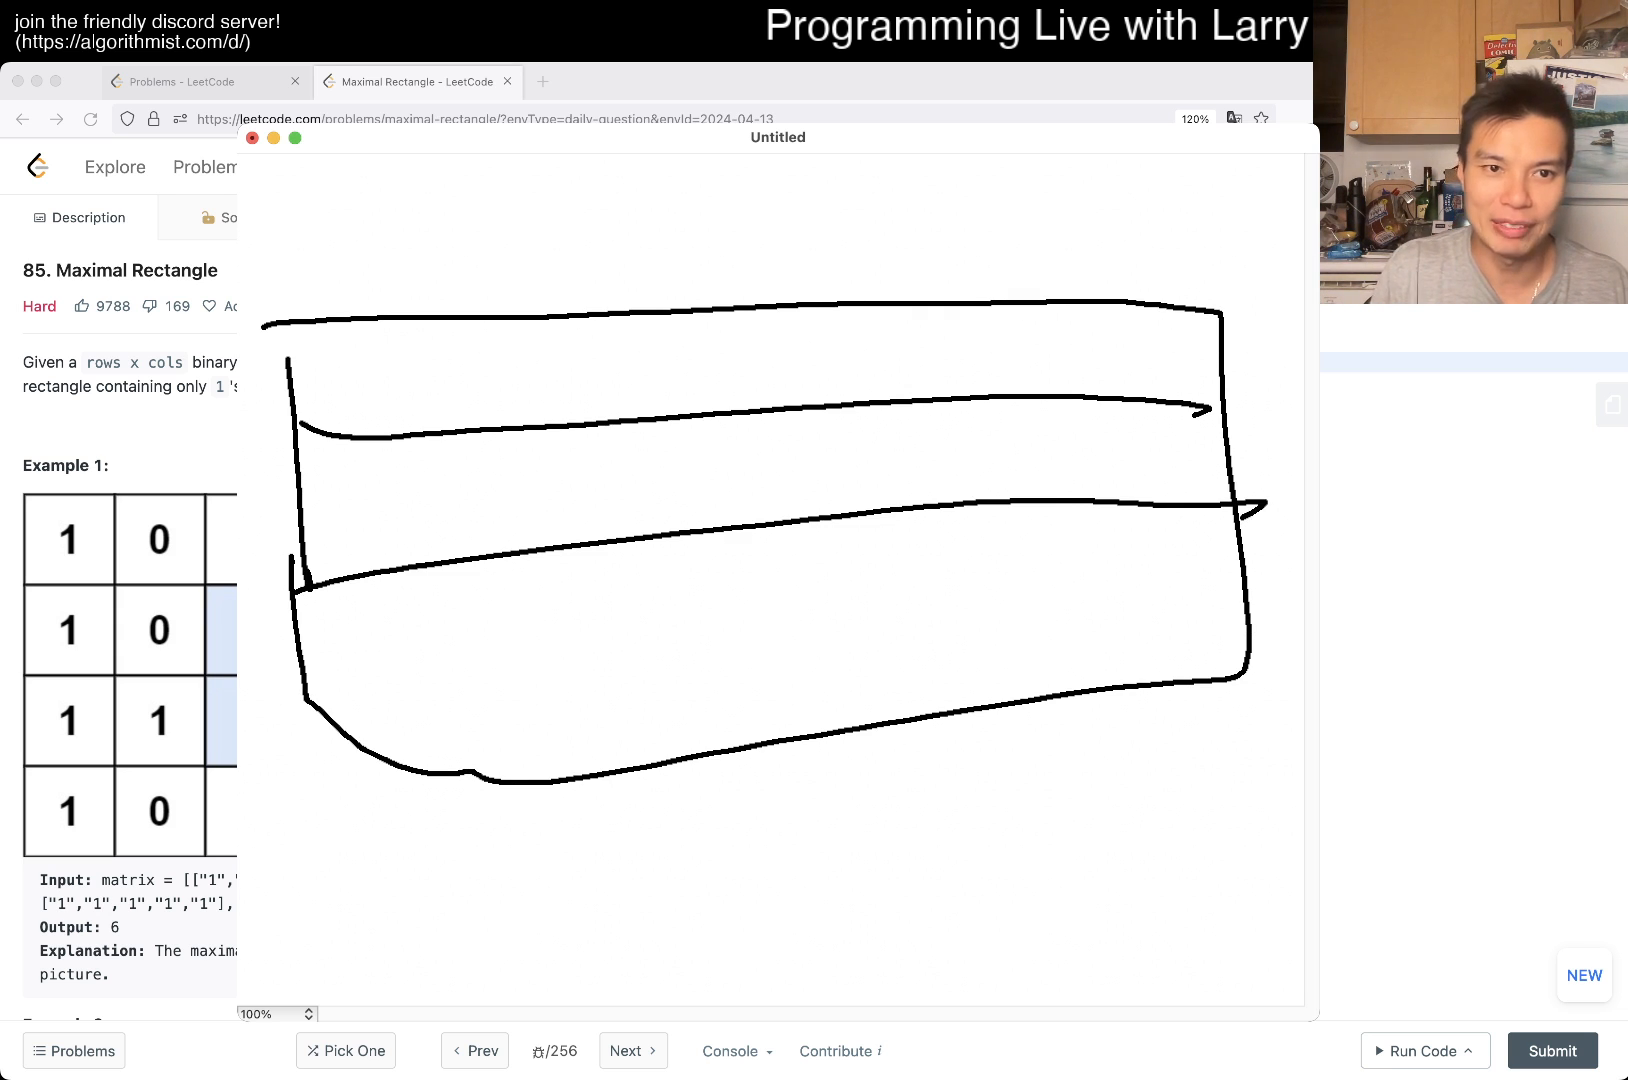
left_click_drag(358, 354, 358, 420)
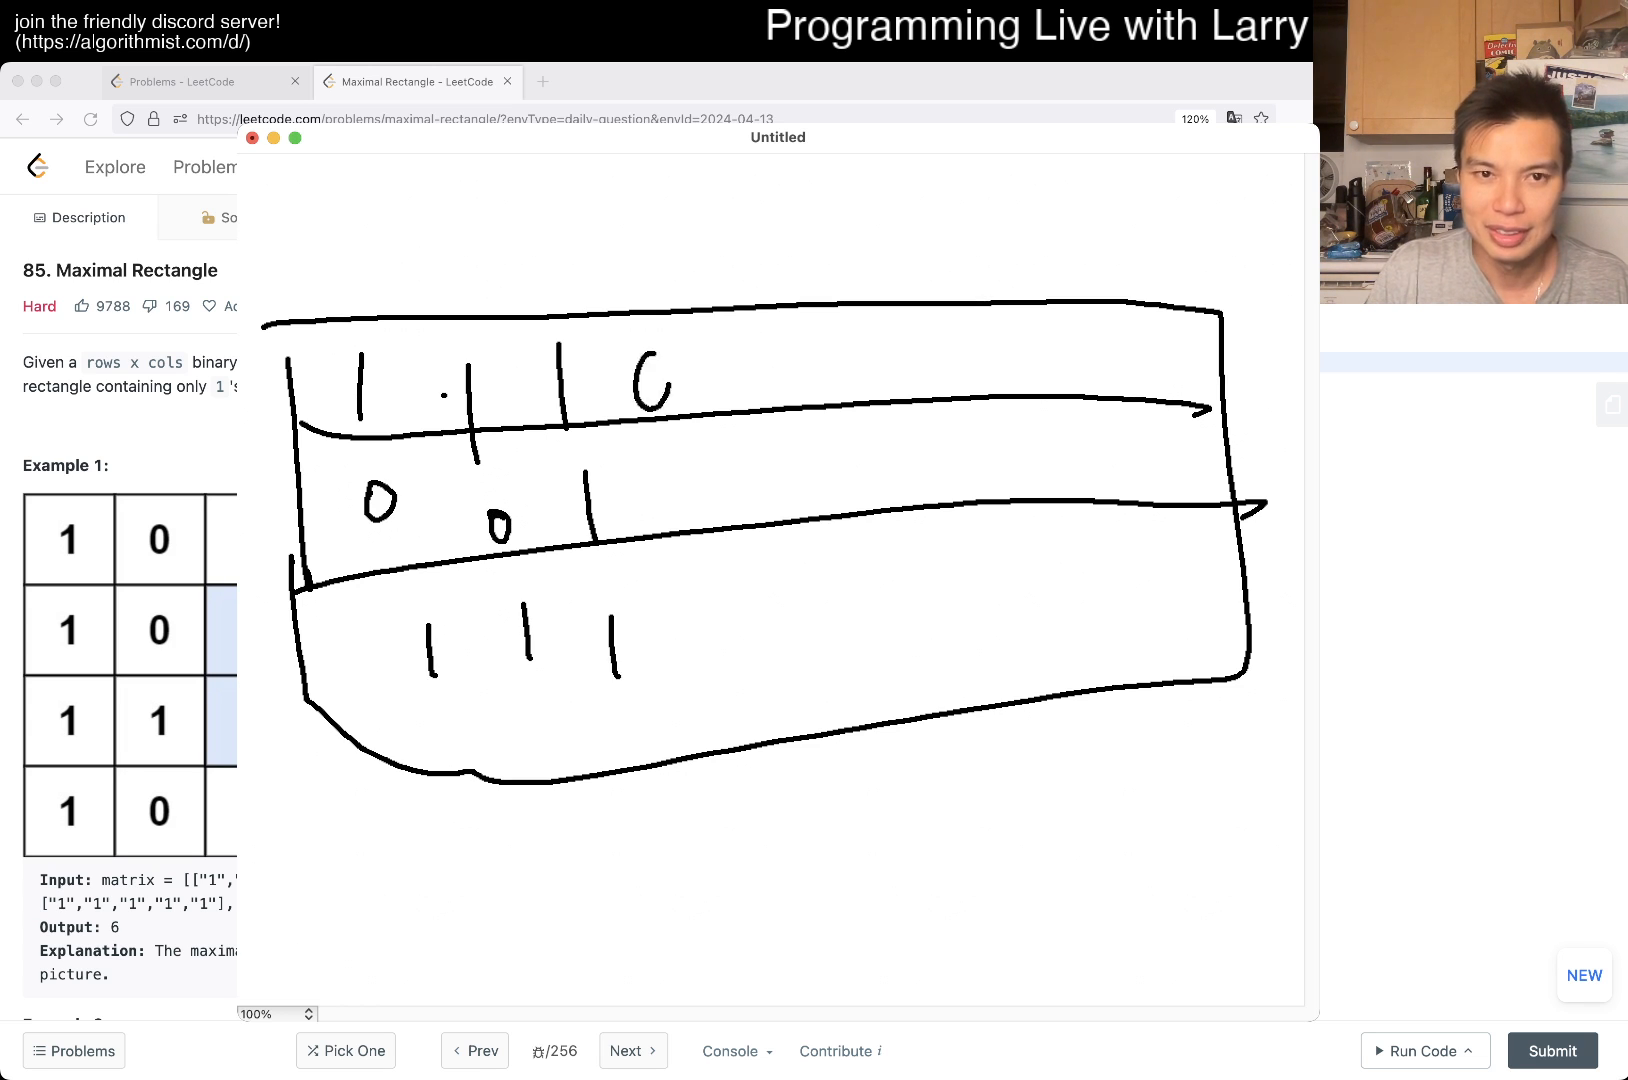
left_click_drag(644, 374, 810, 644)
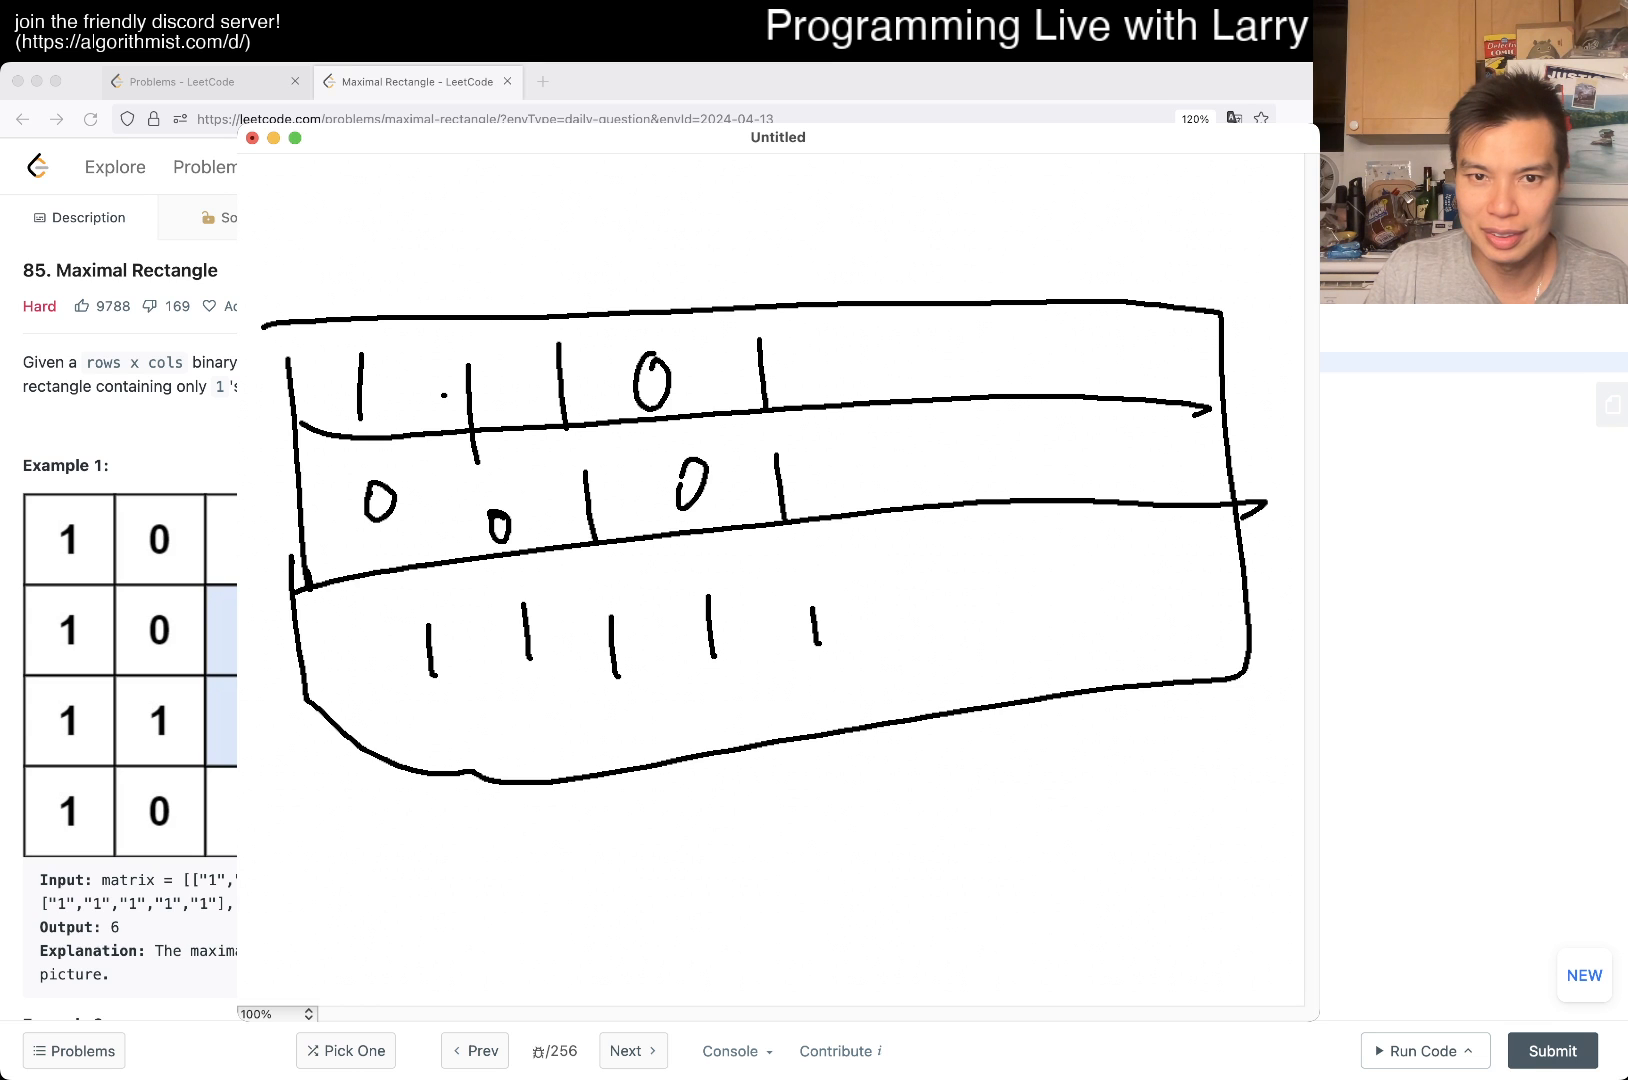
left_click_drag(852, 364, 976, 644)
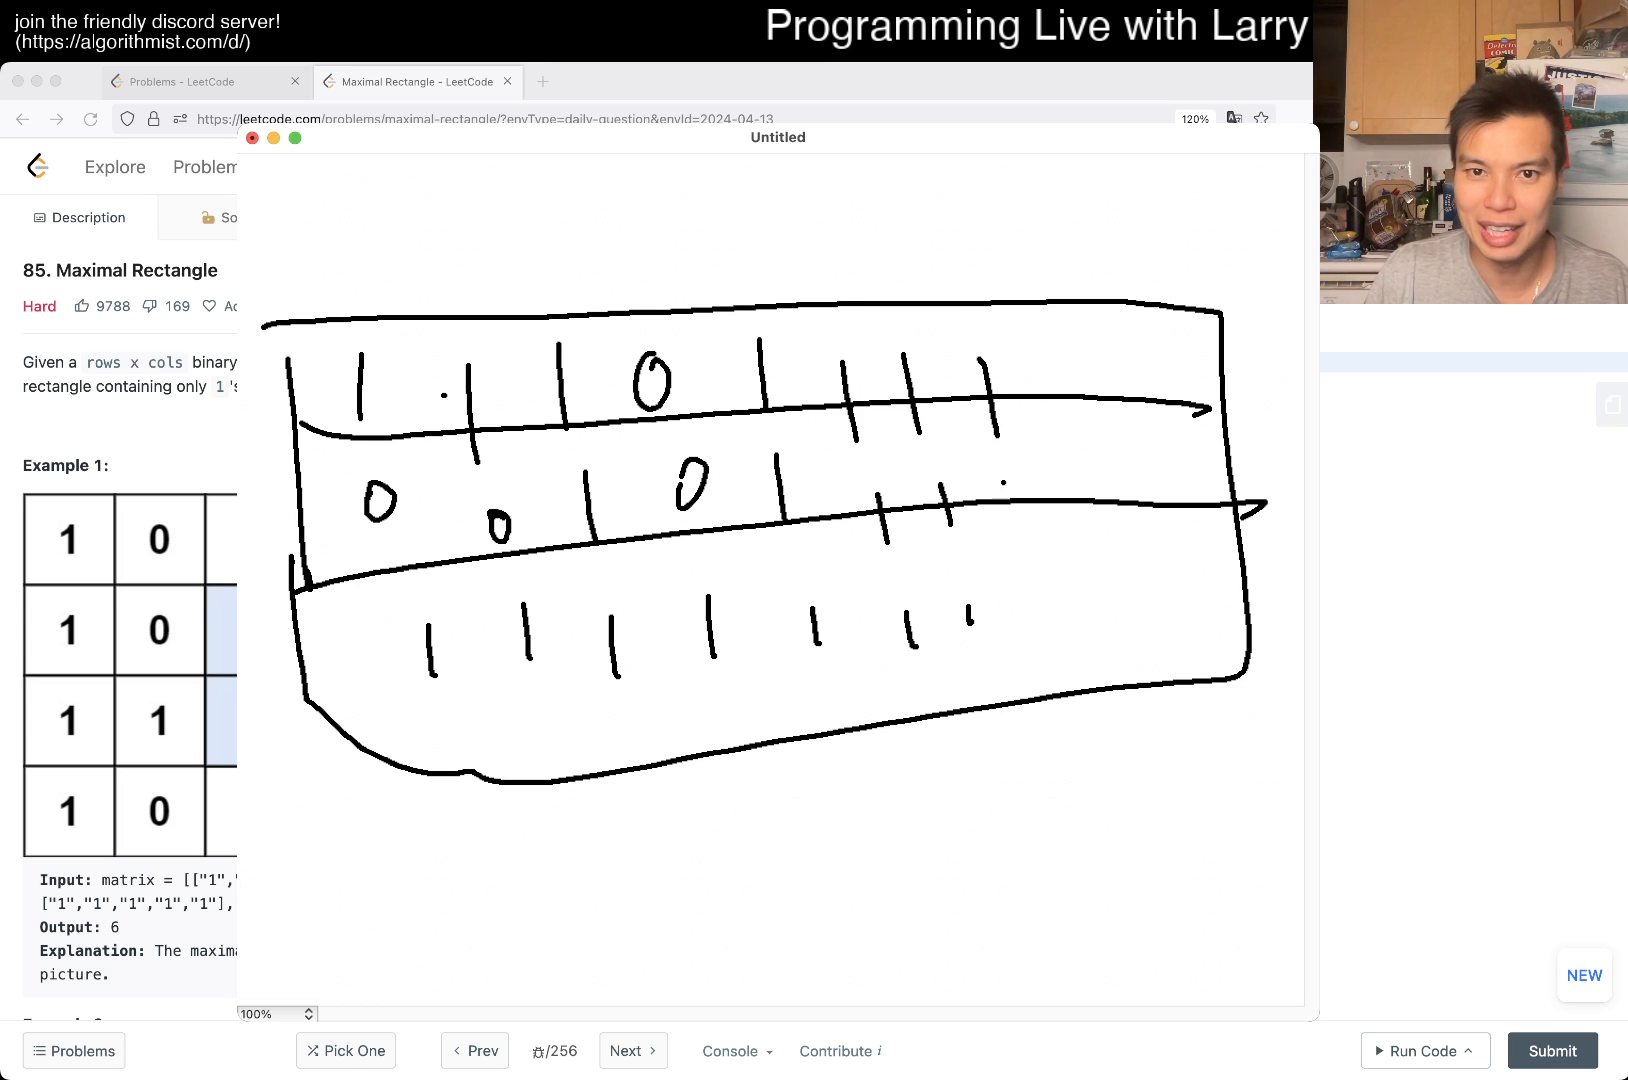
left_click_drag(984, 436, 996, 612)
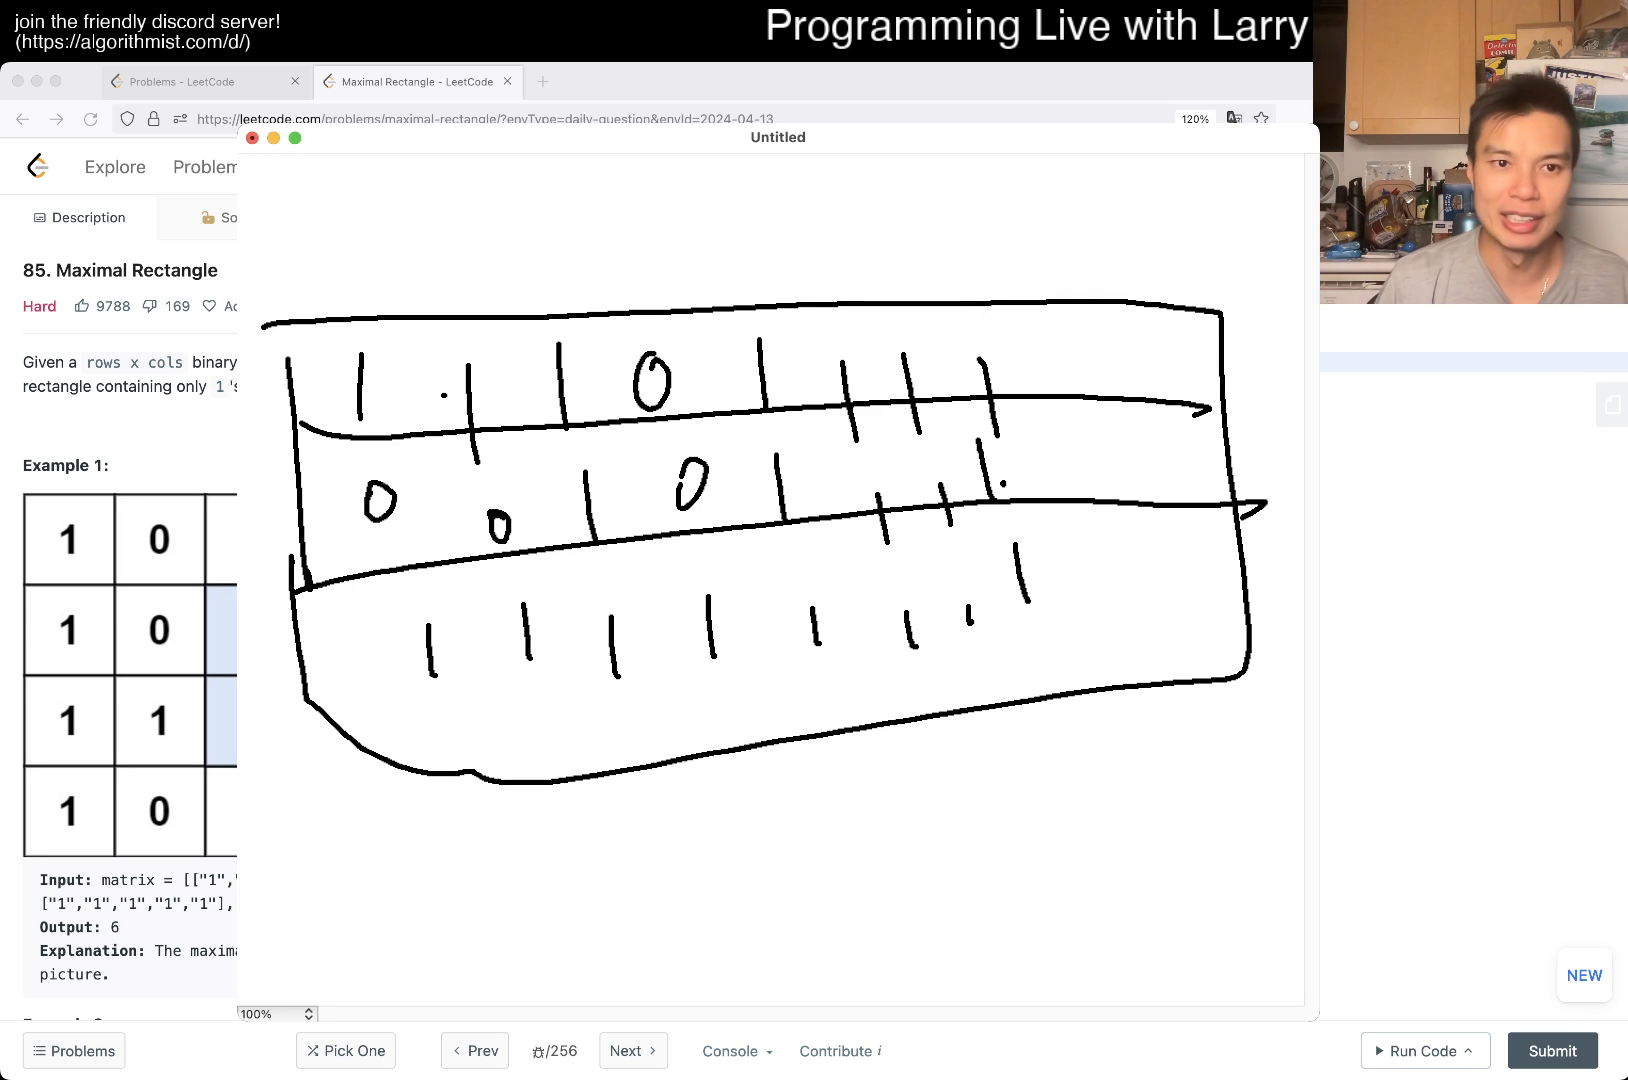
Mark the first column and write the combined row 0 0 1 0 1 1 1 1 beneath the grid
left_click_drag(378, 420, 456, 764)
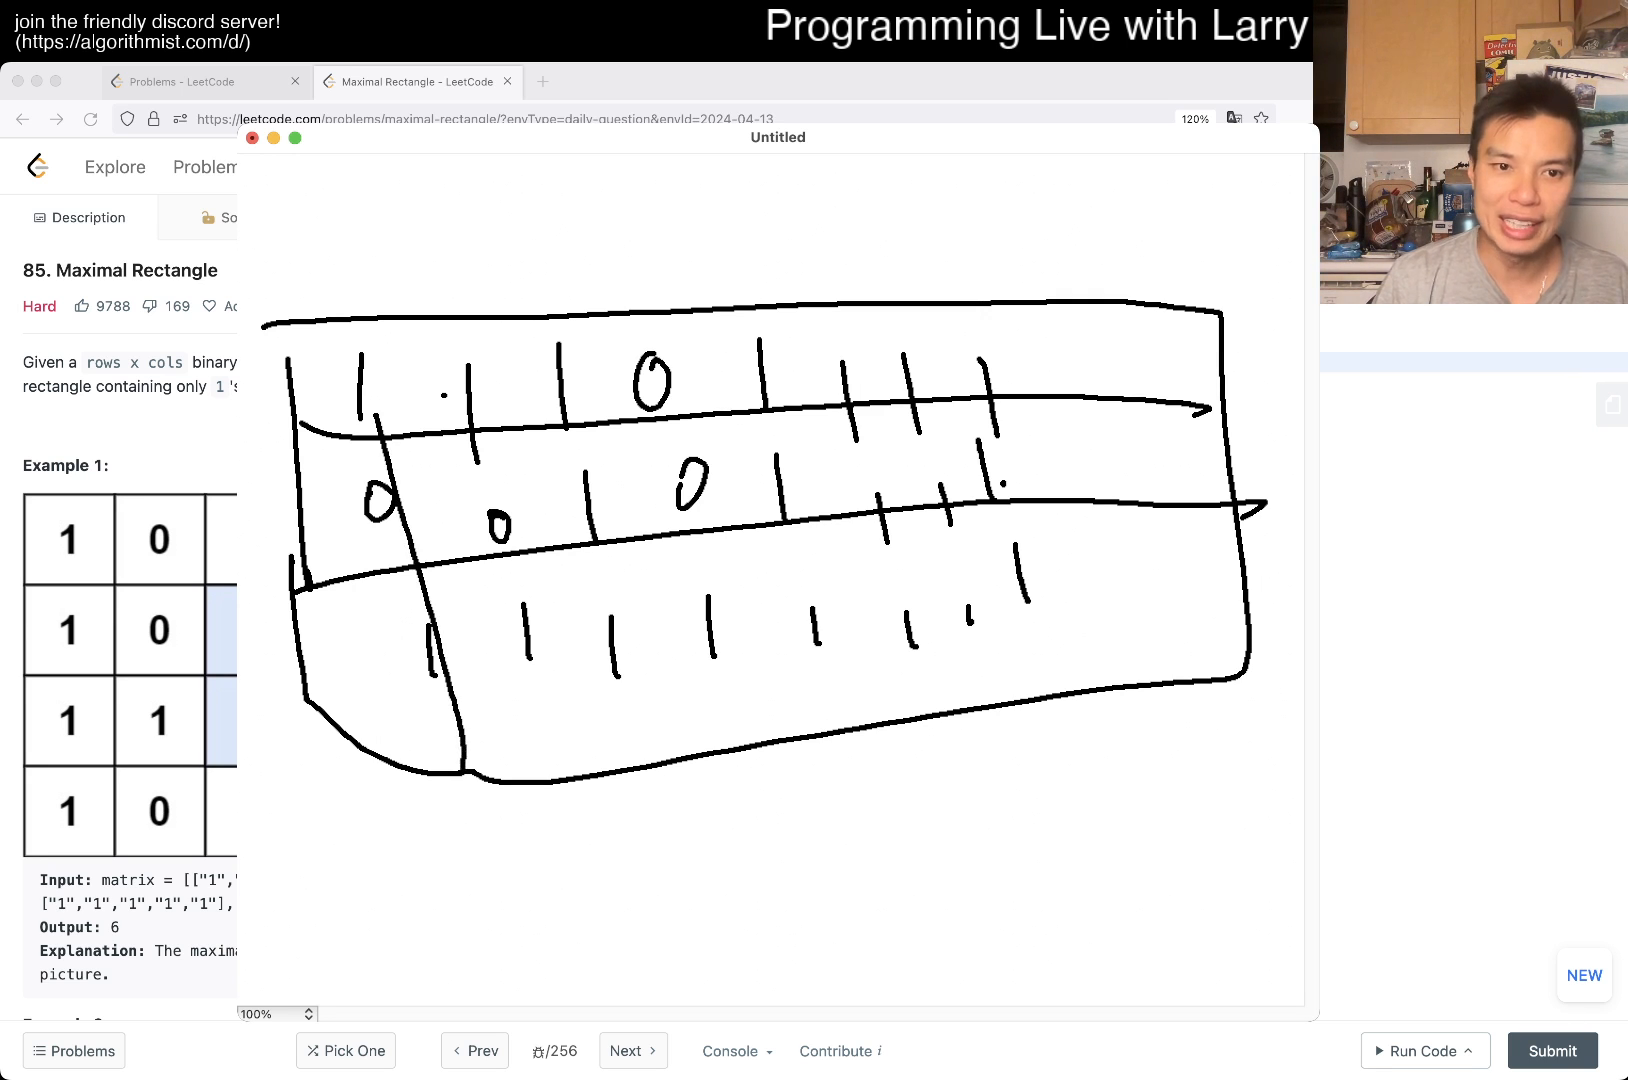
left_click_drag(456, 768, 456, 862)
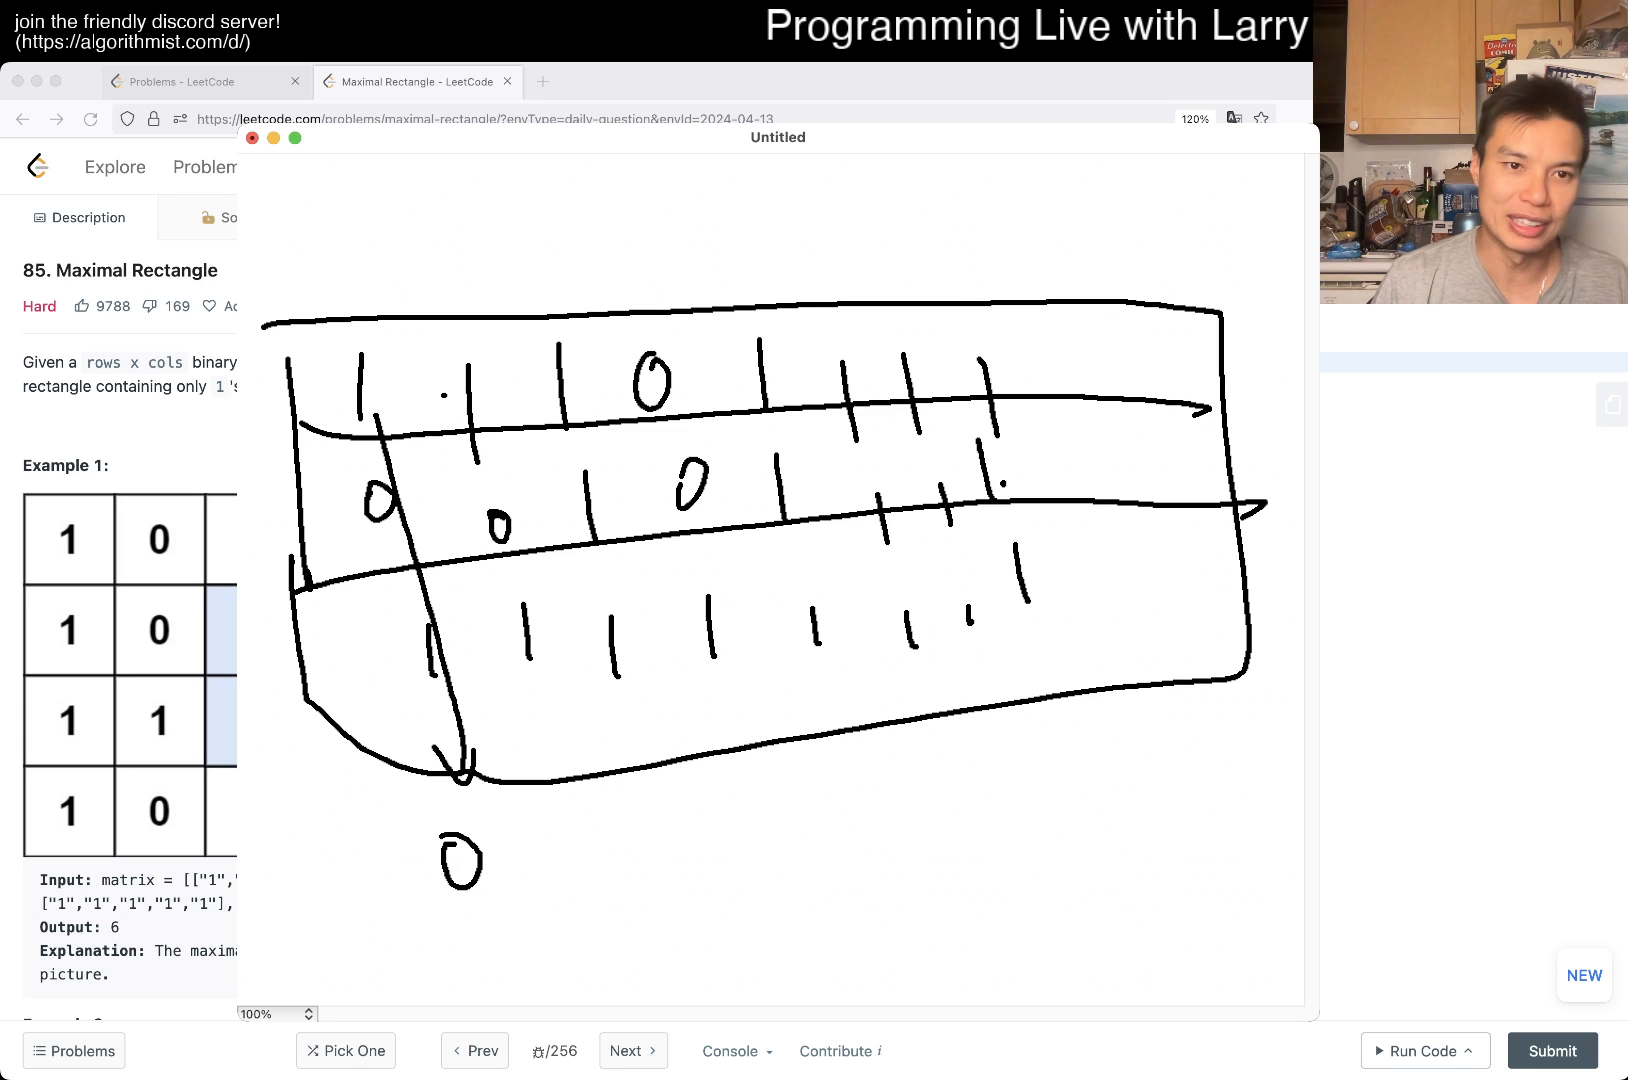
left_click_drag(546, 830, 592, 882)
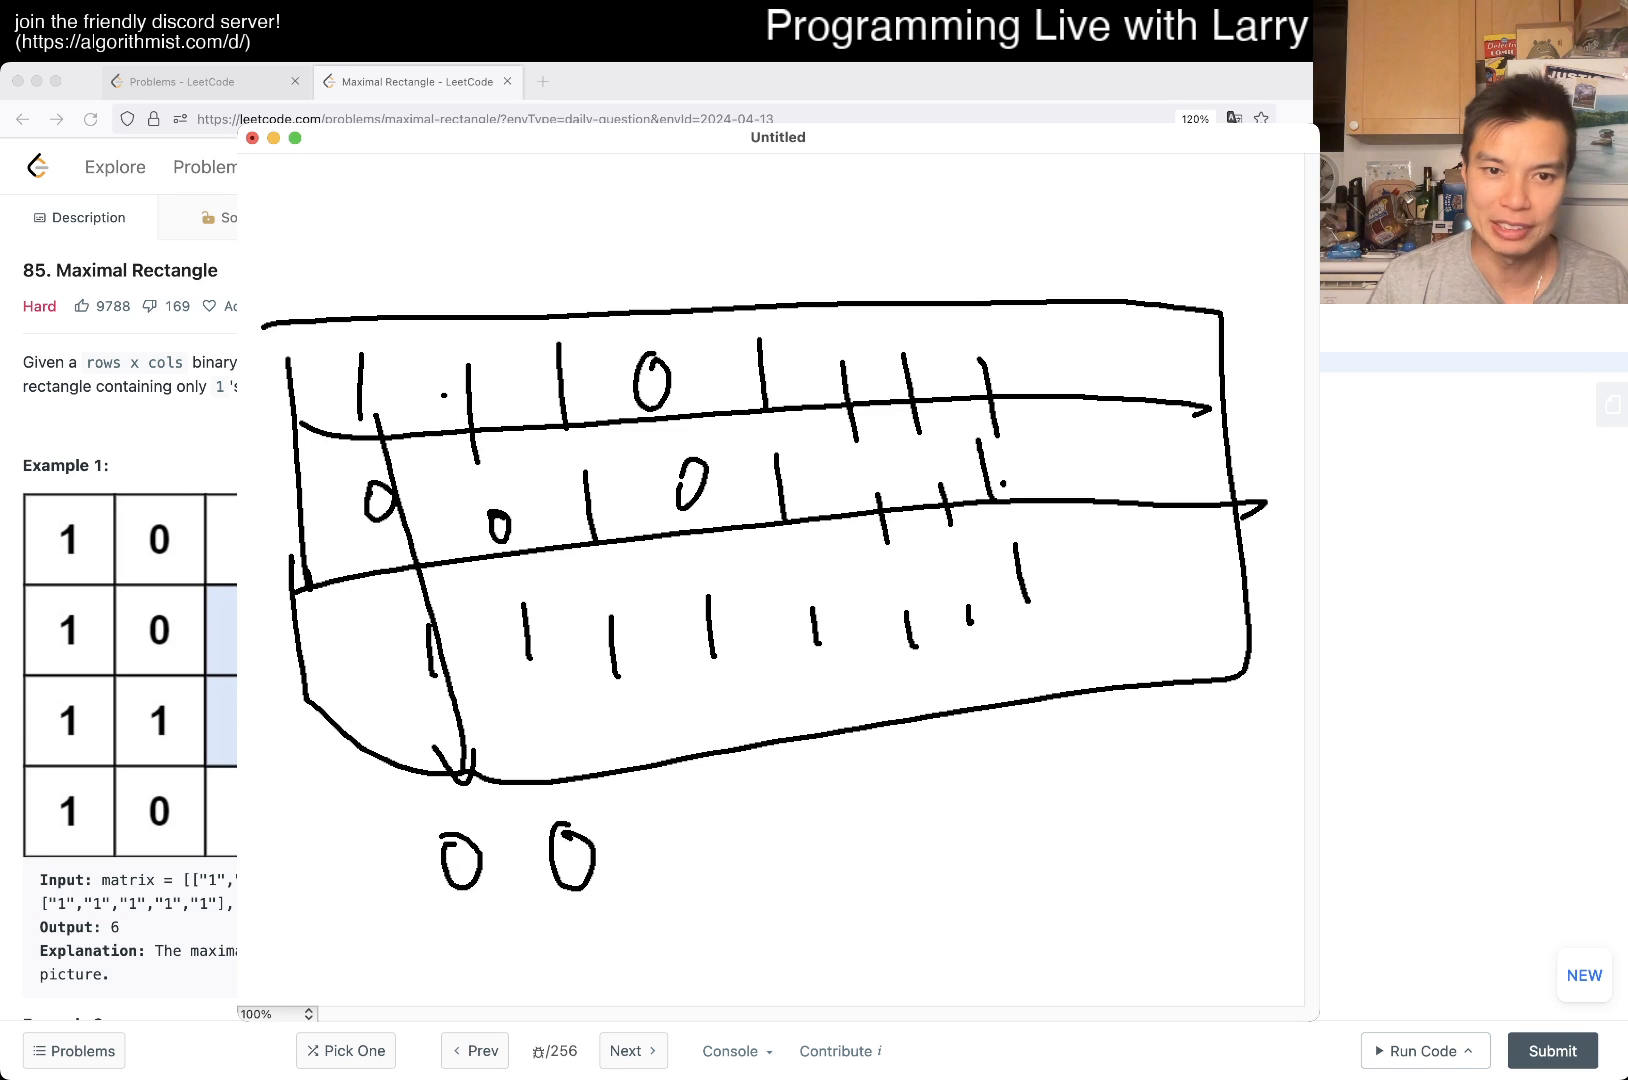
left_click_drag(634, 842, 764, 862)
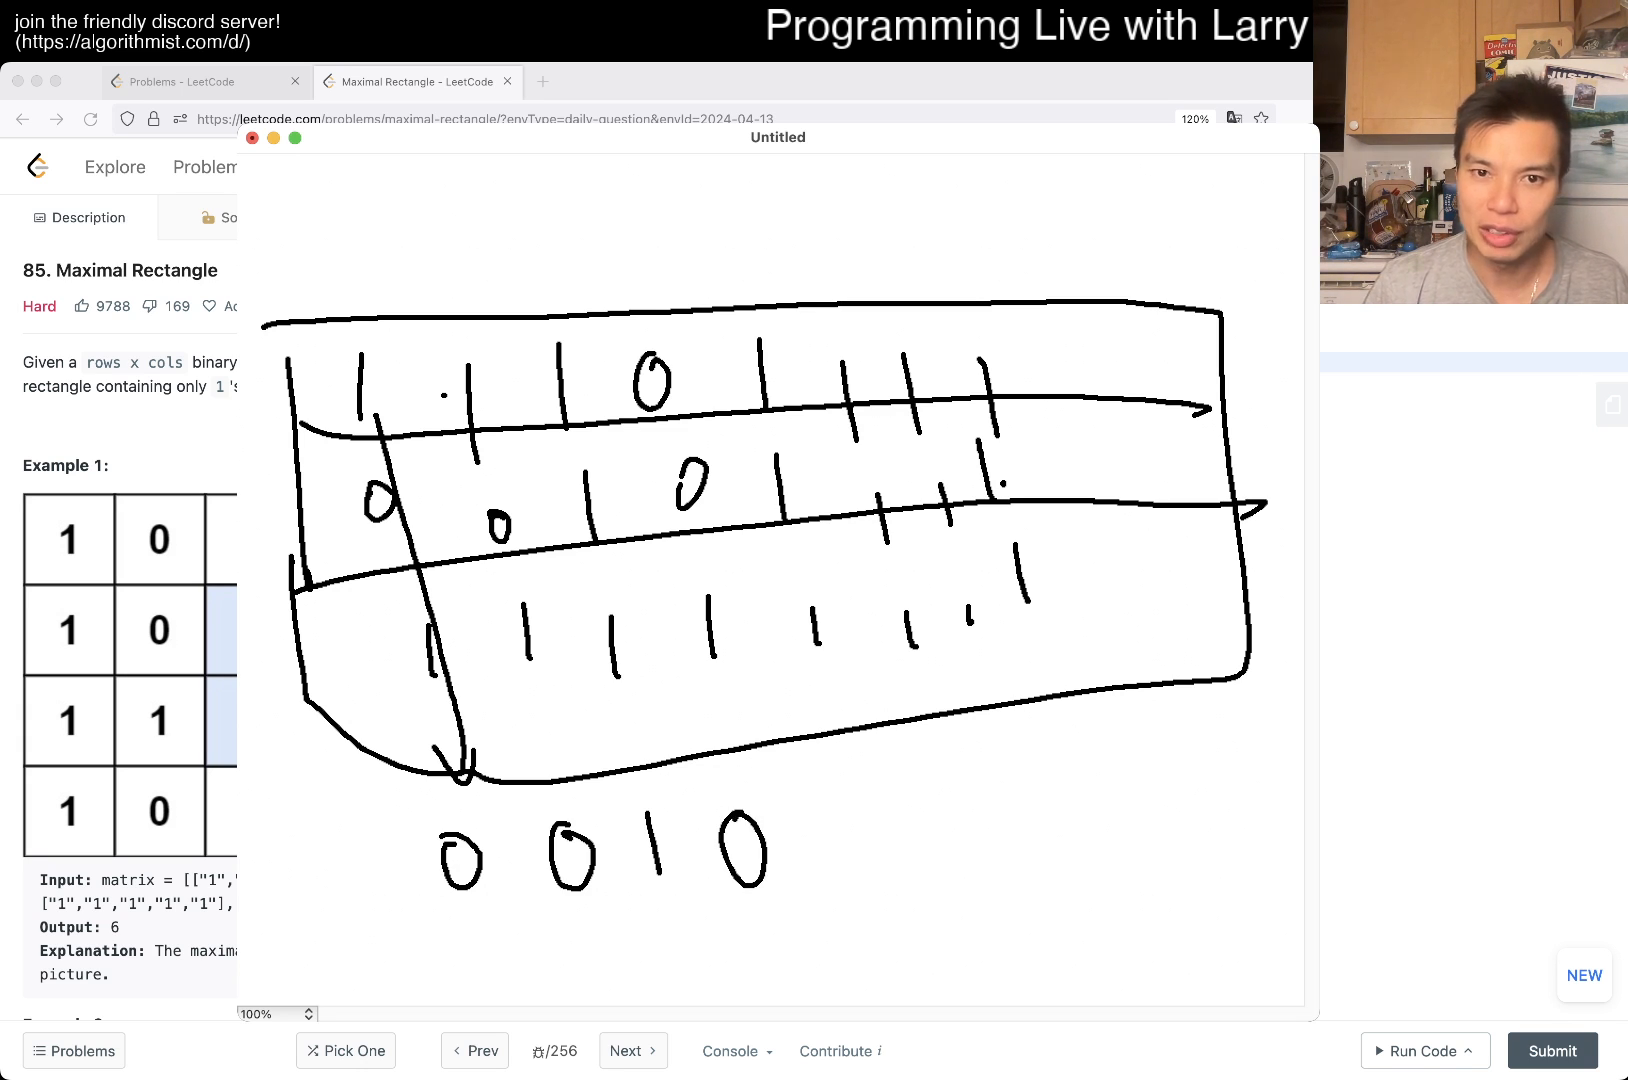
left_click_drag(852, 778, 1080, 842)
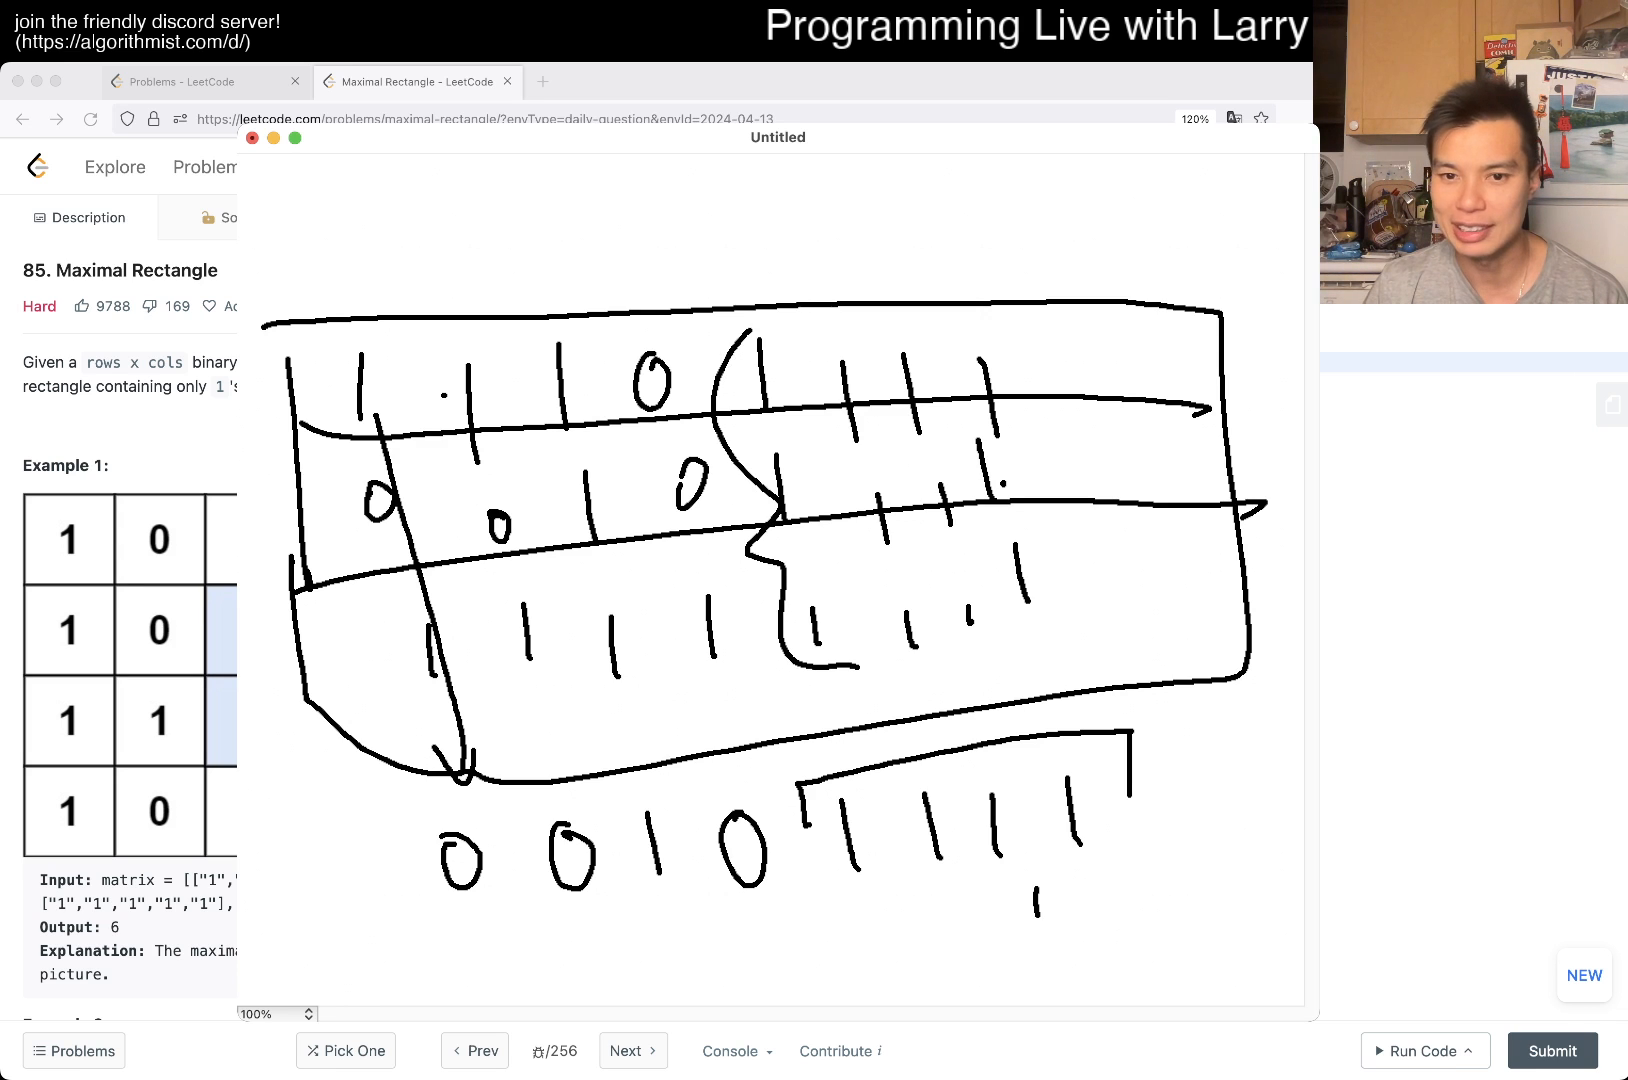
left_click_drag(1028, 904, 1110, 934)
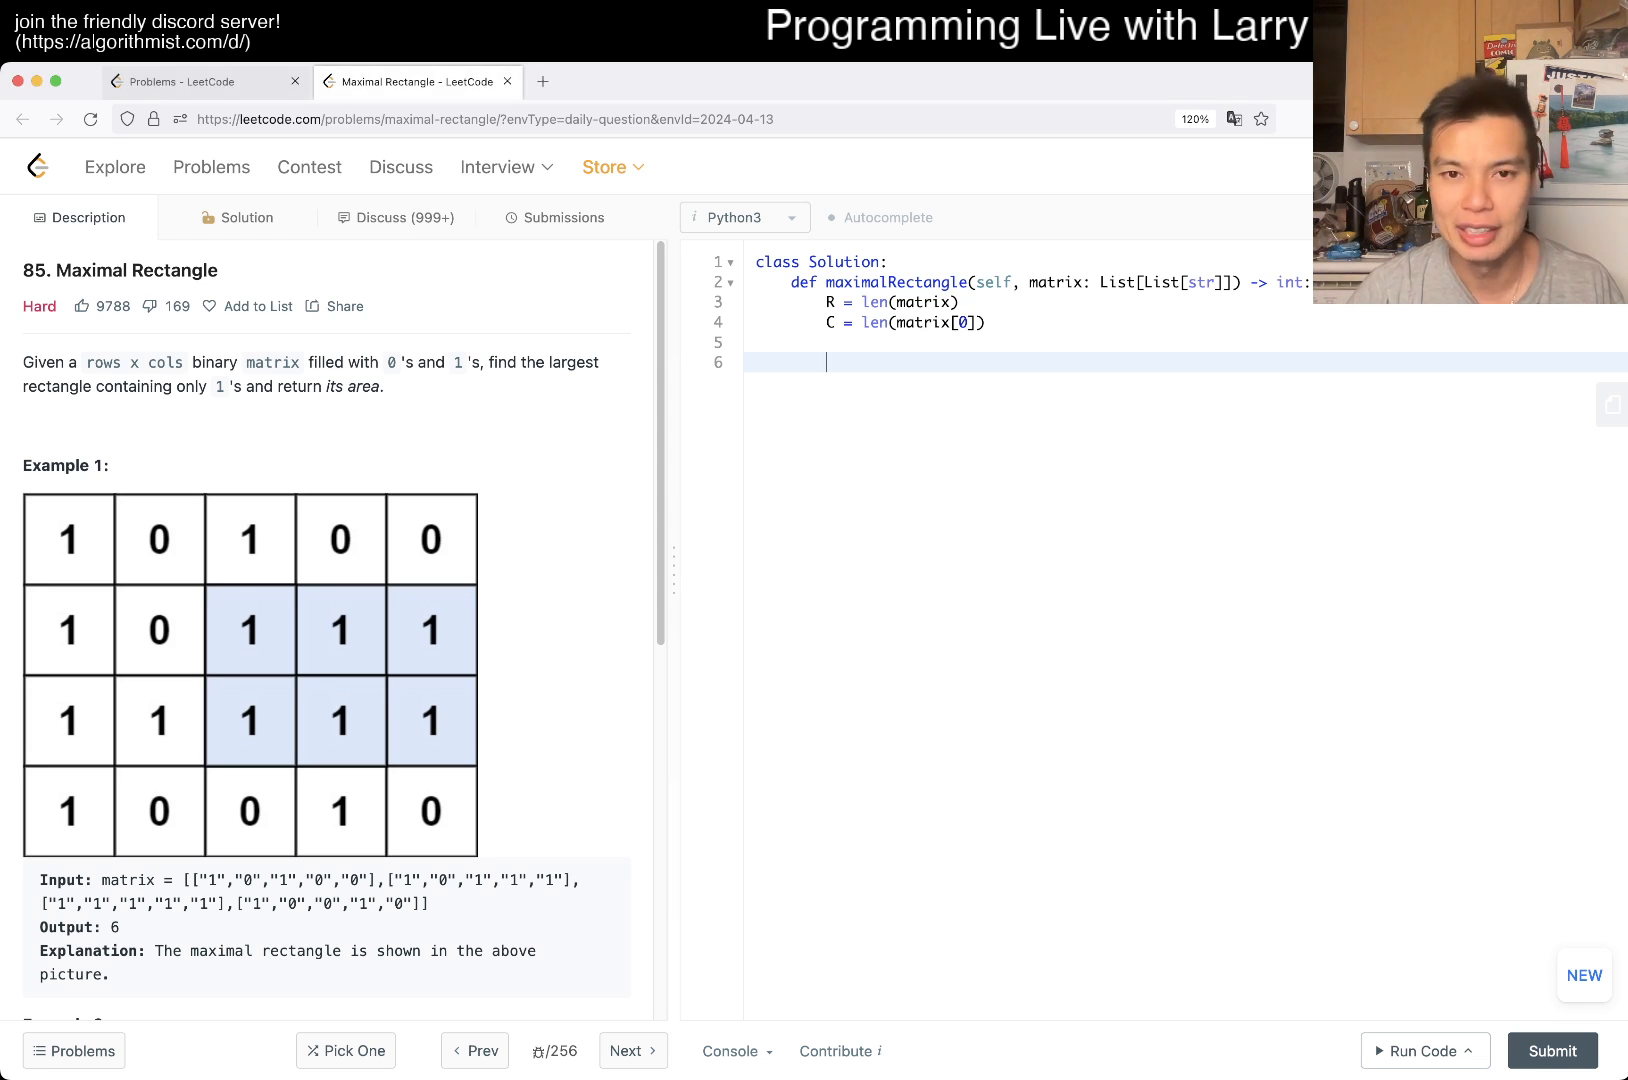
Add loops for top in range(R) and bot in range(top, R) with current = 0 reset
type("for")
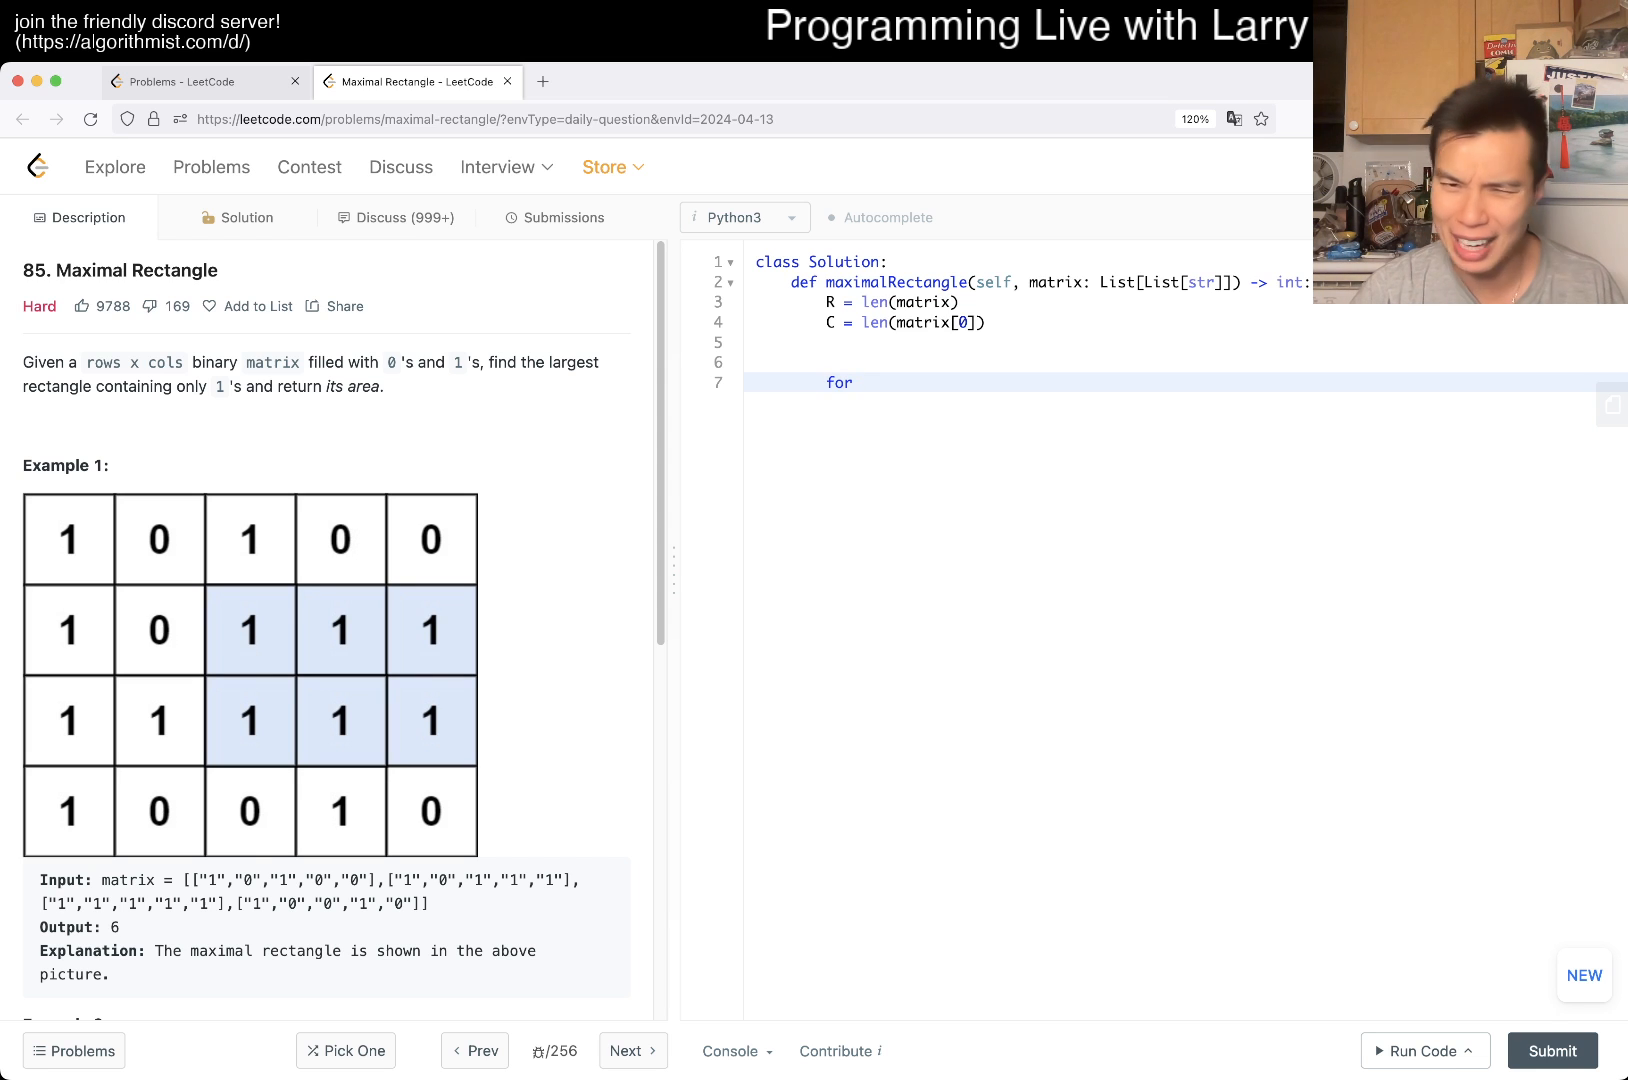
type("top in range(R):")
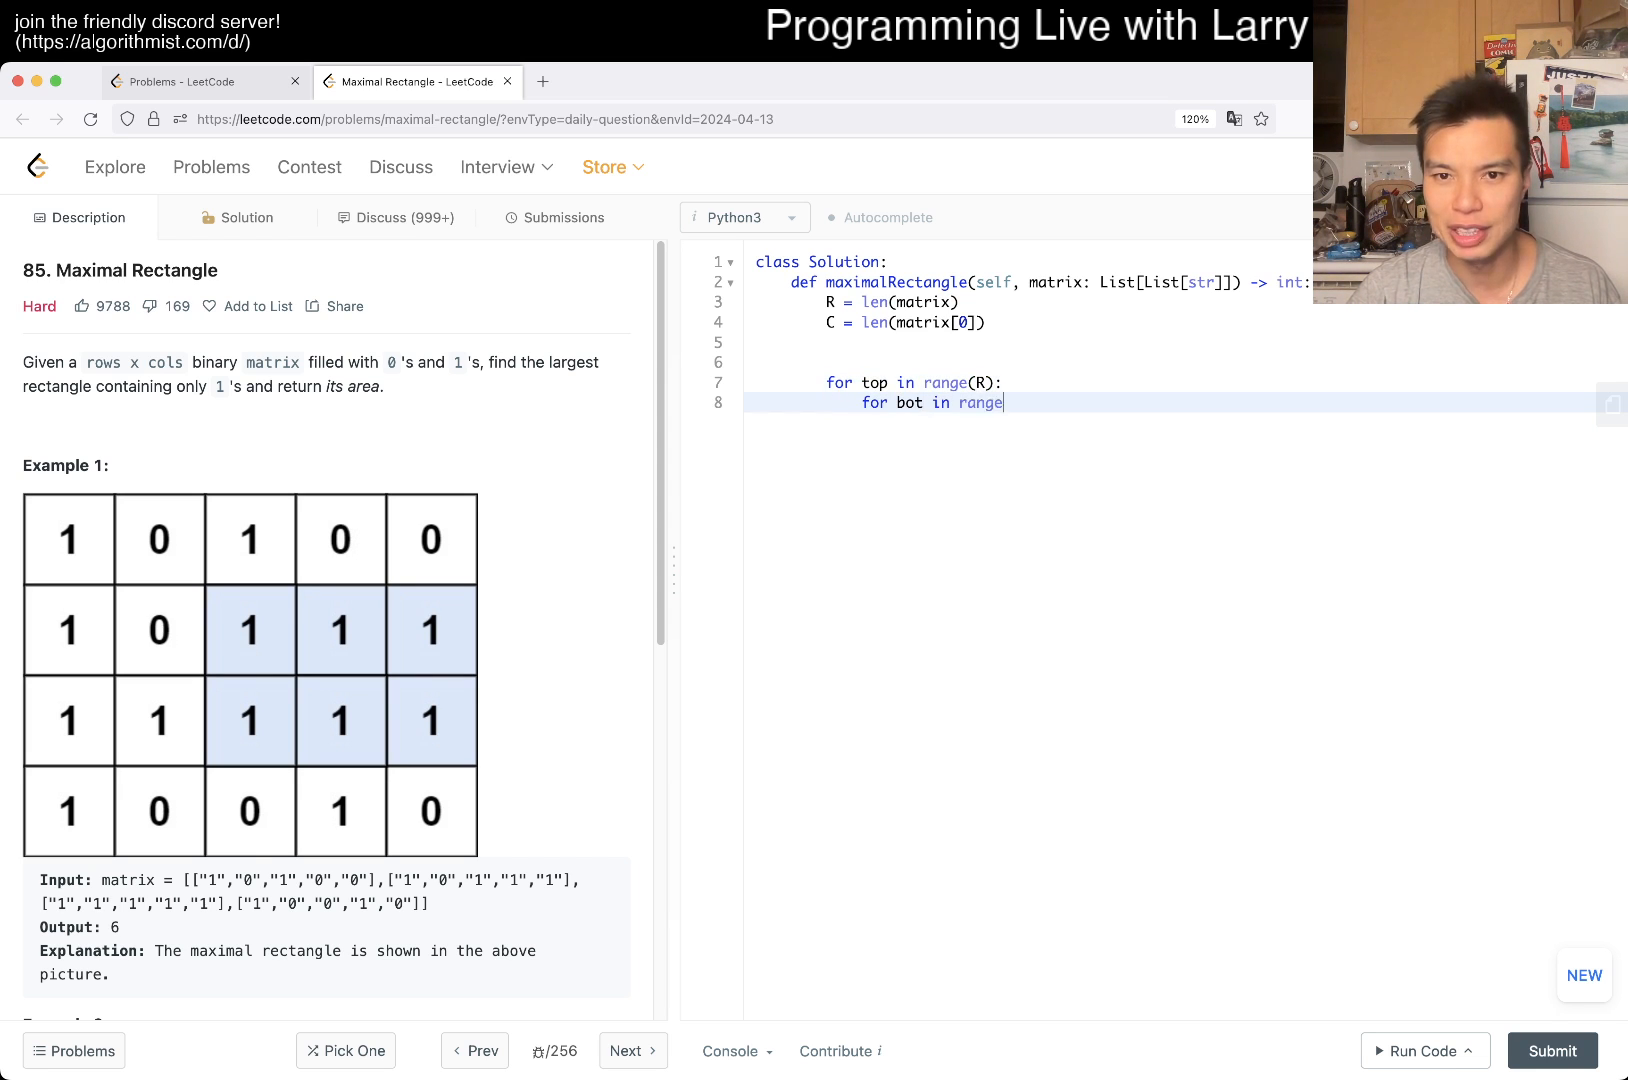
type("(top, R):")
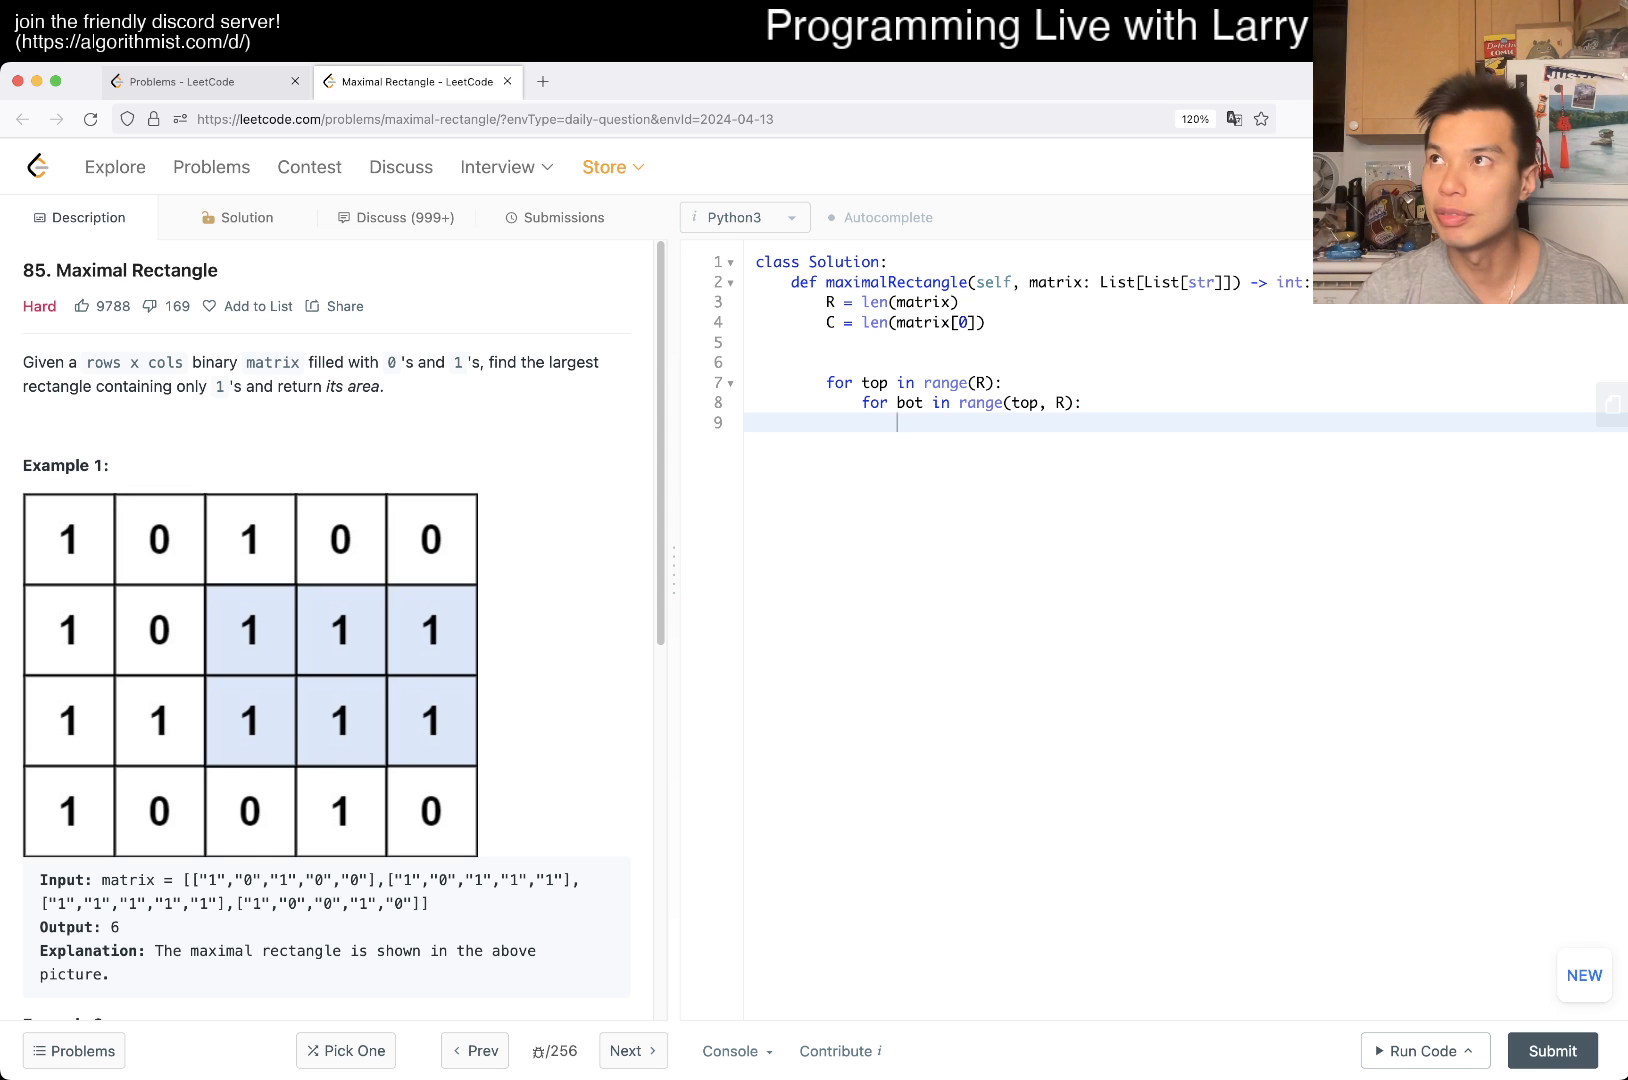
type("d")
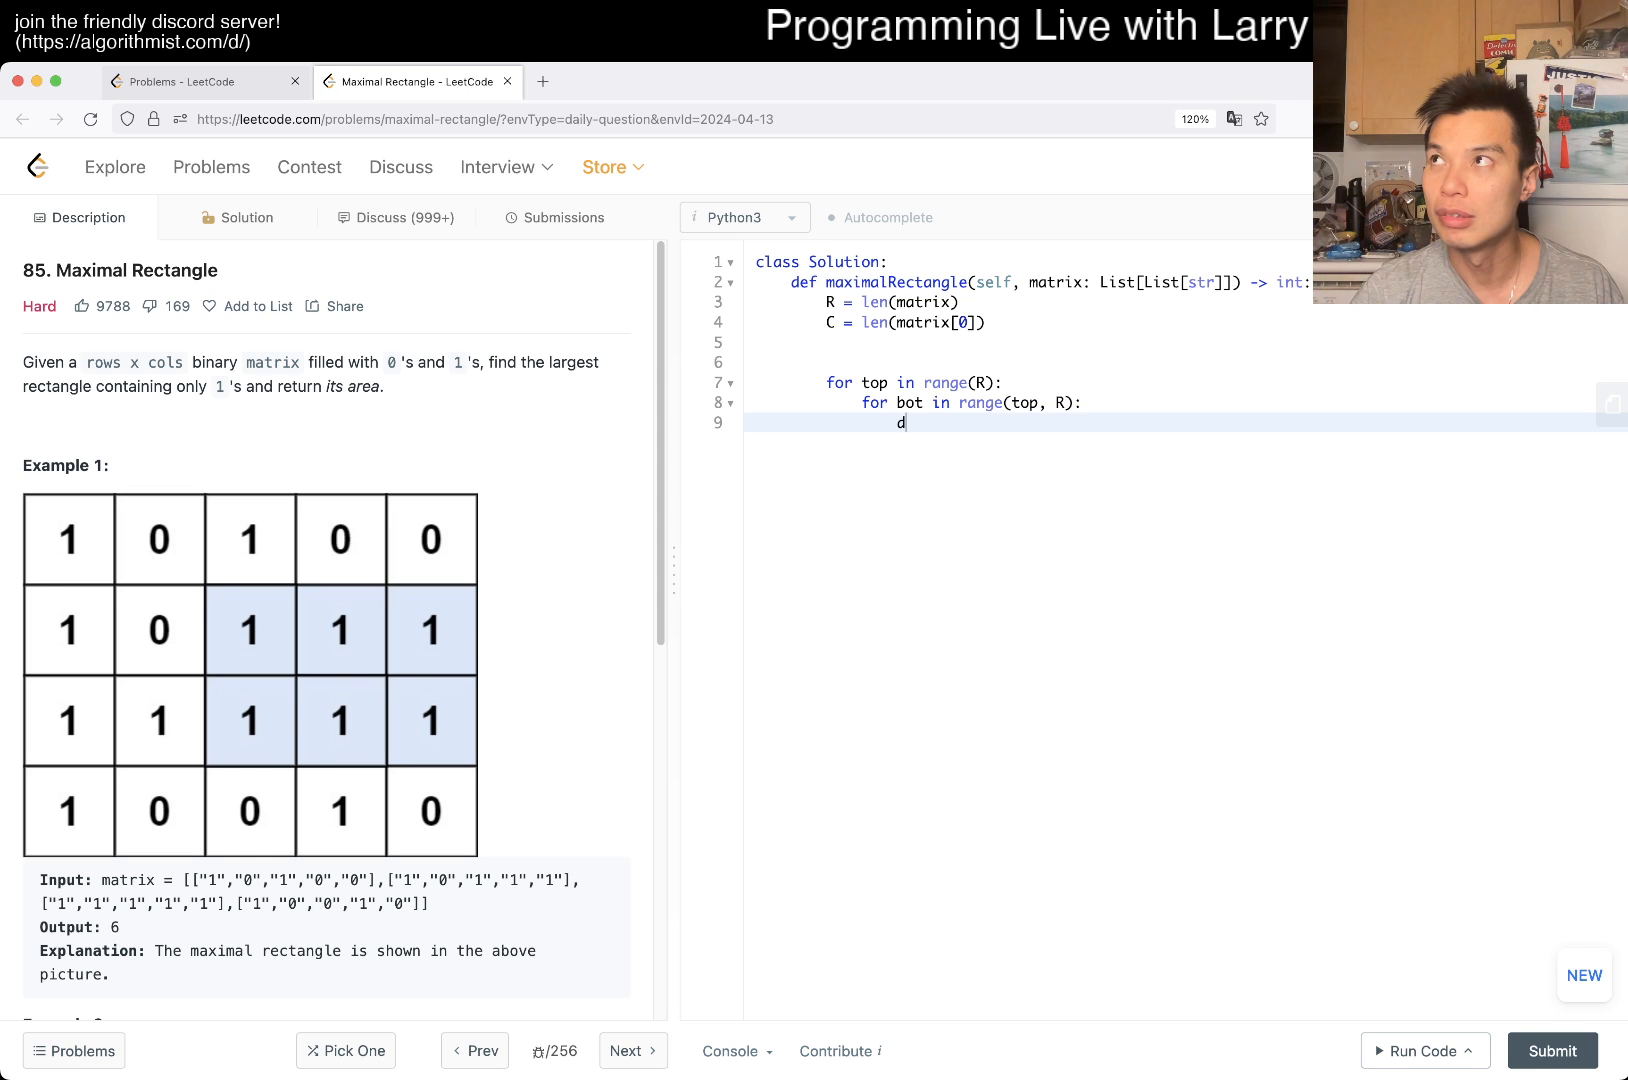
type("d")
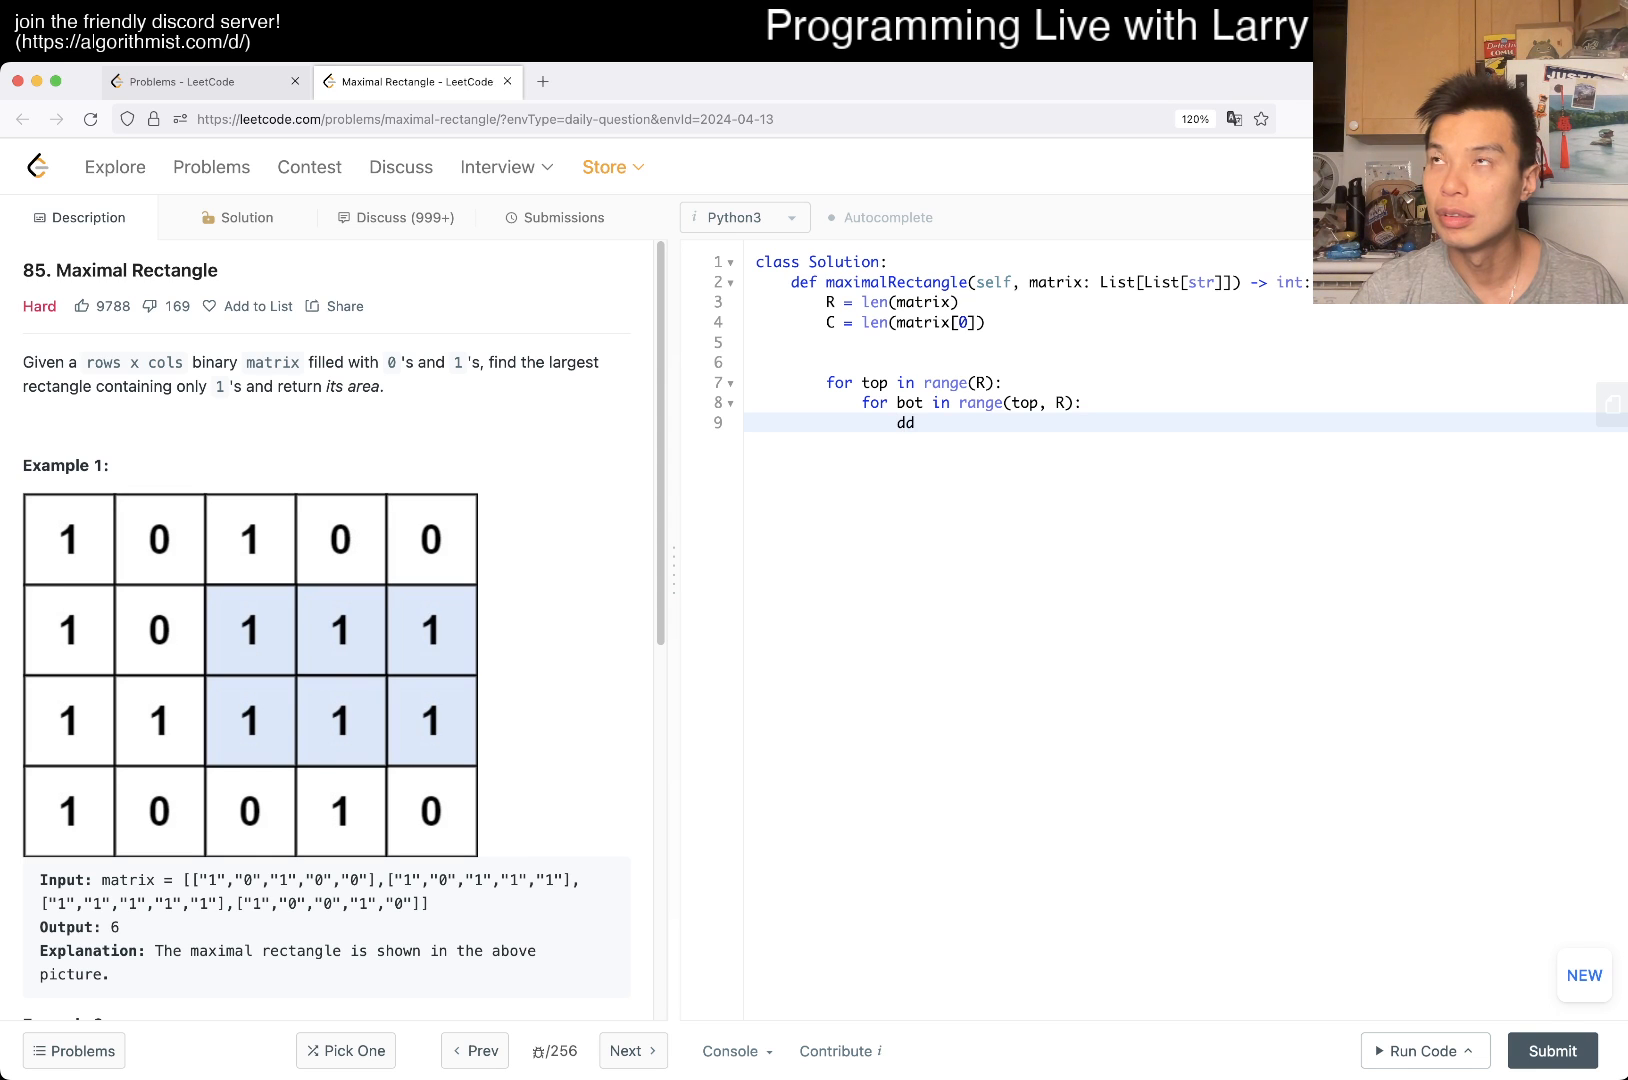
type("curre")
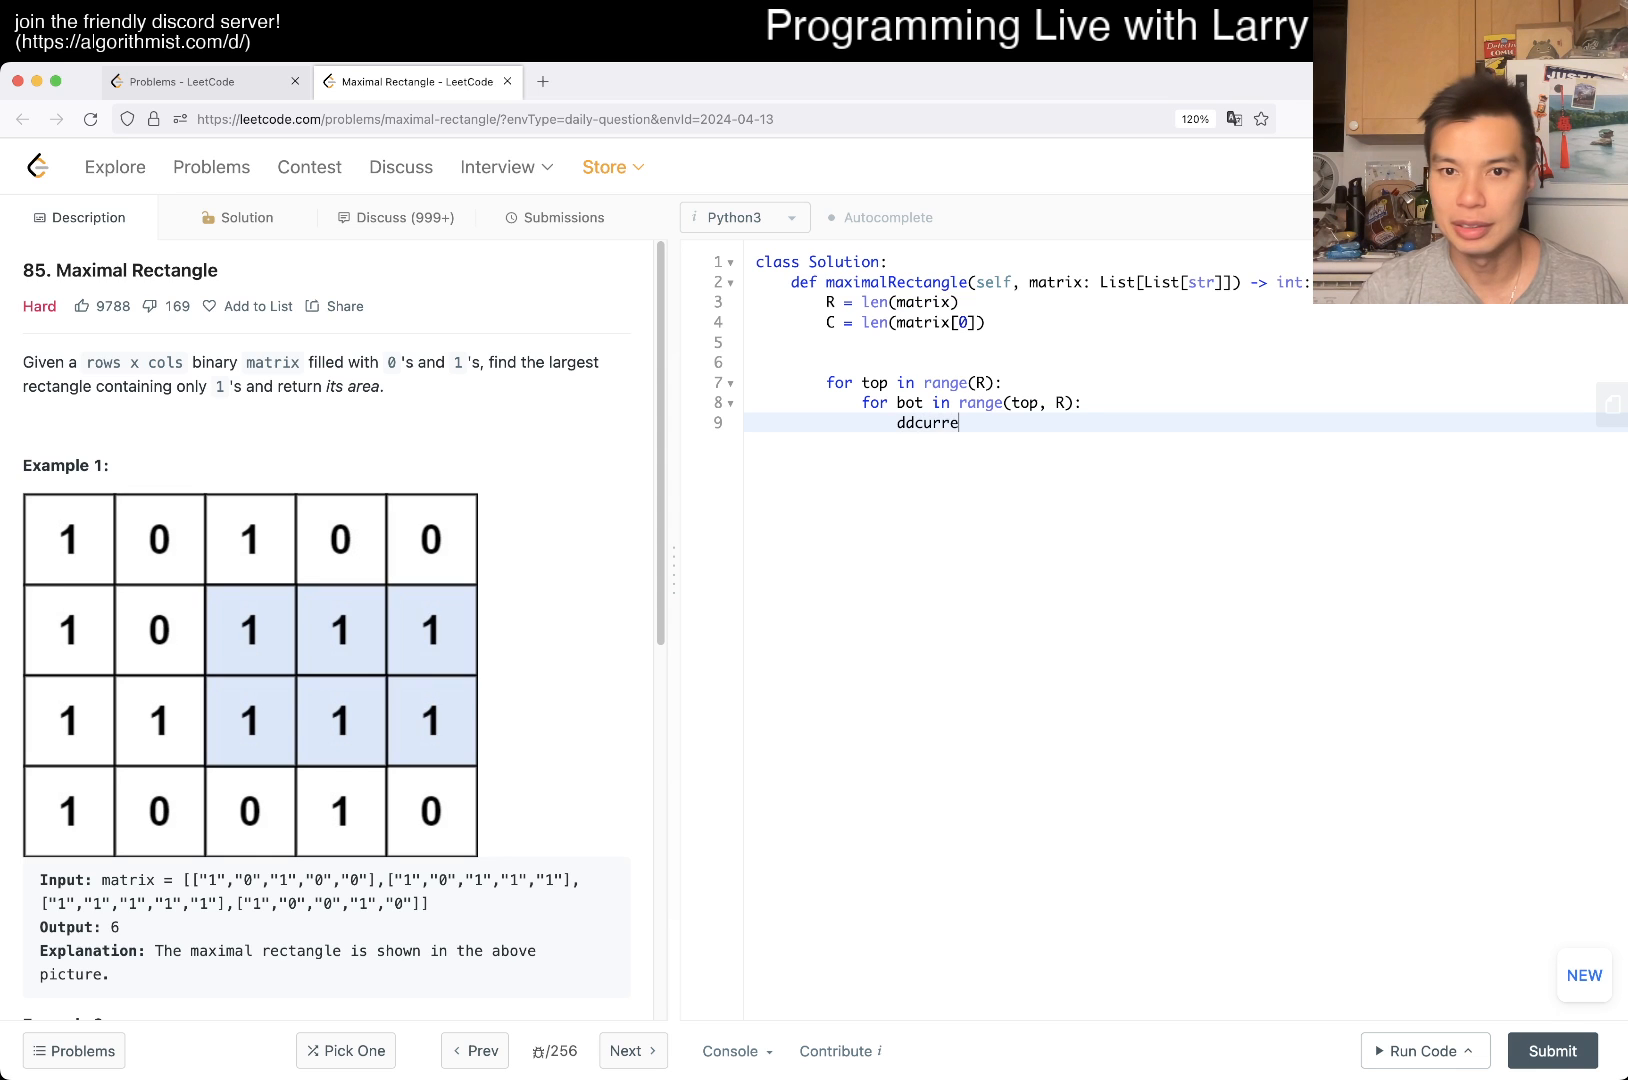
type("current = 0")
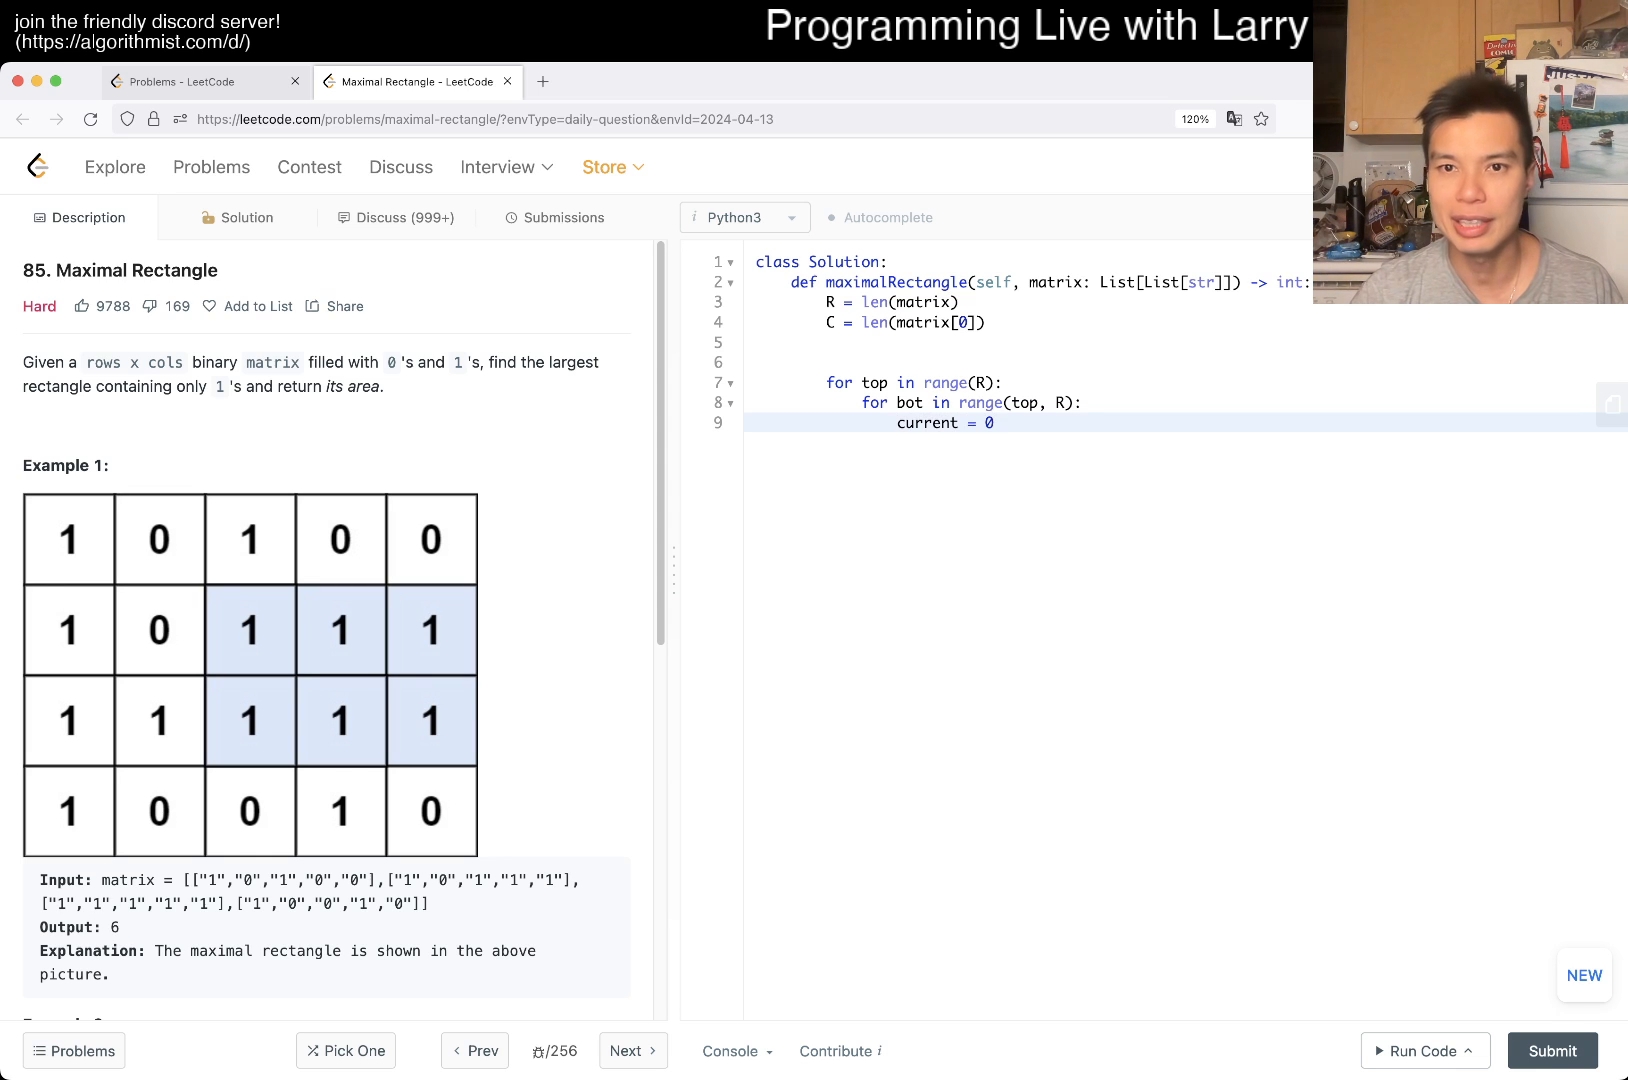
Loop y over range(C), incrementing current when the column slice is 1, and set best = 0
type("for")
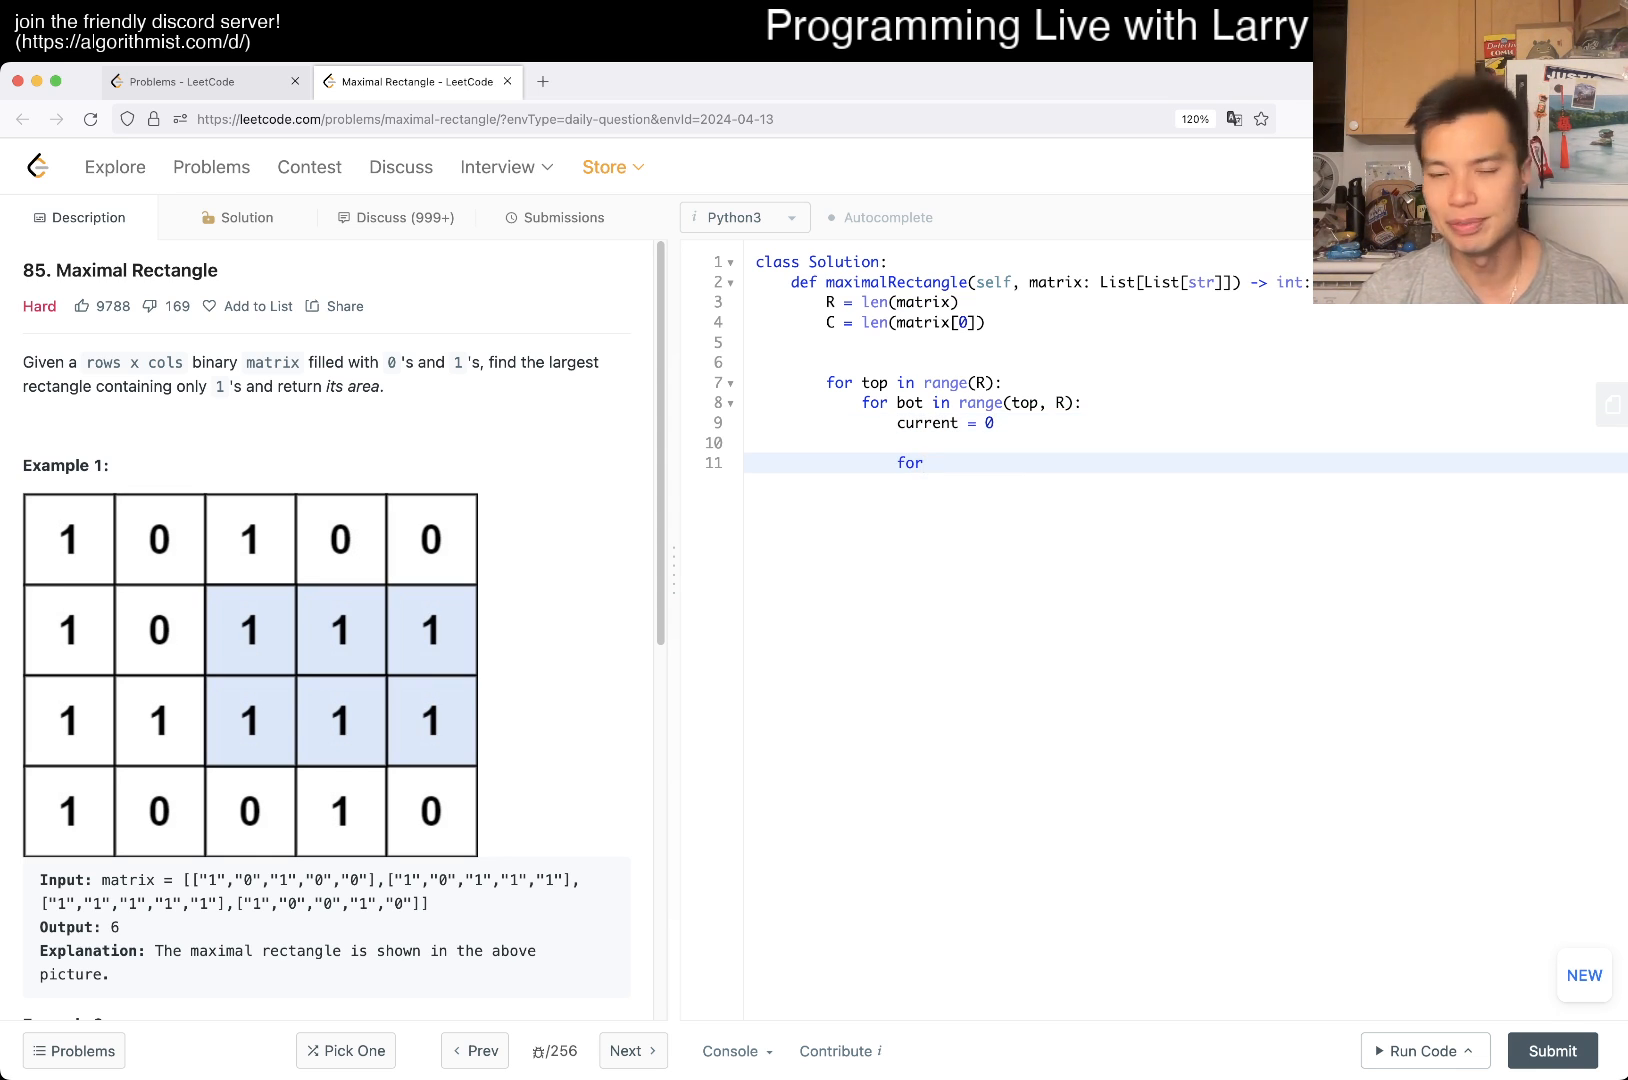
type("c")
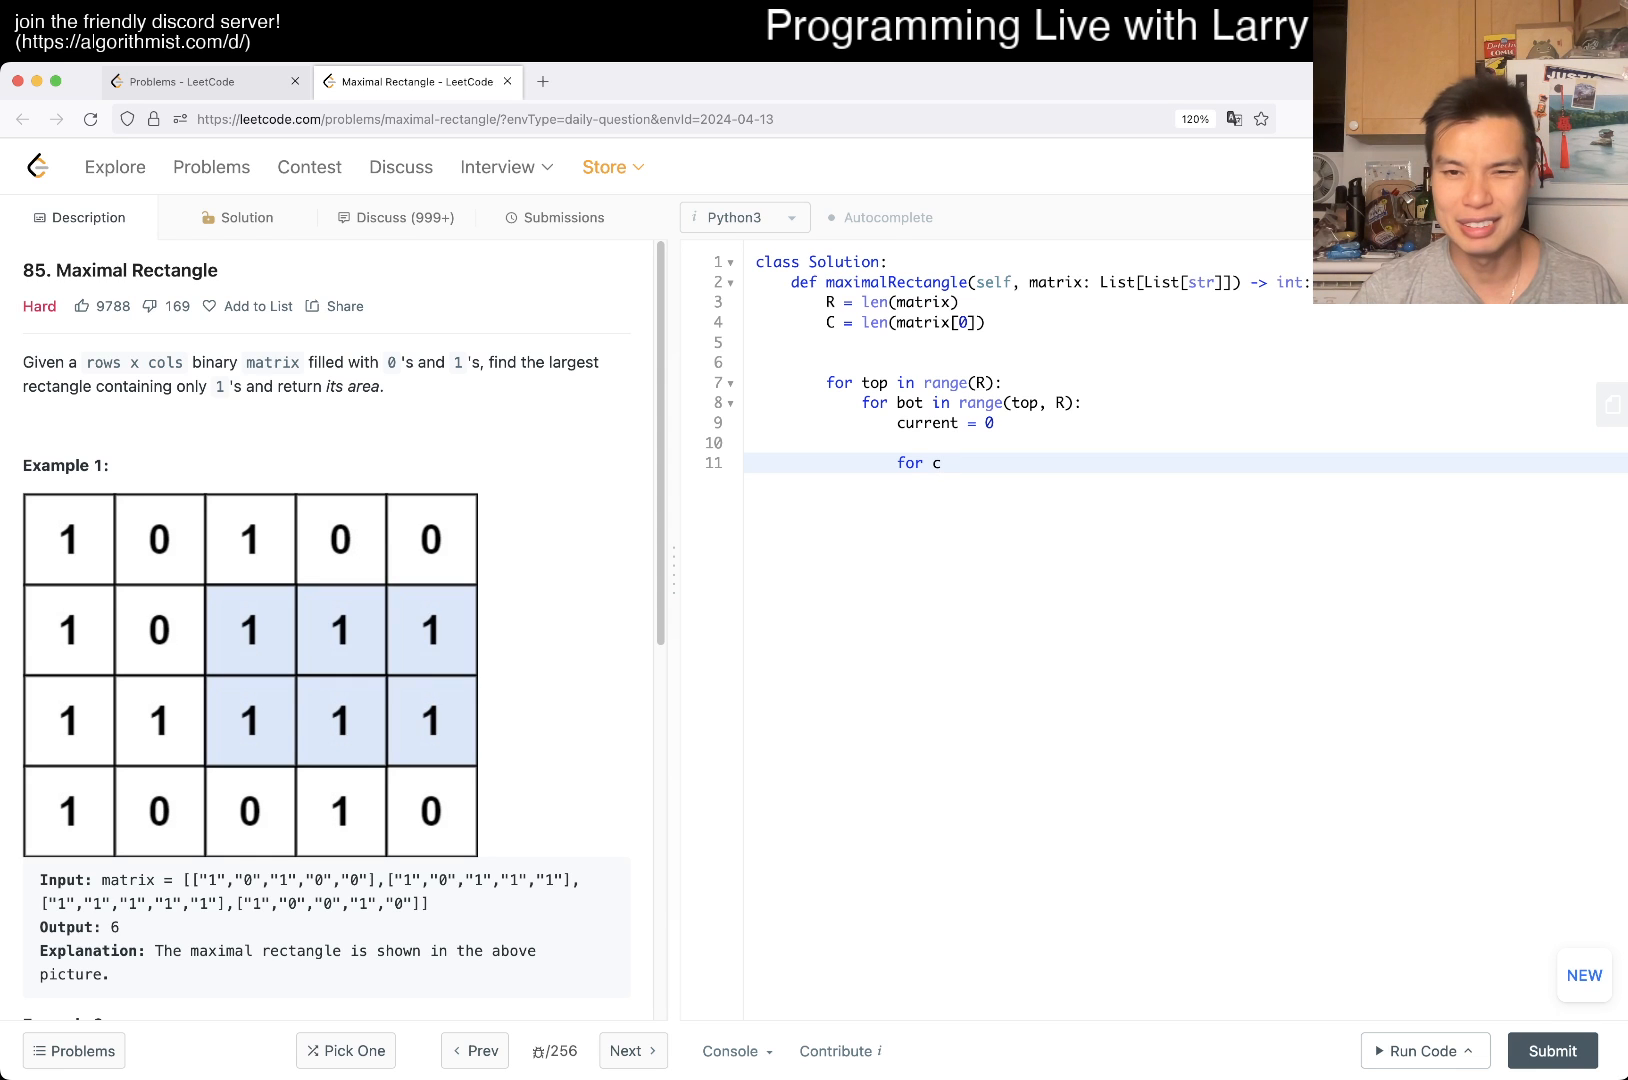
type("y in range(")
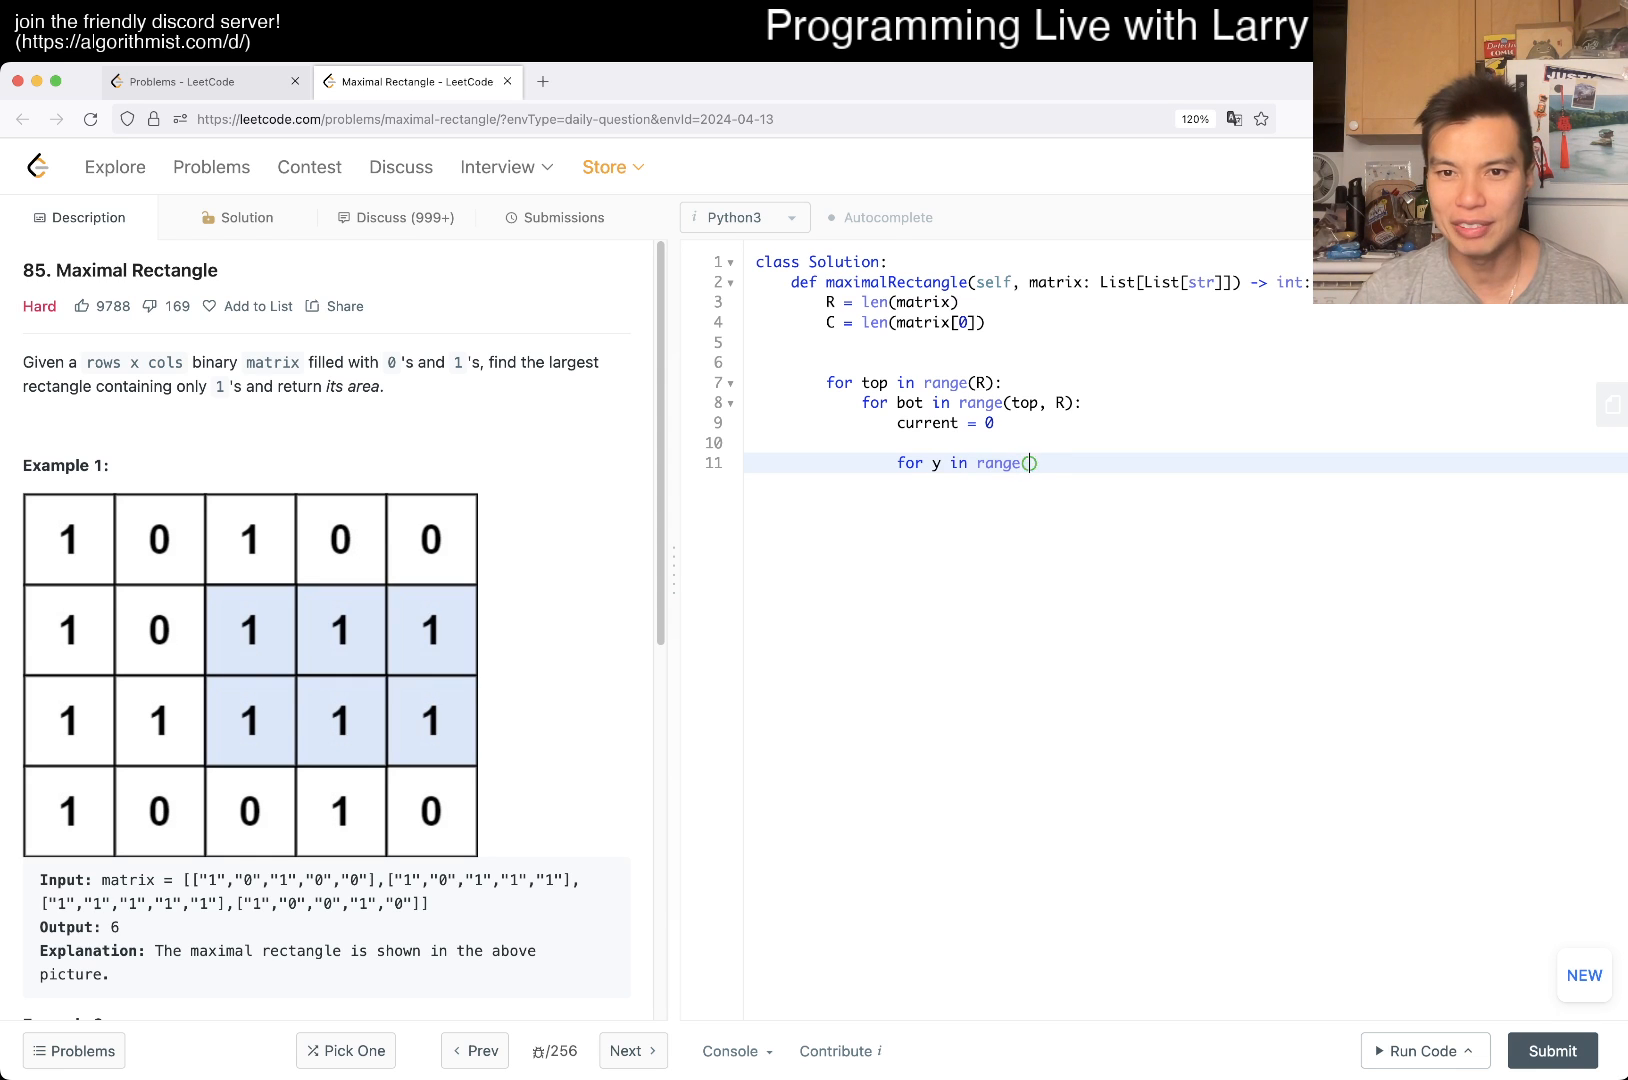
type("C):")
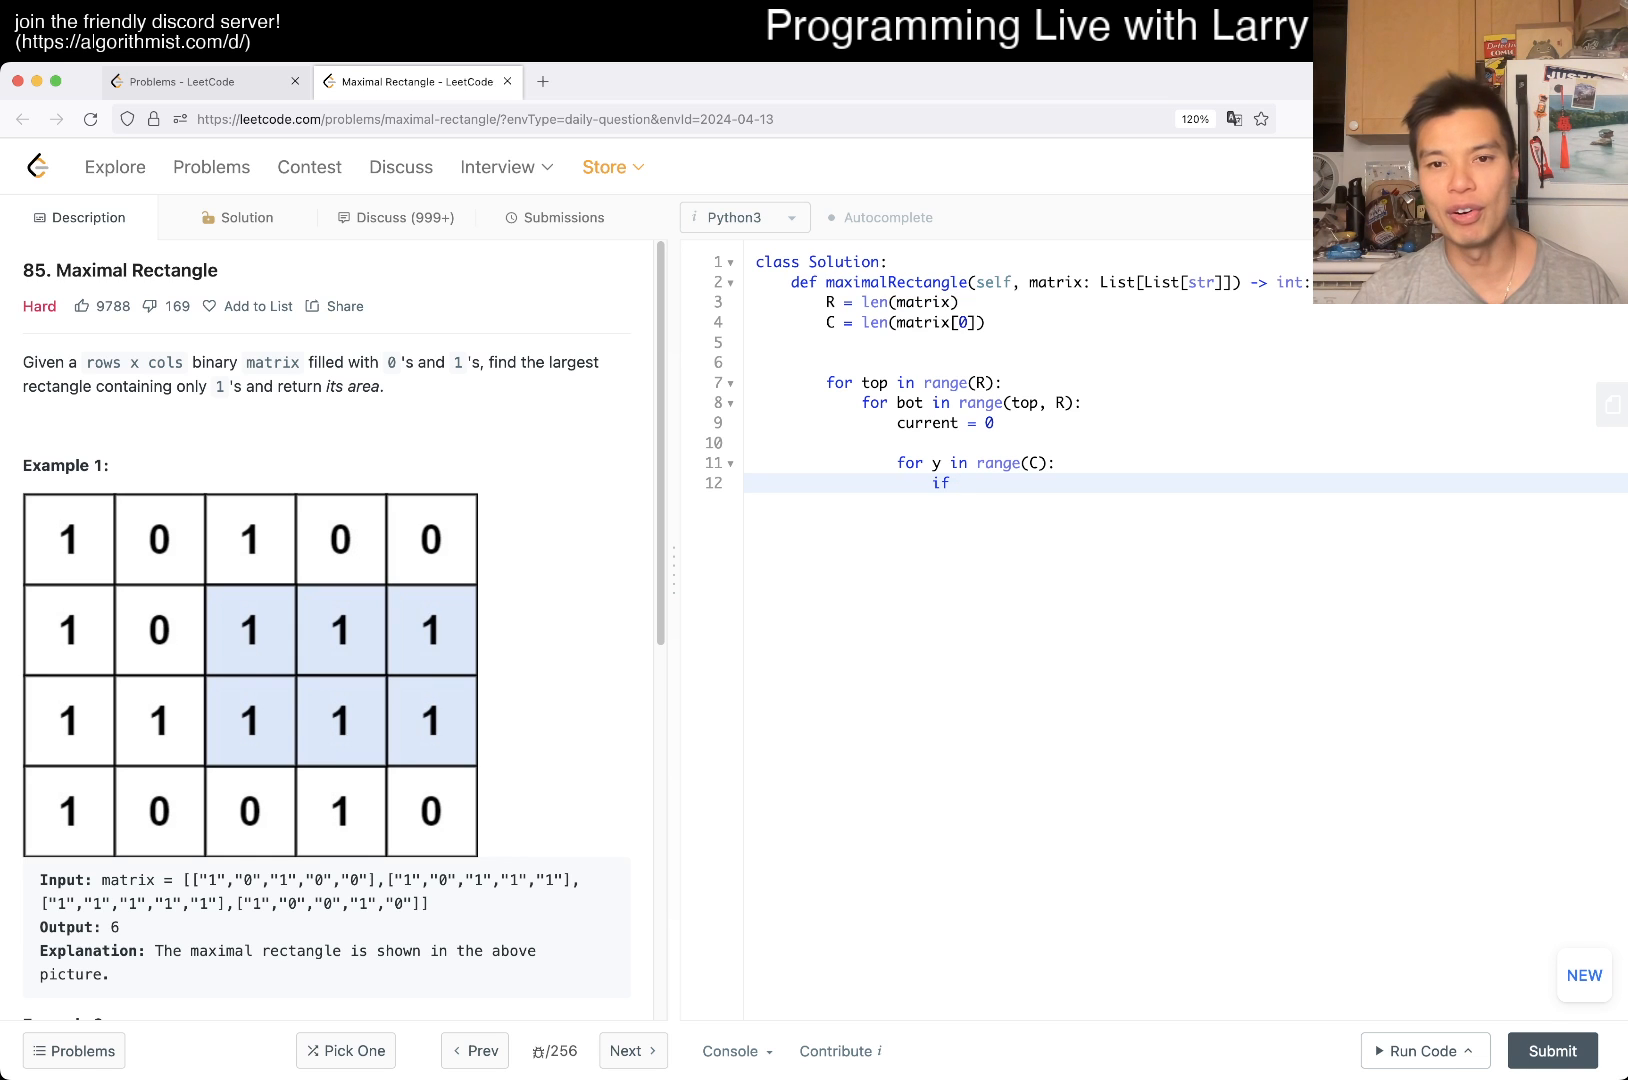
type("matrix[")
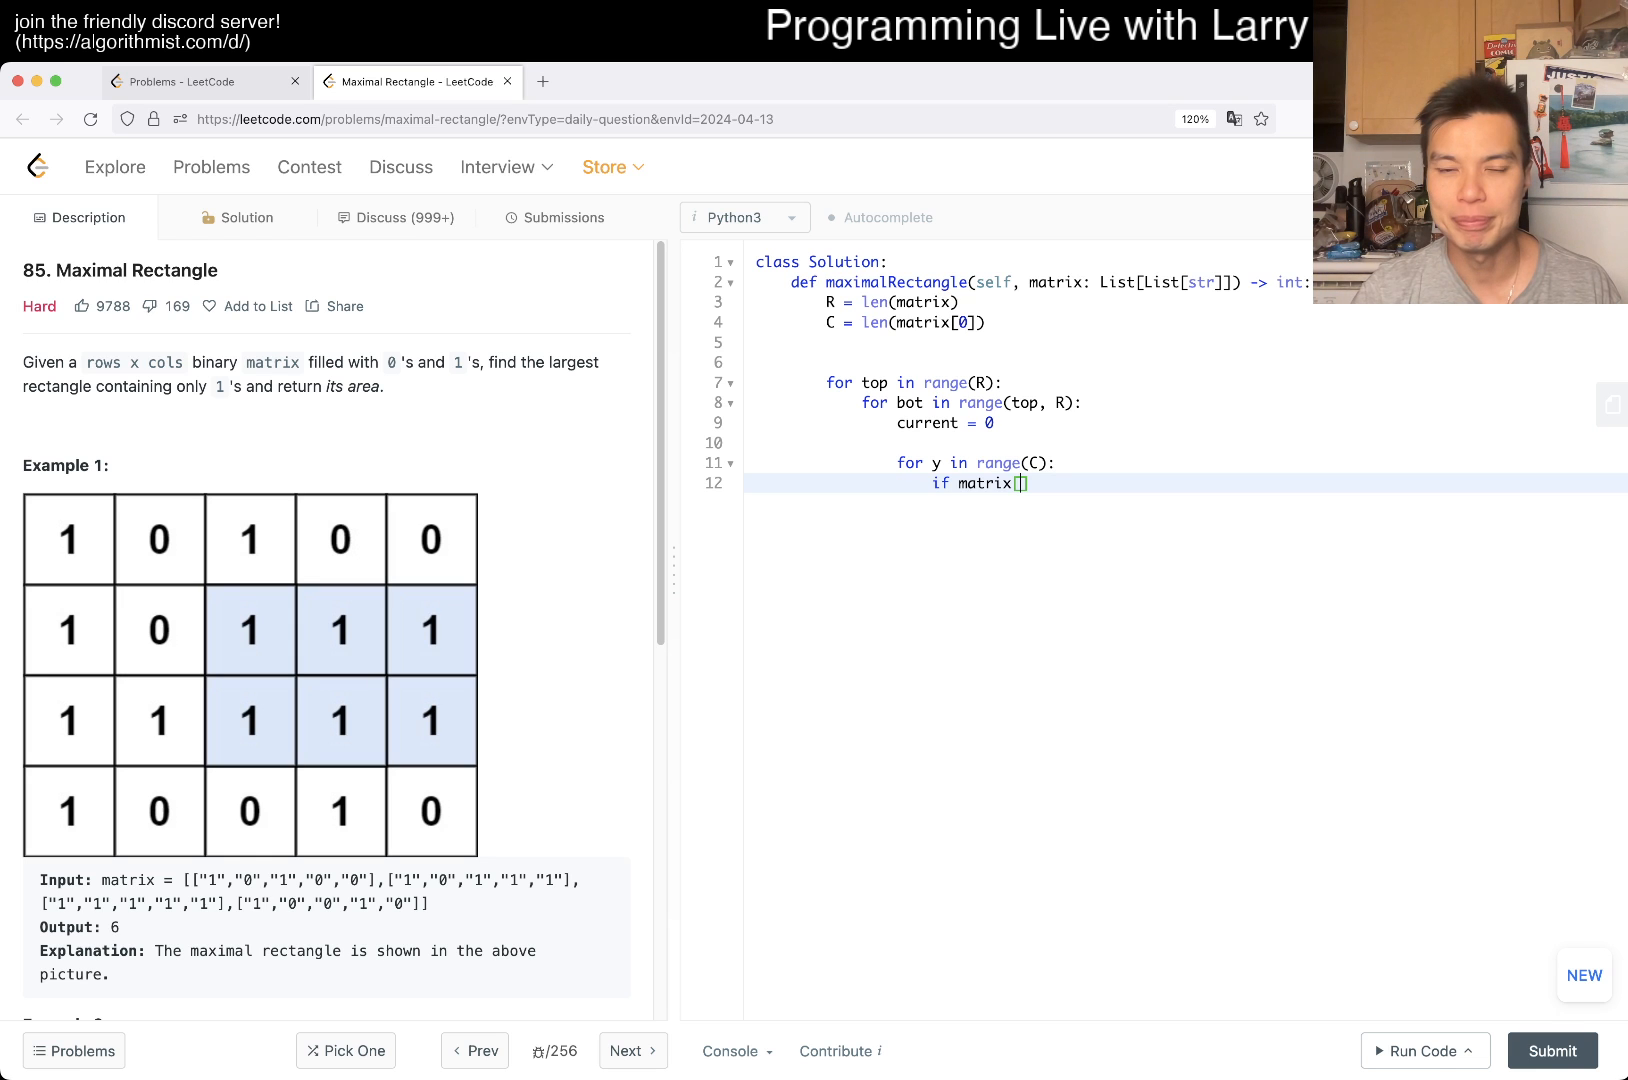
type("top:bt")
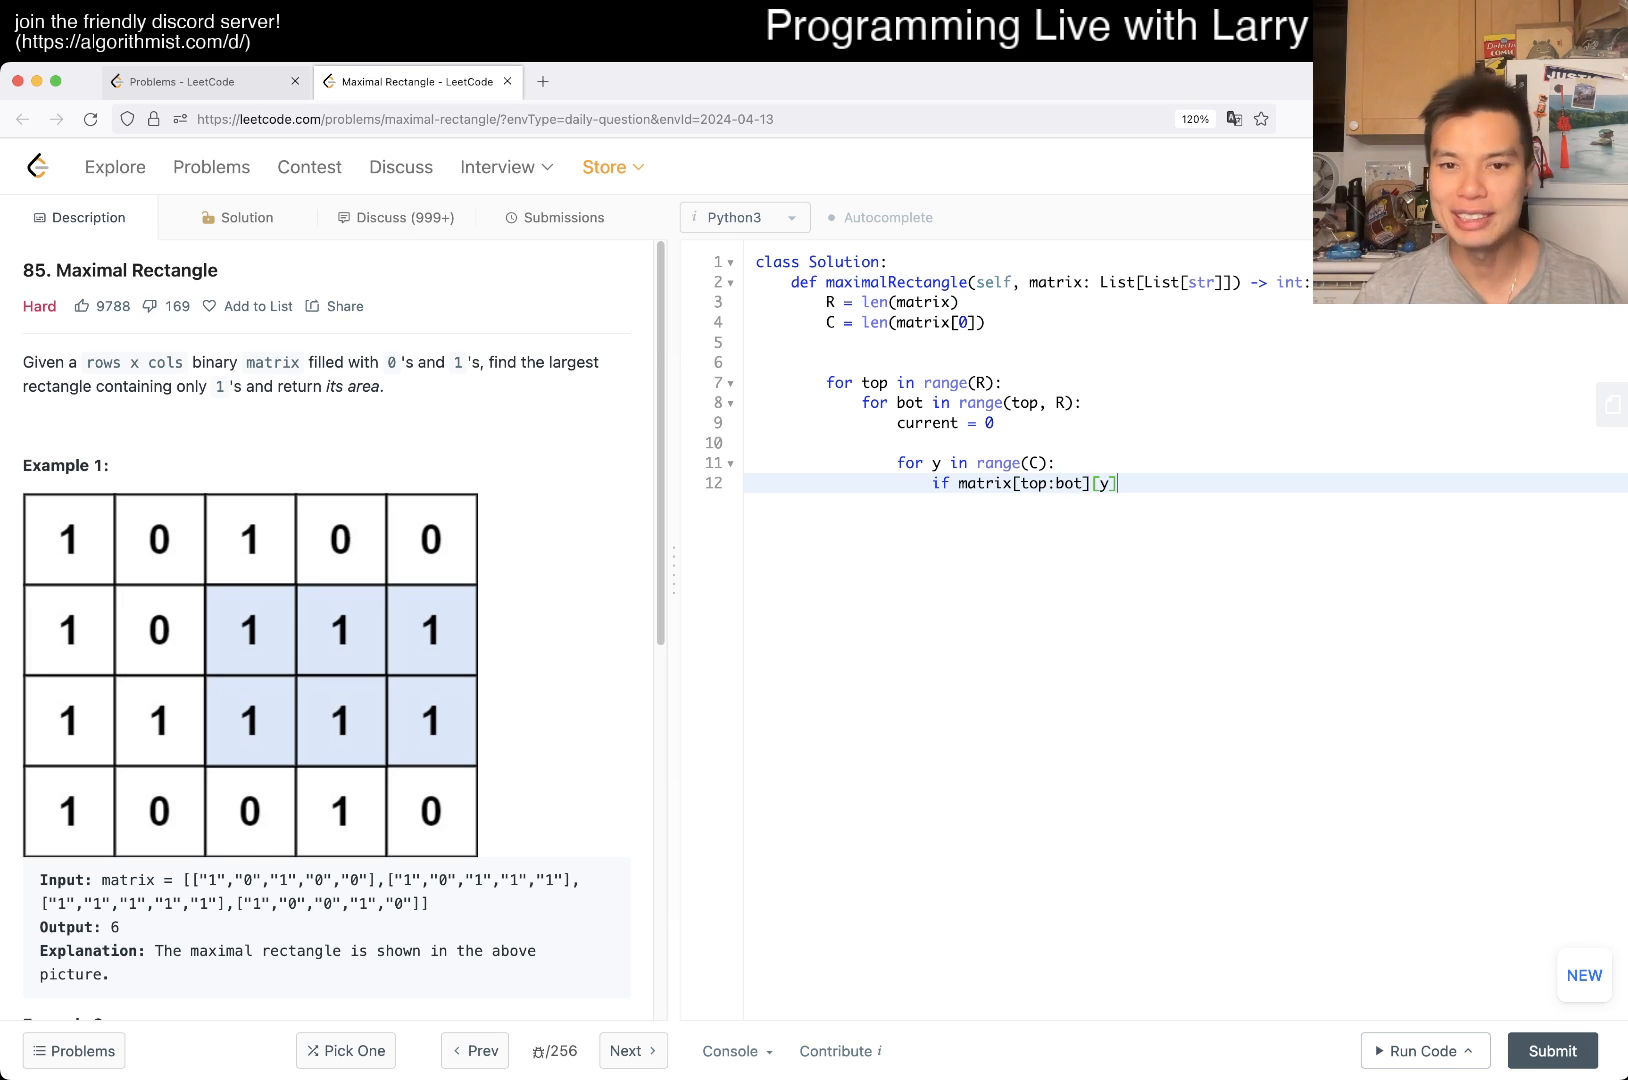
type("== 1:")
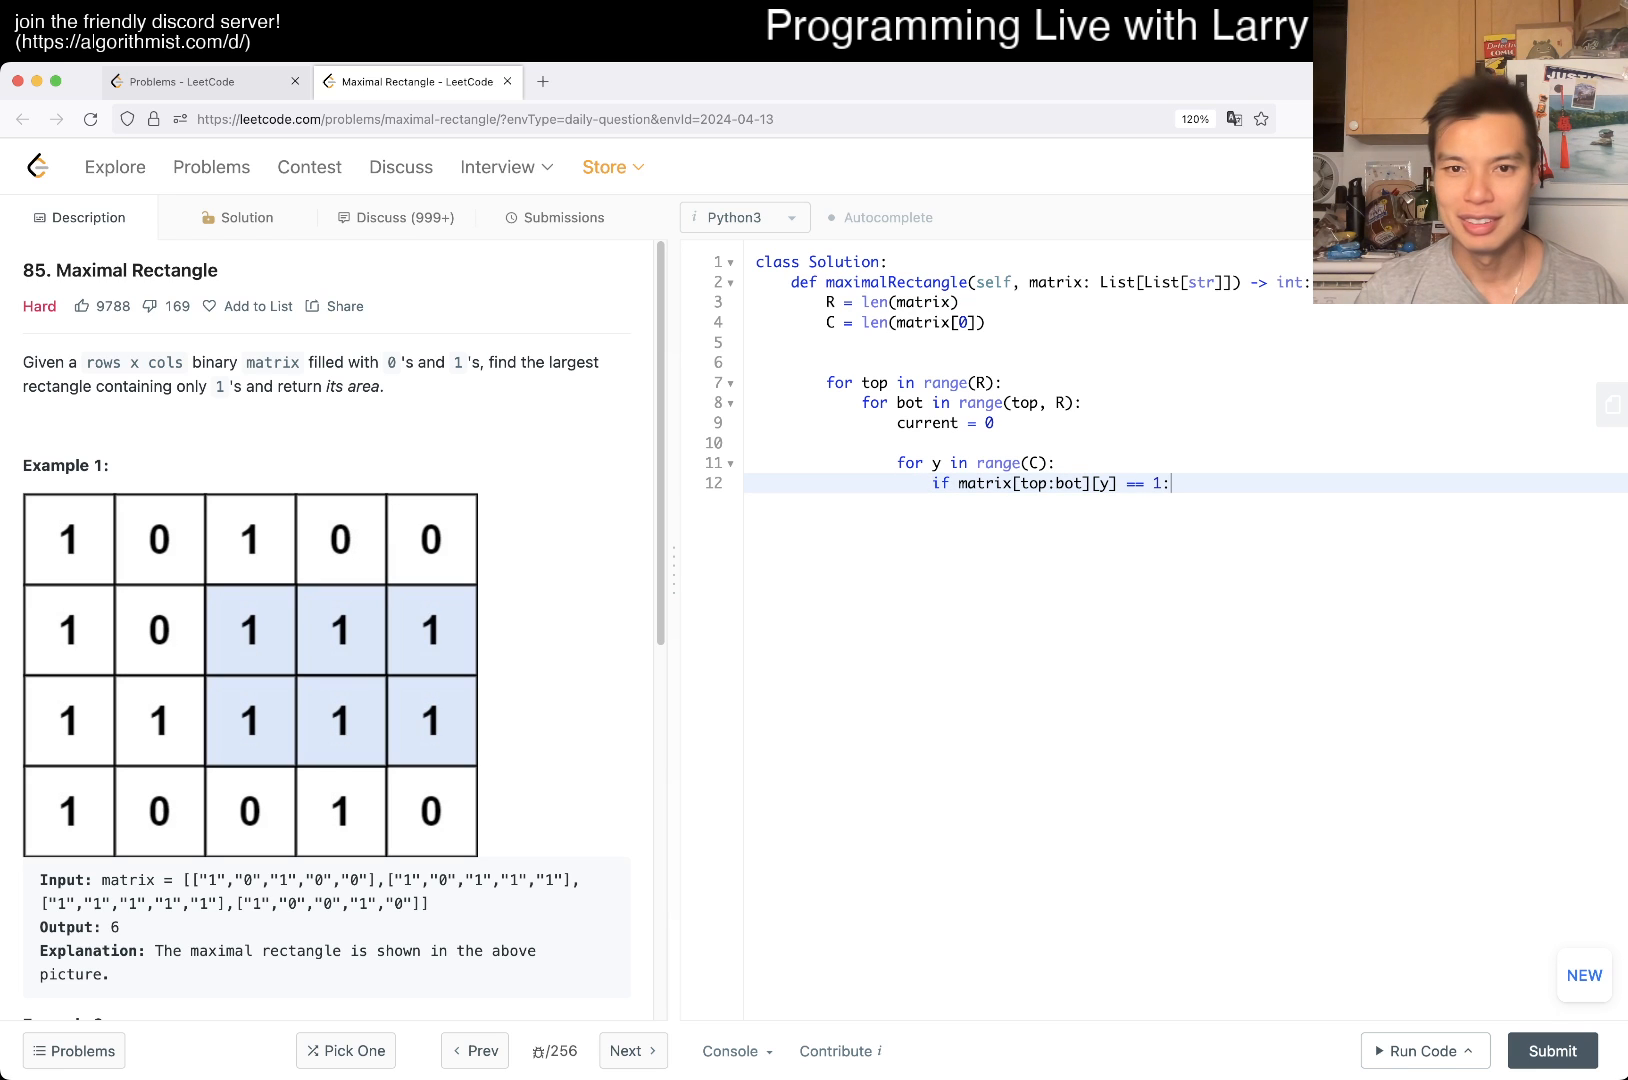
type("current += 1")
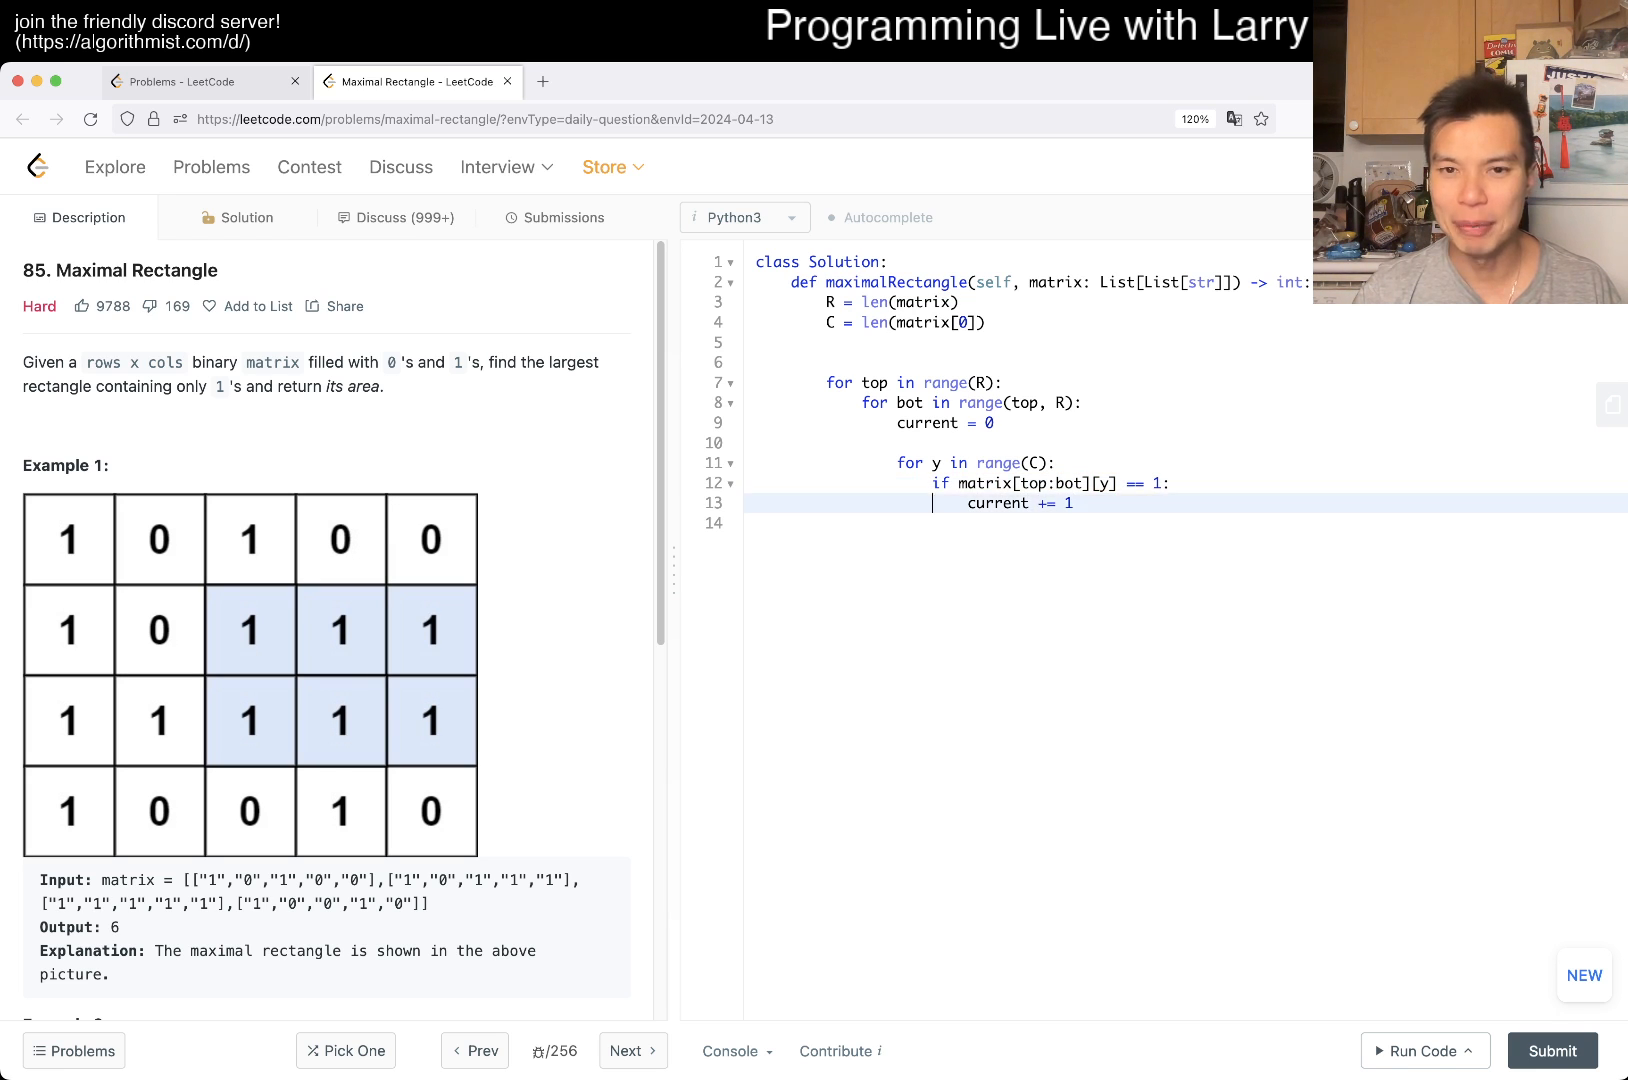
type("best")
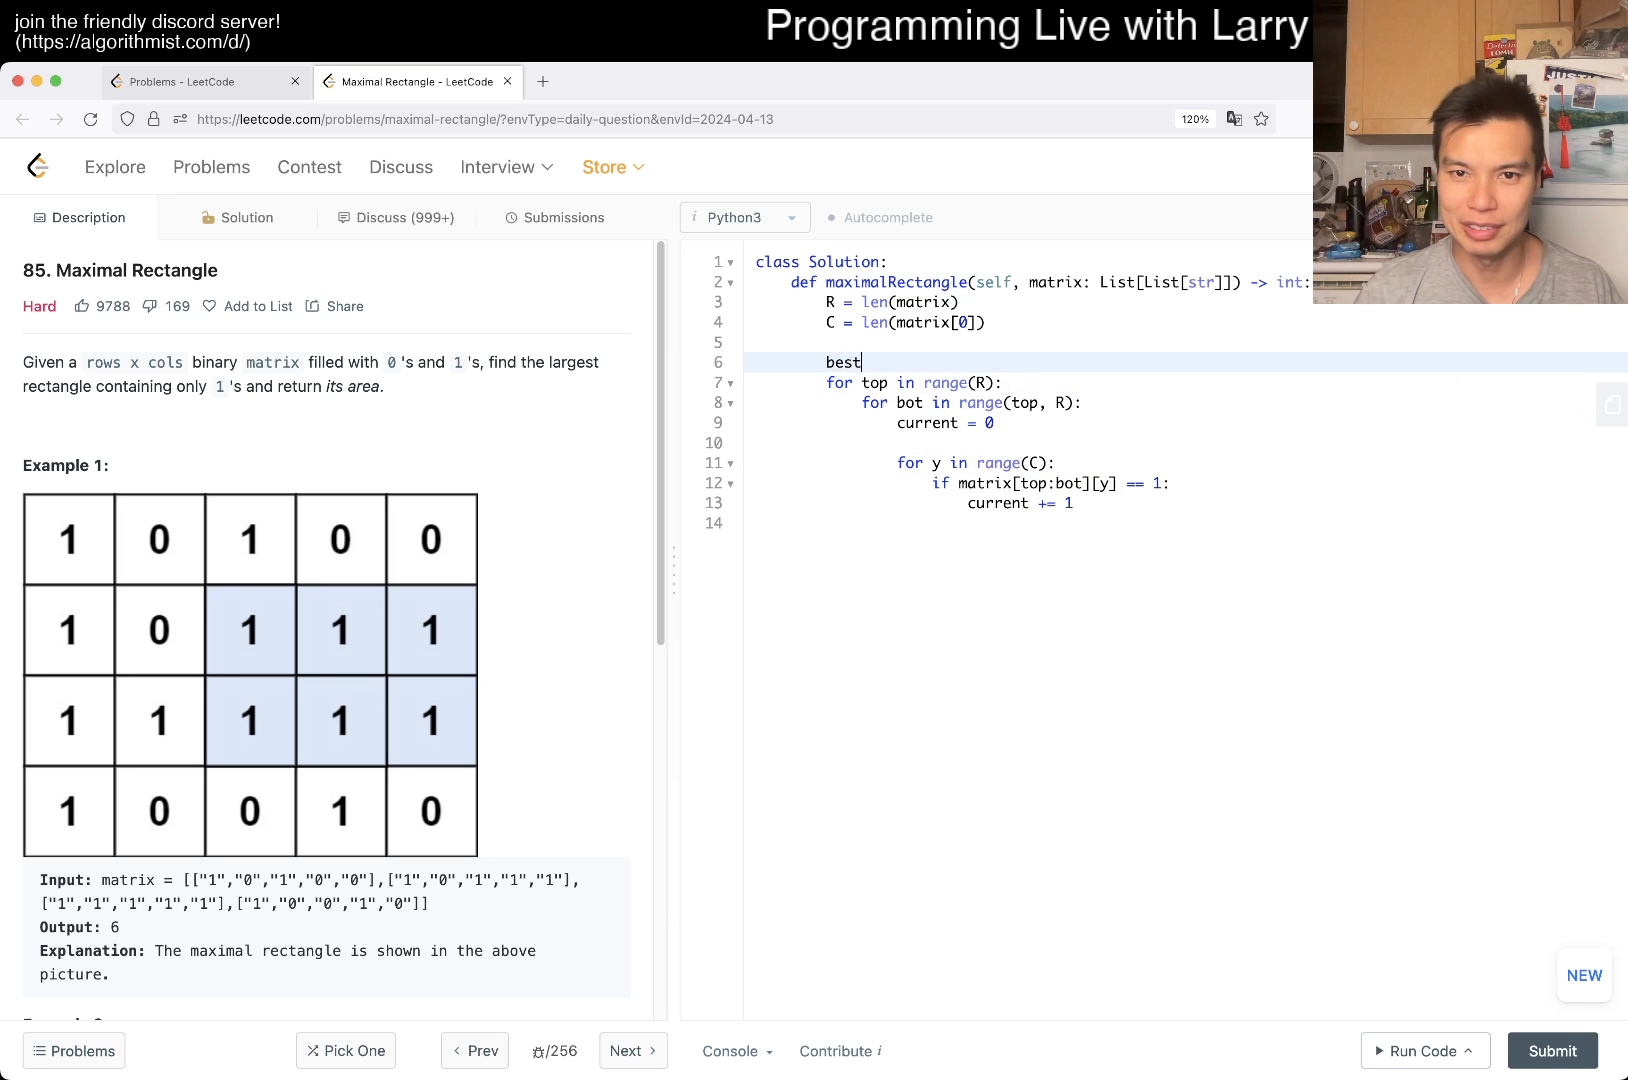
type("= 0")
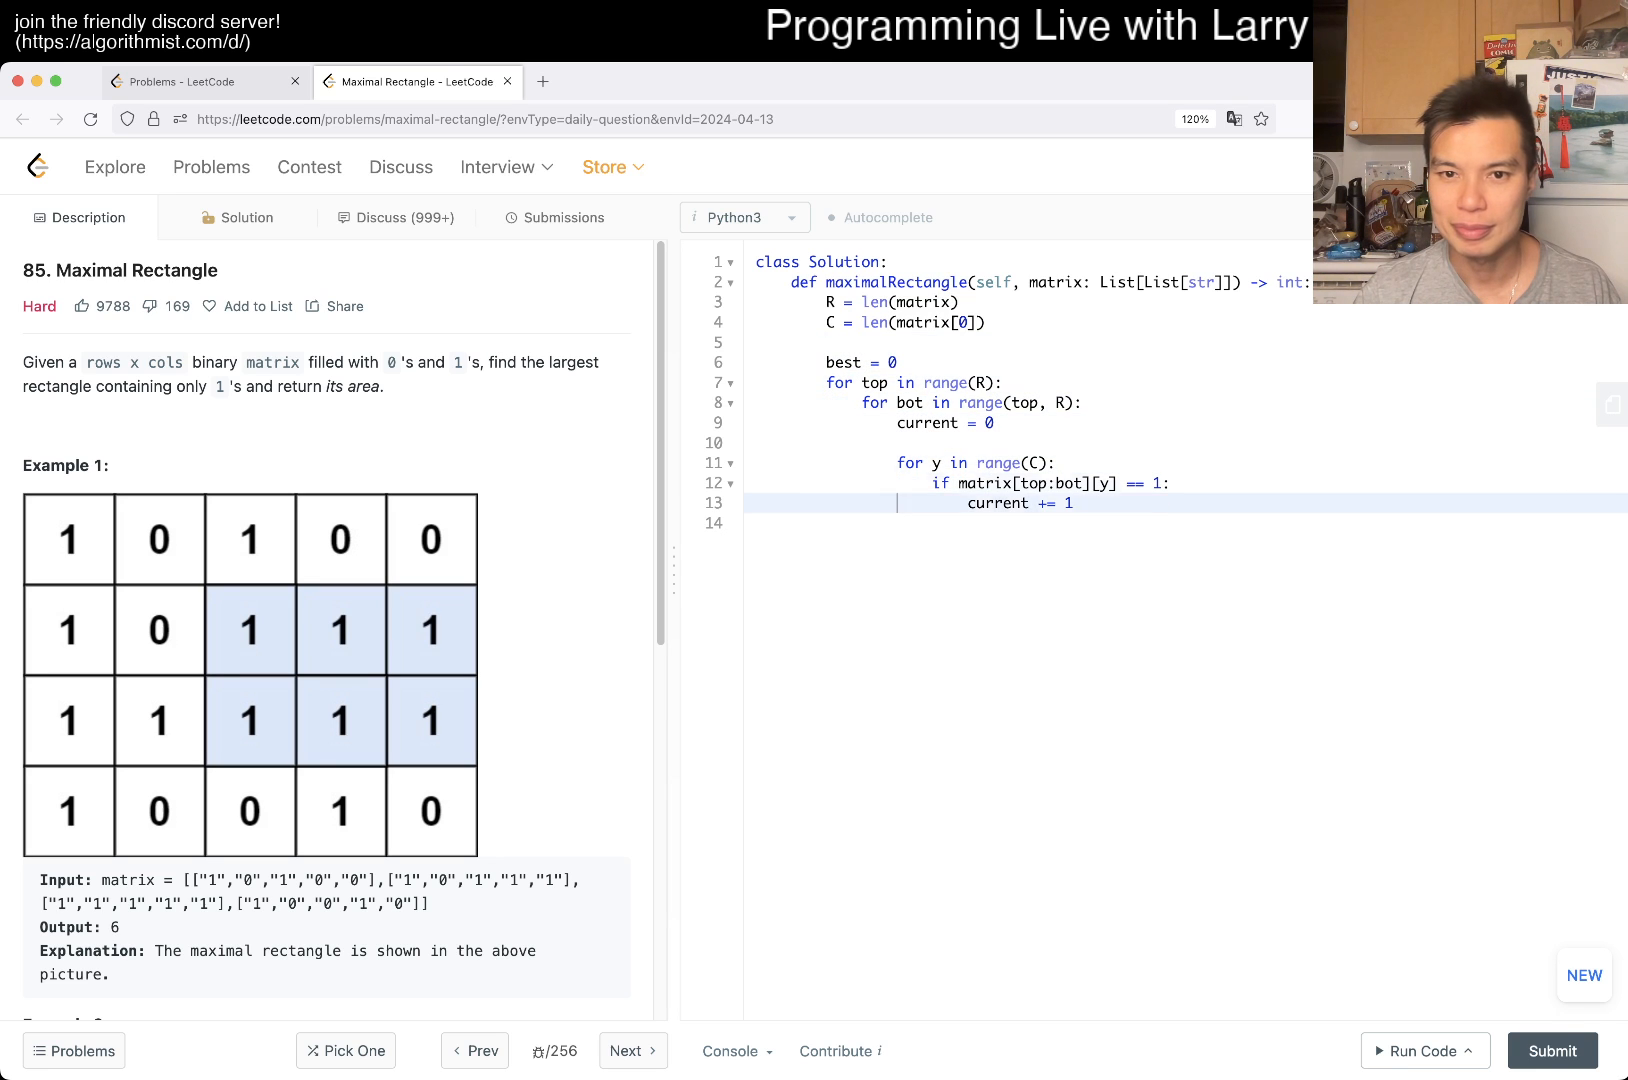
key("enter")
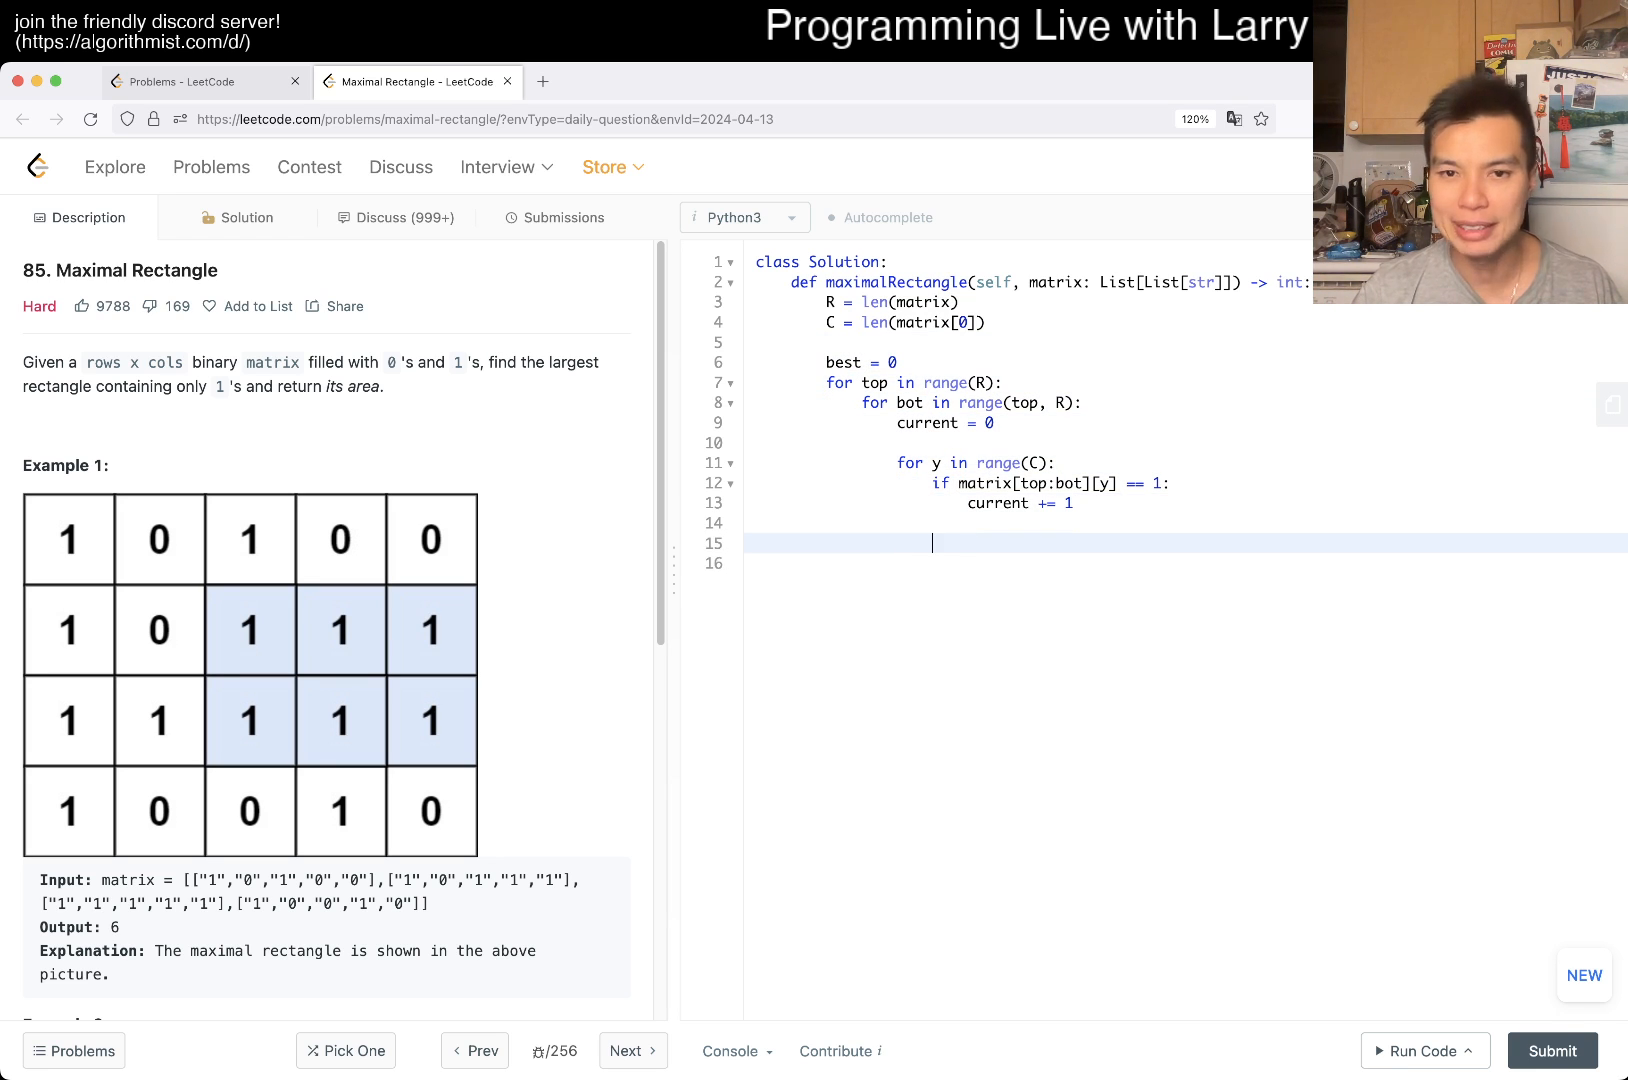
Use get(top, bot, y) in the check and track best = max(best, current * (bot - top + 1))
type("best = max(best, current)")
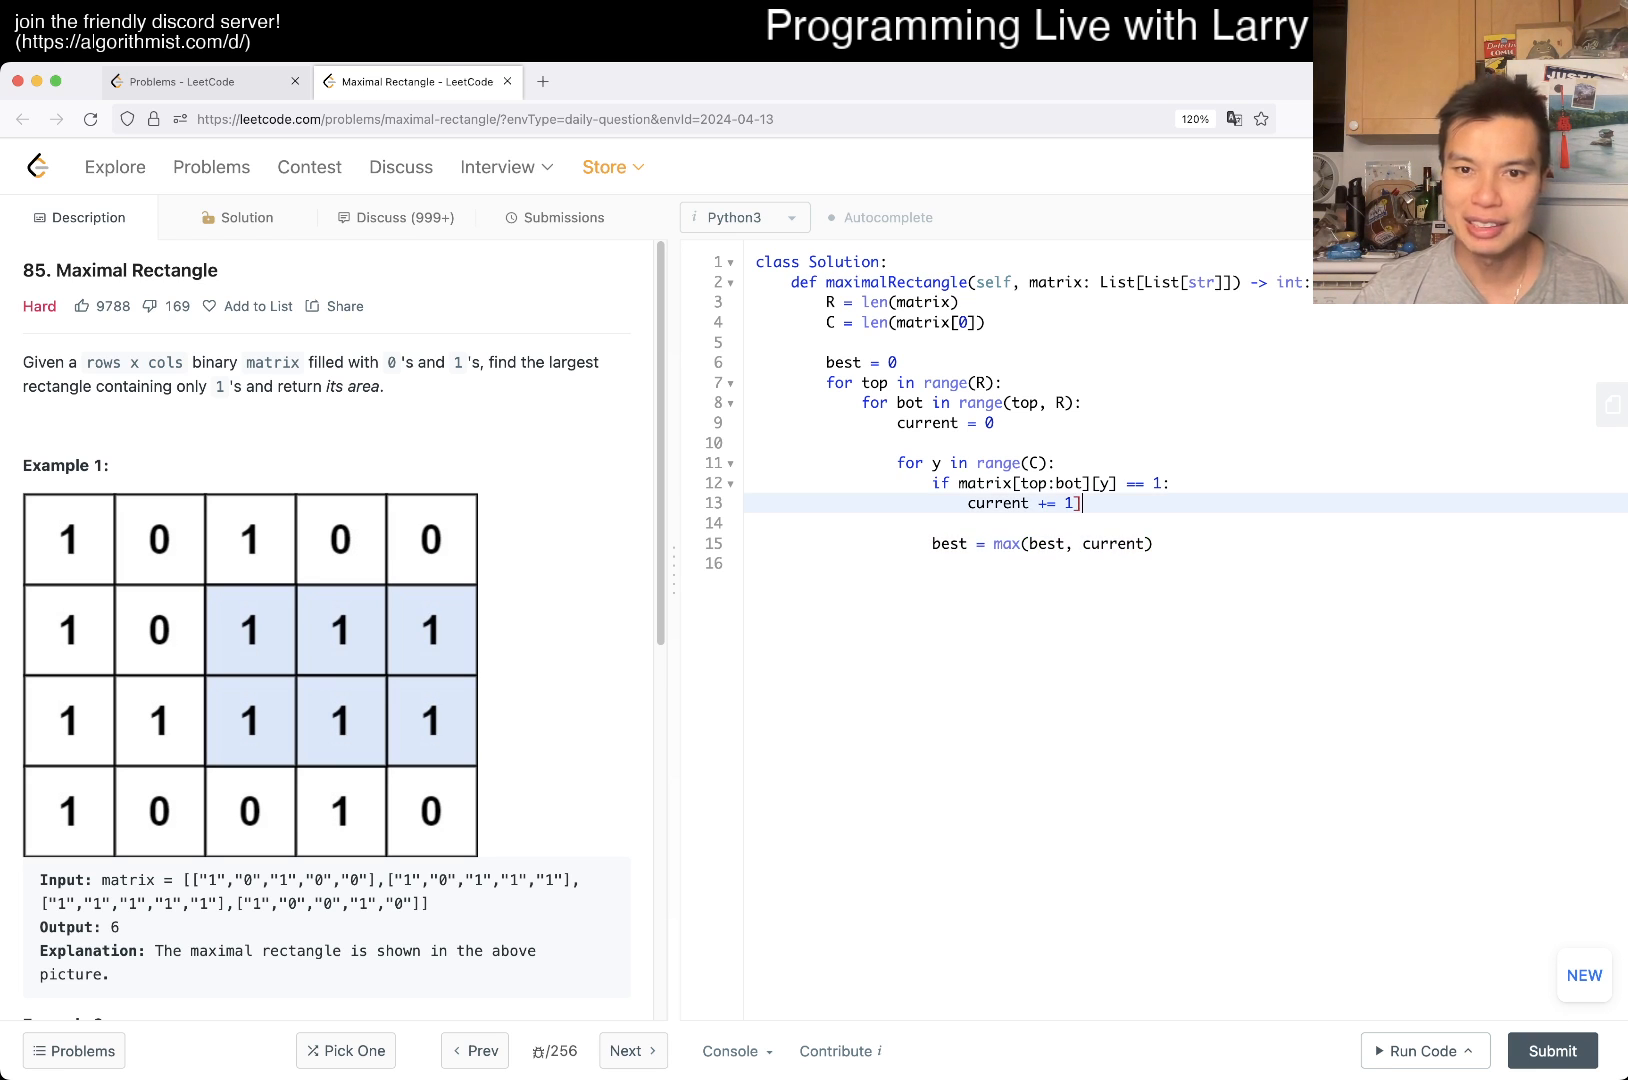
type("e")
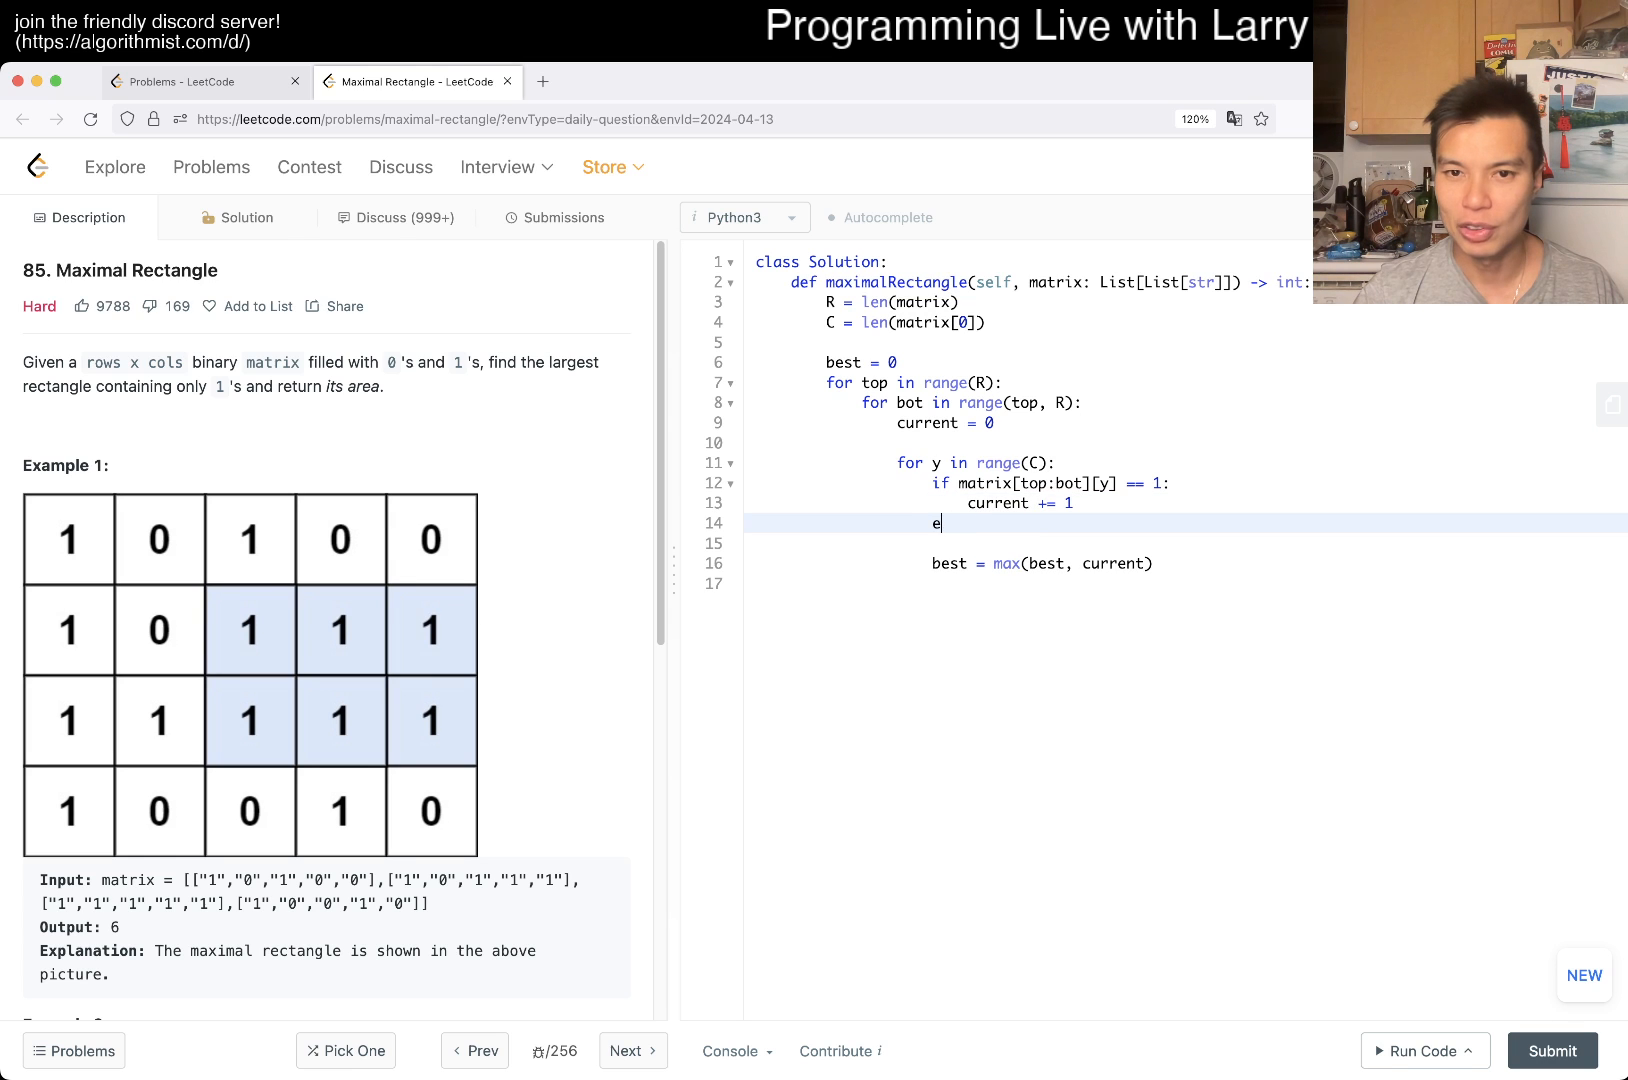
type("se:")
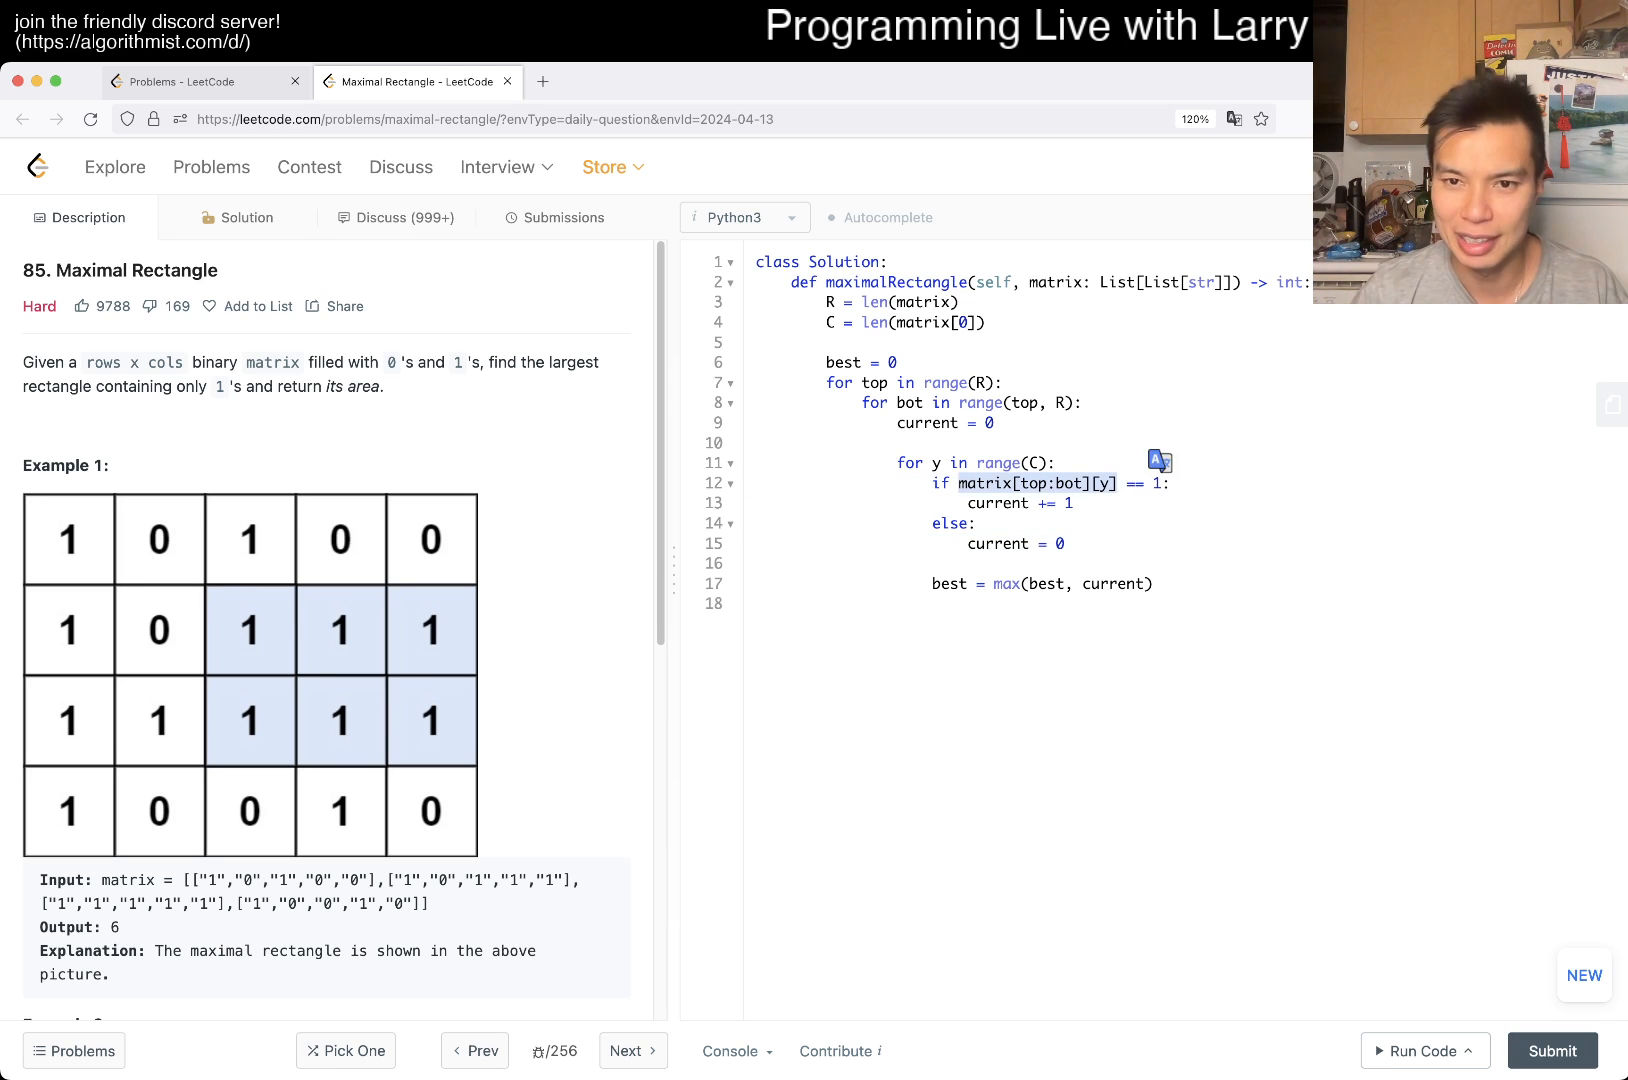
key("Enter")
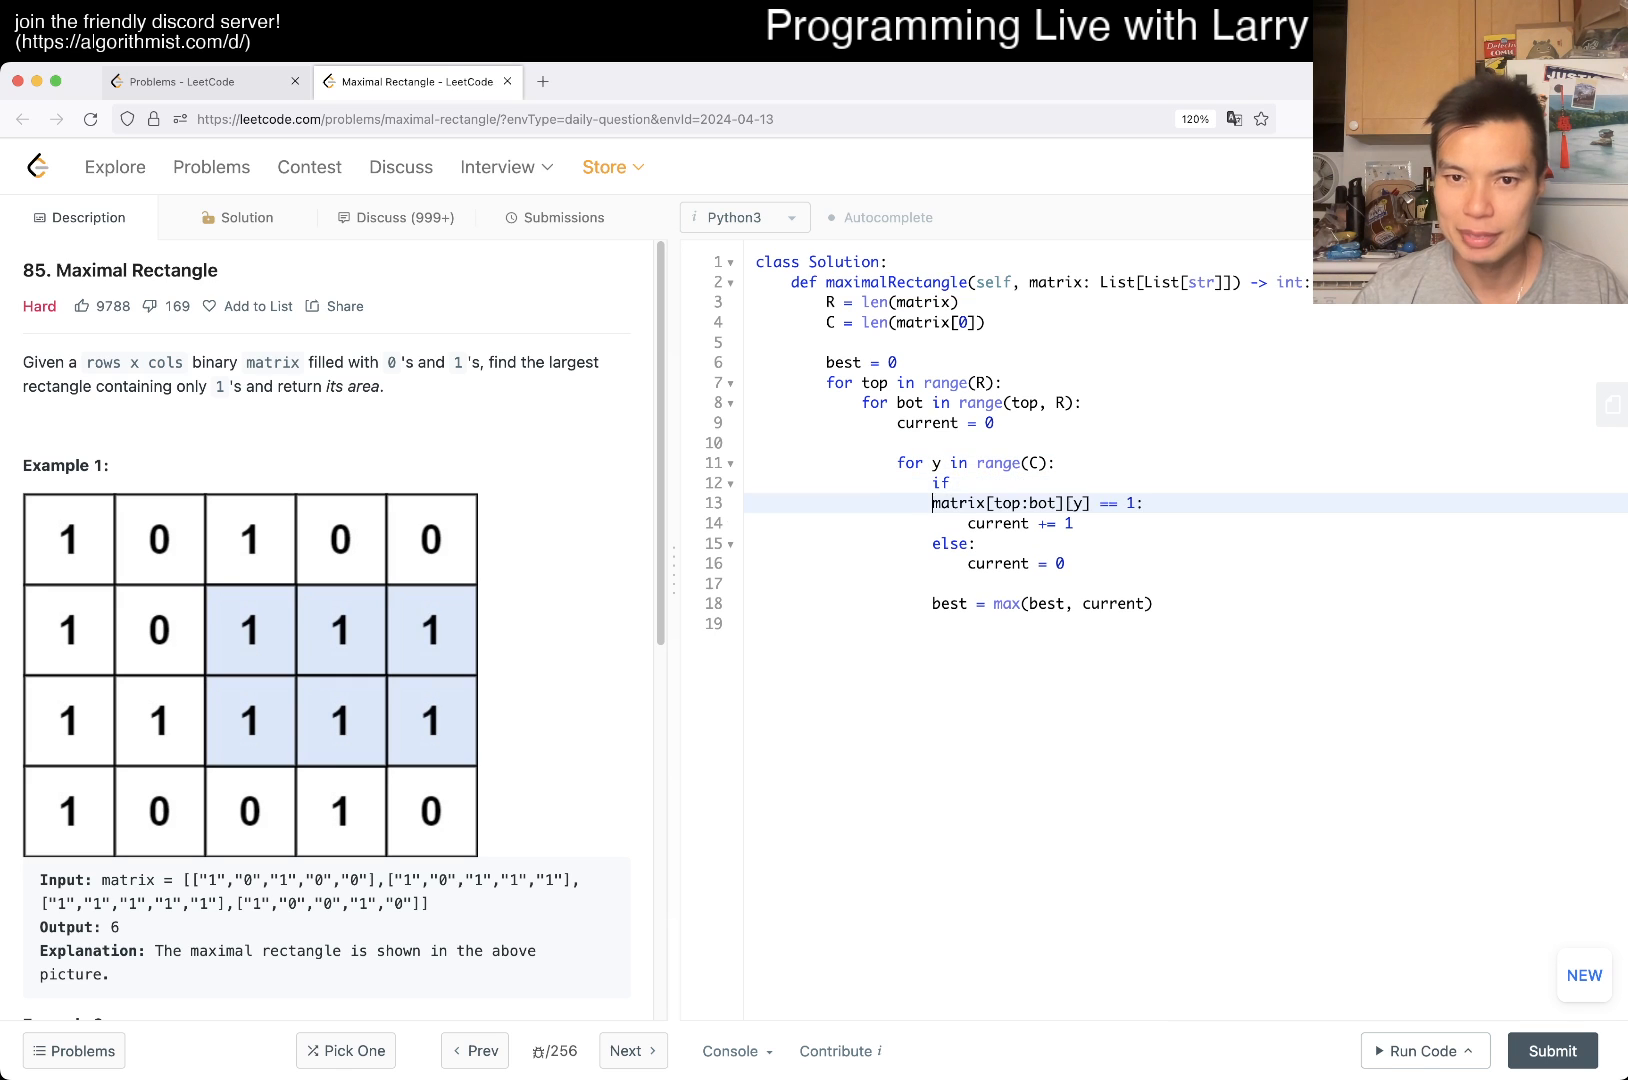
type("get(top, bot, y) == 1:")
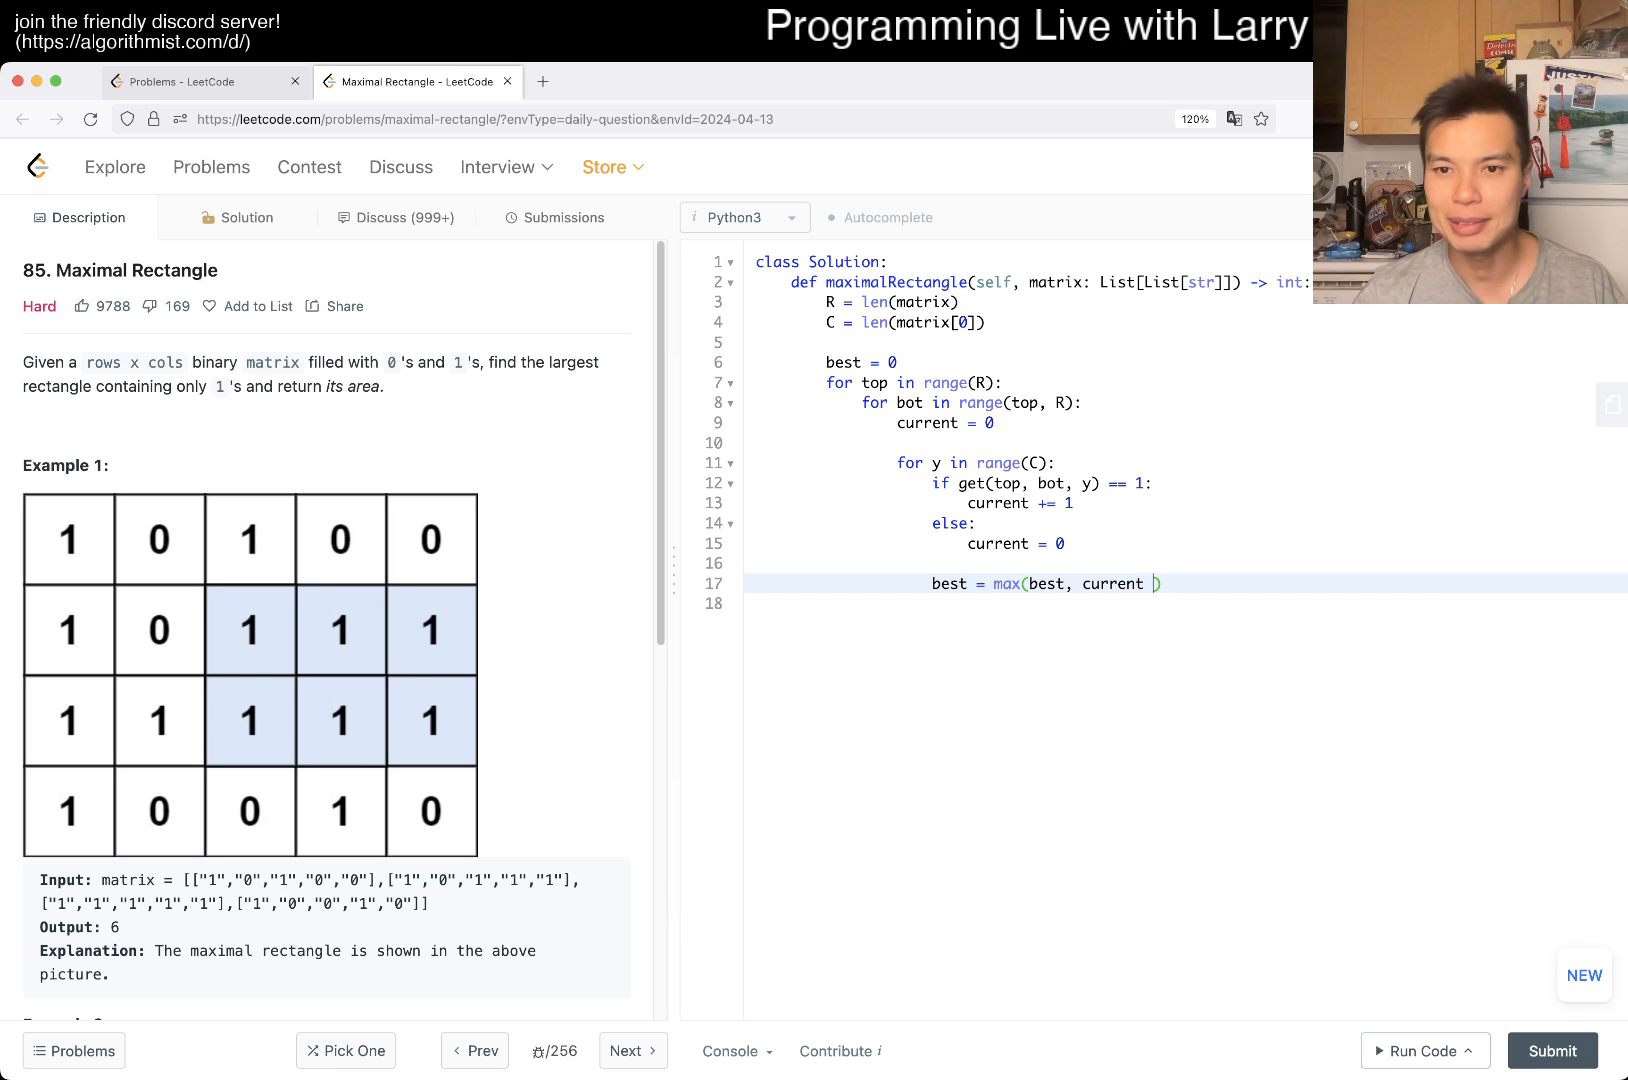
type("* (bot - top +")
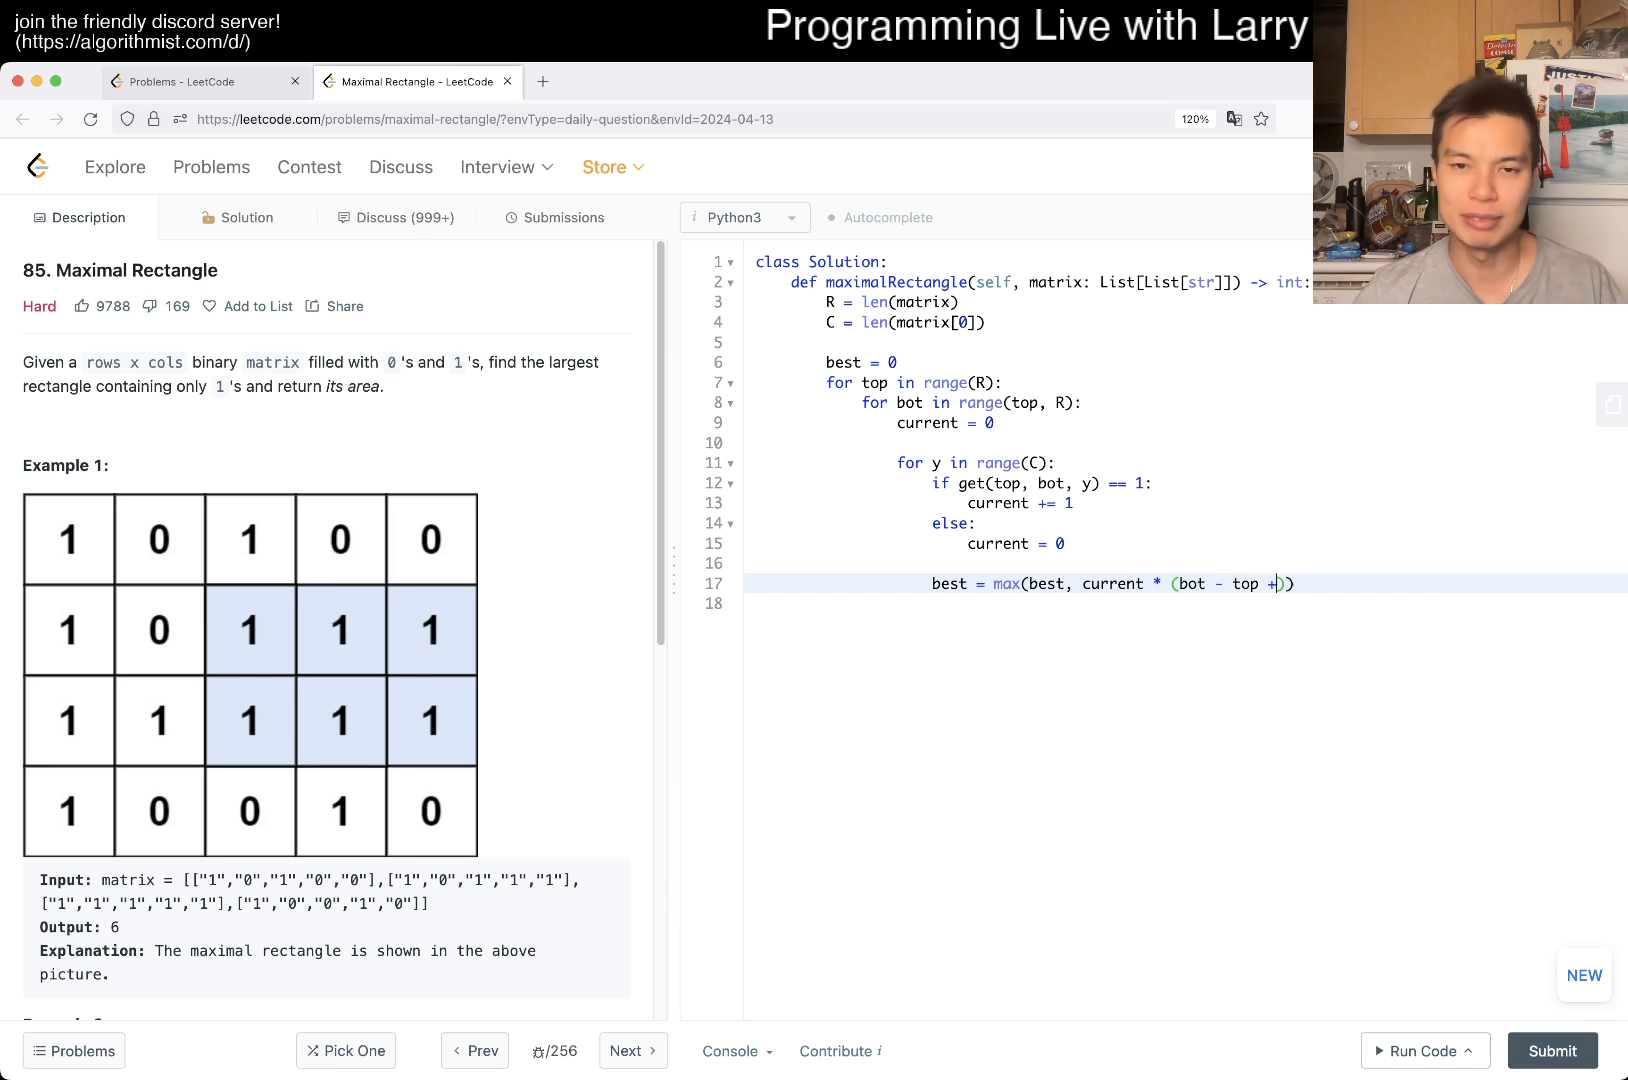
type("1")
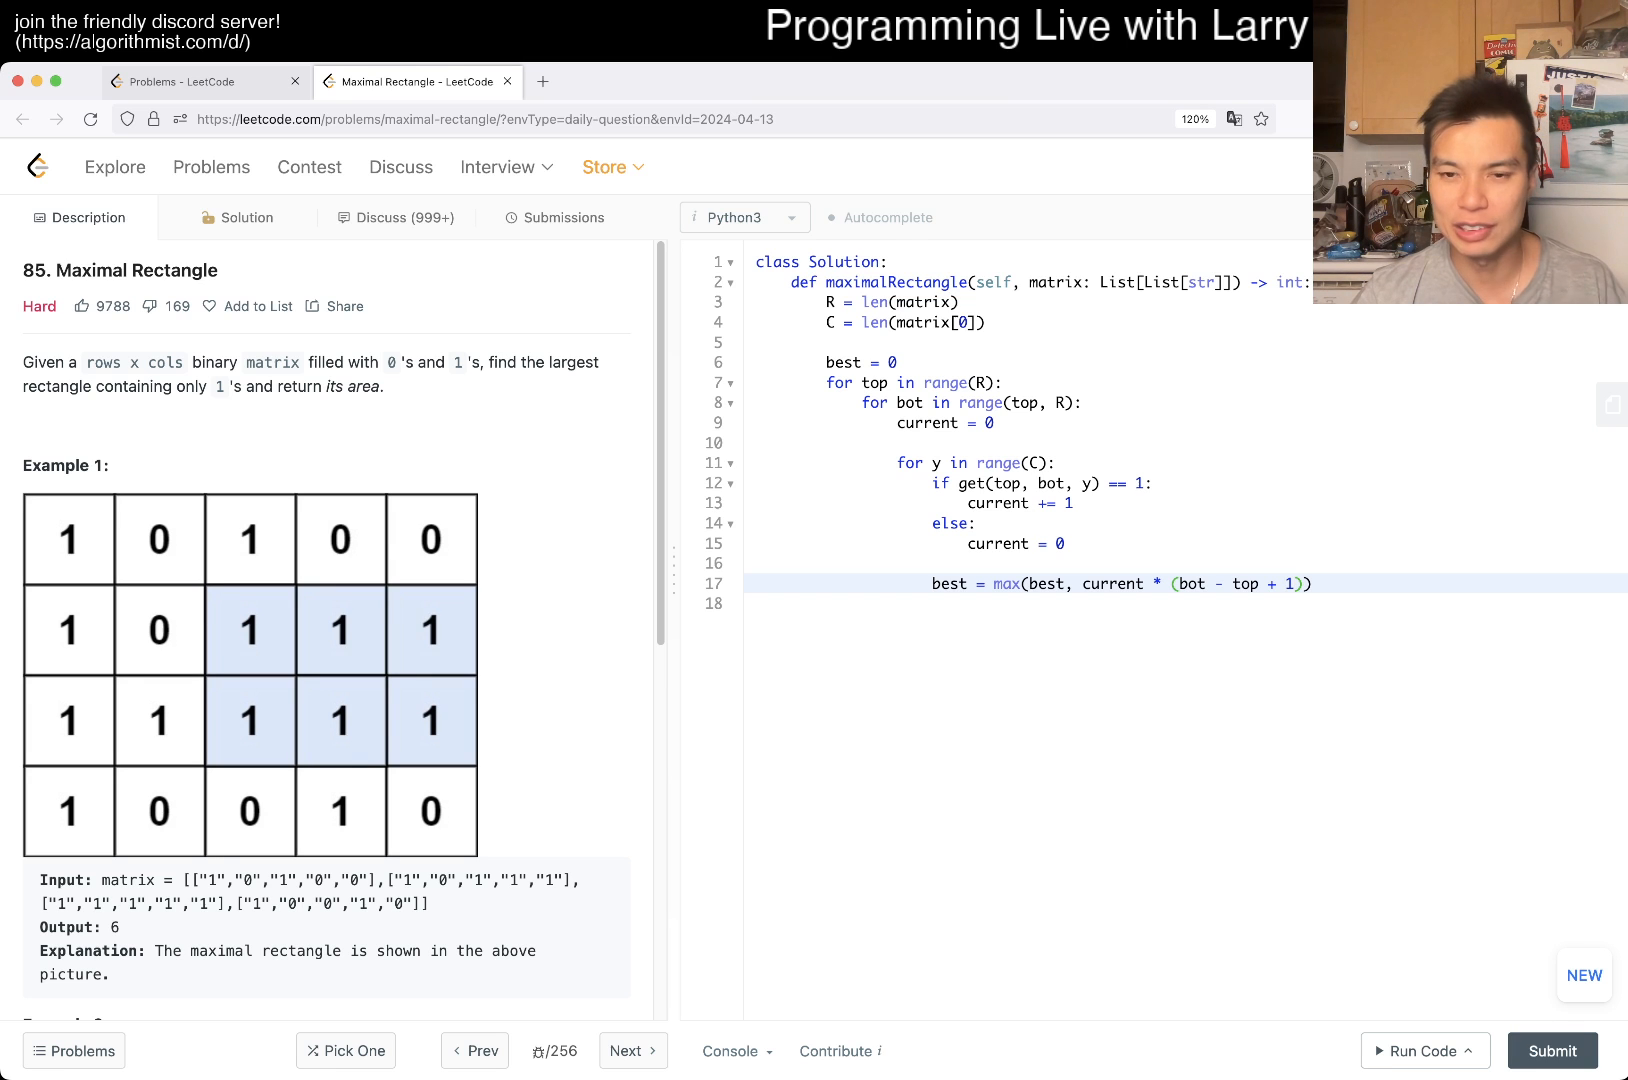
double_click(1112, 582)
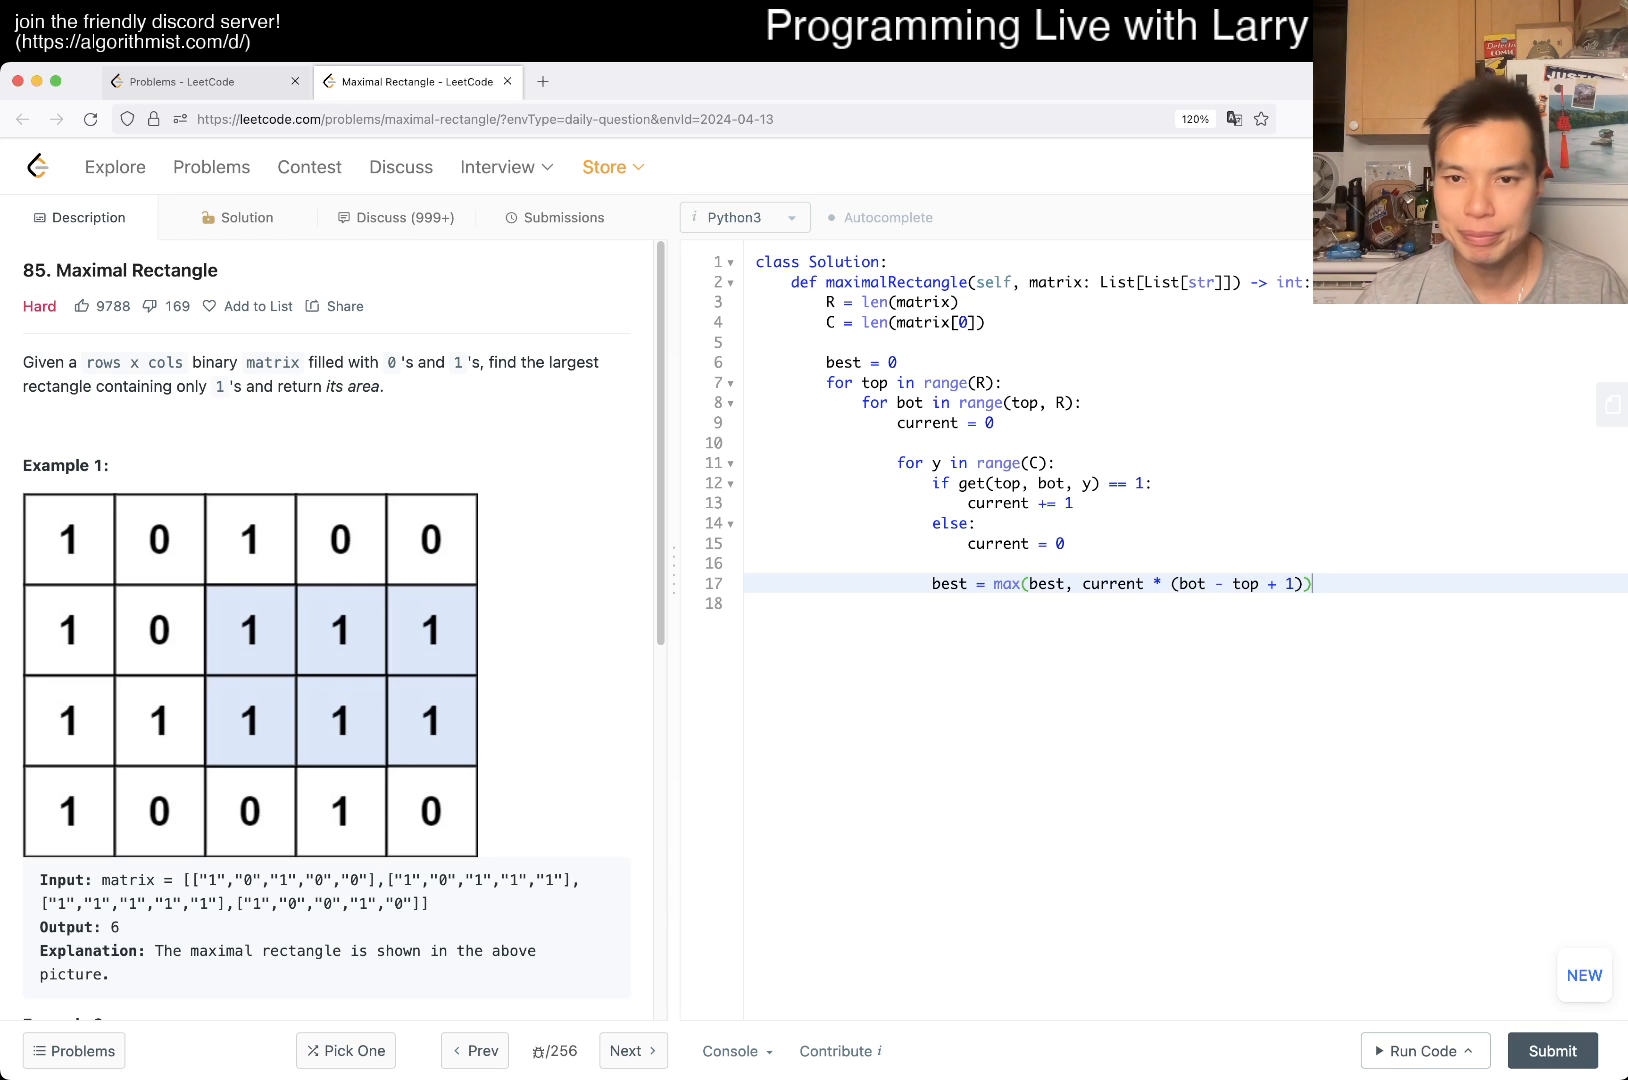
key("enter")
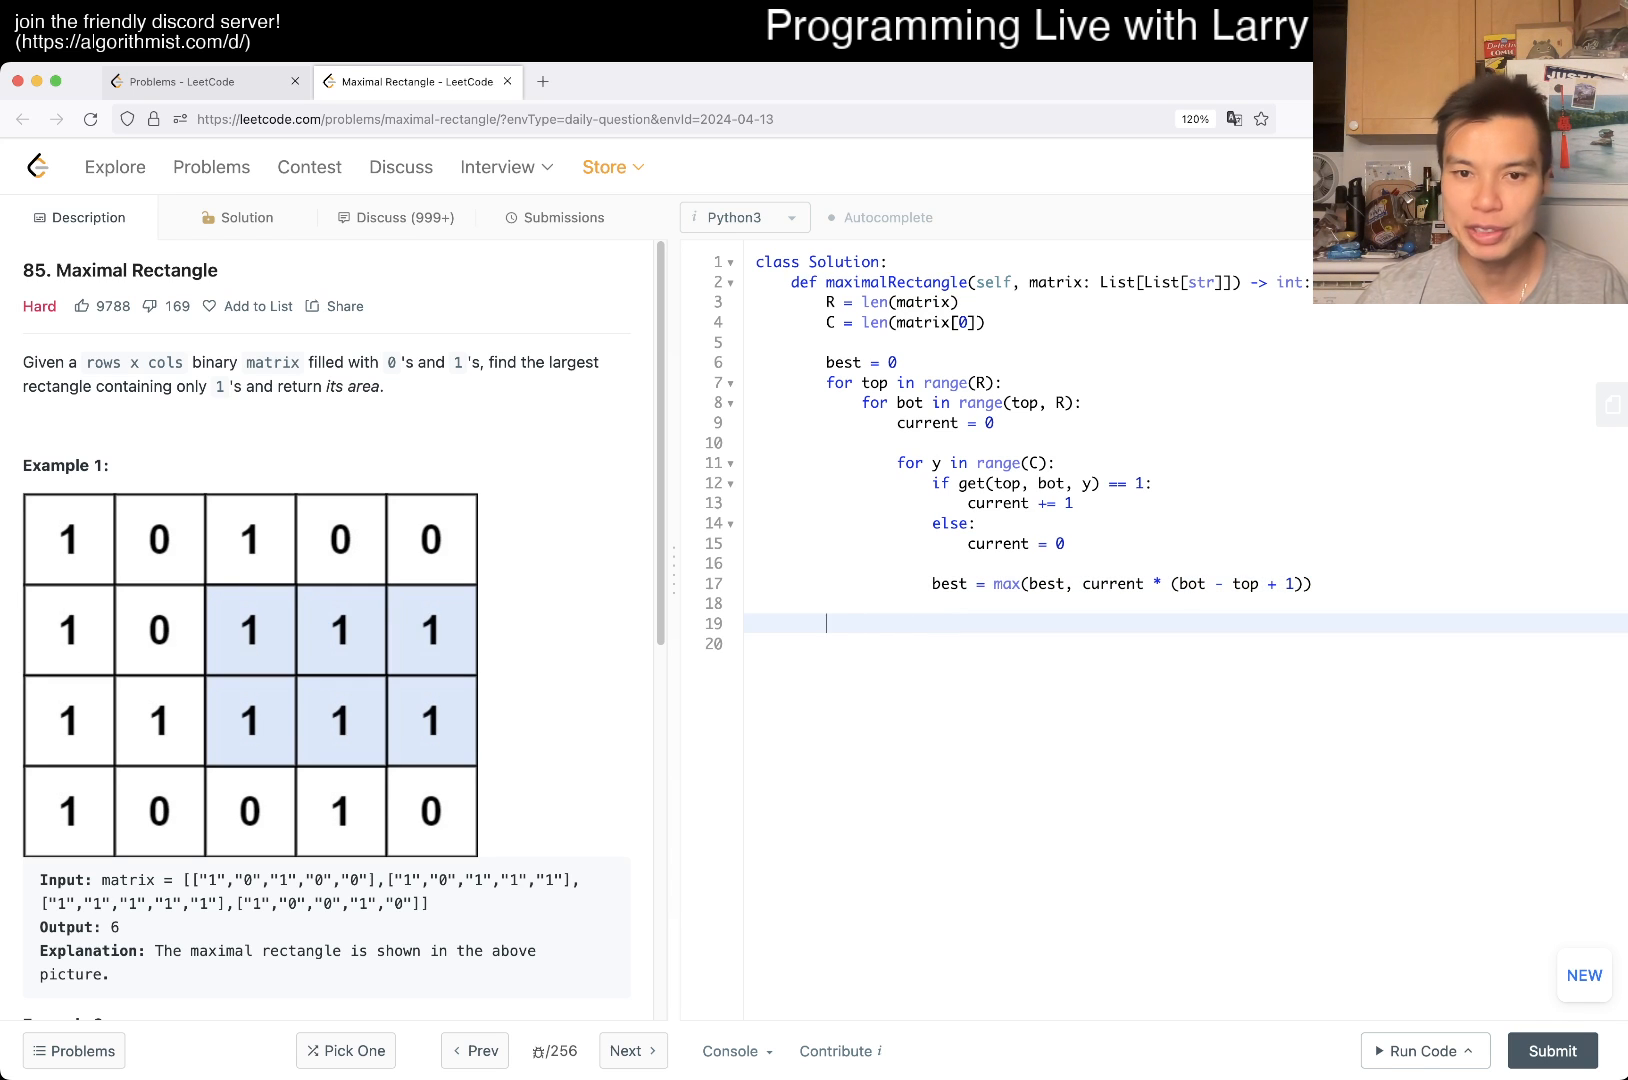
Return best at the end of maximalRectangle
type("return best")
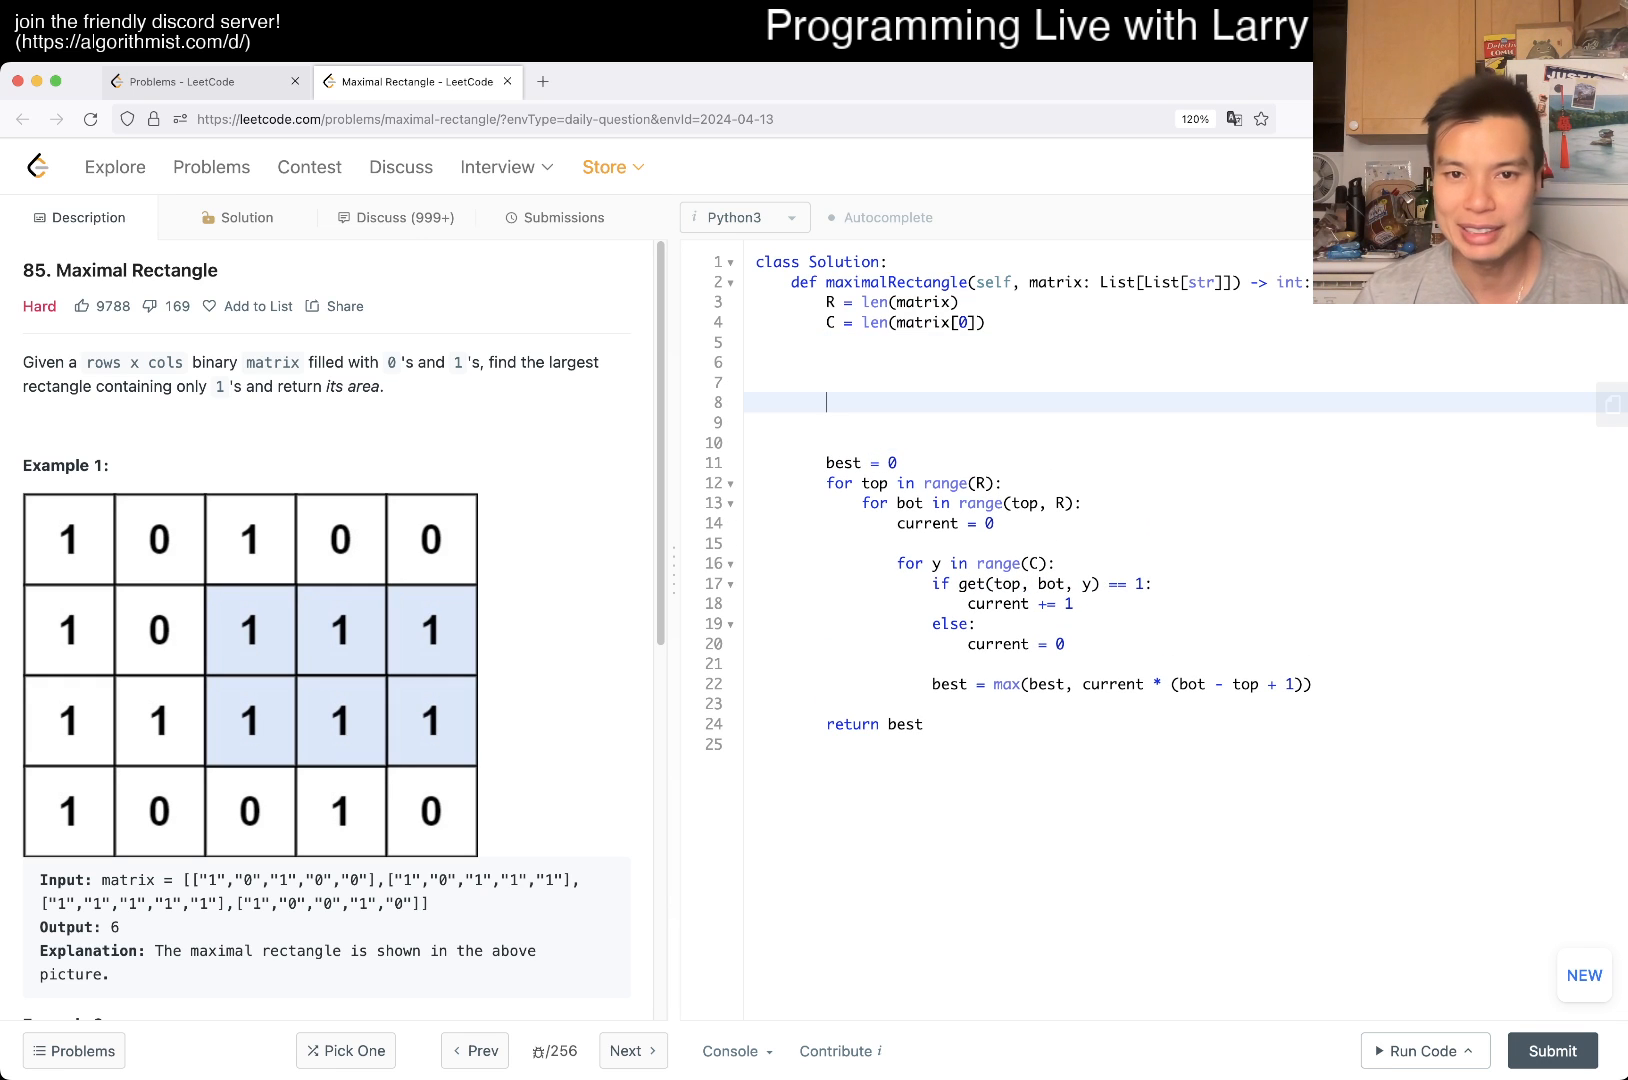
Stub def get(top, bot, y) commented 'are all cells between rows on column y "1"s?' and call it all_ones
type("def get(top, bot, y):")
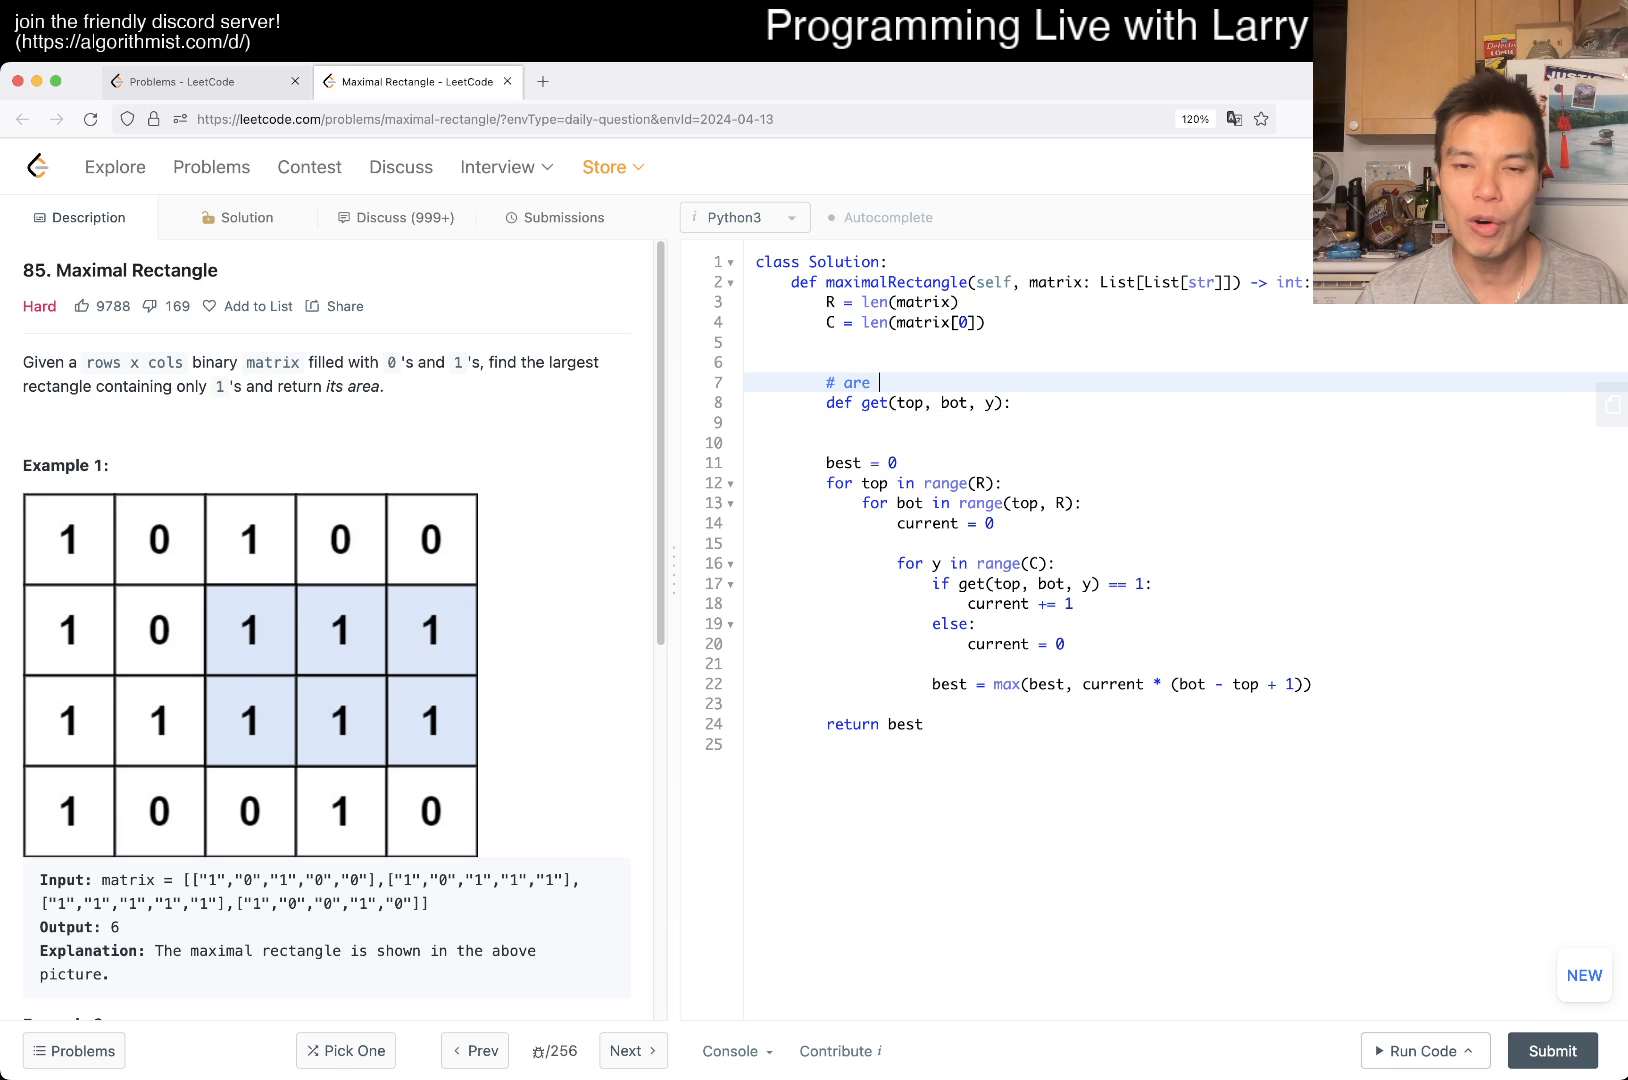
type("all")
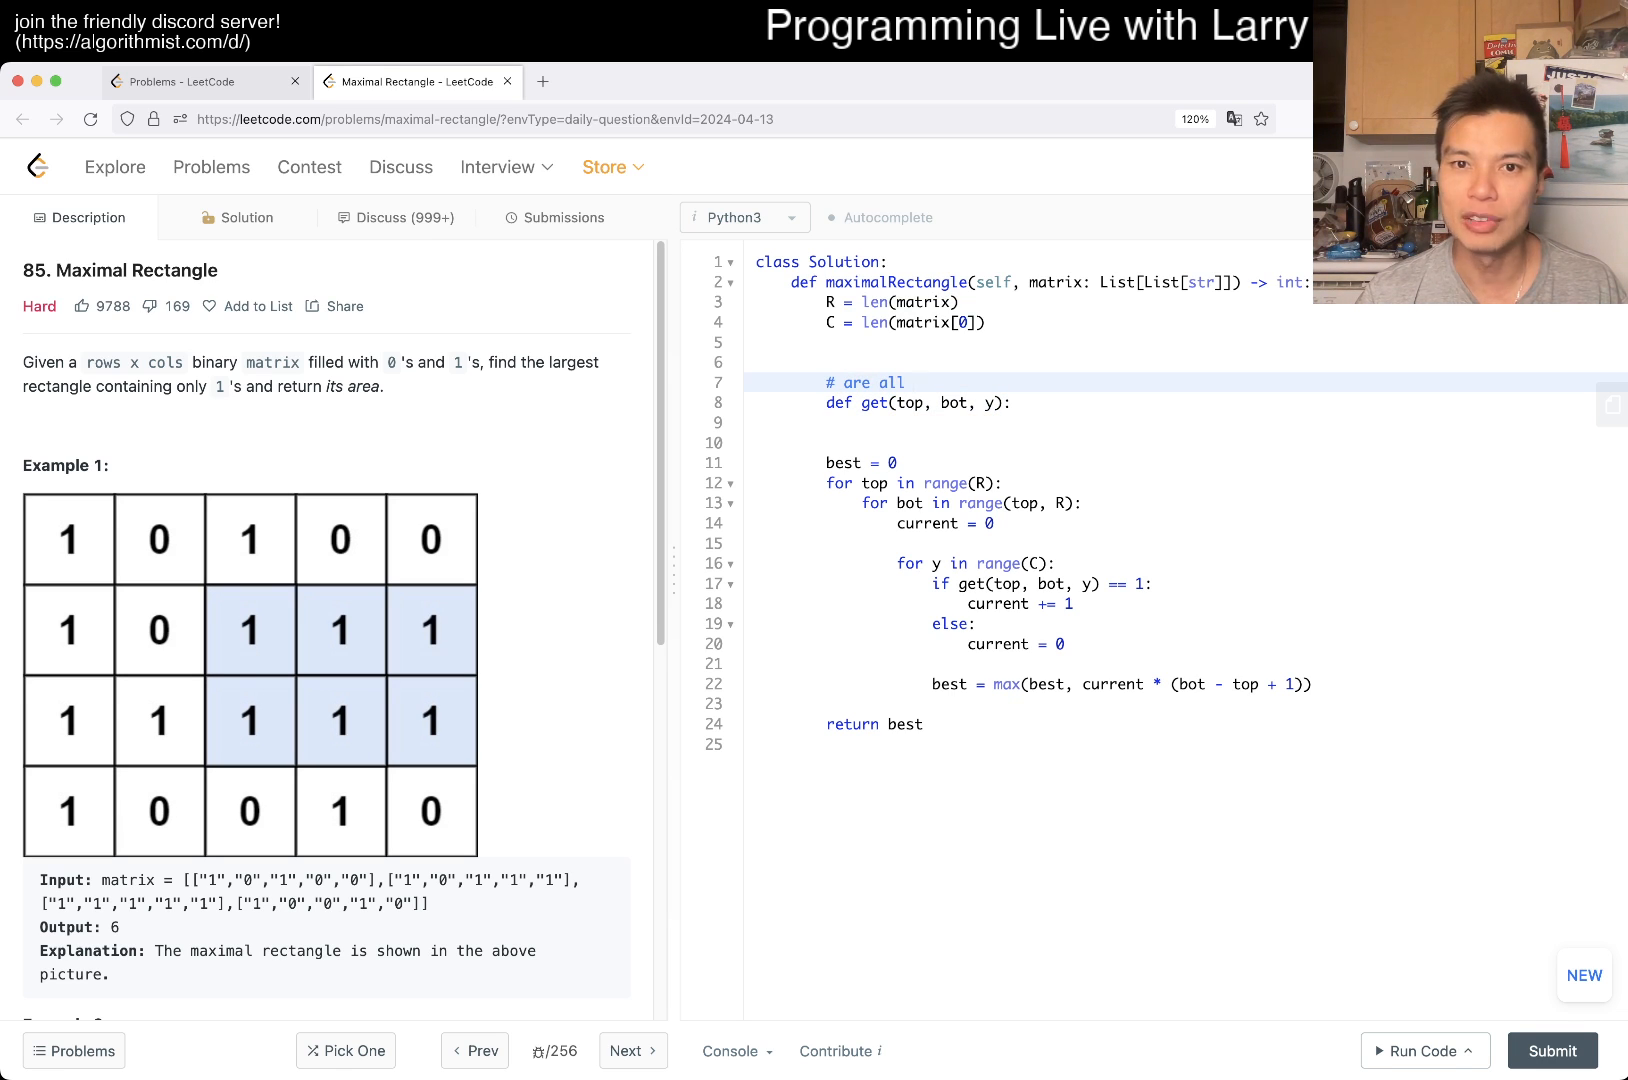
type("cells between top and bottom")
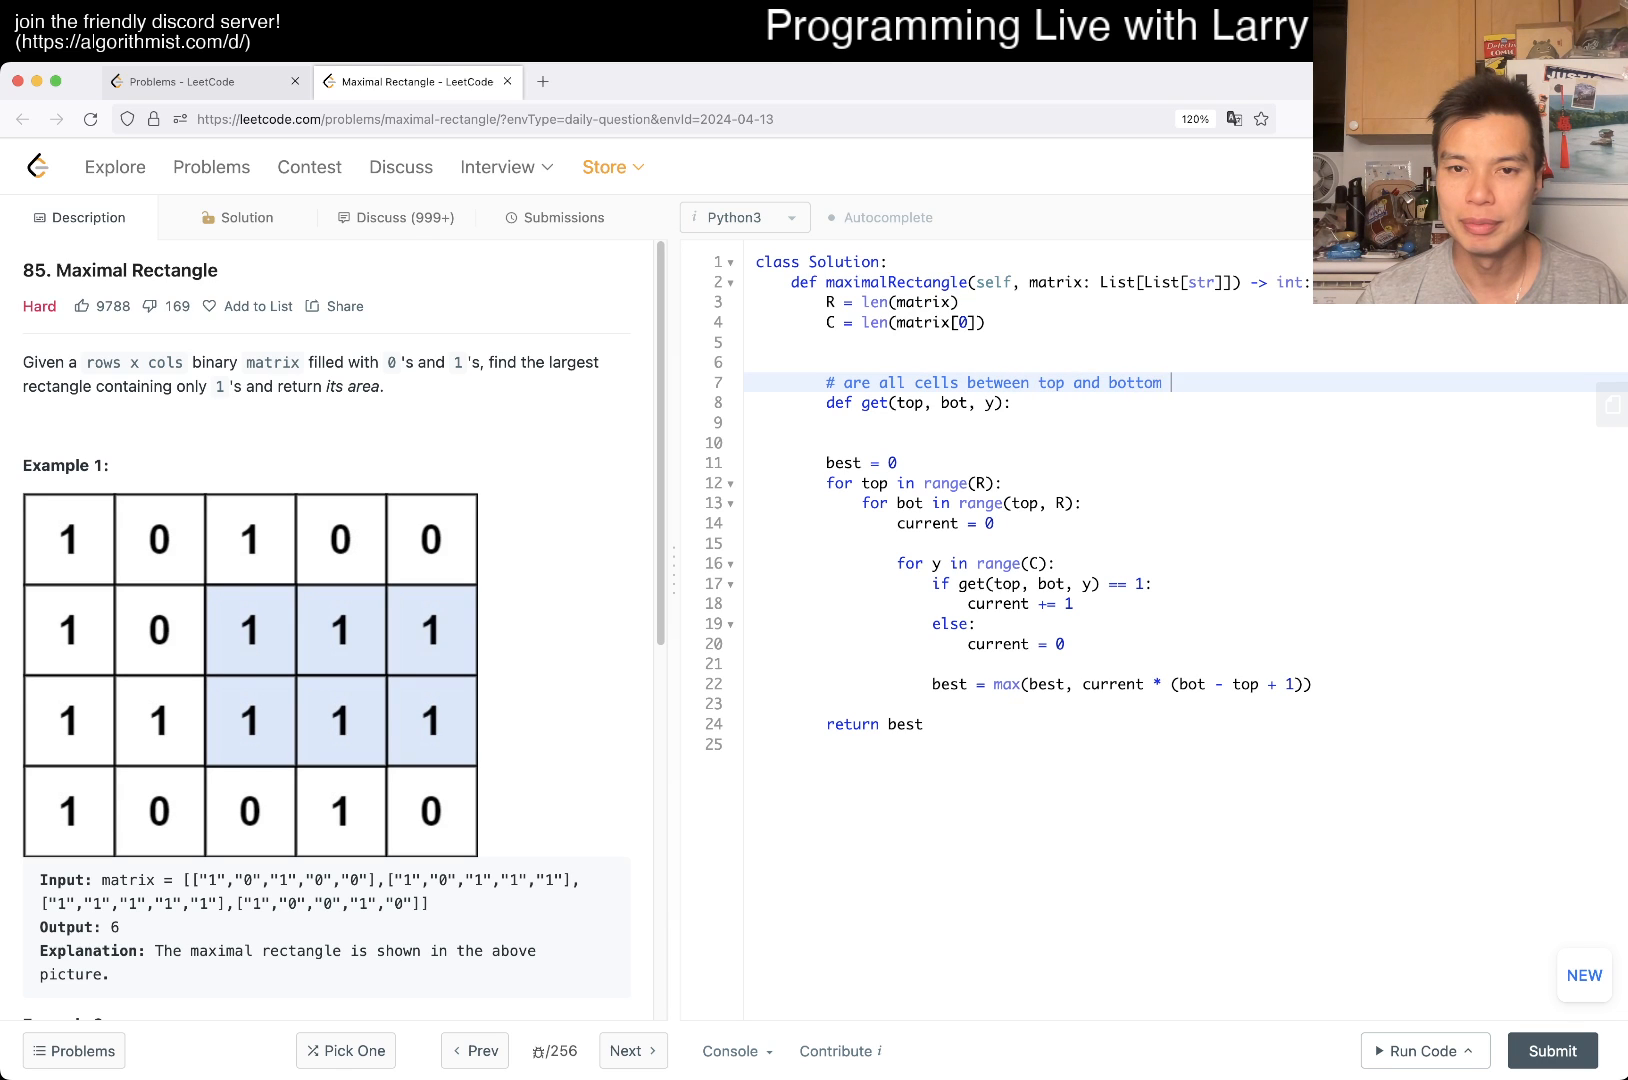
type("rows")
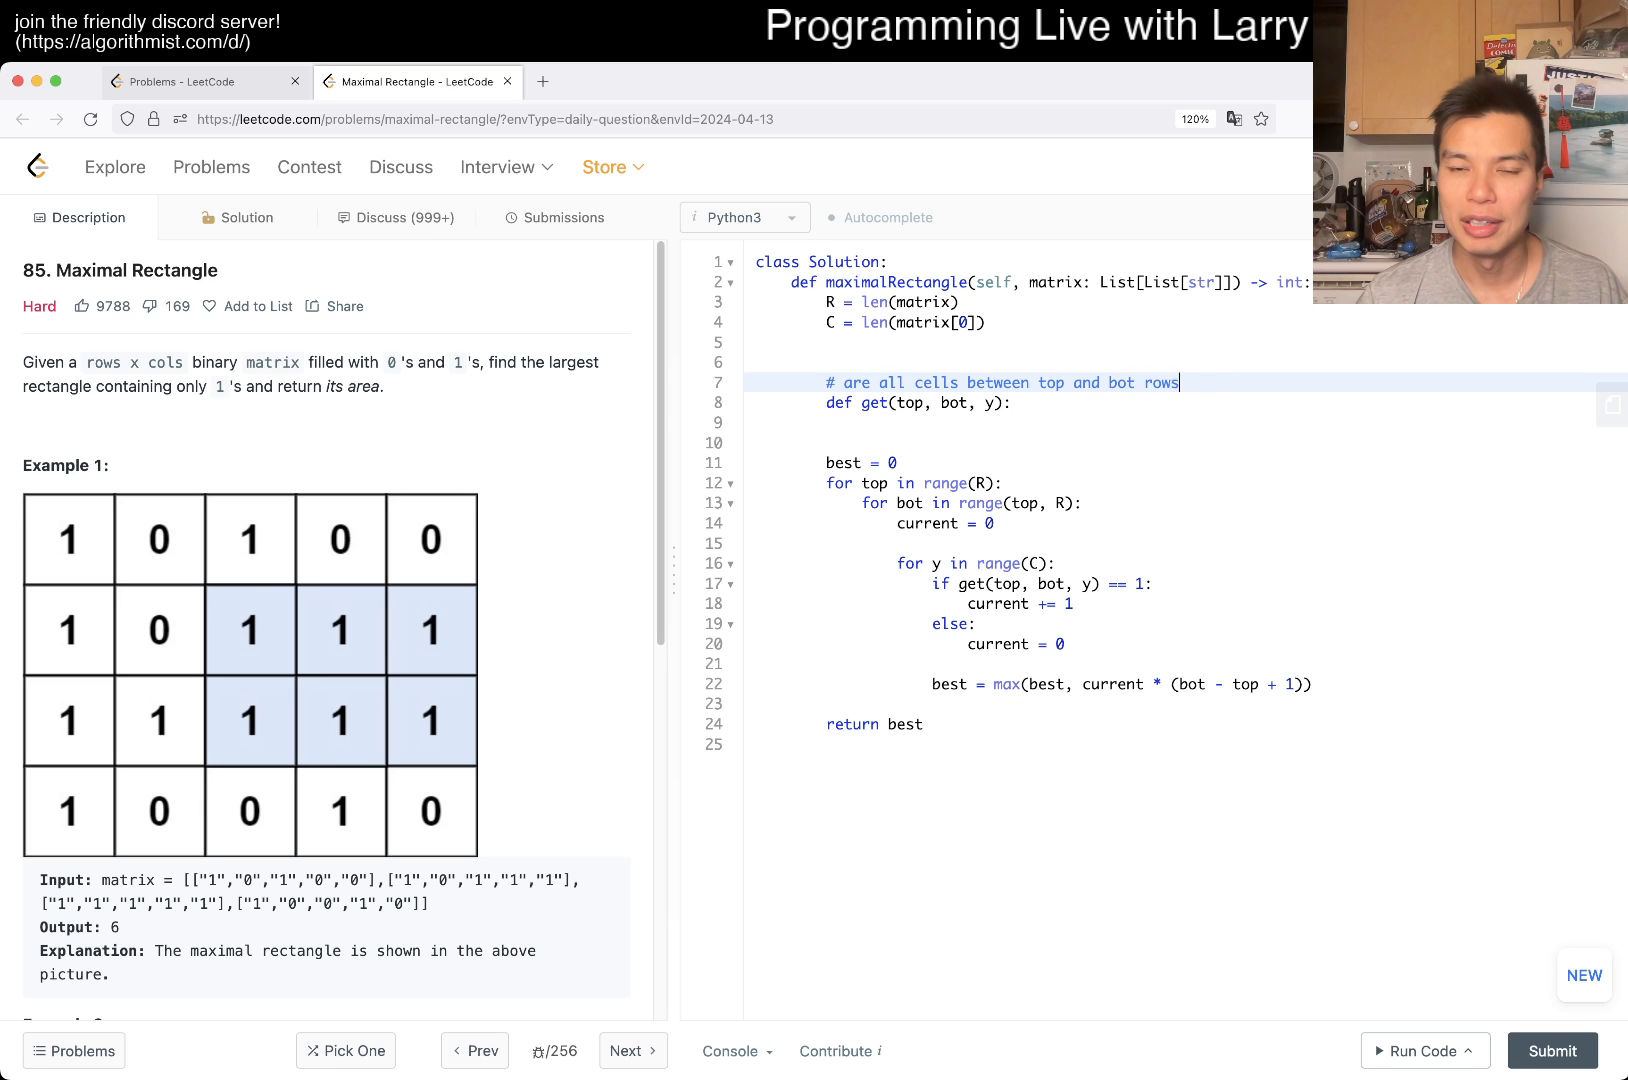
type("on co")
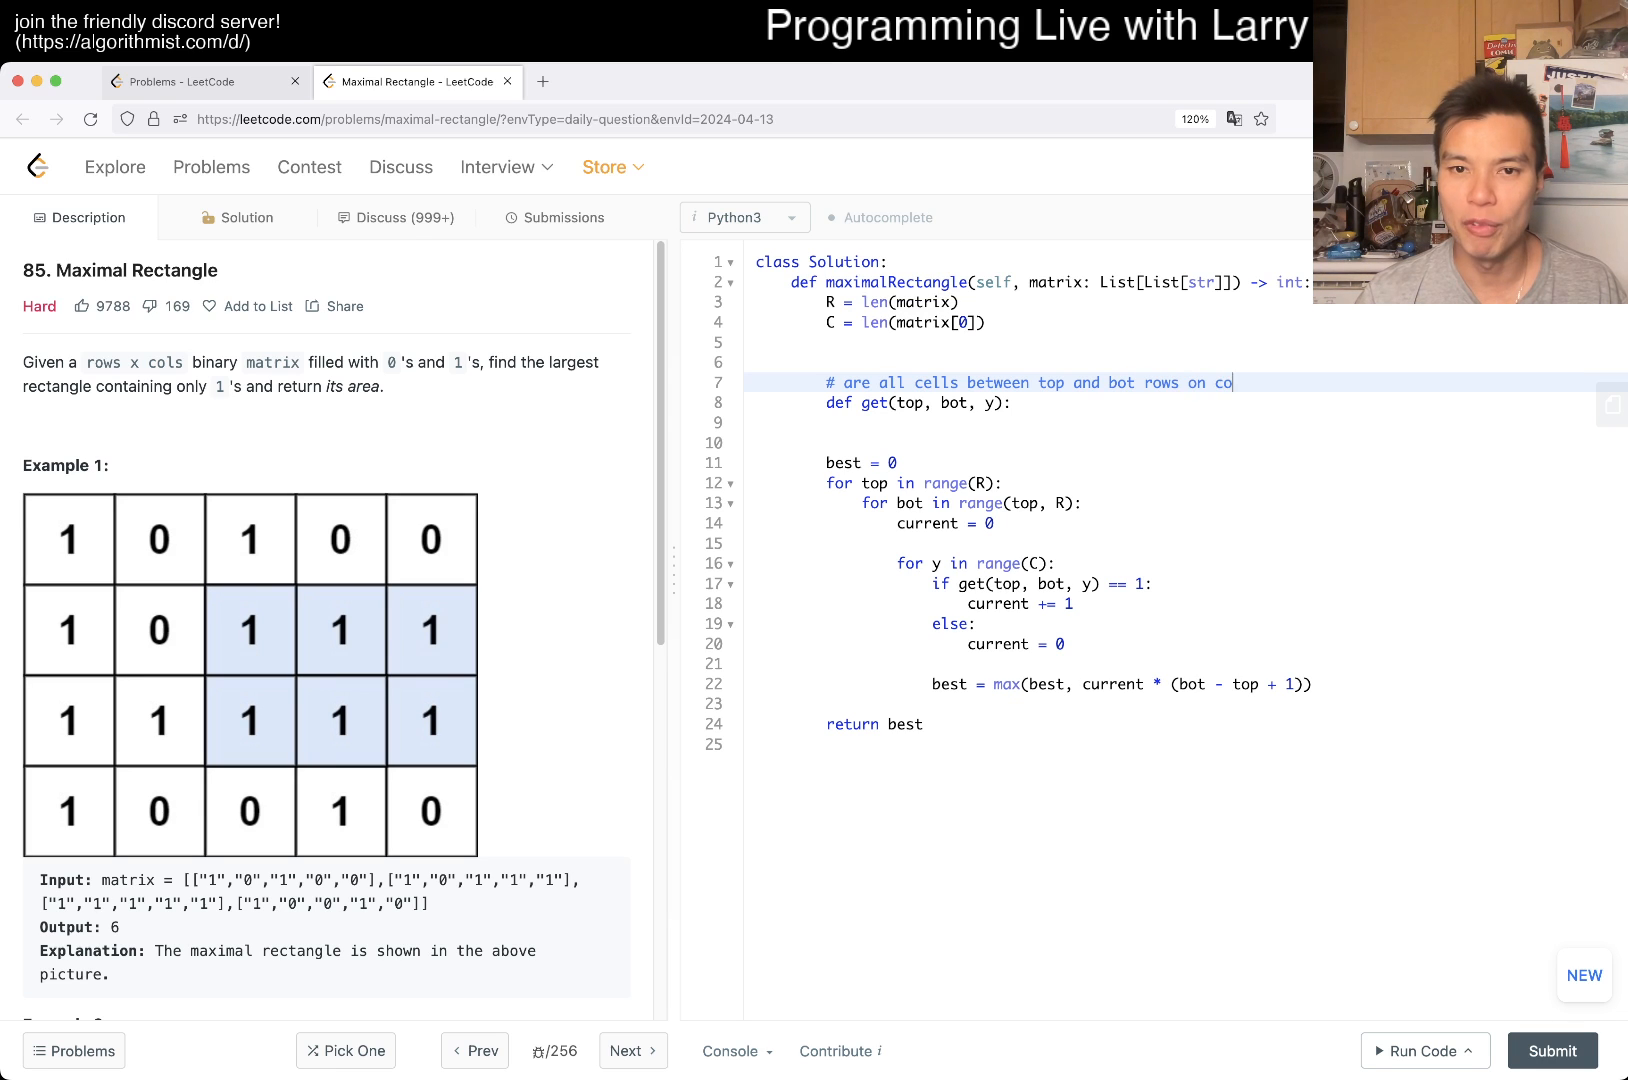
type("lumn y \"1\"")
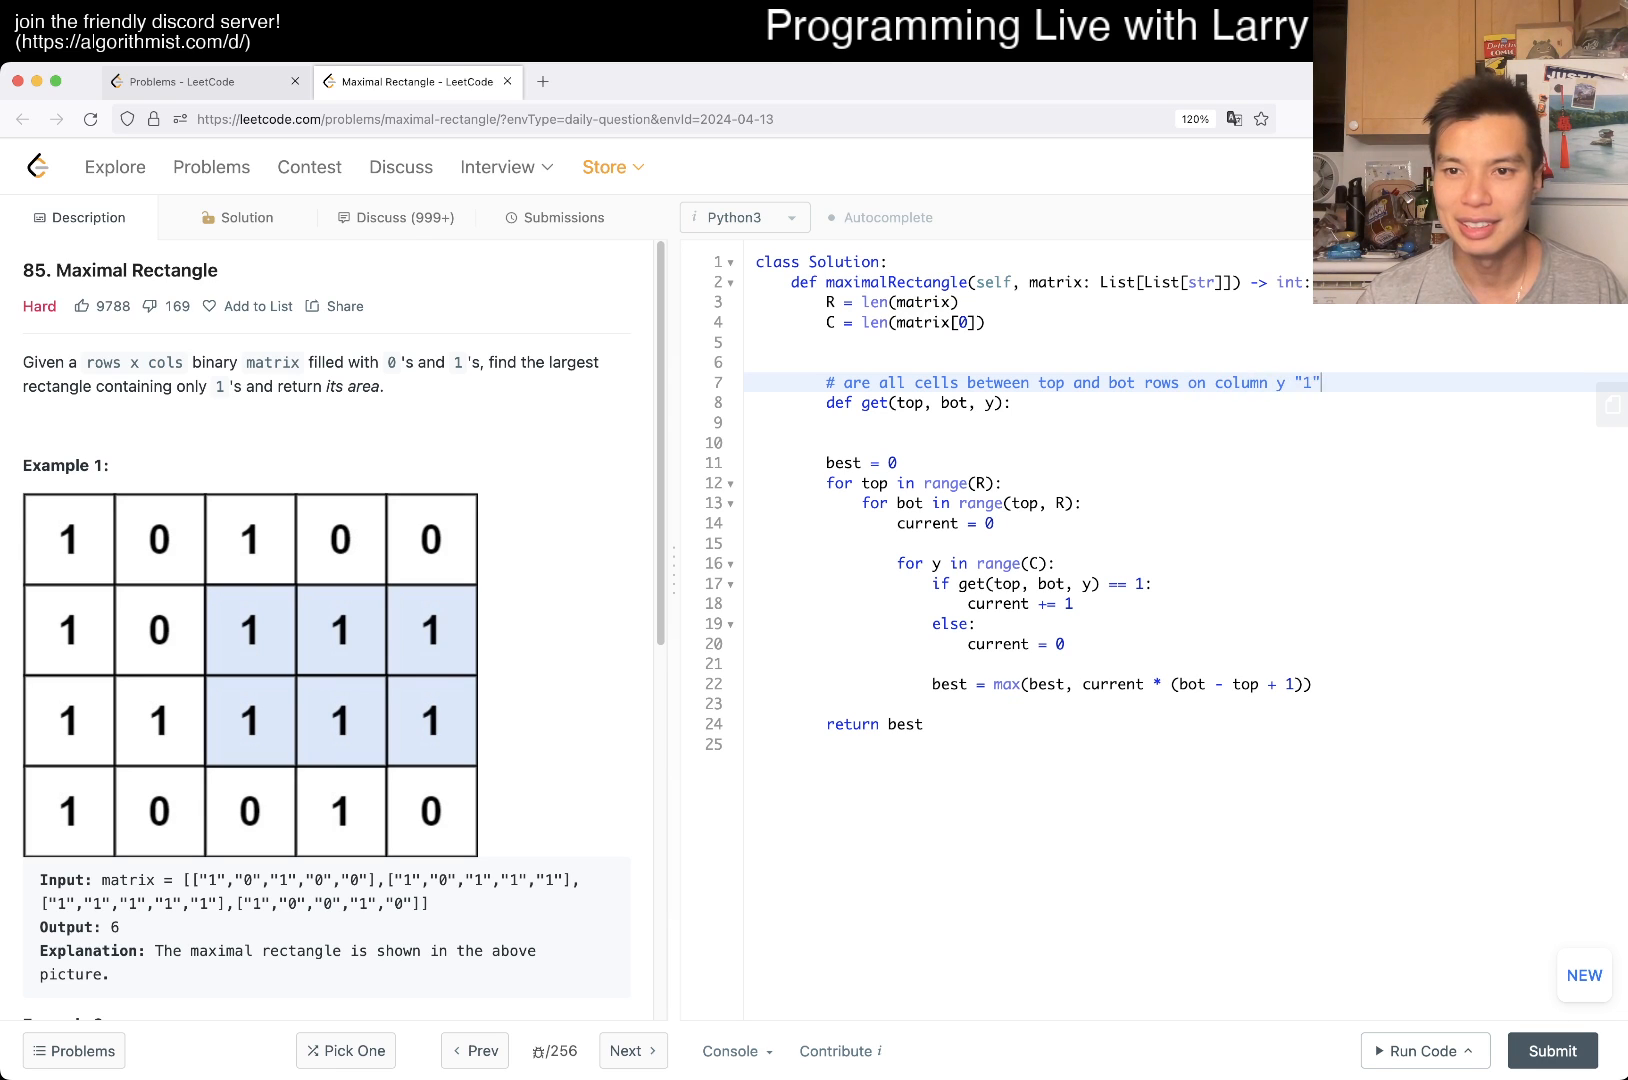
type("s?")
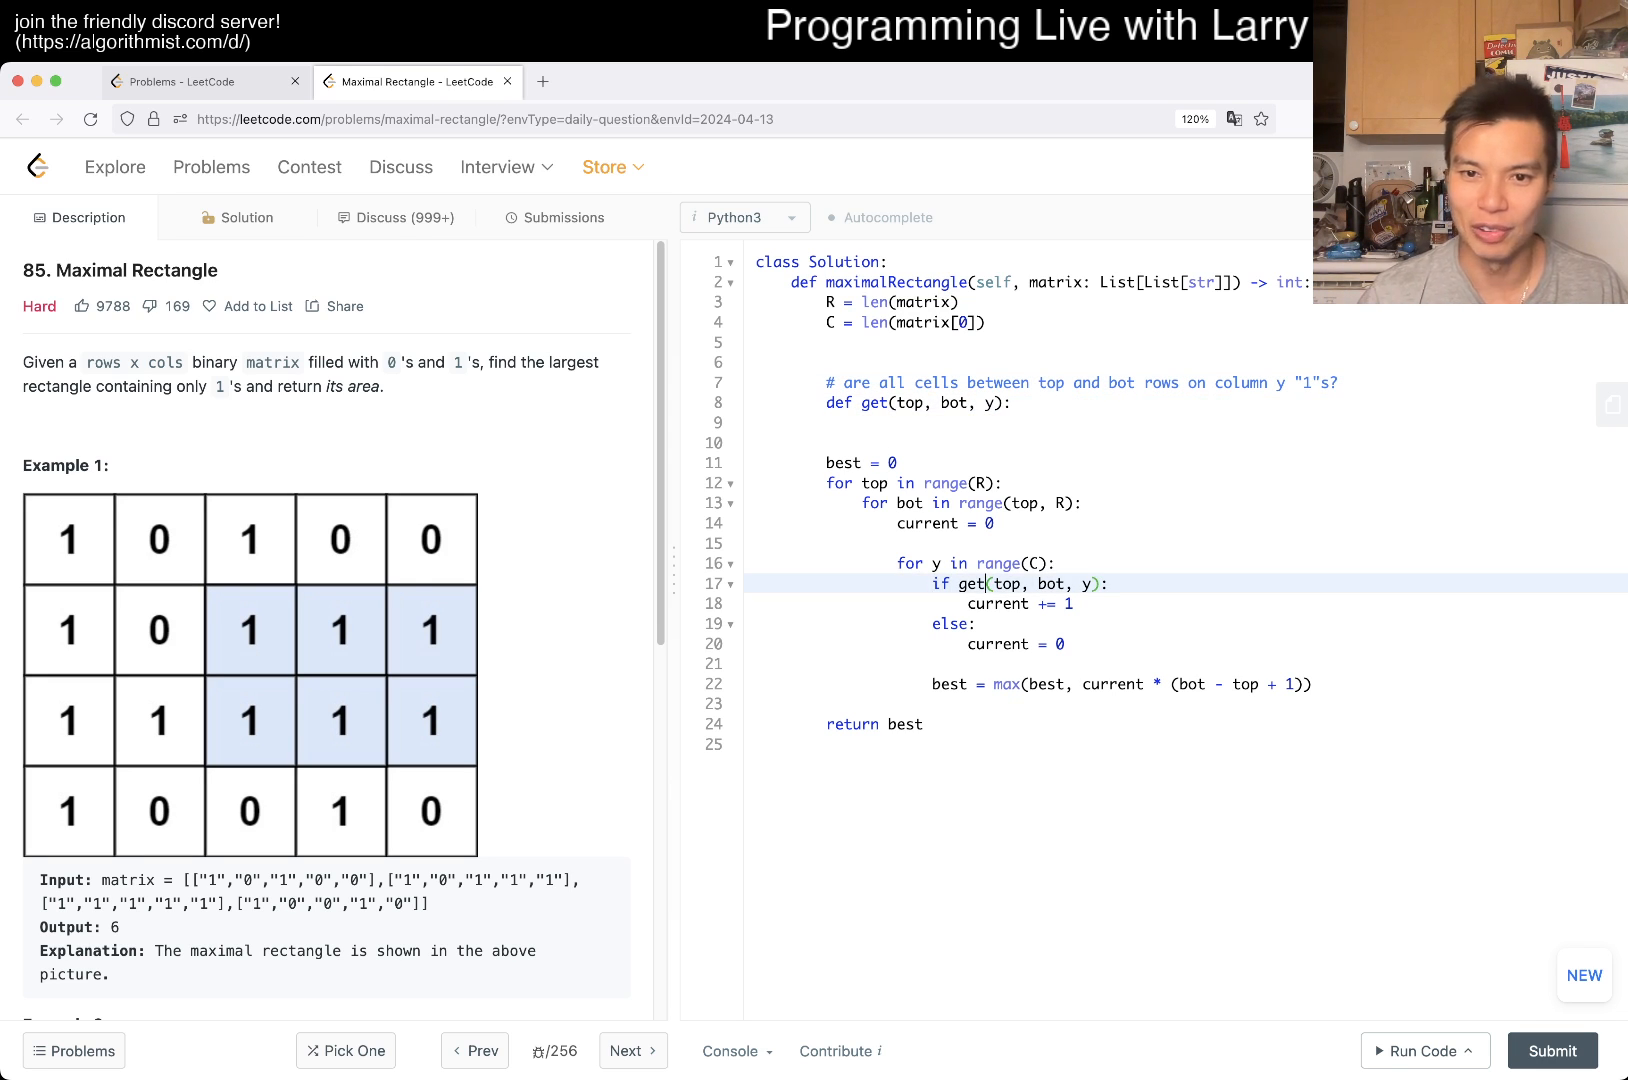
type("all_ones")
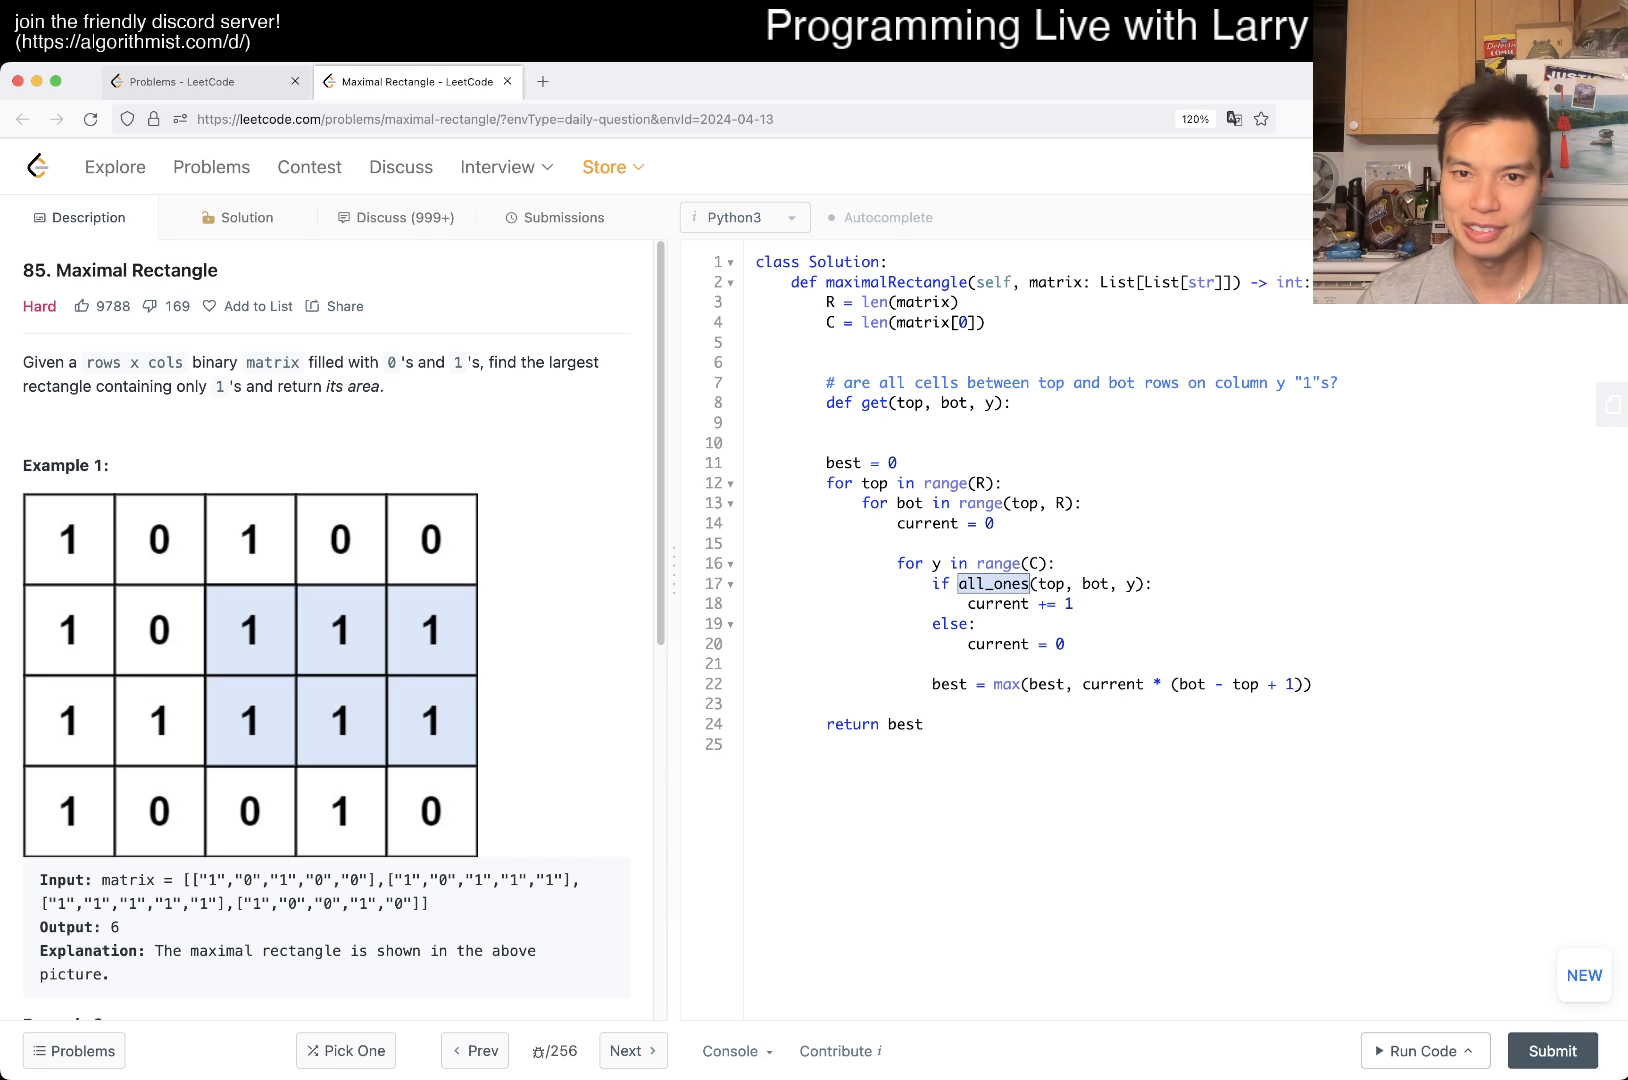
Rename the helper definition to all_ones(top, bot, y)
type("all_ones")
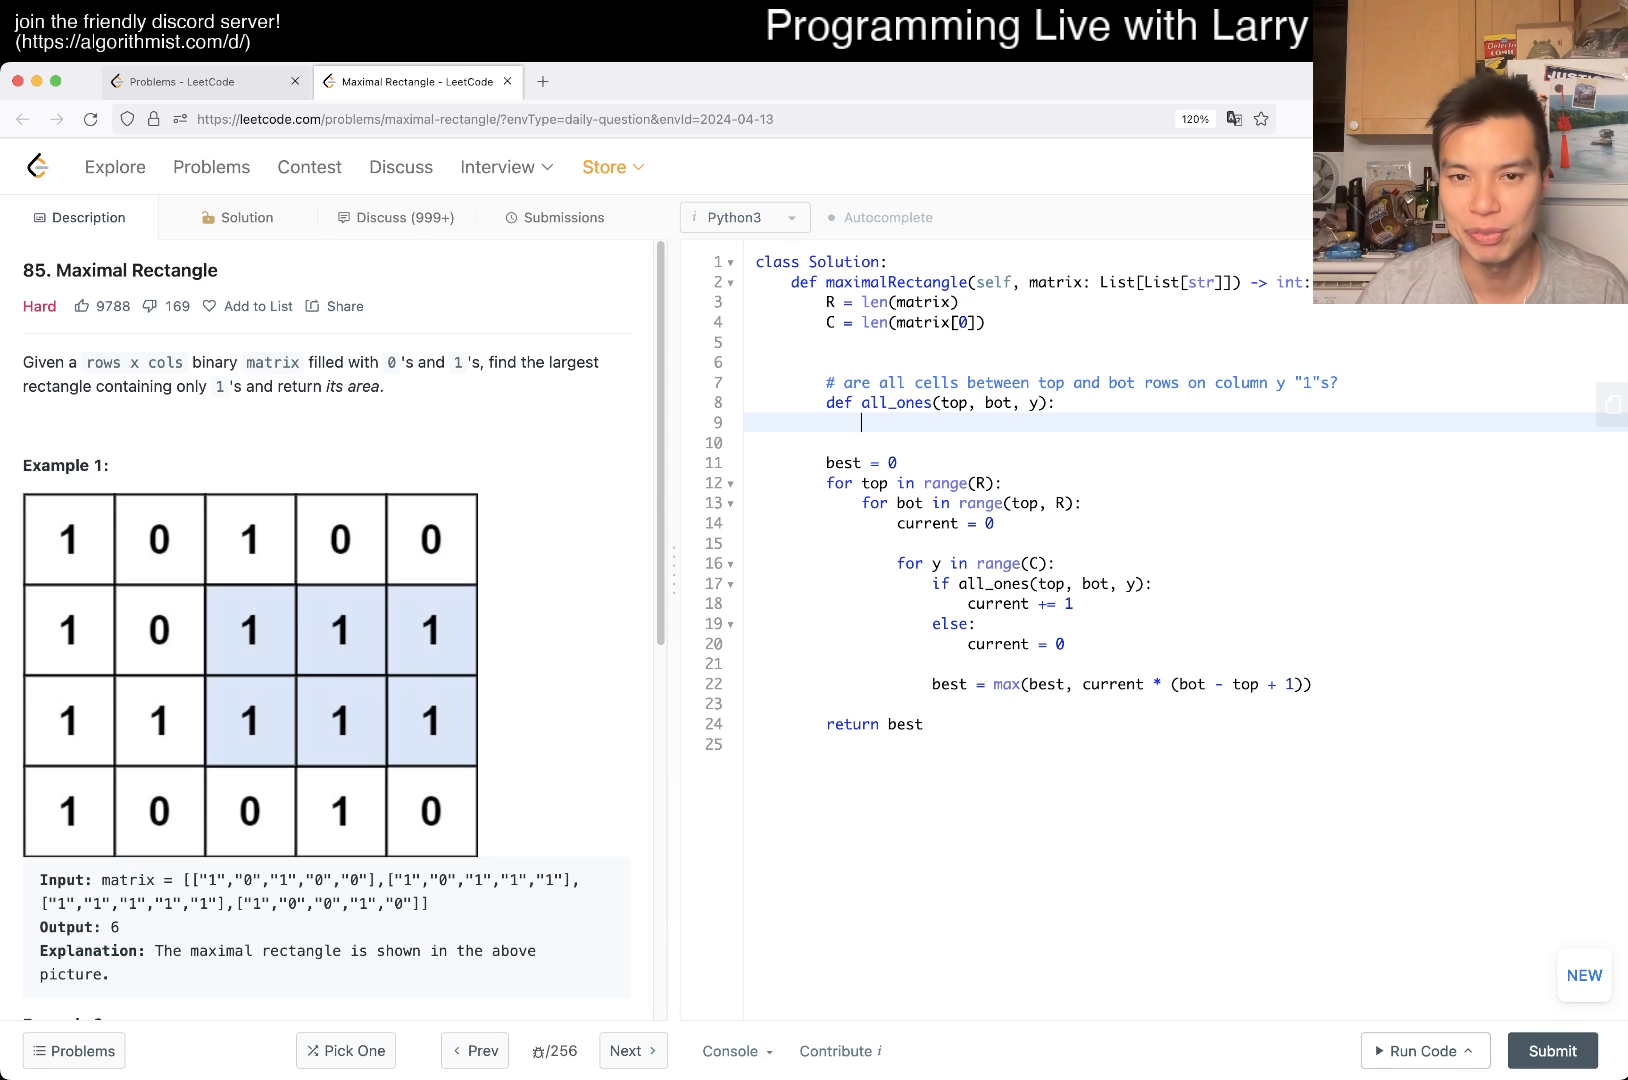
Implement all_ones: for x in range(top, bot + 1) return False if matrix[x][y] == 0, else return True
type("for x in range(to")
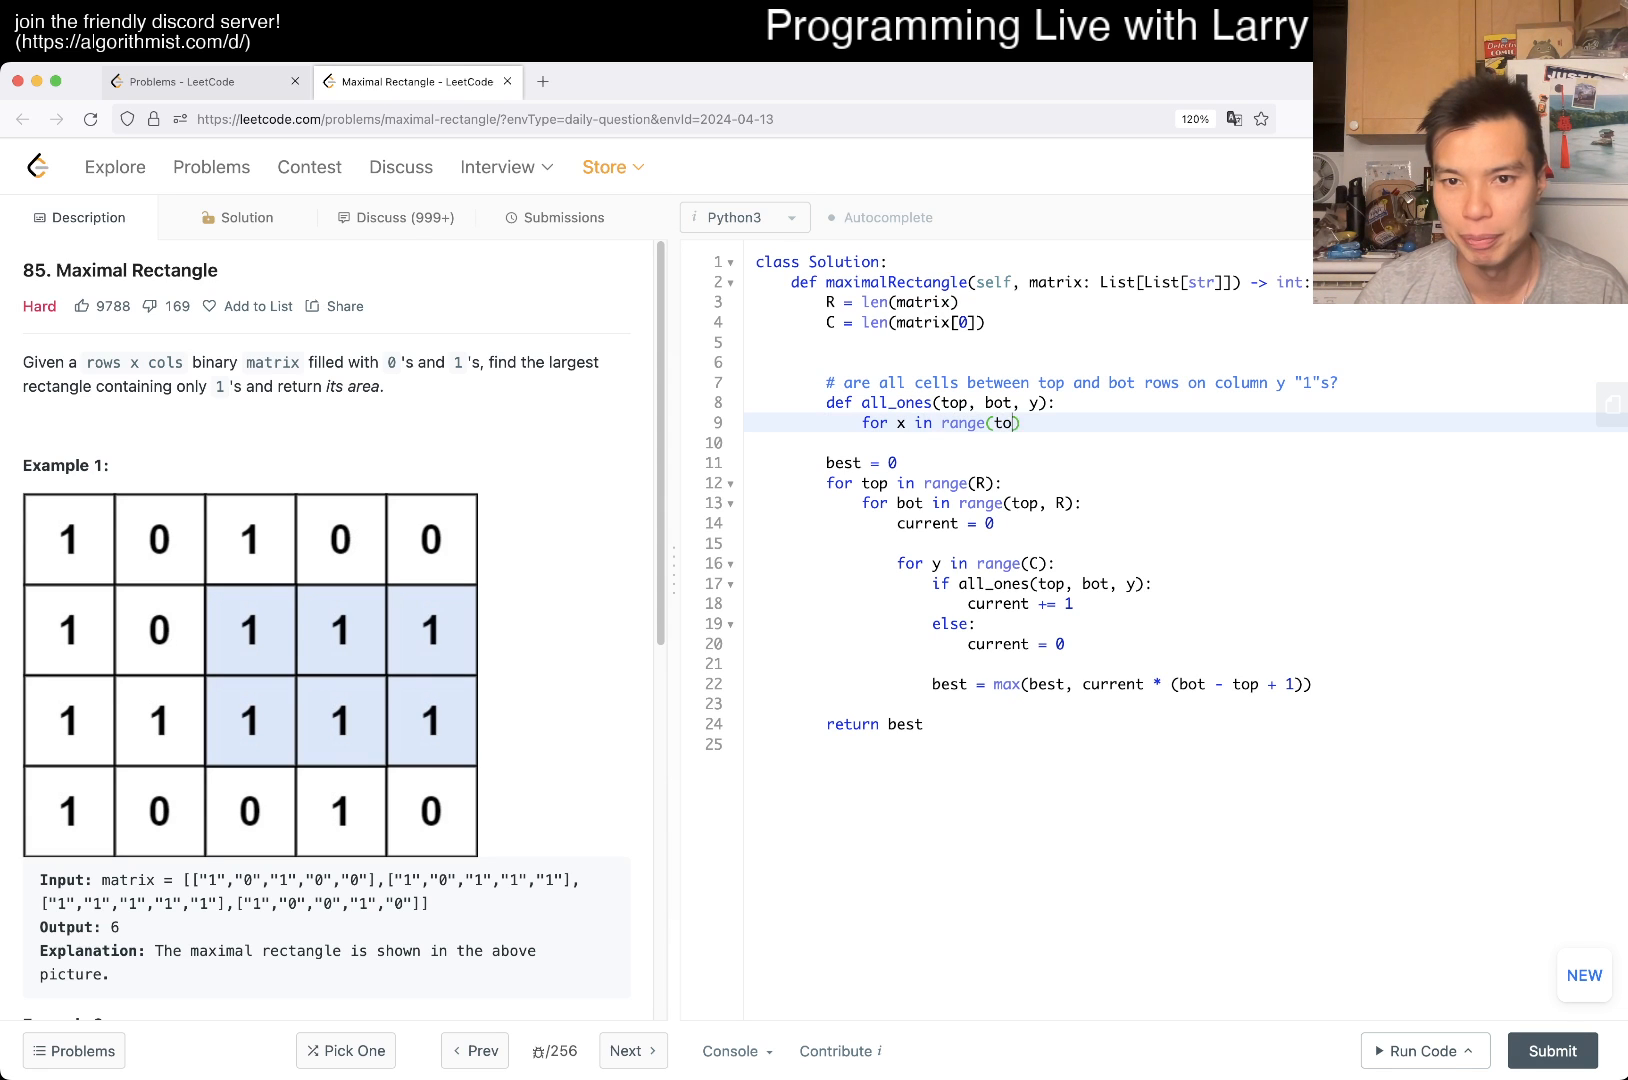
type("p, bot + 1")
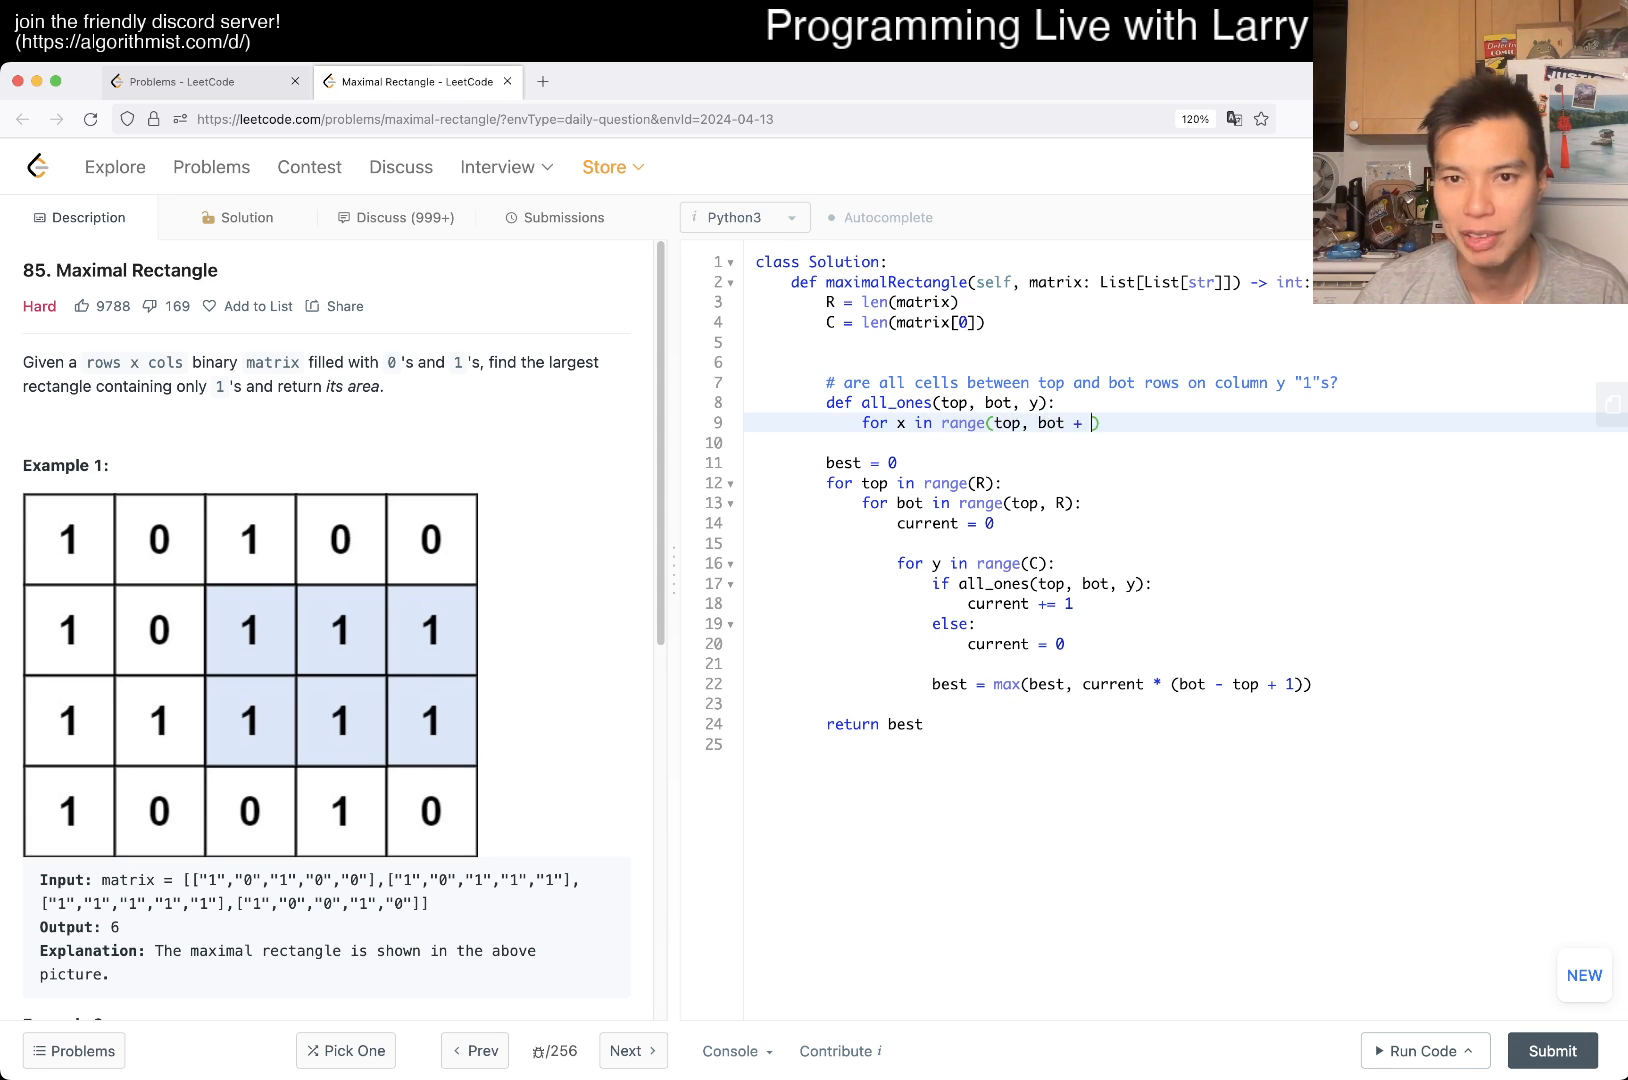
type("1):")
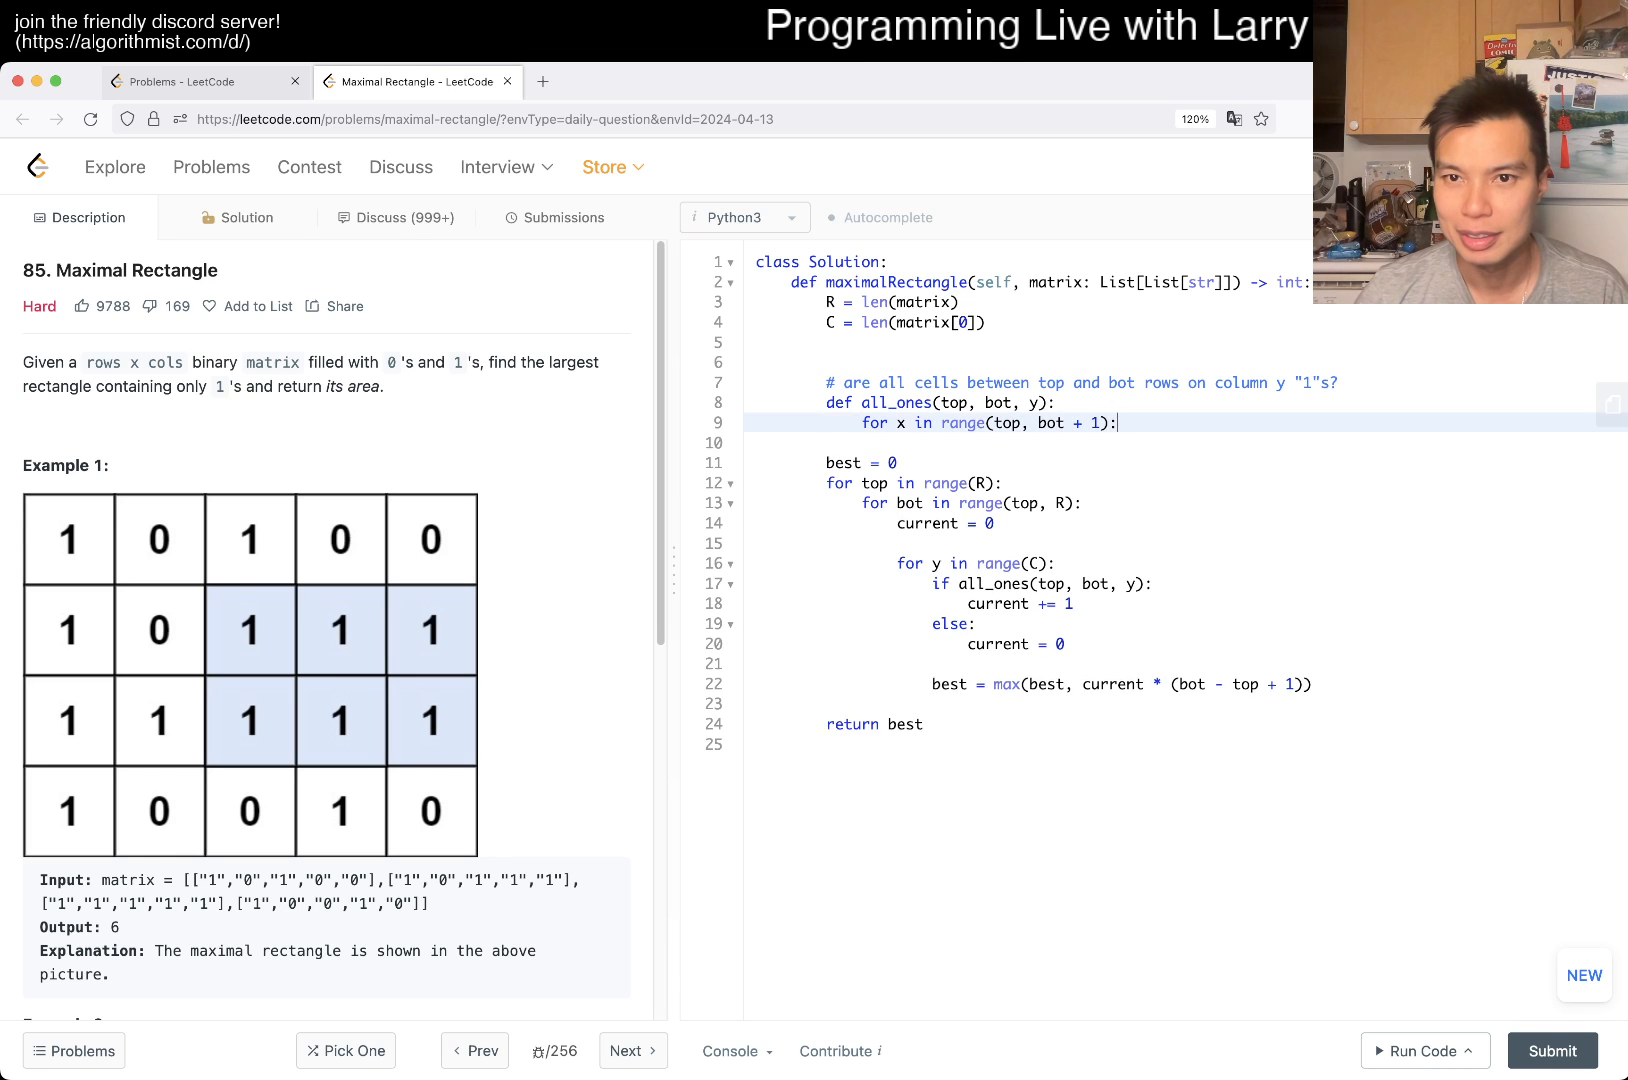
type("if matrix[x]")
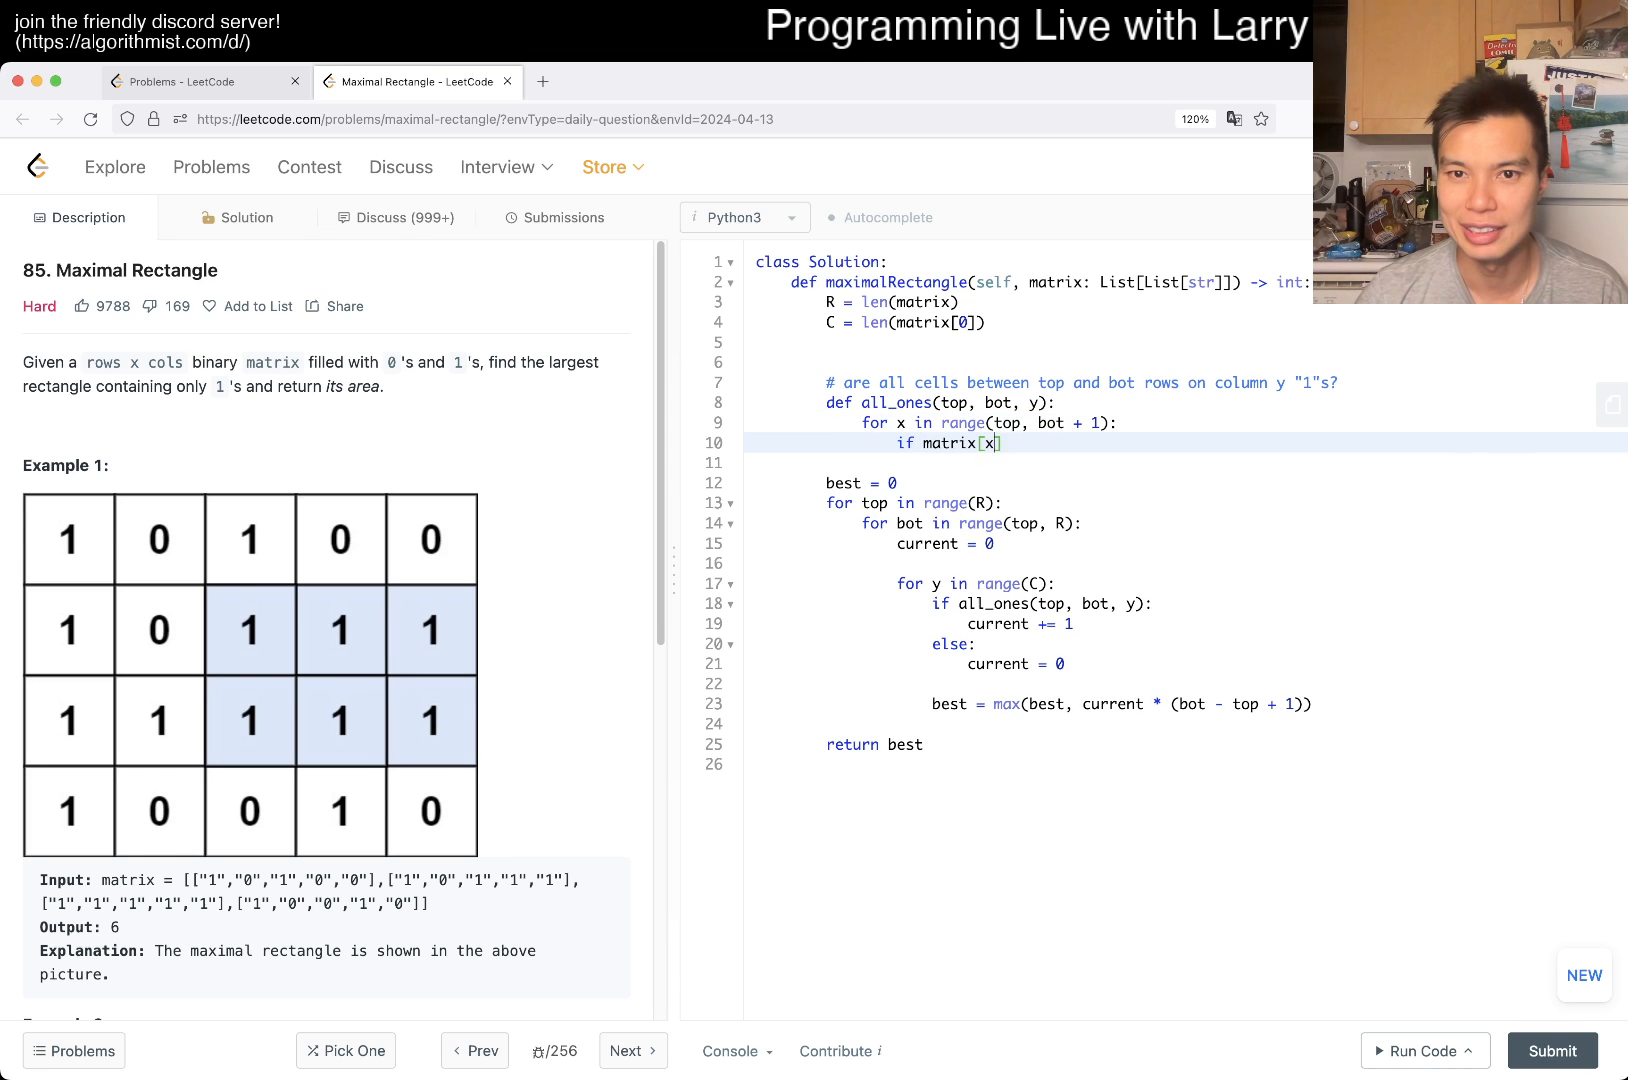
type("[y] == 0:")
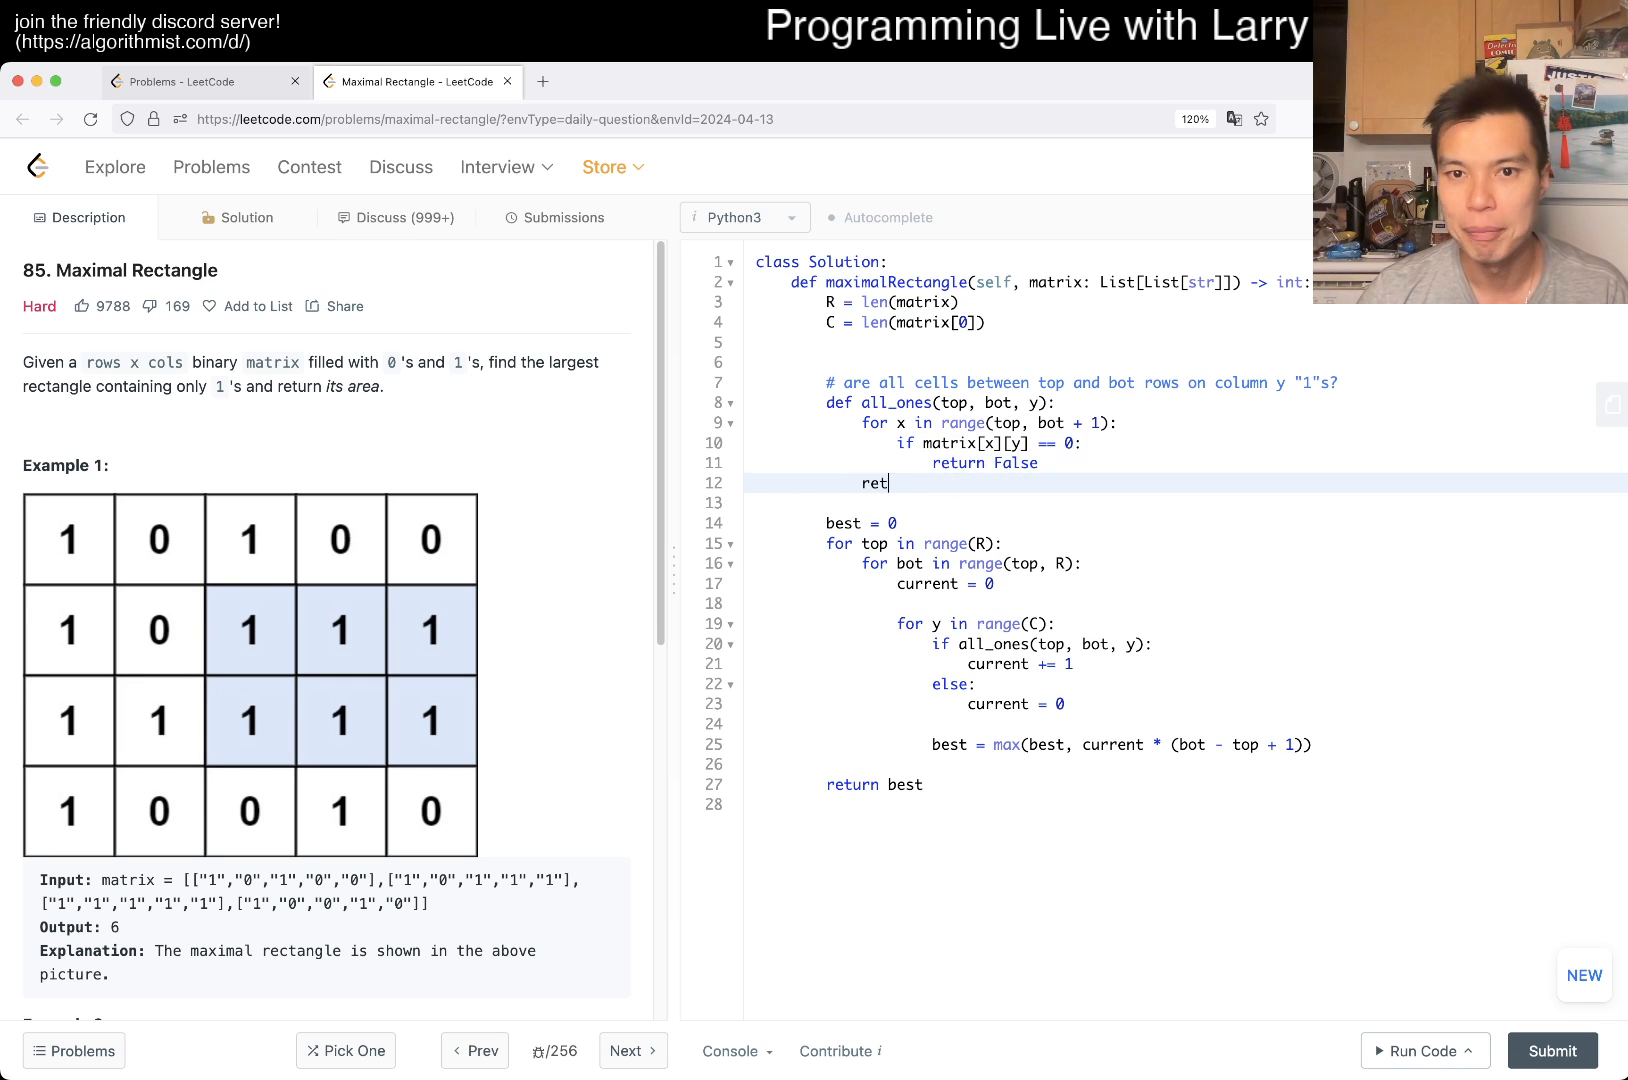
type("urn True")
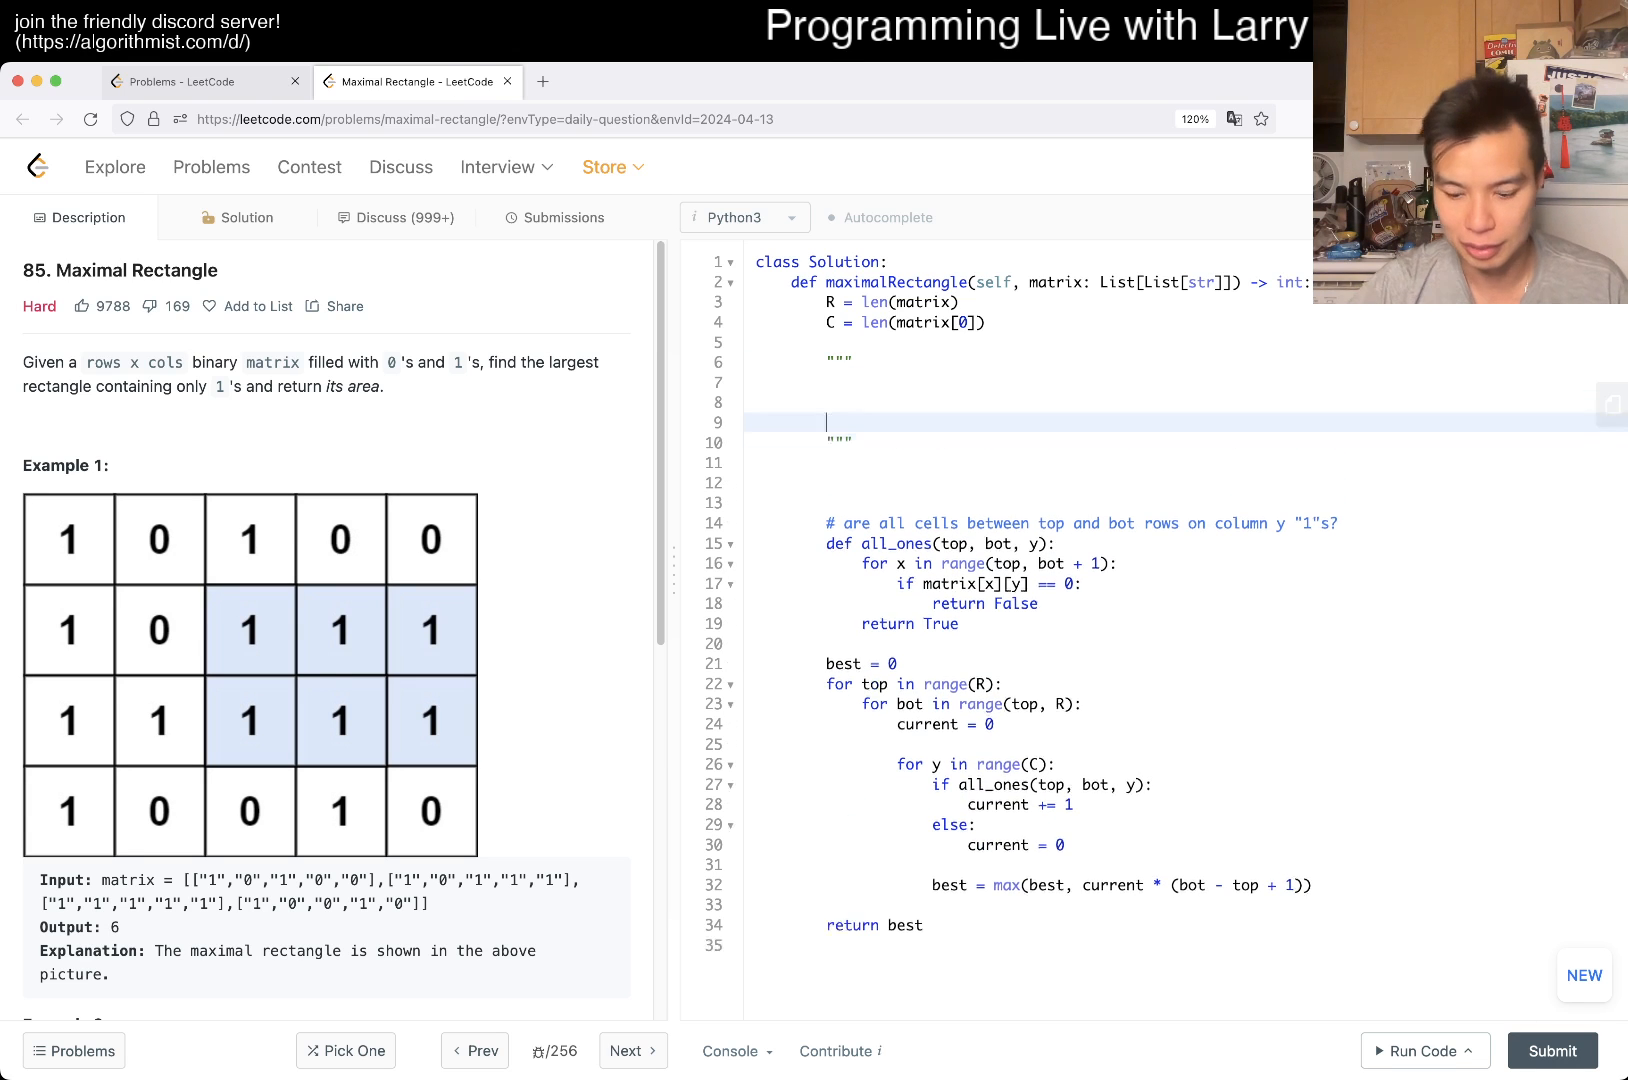
type("010101010111")
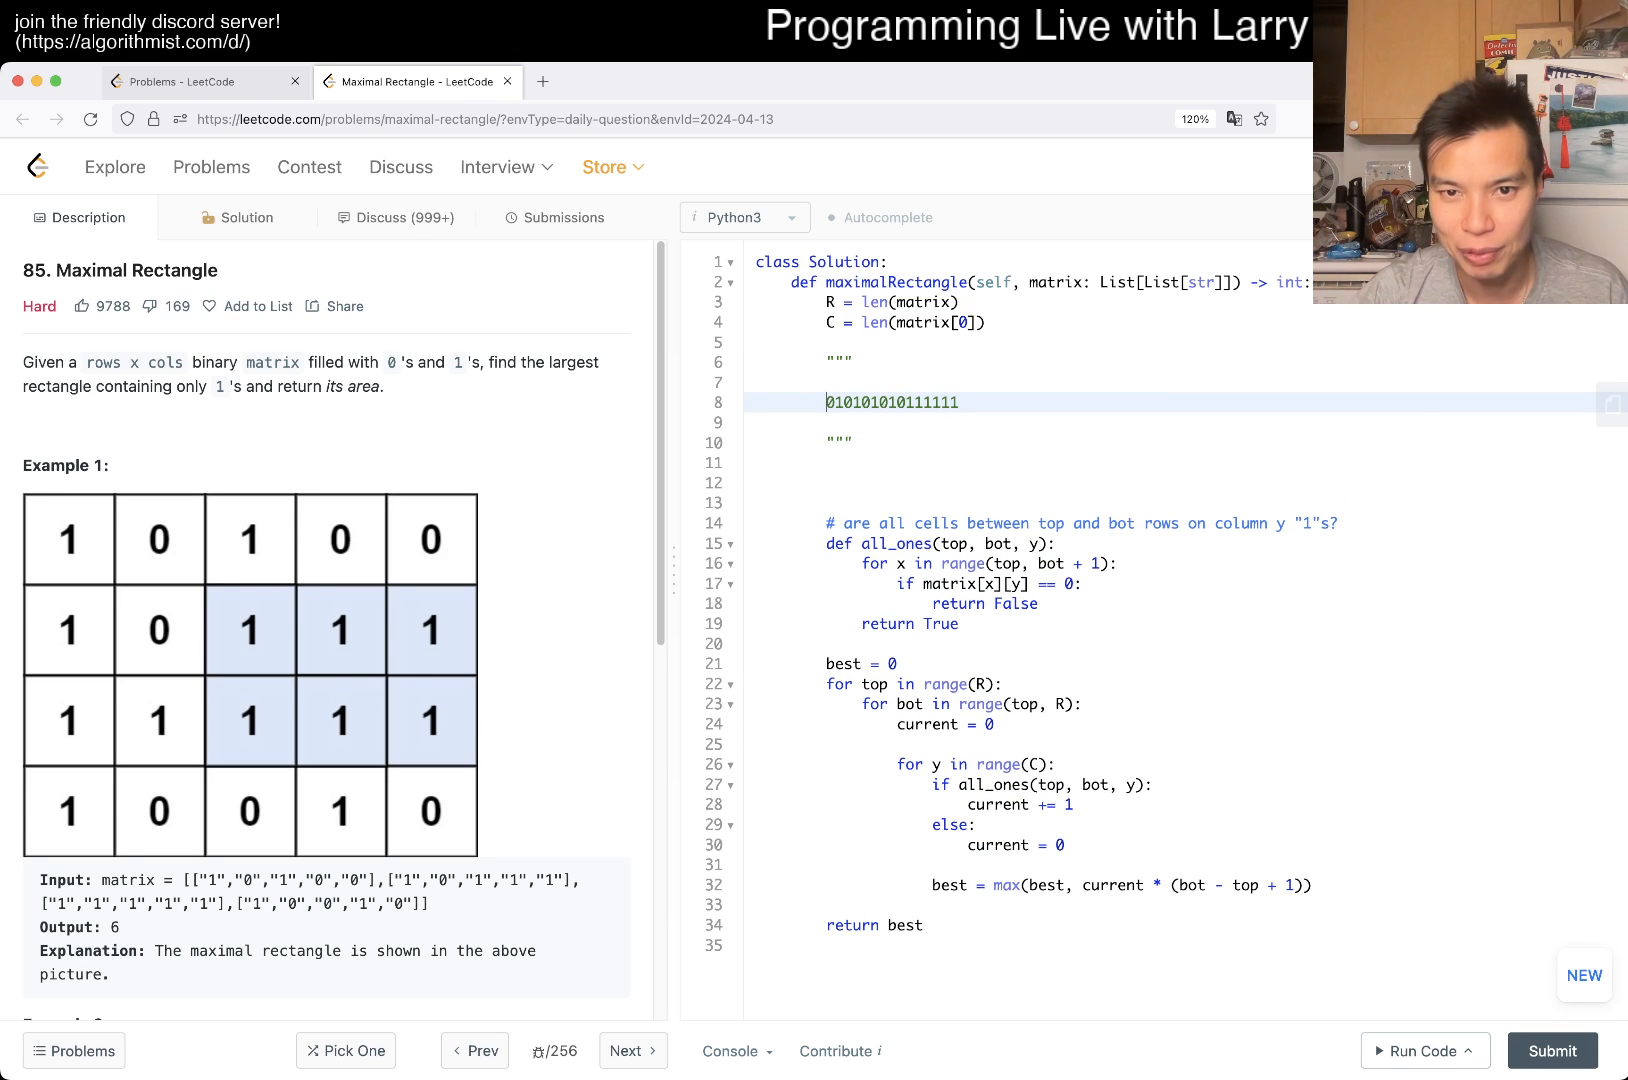
type("111")
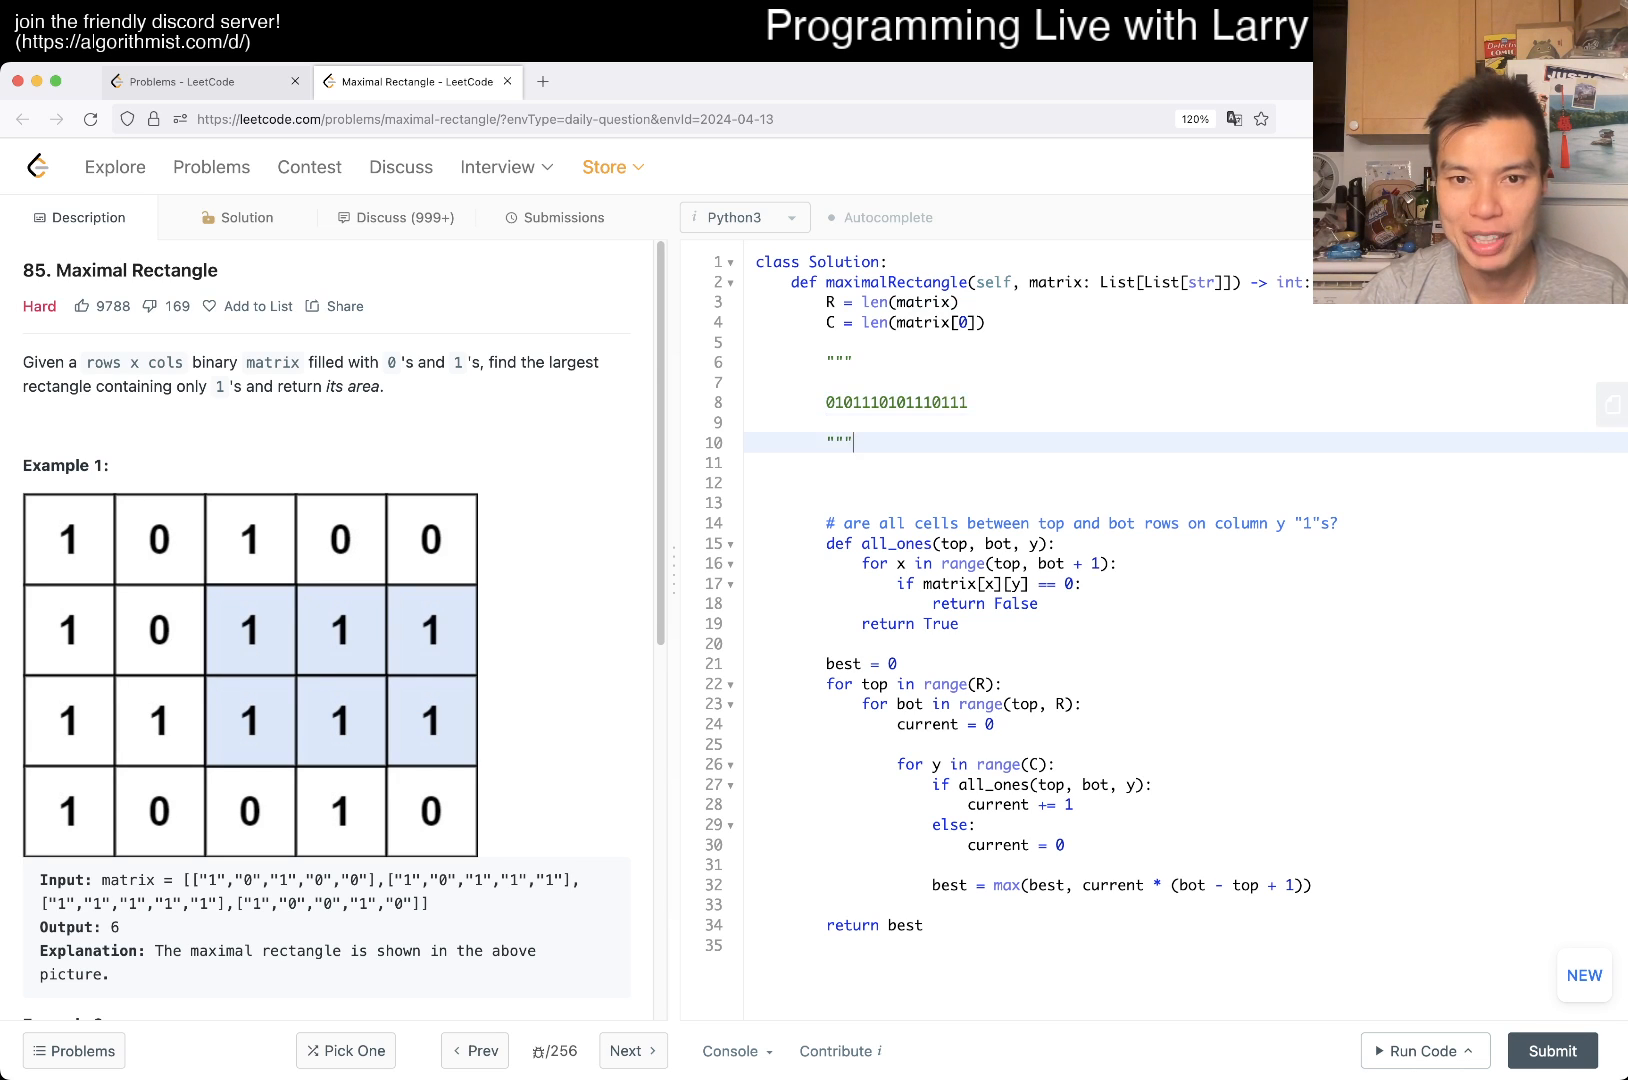
type("011")
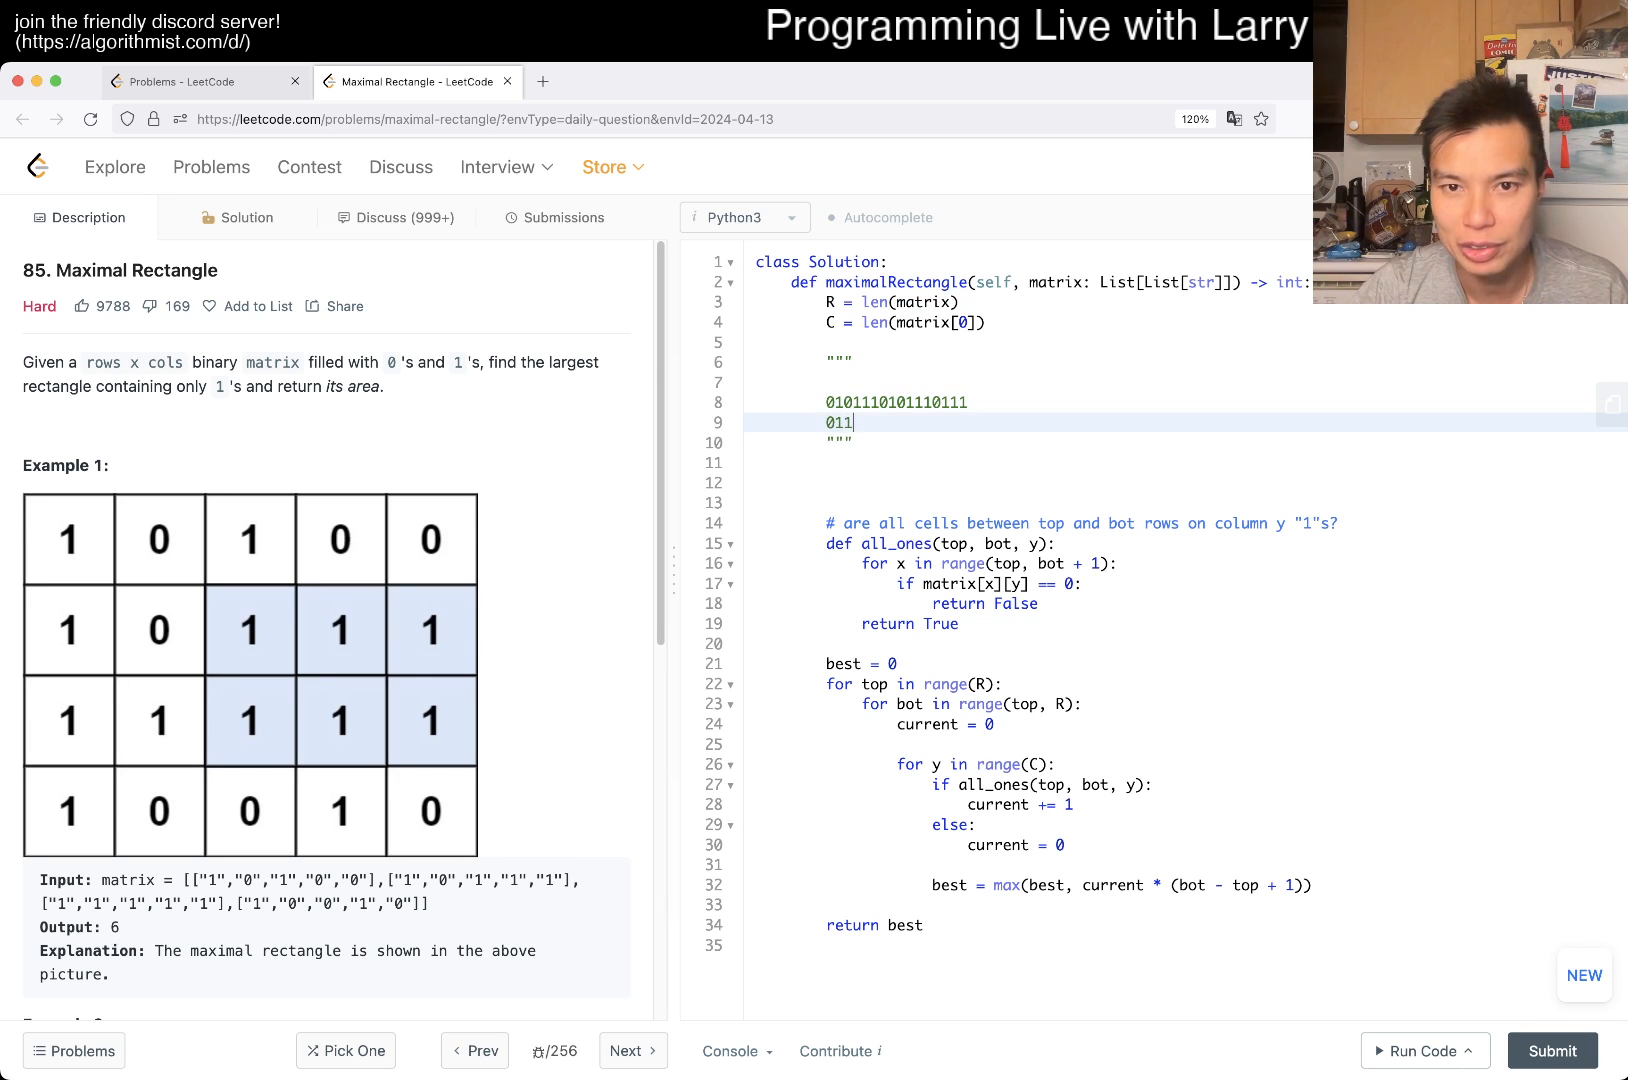
type("234")
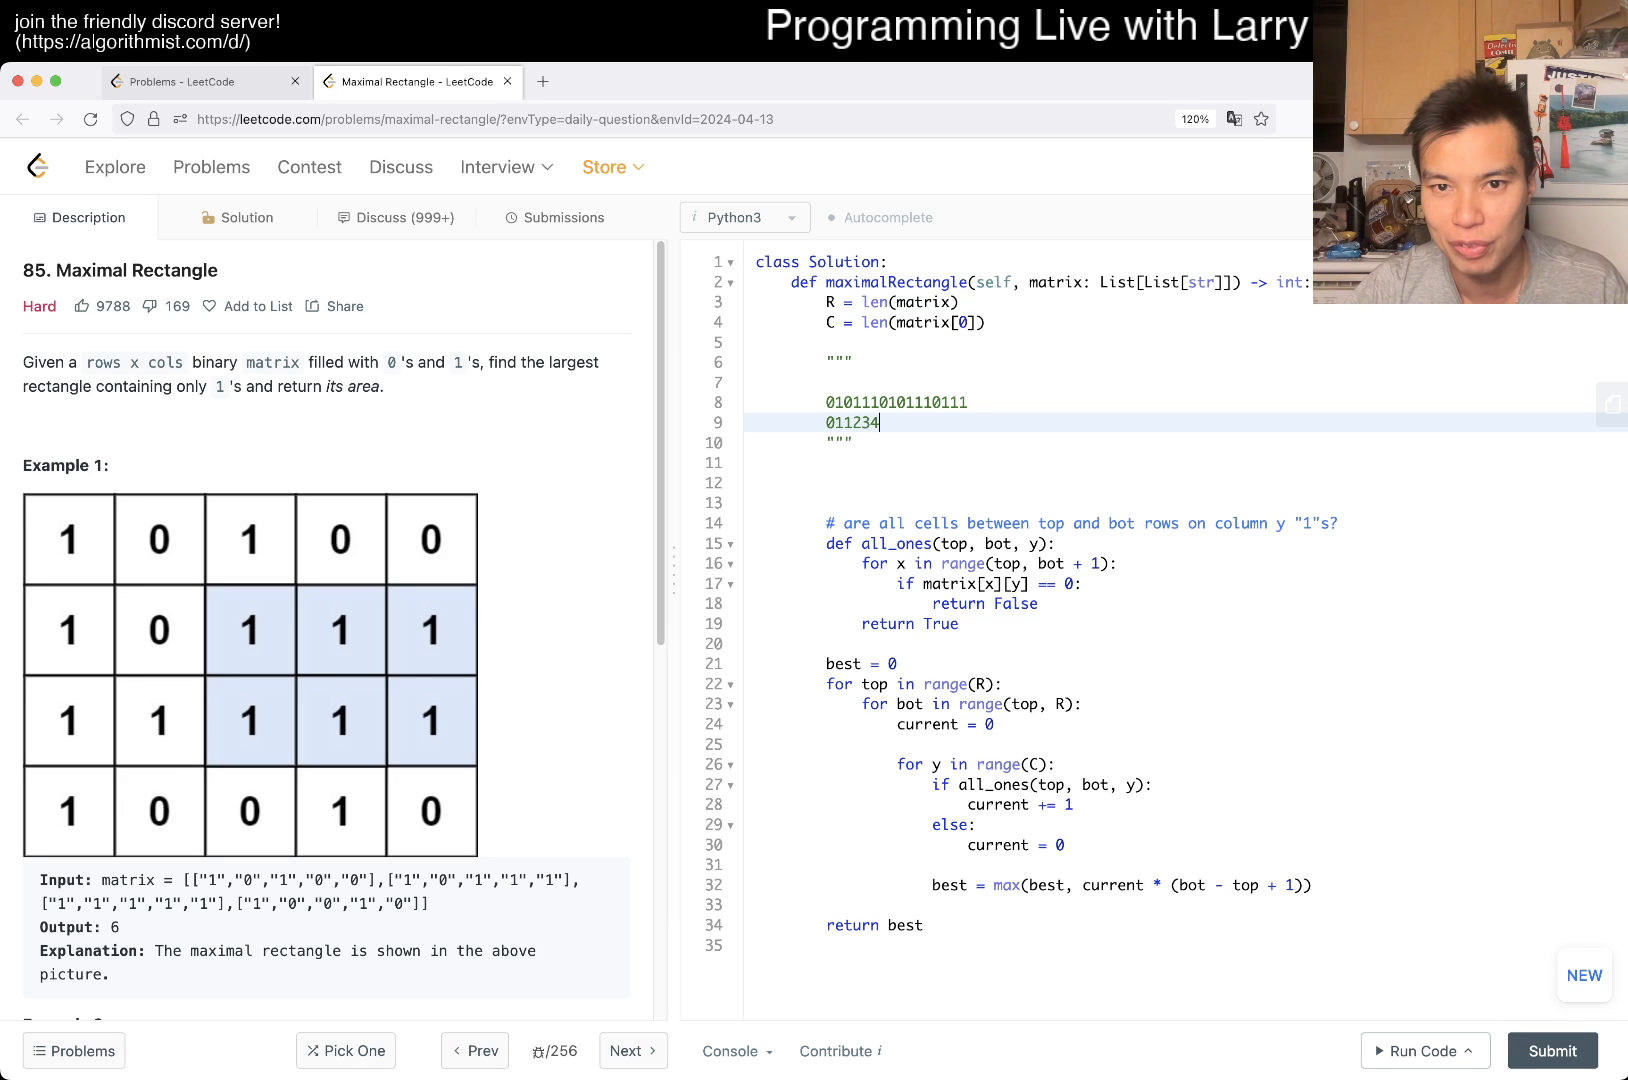
type("4556")
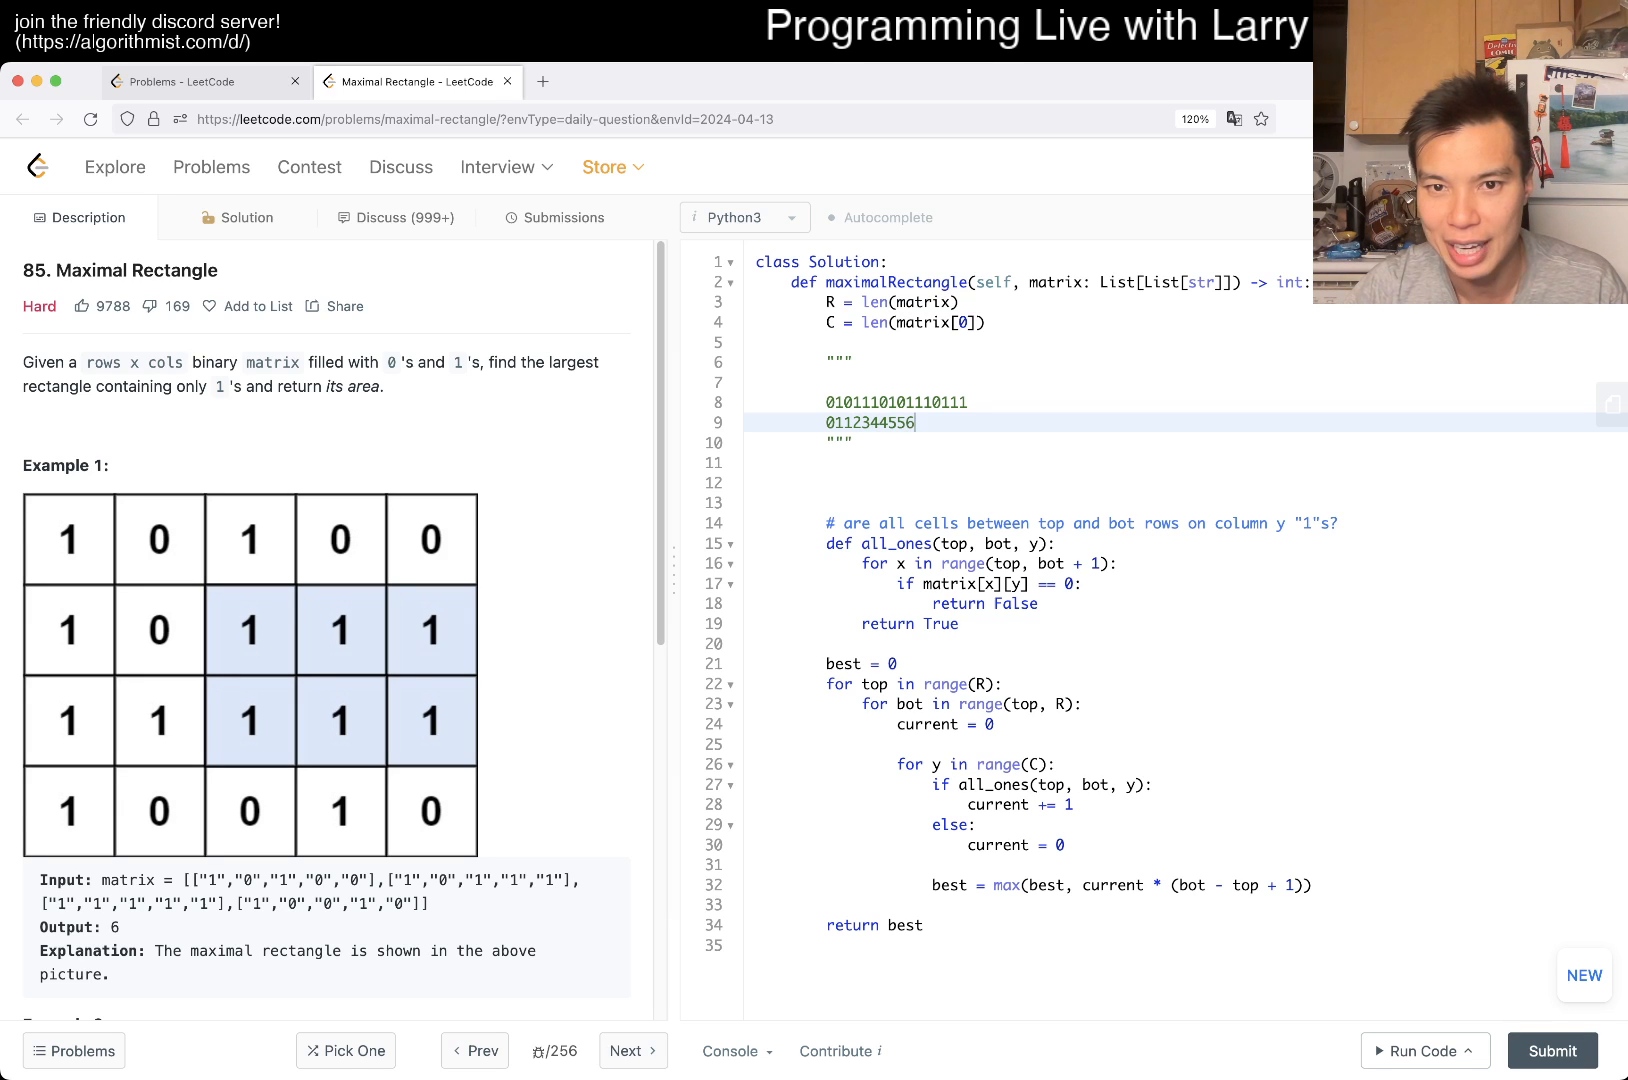
type("78..")
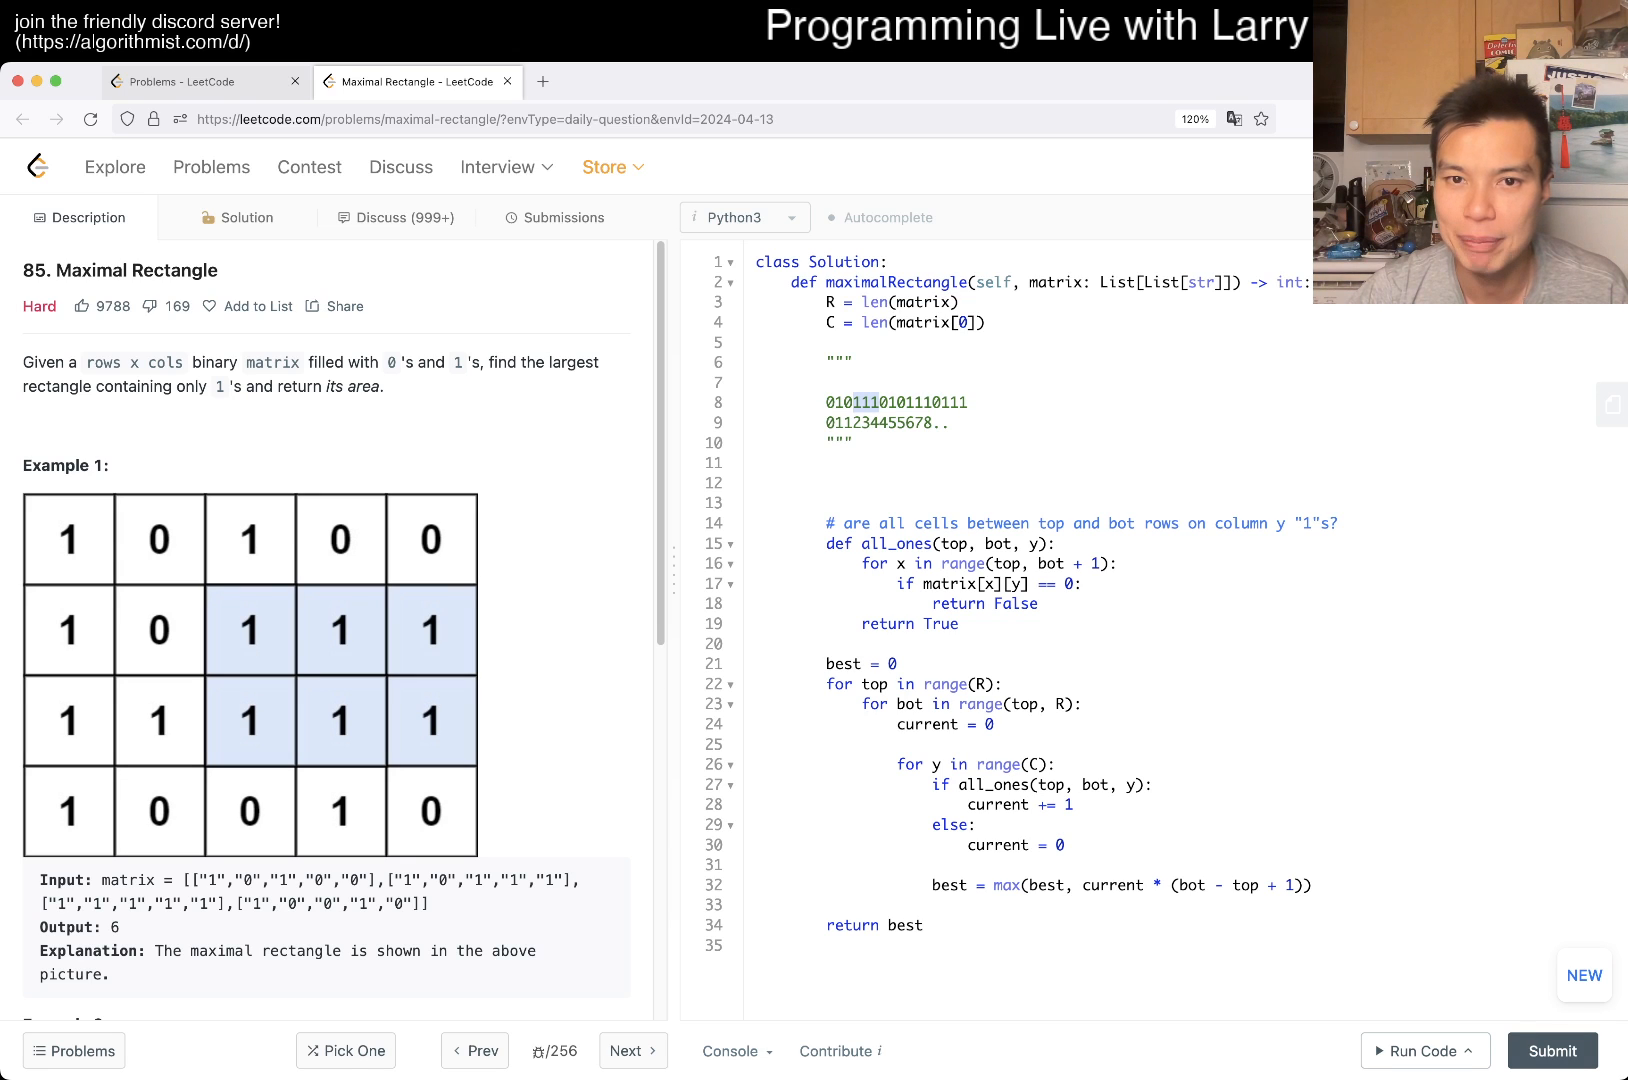
left_click(846, 402)
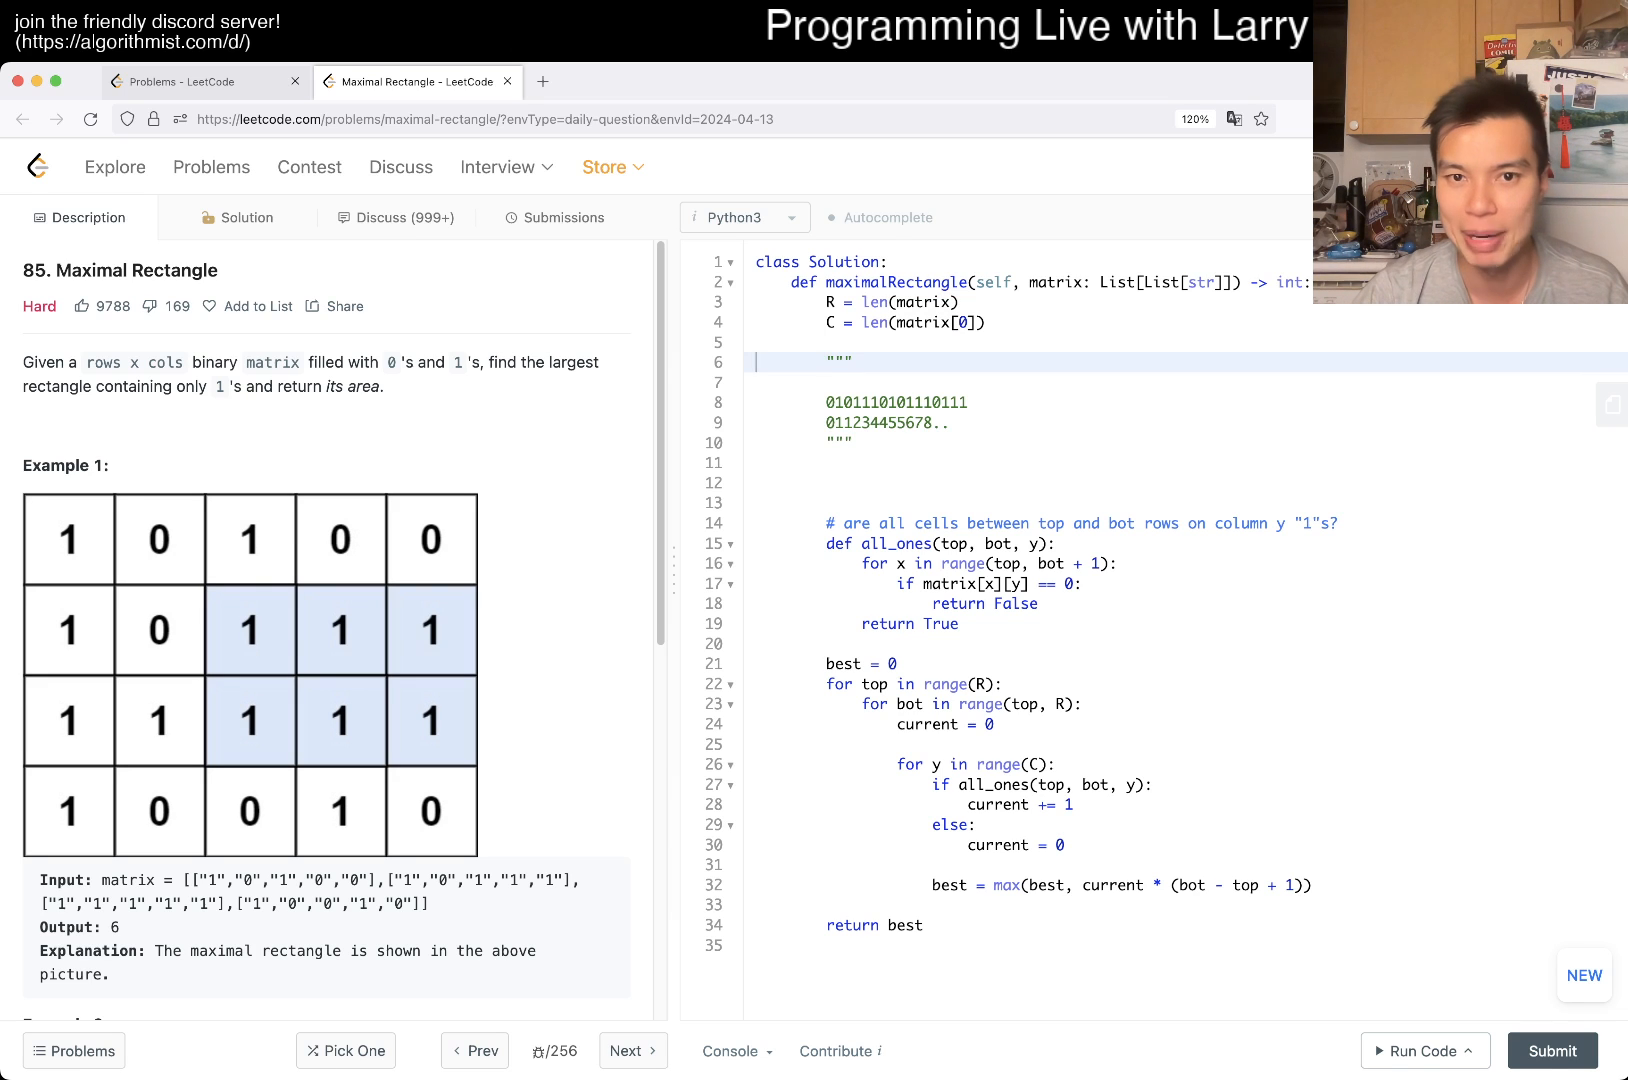
left_click_drag(820, 360, 944, 426)
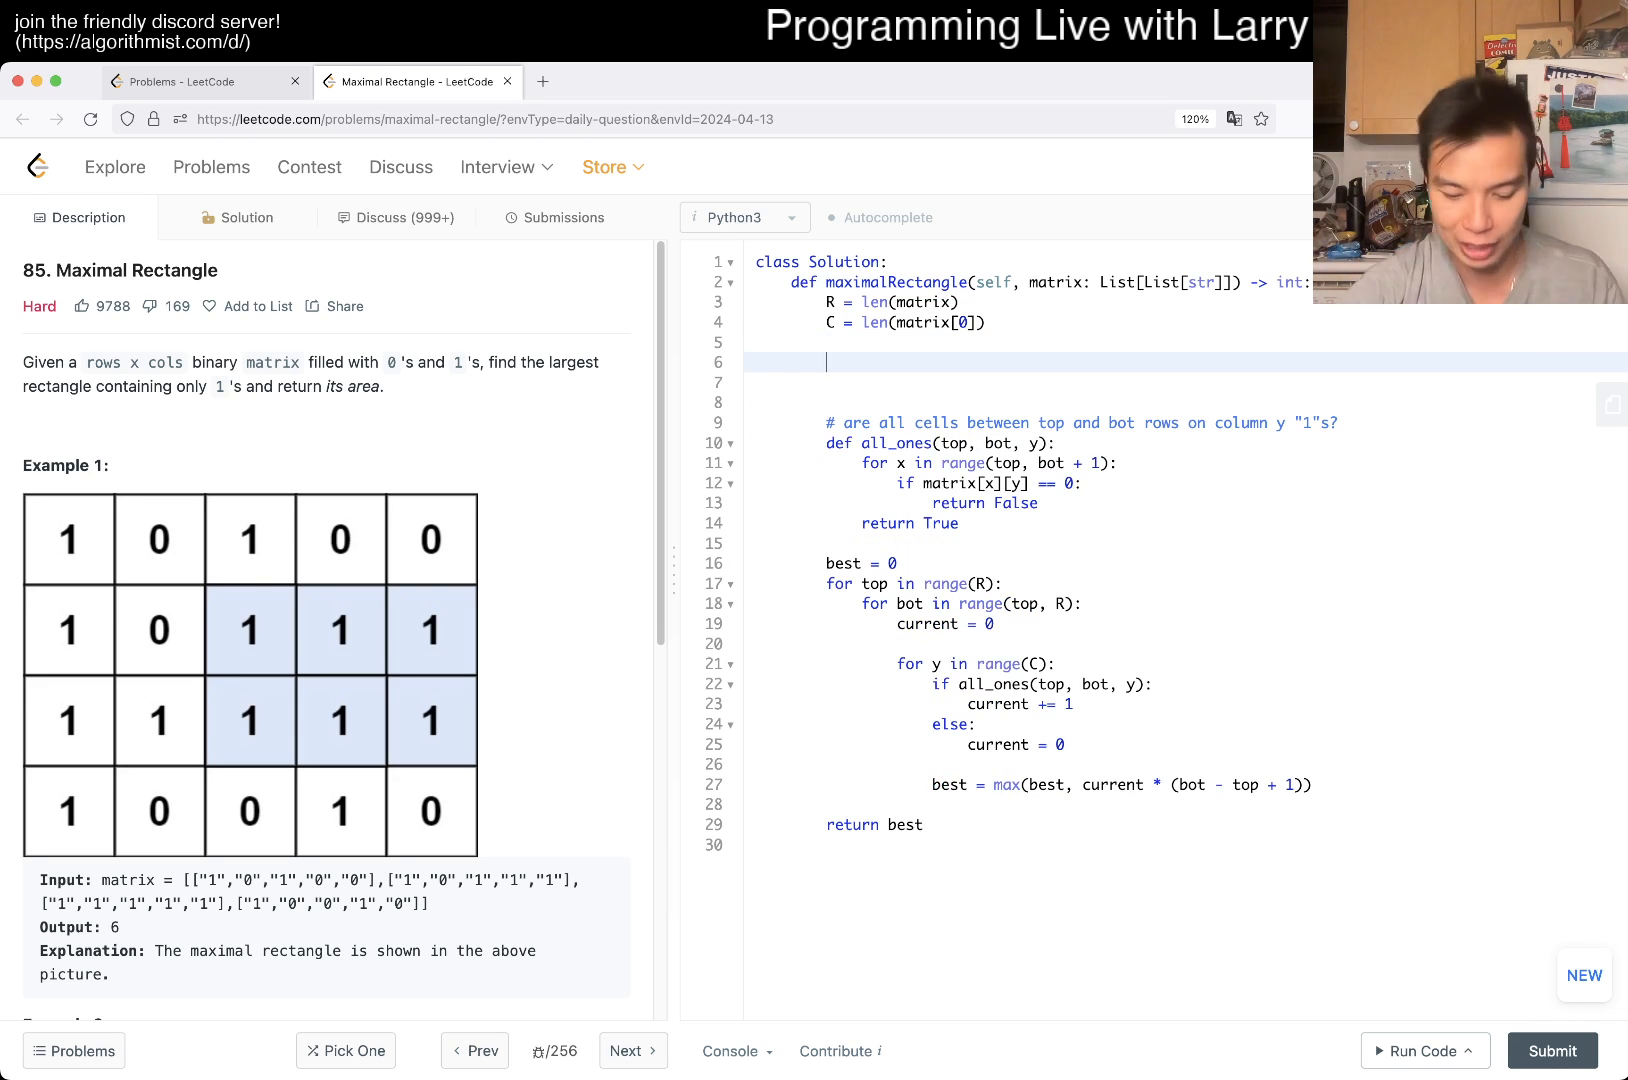
Build columns = [[0] * (C + 1) for _ in range(R + 1)] in place of the notes
type("prefix")
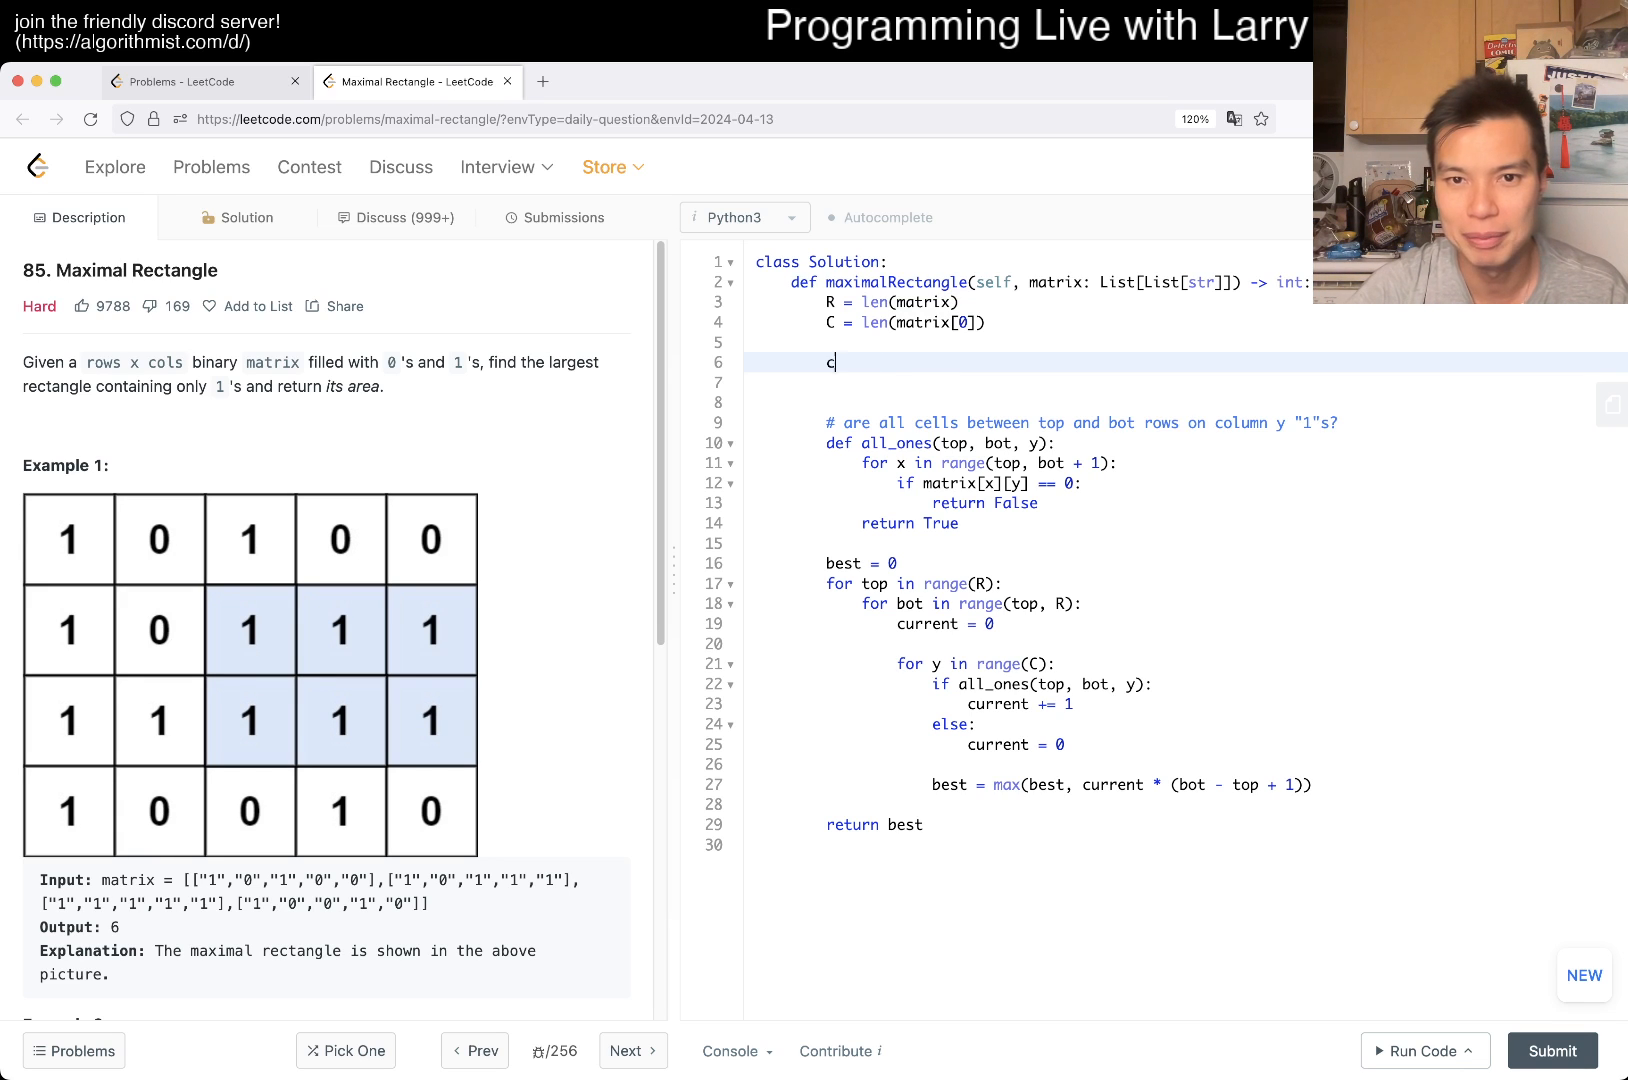
type("olumn =")
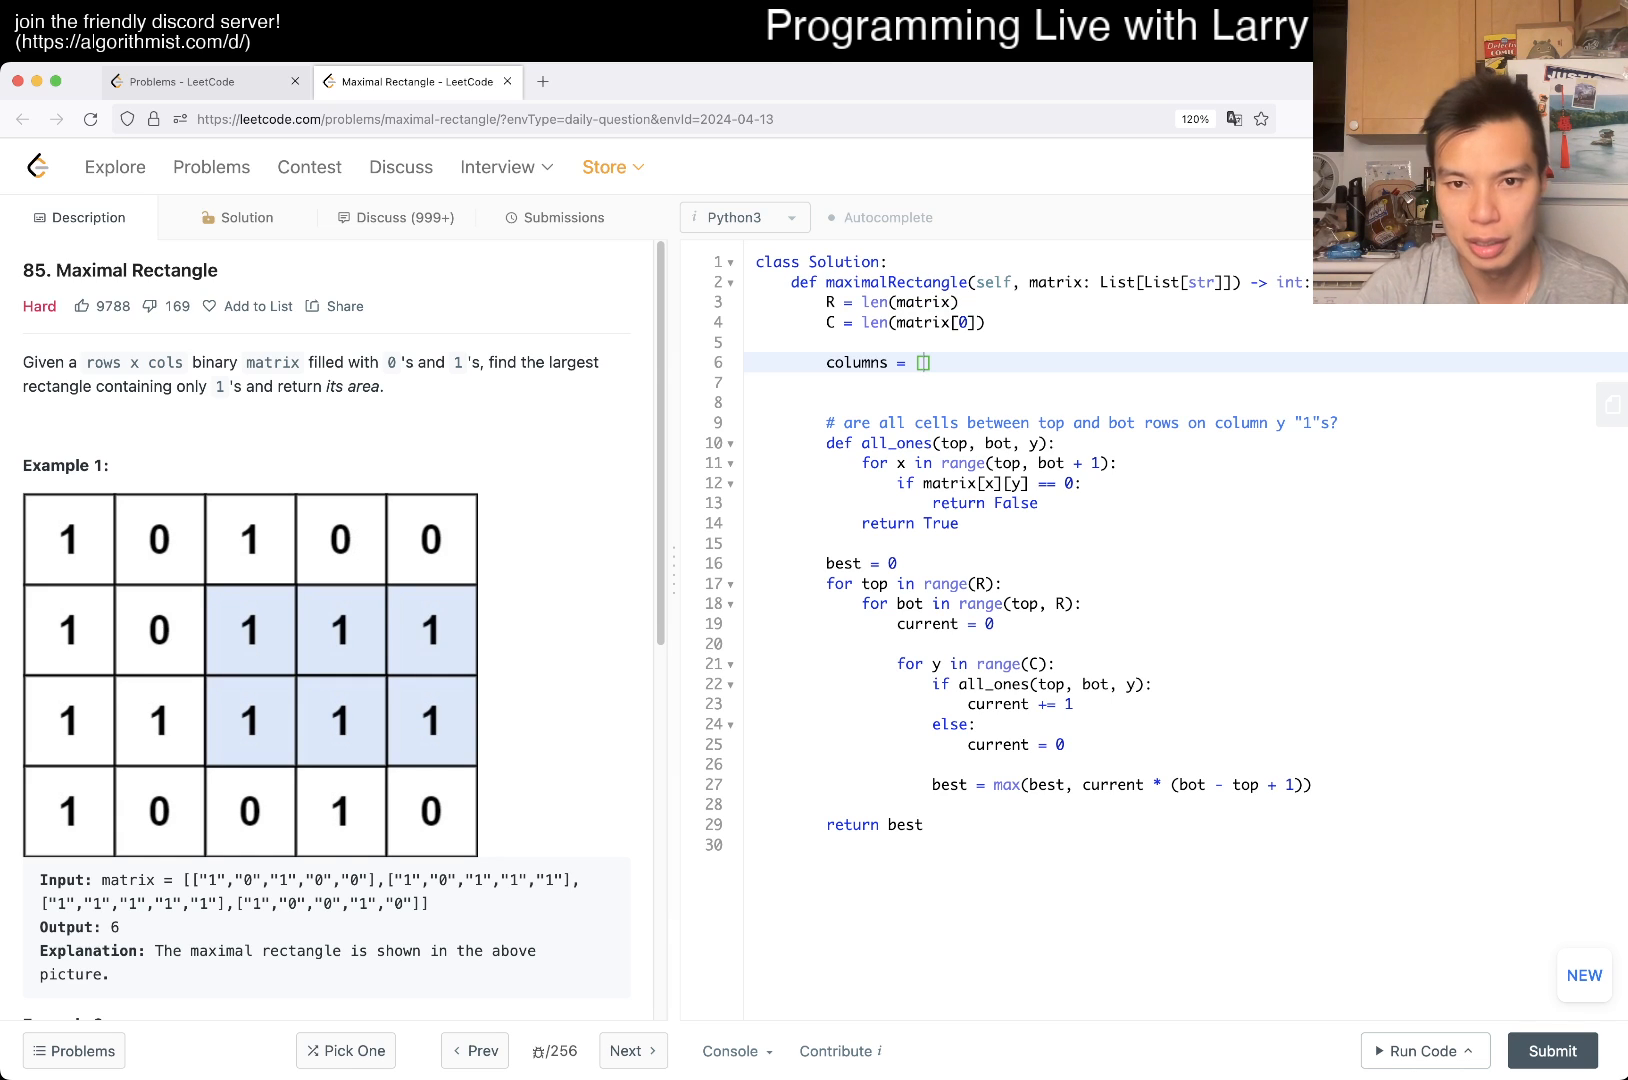
type("[]")
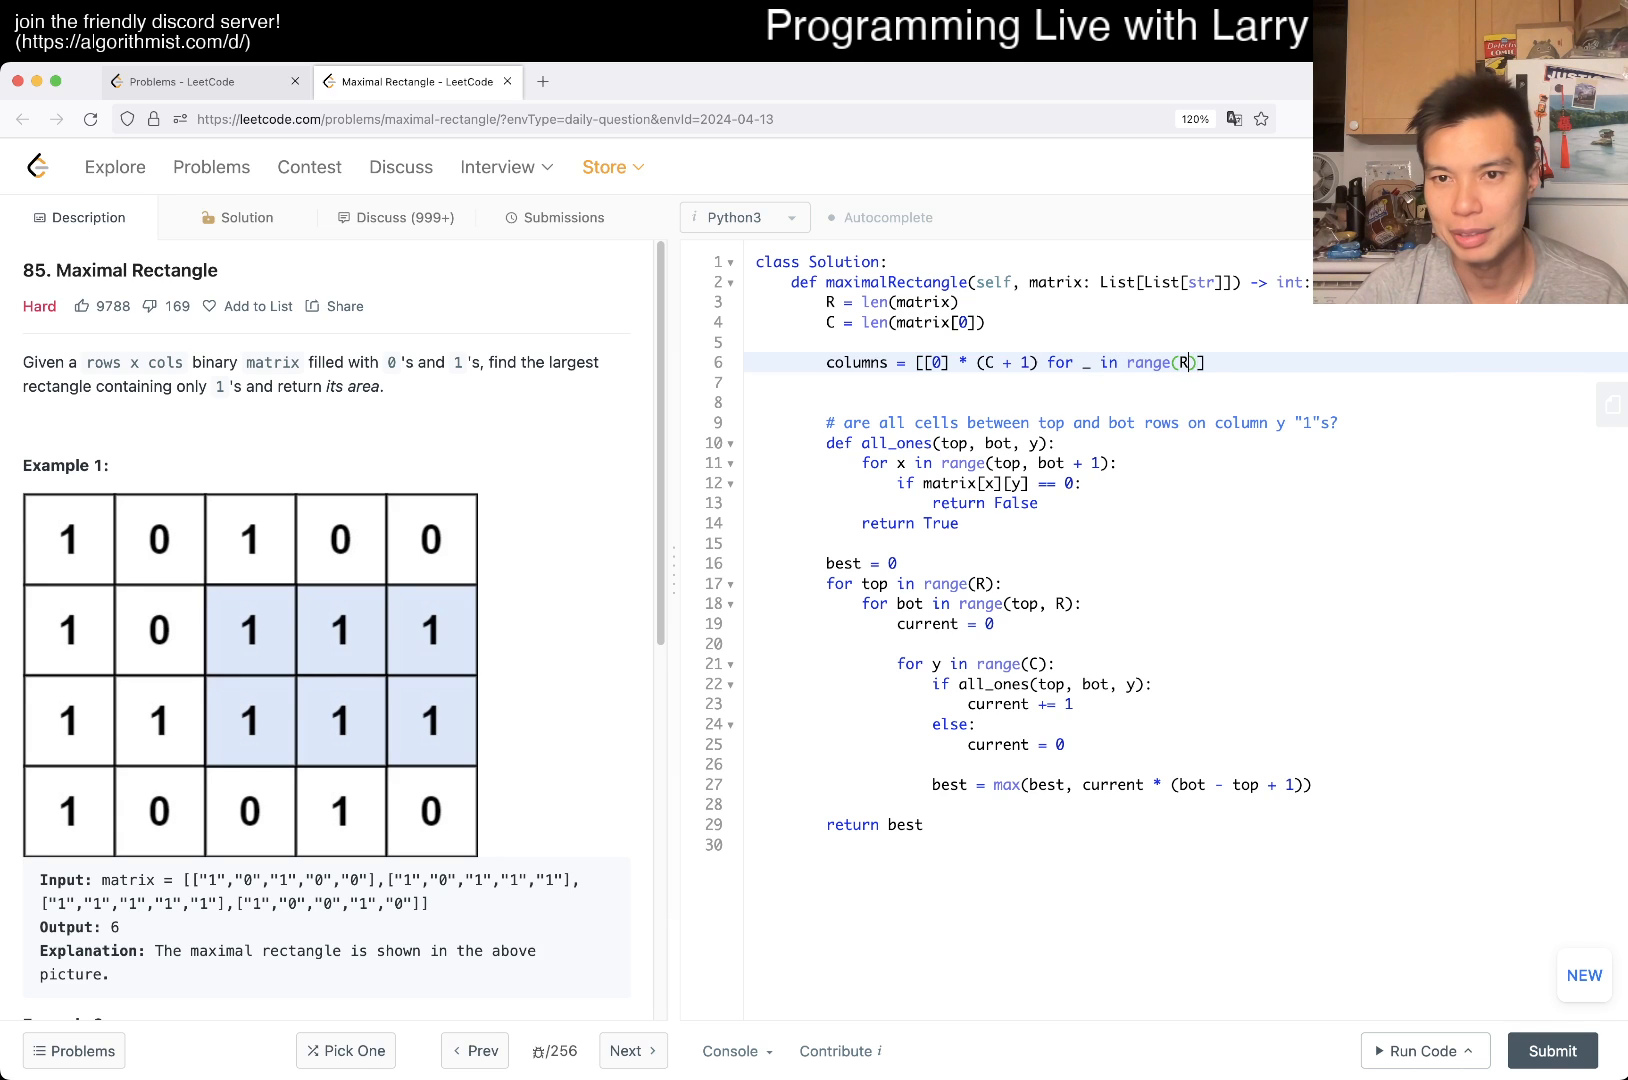
type("+ 1")
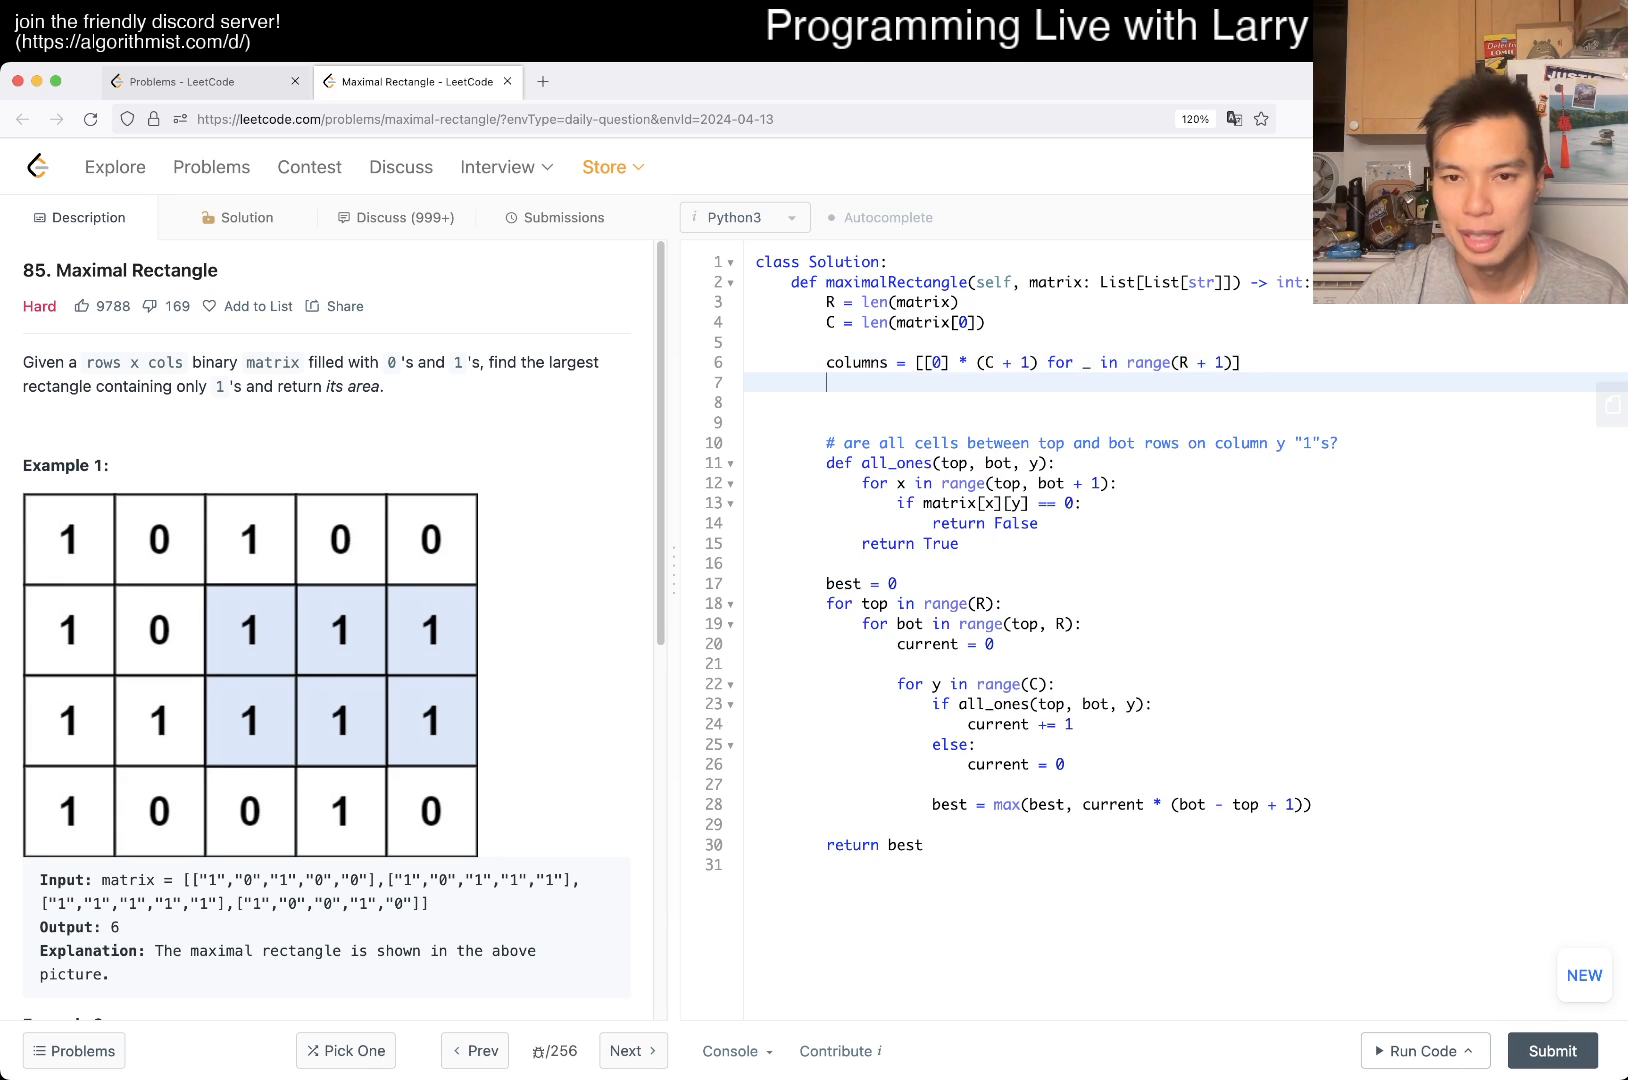
Write the inner 'for y in range(C):' loop setting columns[x + 1][y] = columns[x][y] + matrix[x][y]
type("for y in range")
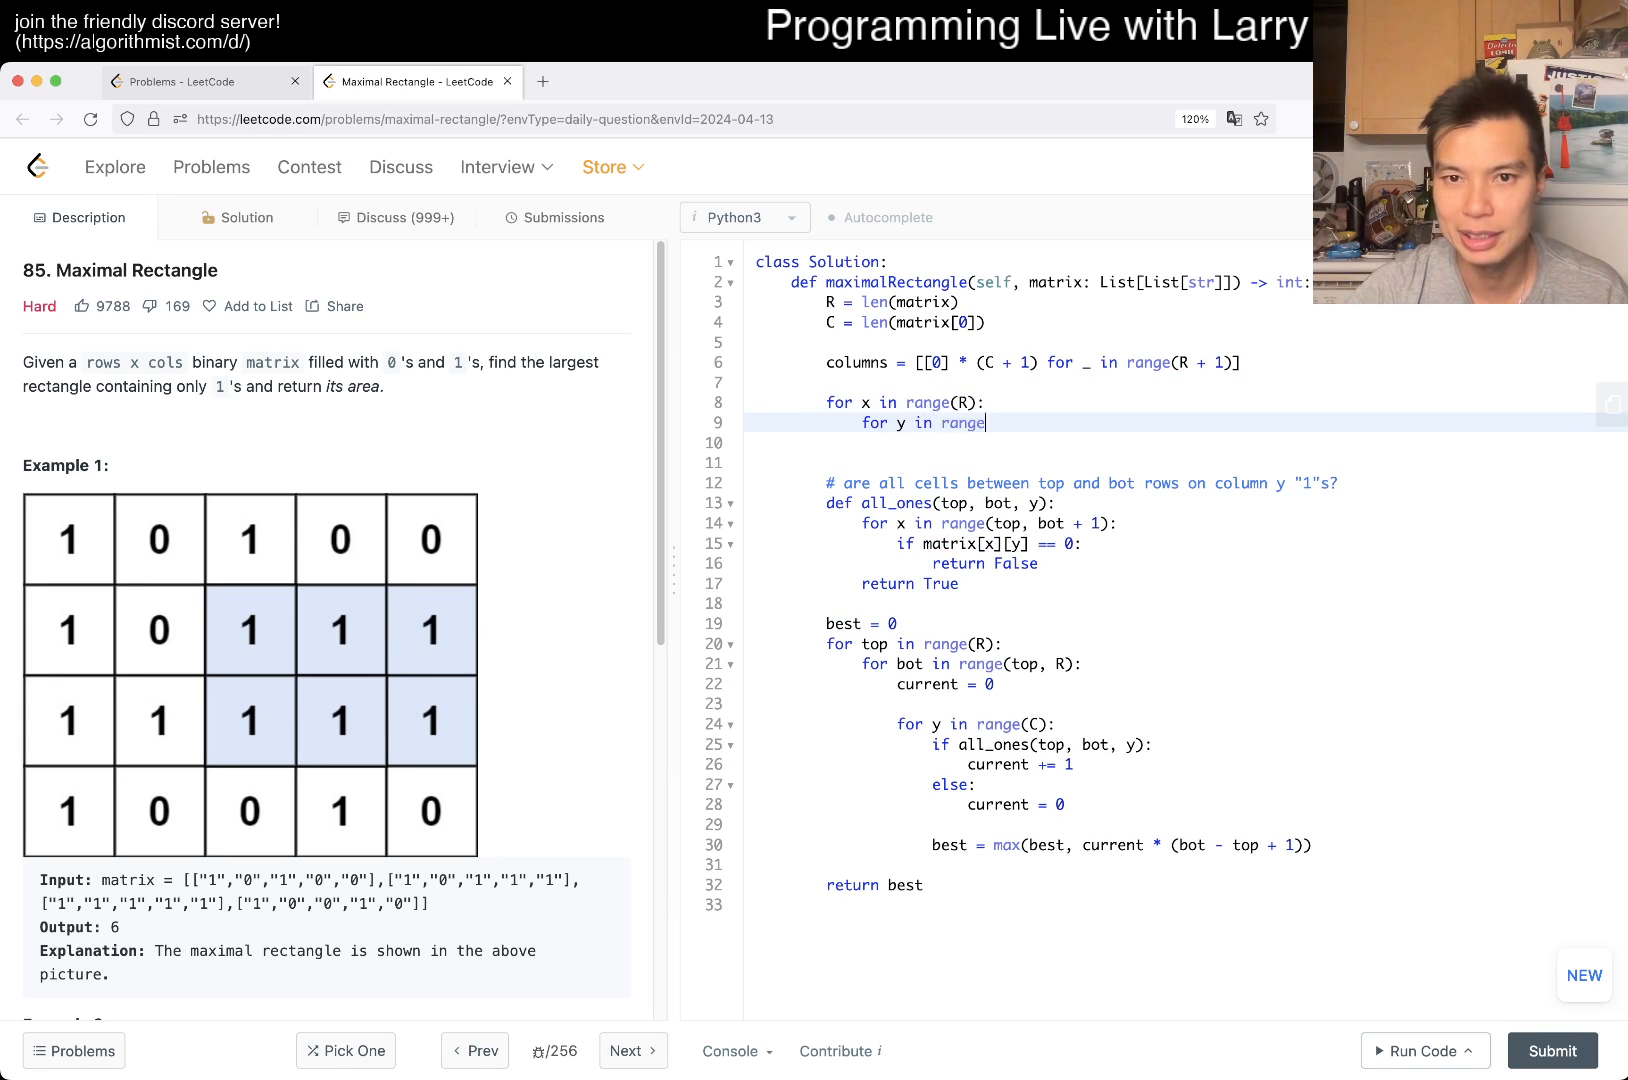
type("(C):")
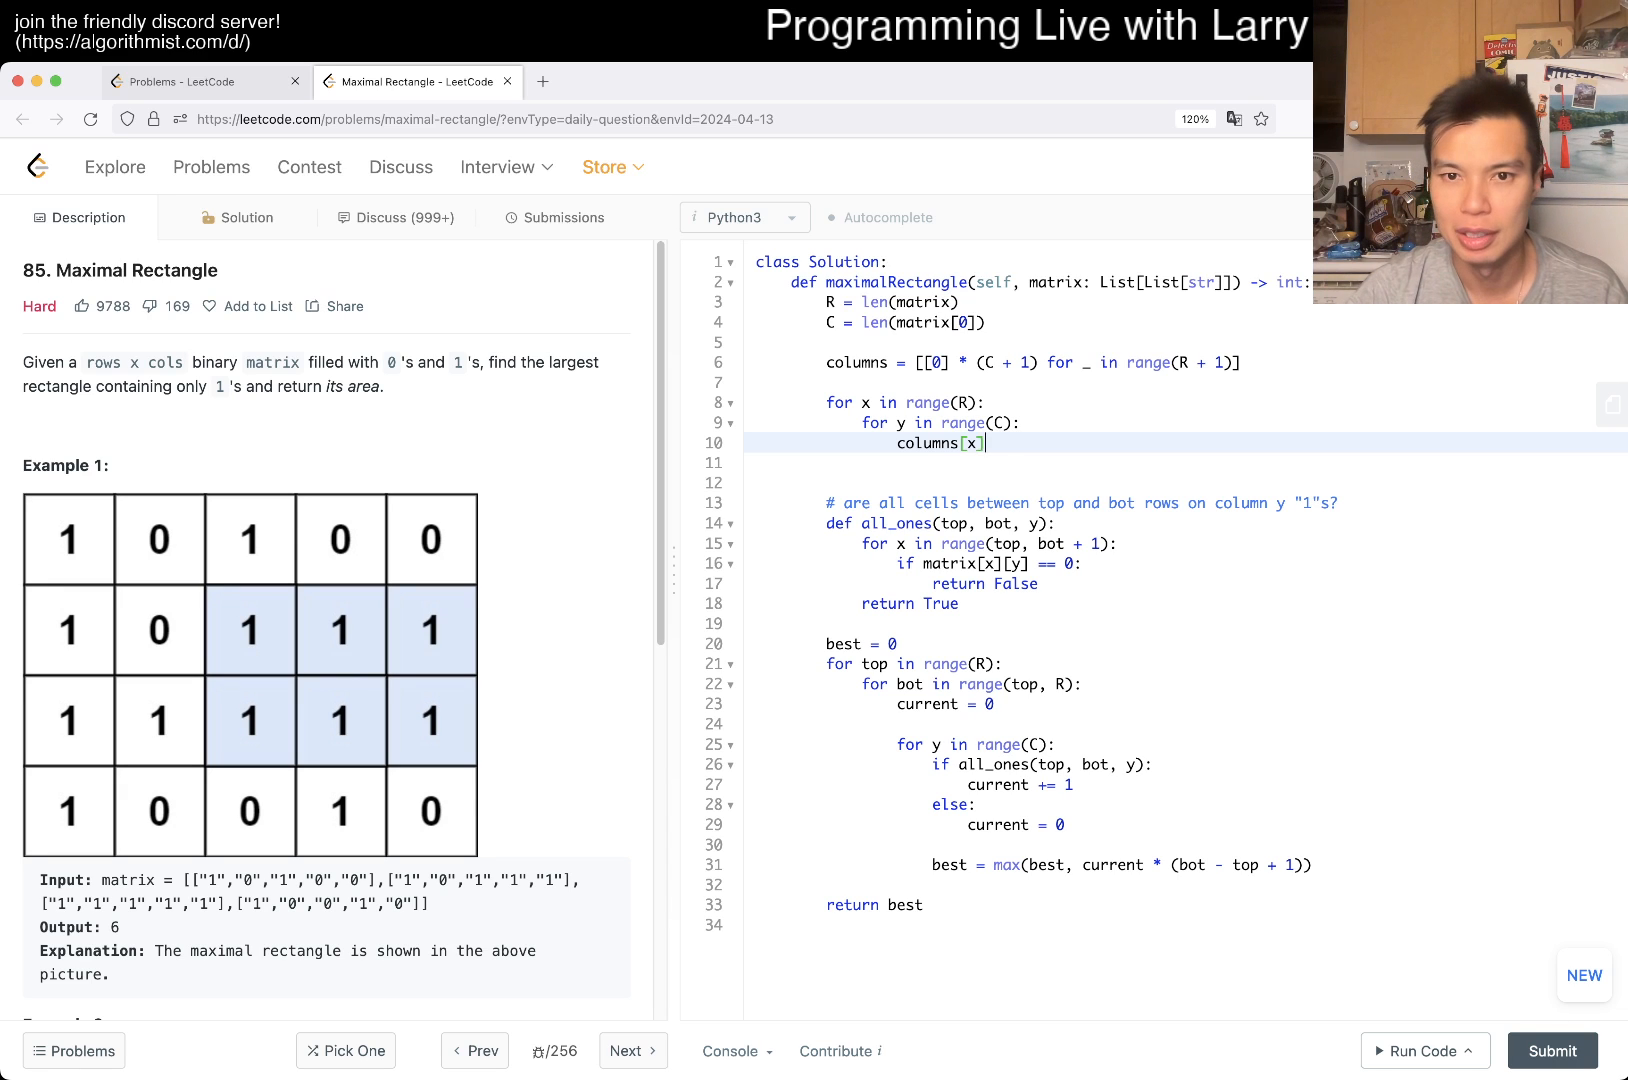
type("[y]")
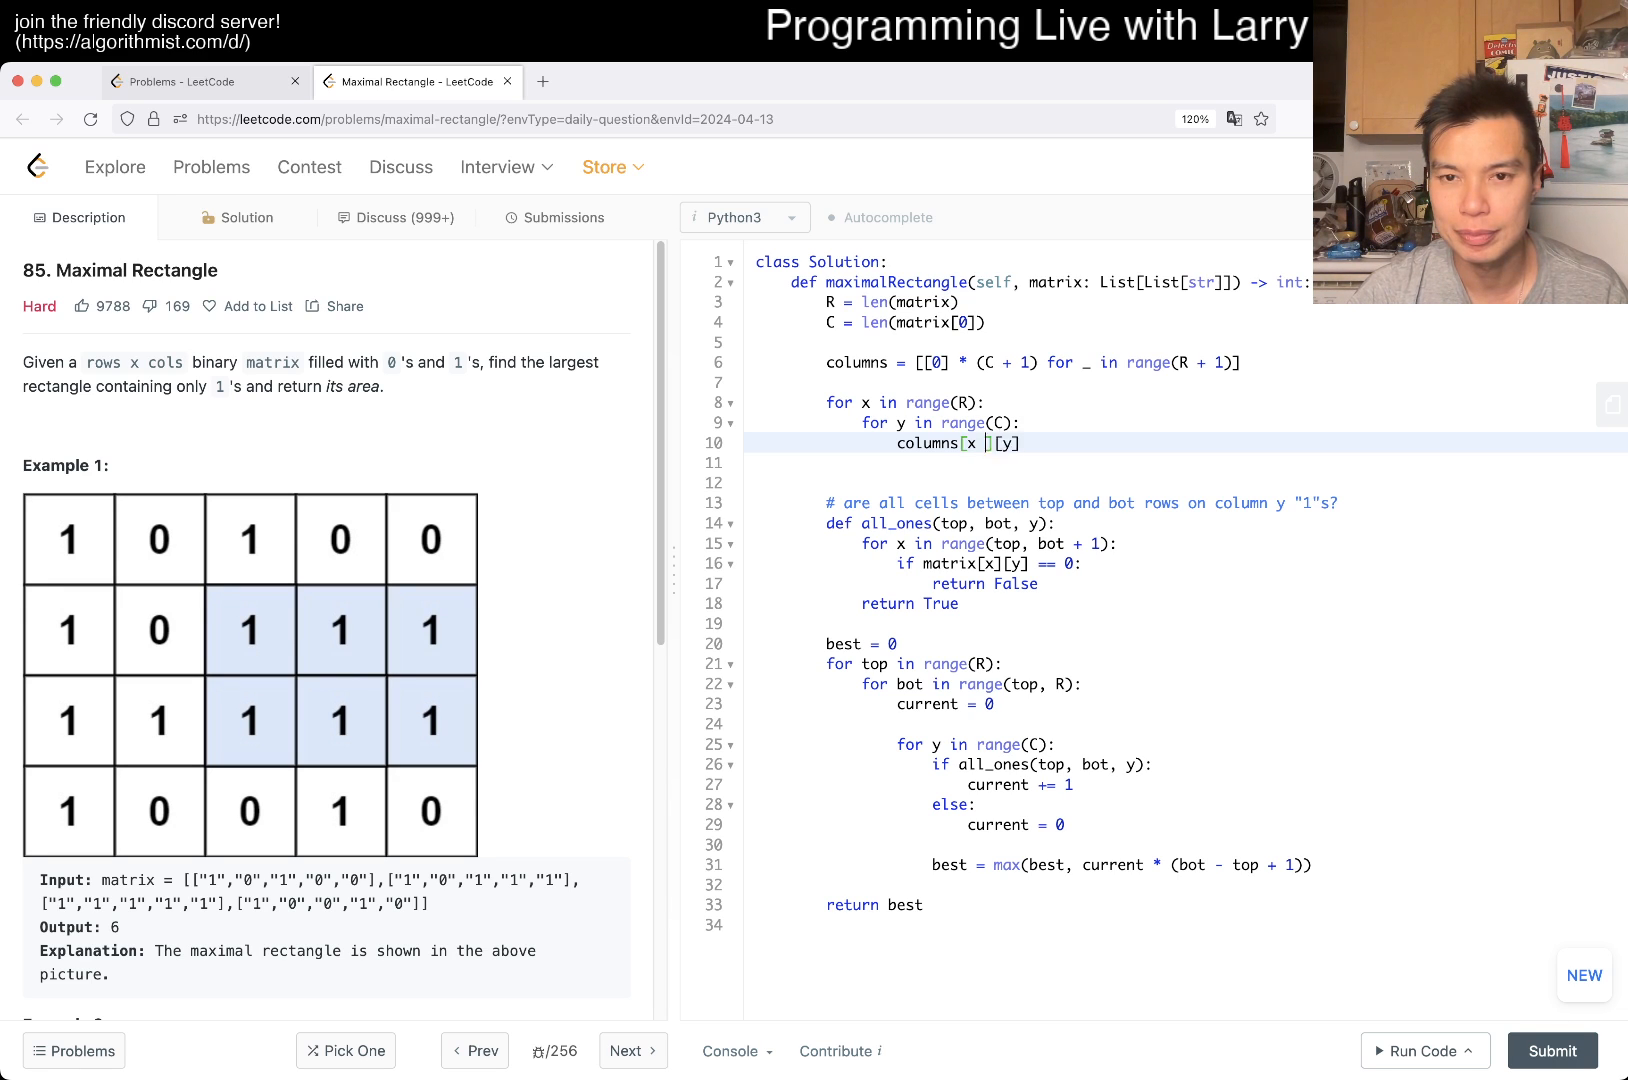
type("+ 1][y] +=")
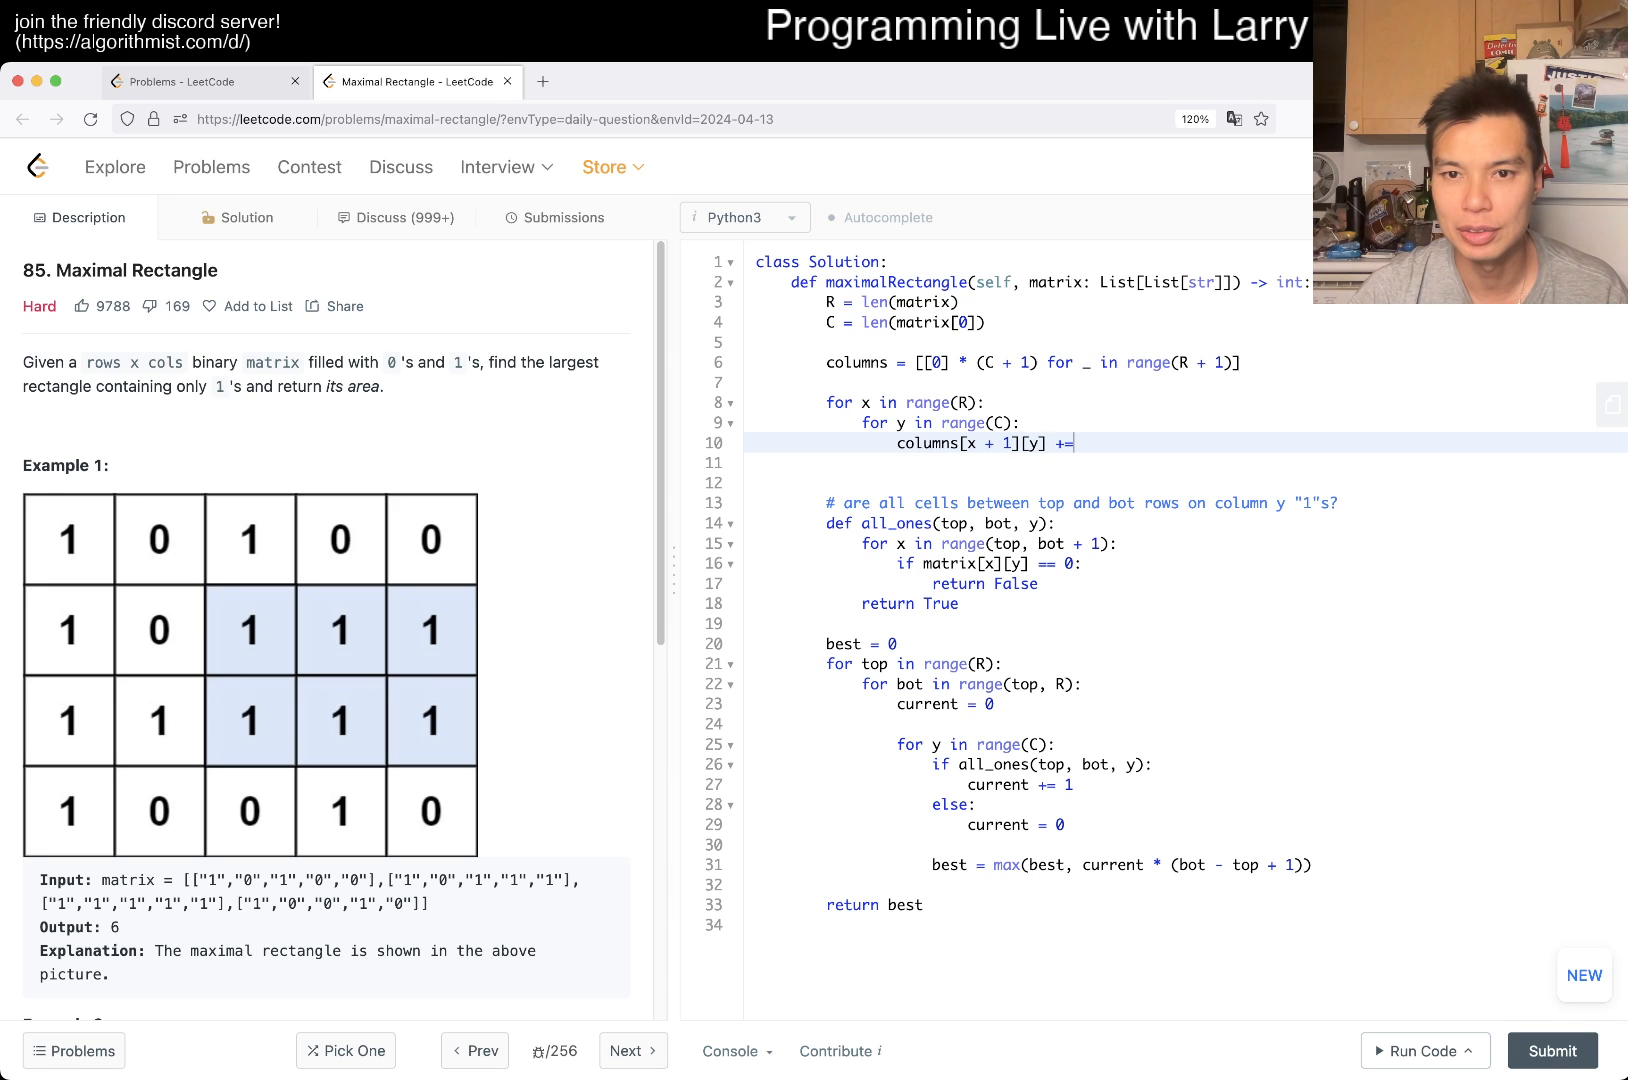
type("= columns[x]")
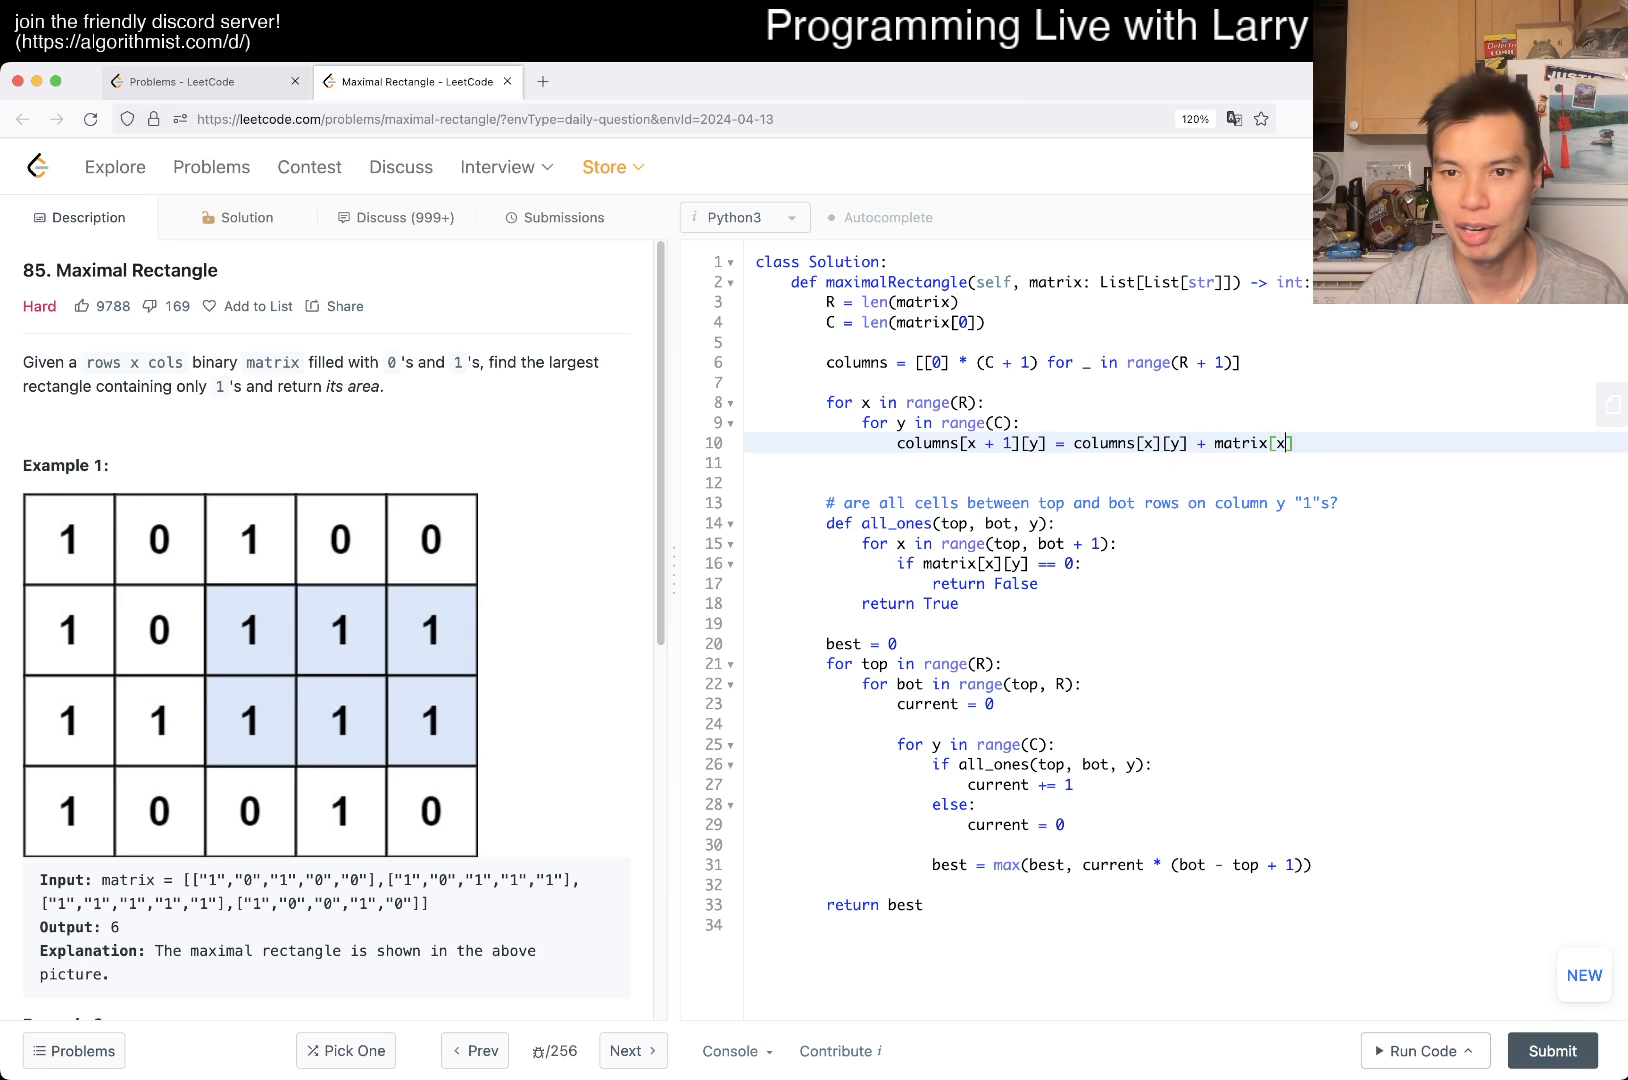
type("[y]")
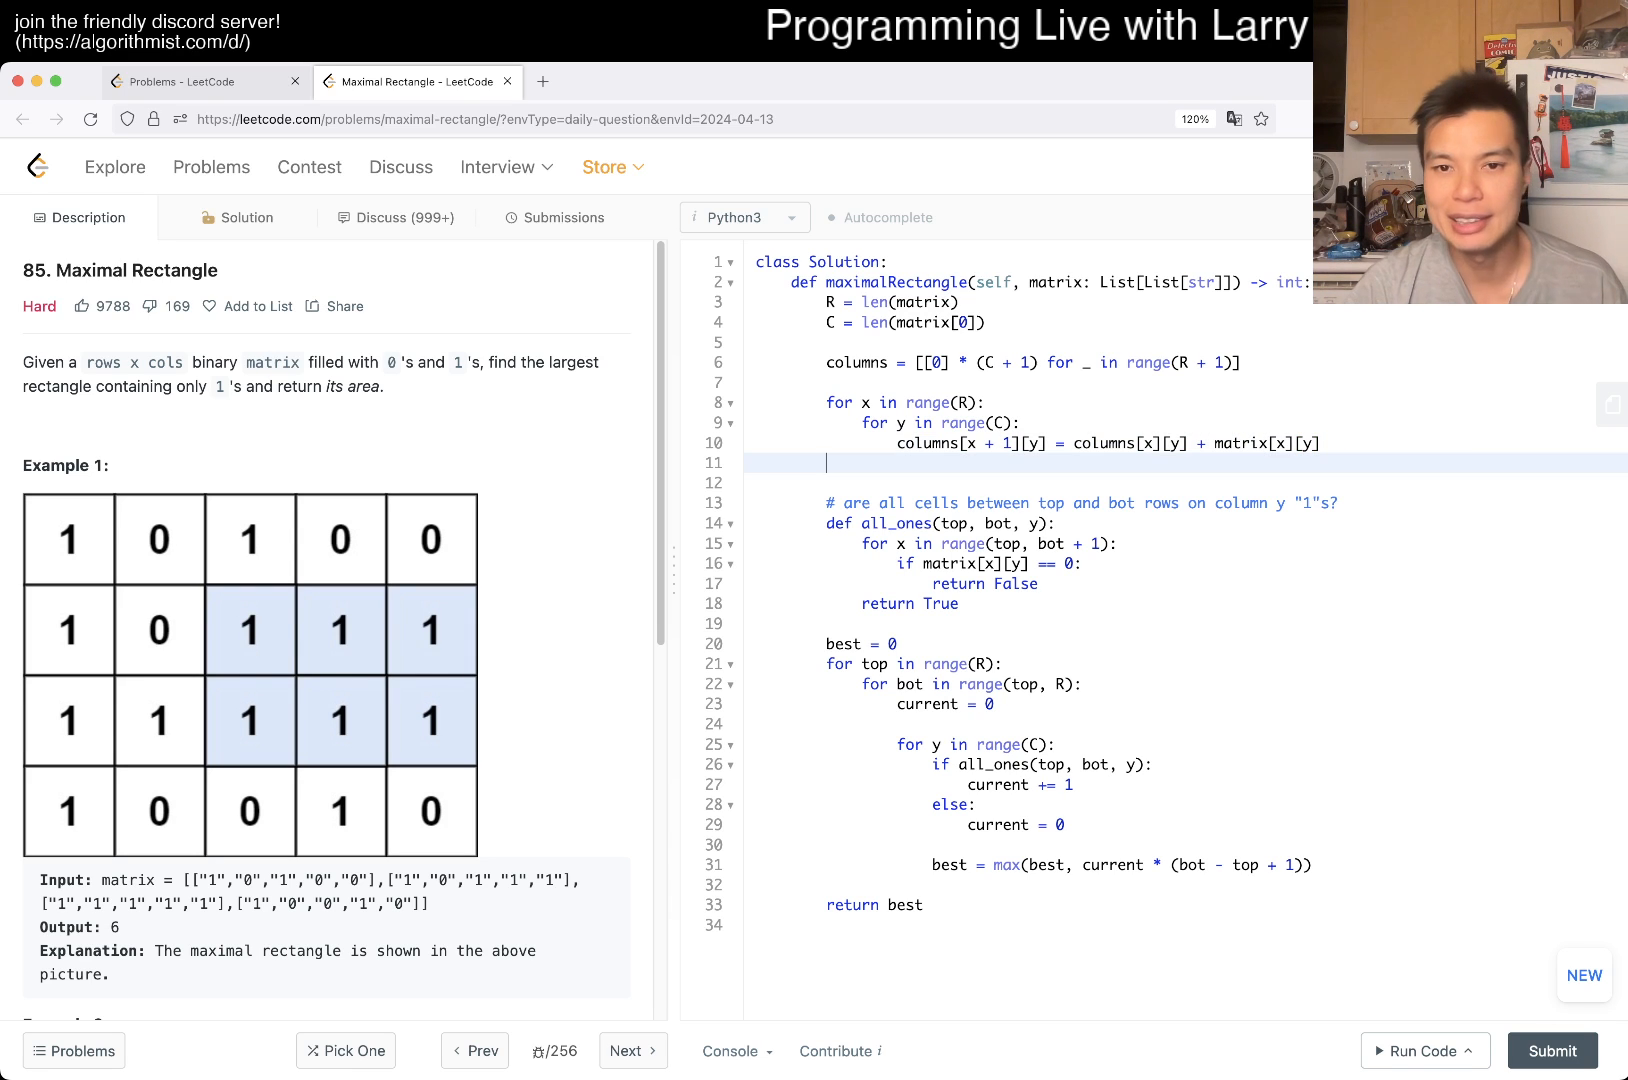
Replace the all_ones loop with 'return columns[bot + 1][y] - columns[top][y] == bot - top + 1'
key("Backspace")
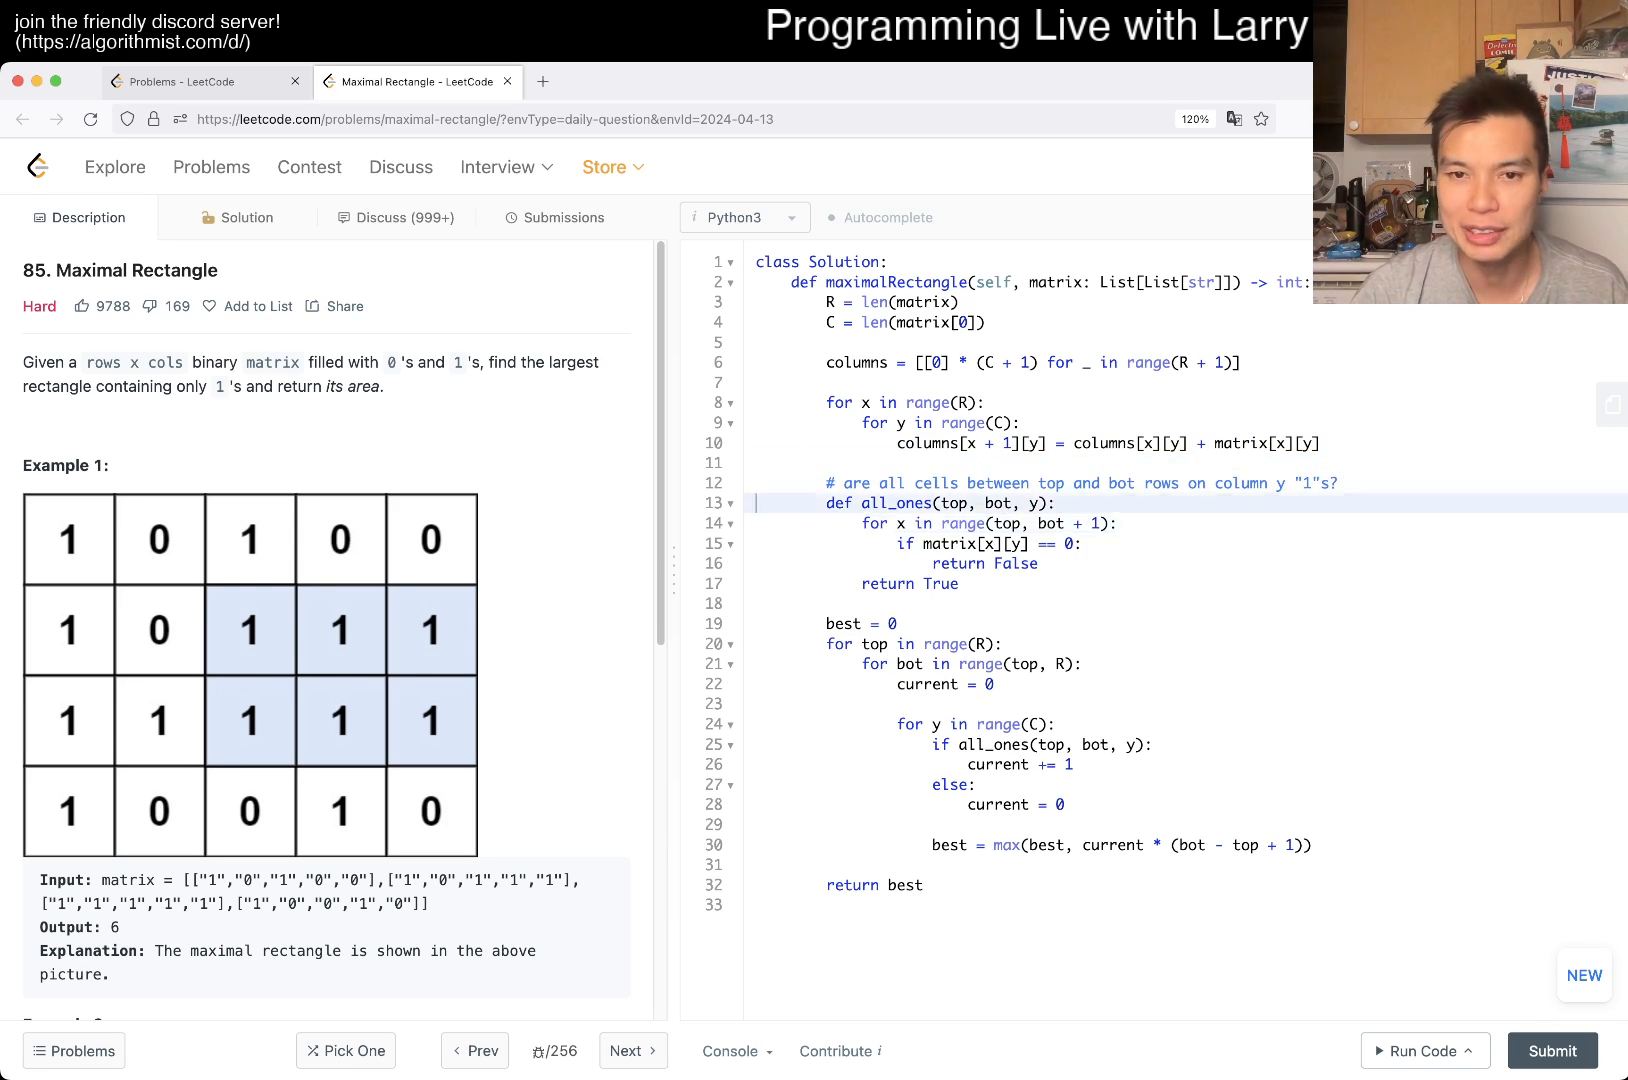
type("return colu")
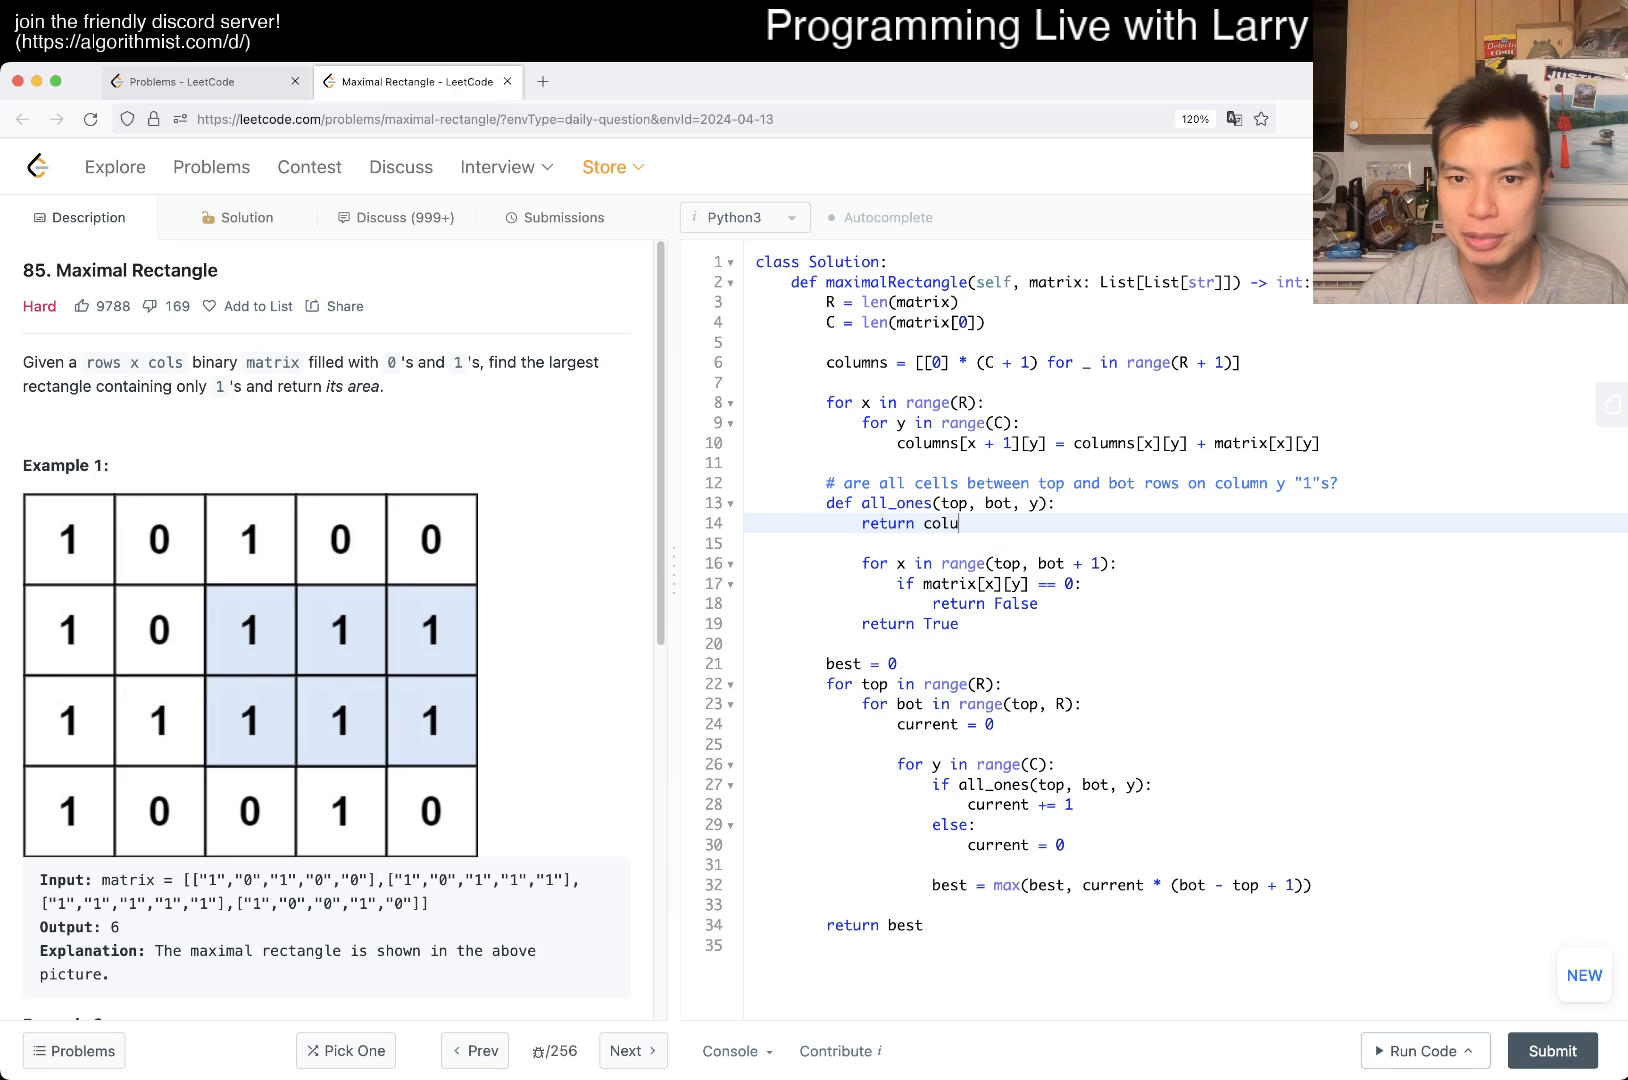
type("mns[]")
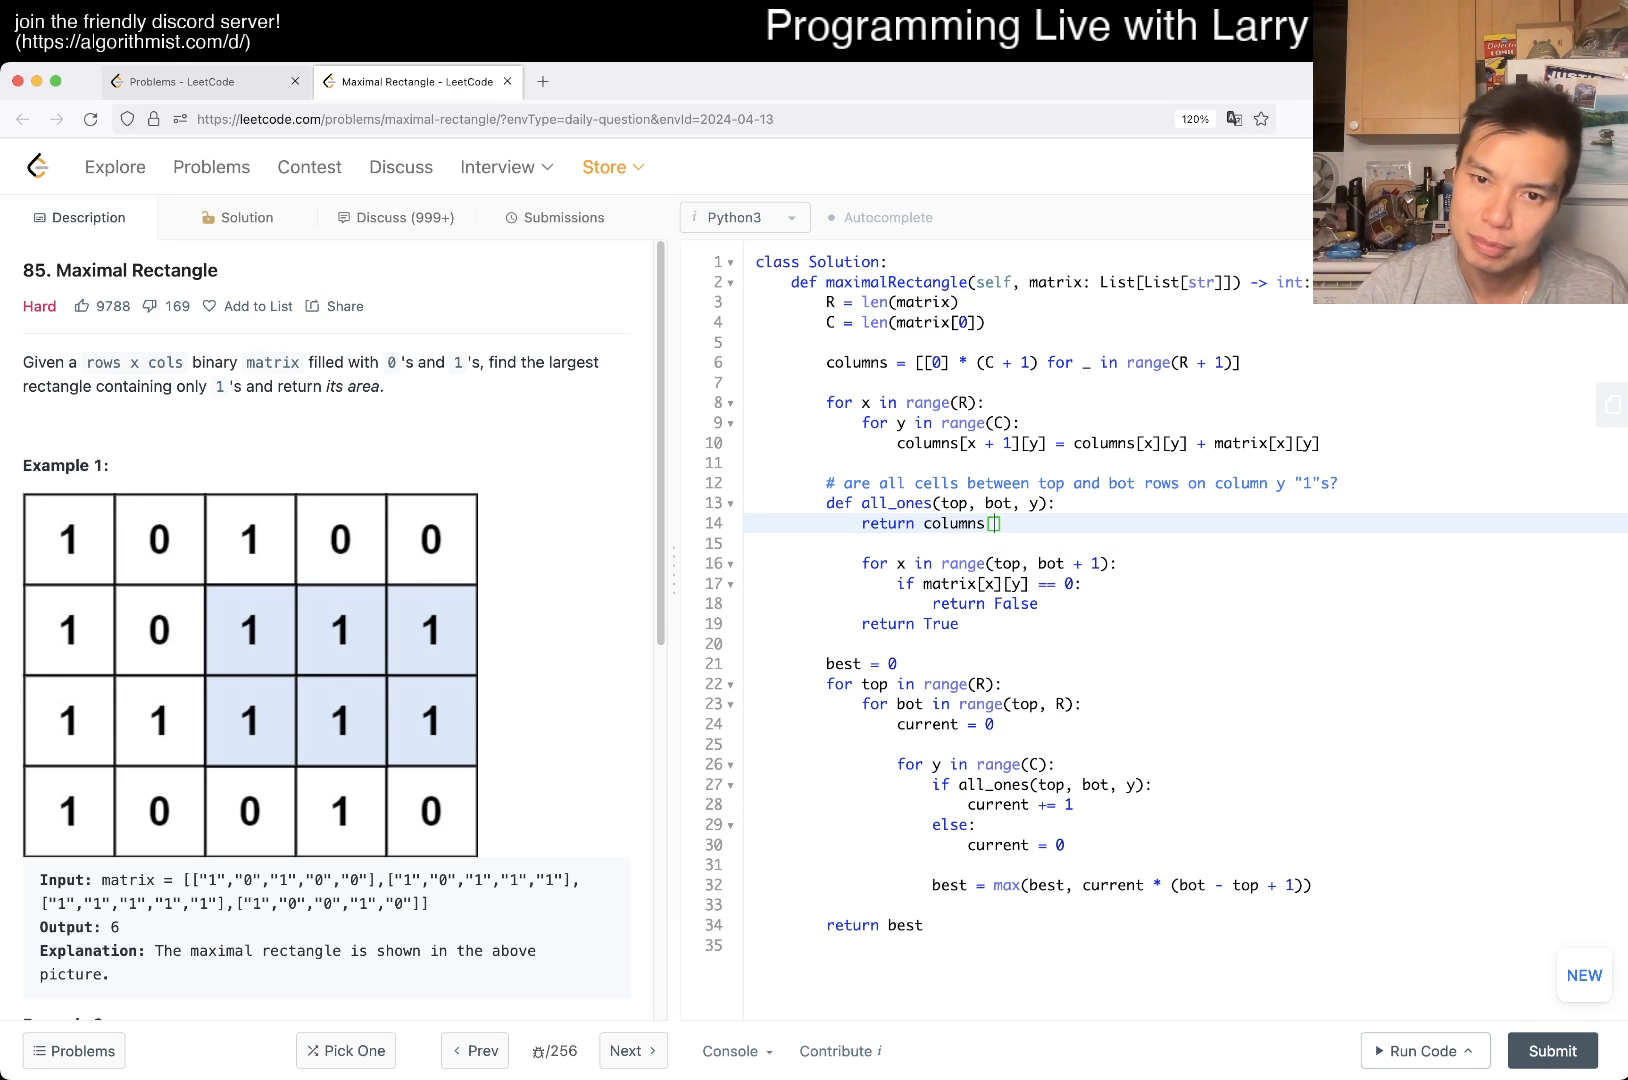
type("bot")
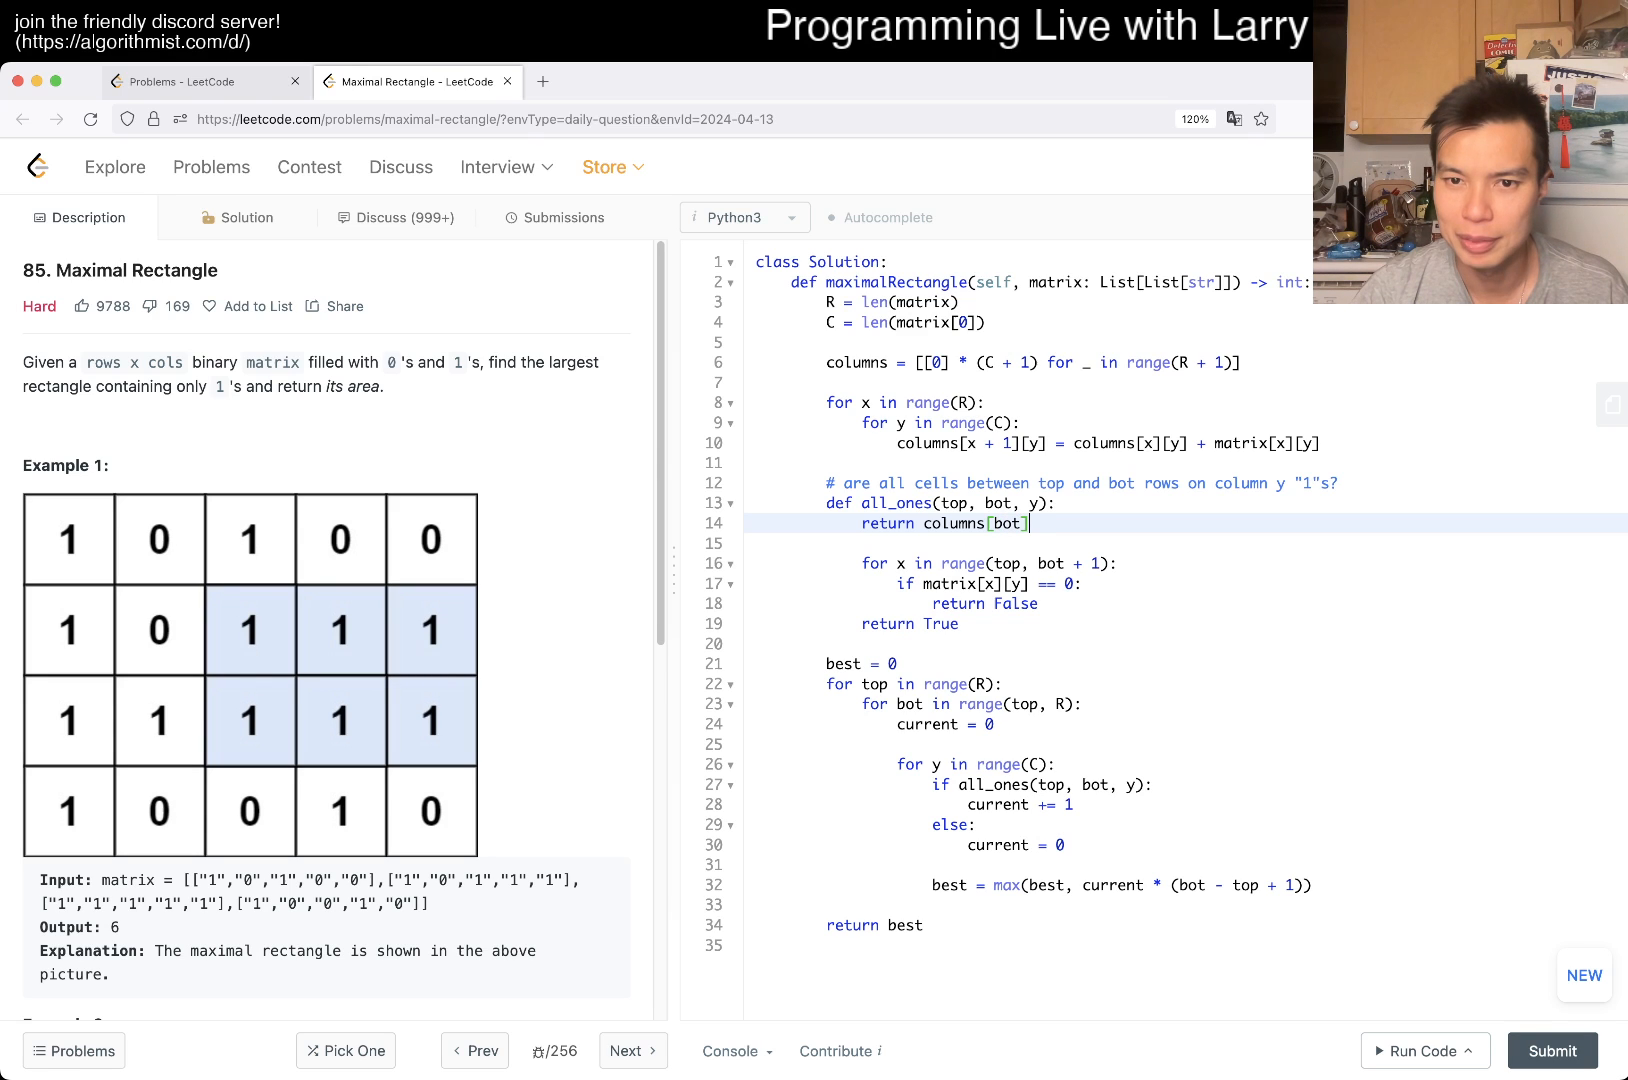
type("+ 1")
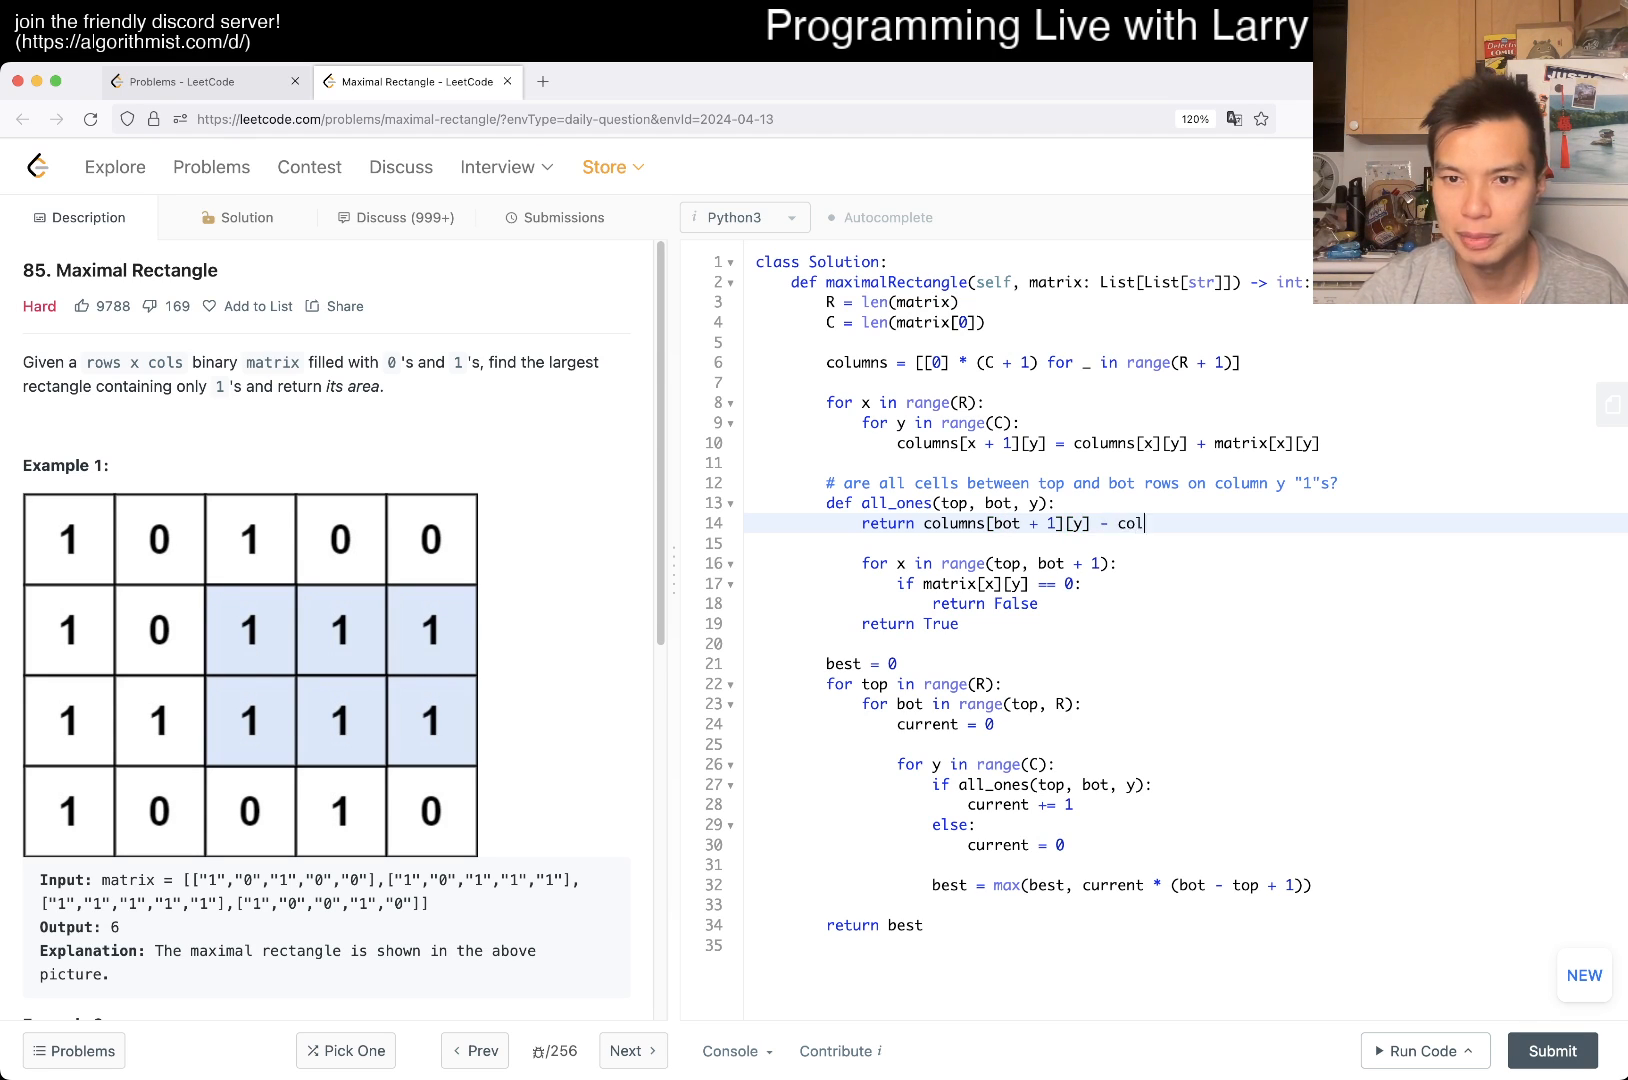
type("umns[top][y] ==")
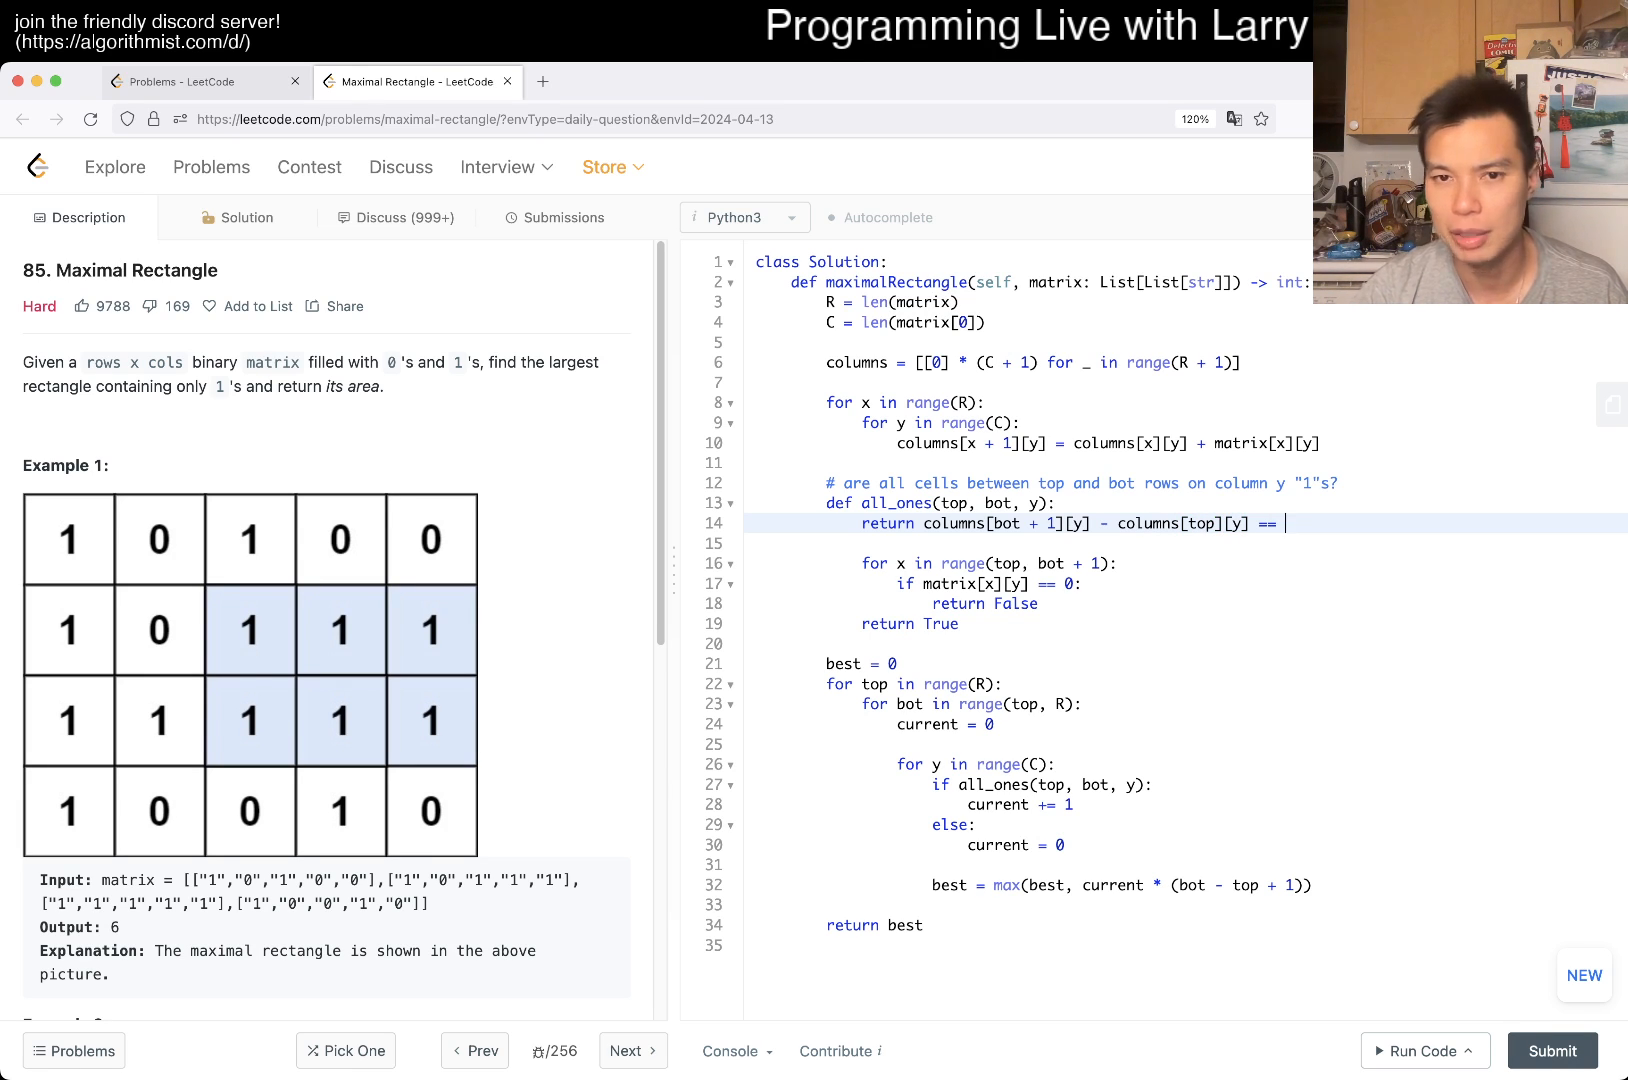
type("bot - top + 1")
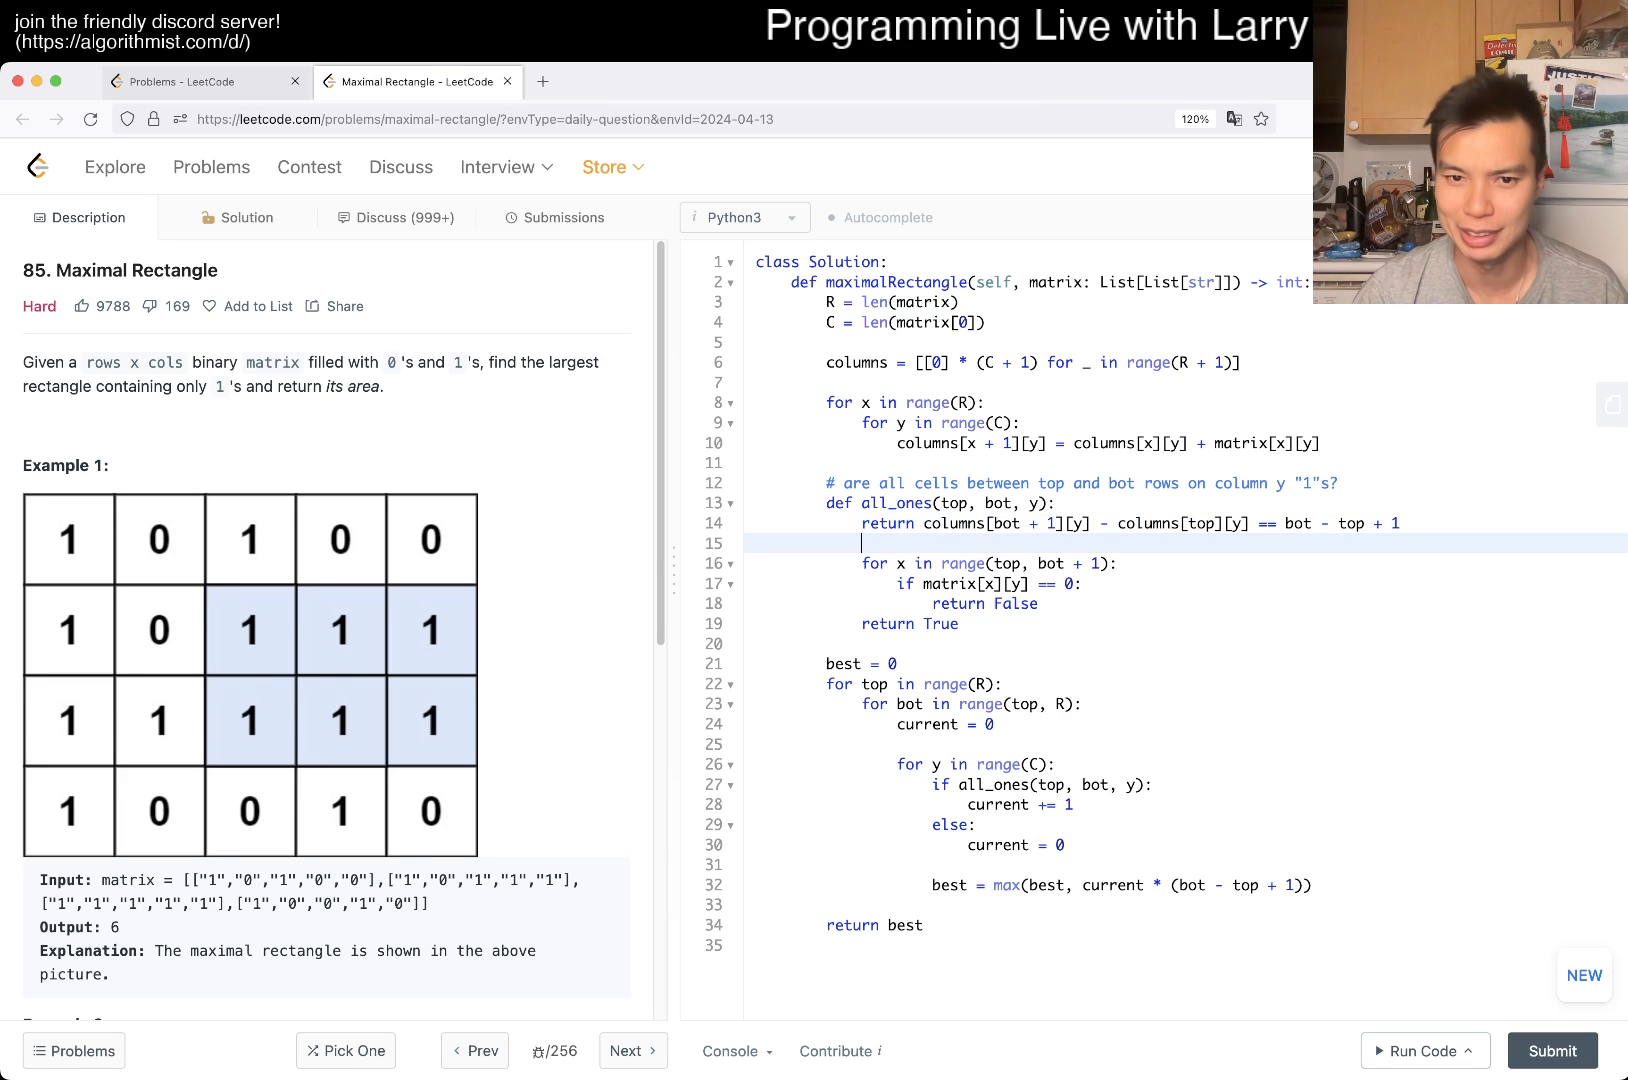
key("Backspace")
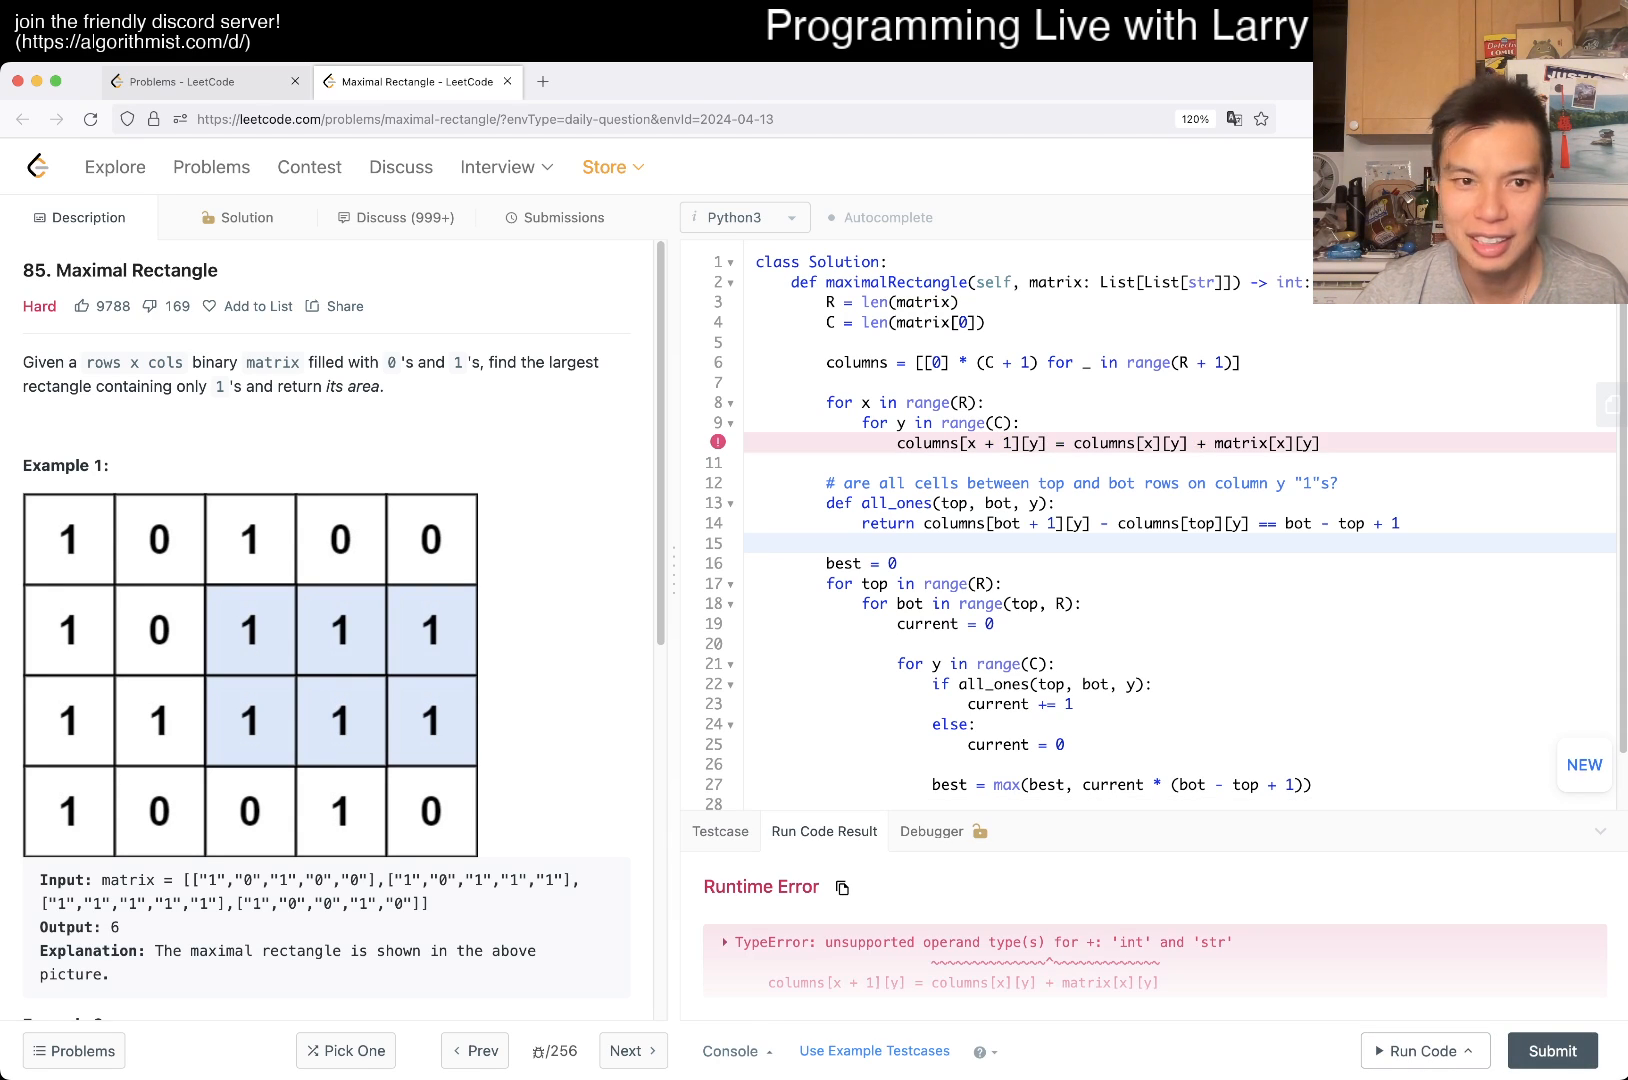
Wrap matrix[x][y] in int(), submit for an Accepted verdict and dismiss the daily challenge notice
scroll("down", 3)
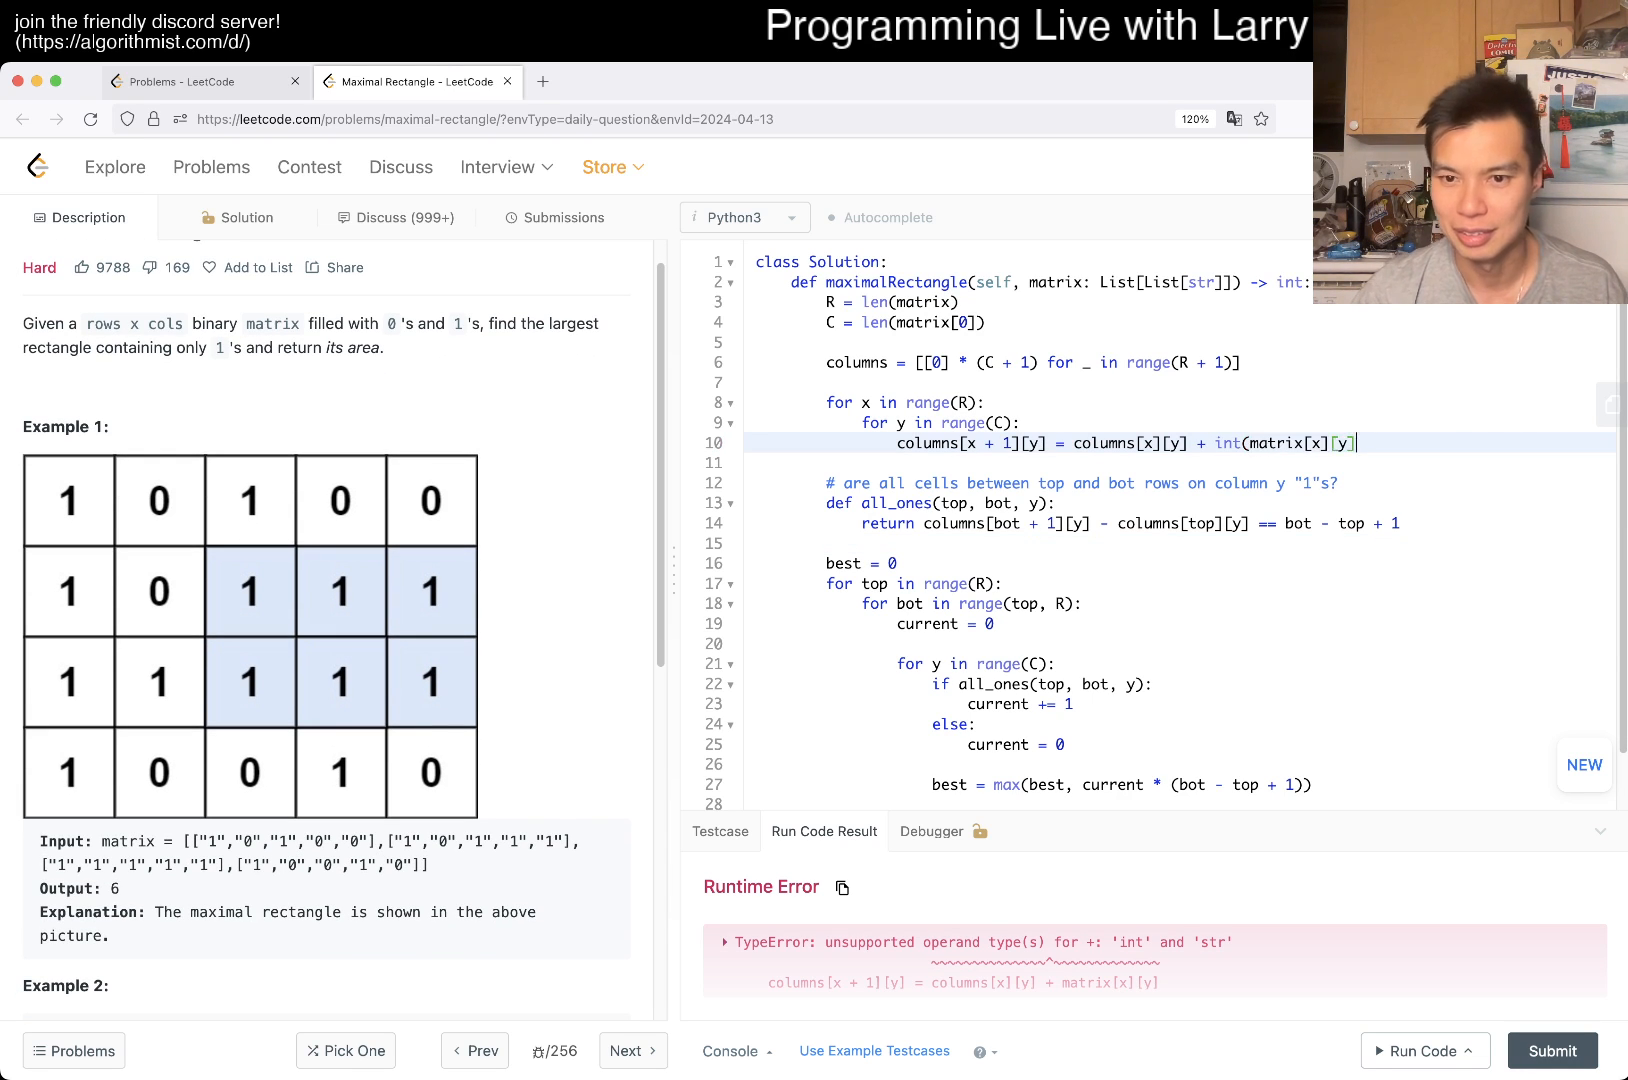
left_click(1422, 1050)
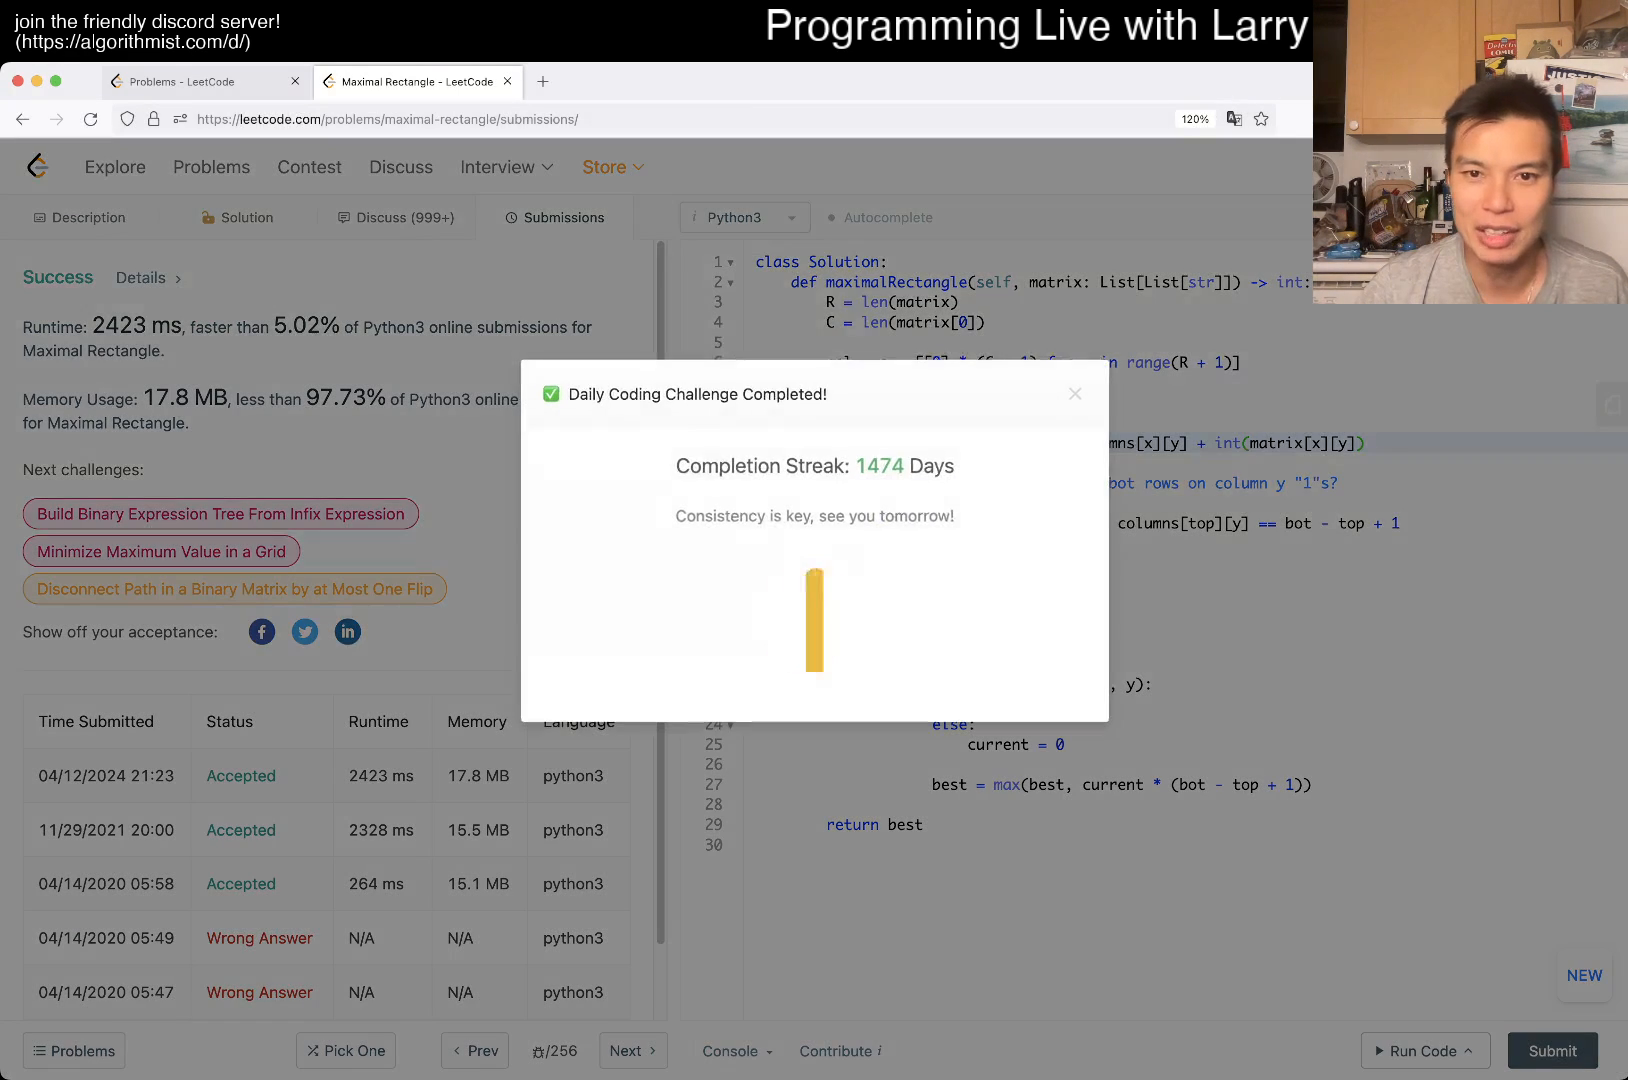
left_click(1074, 394)
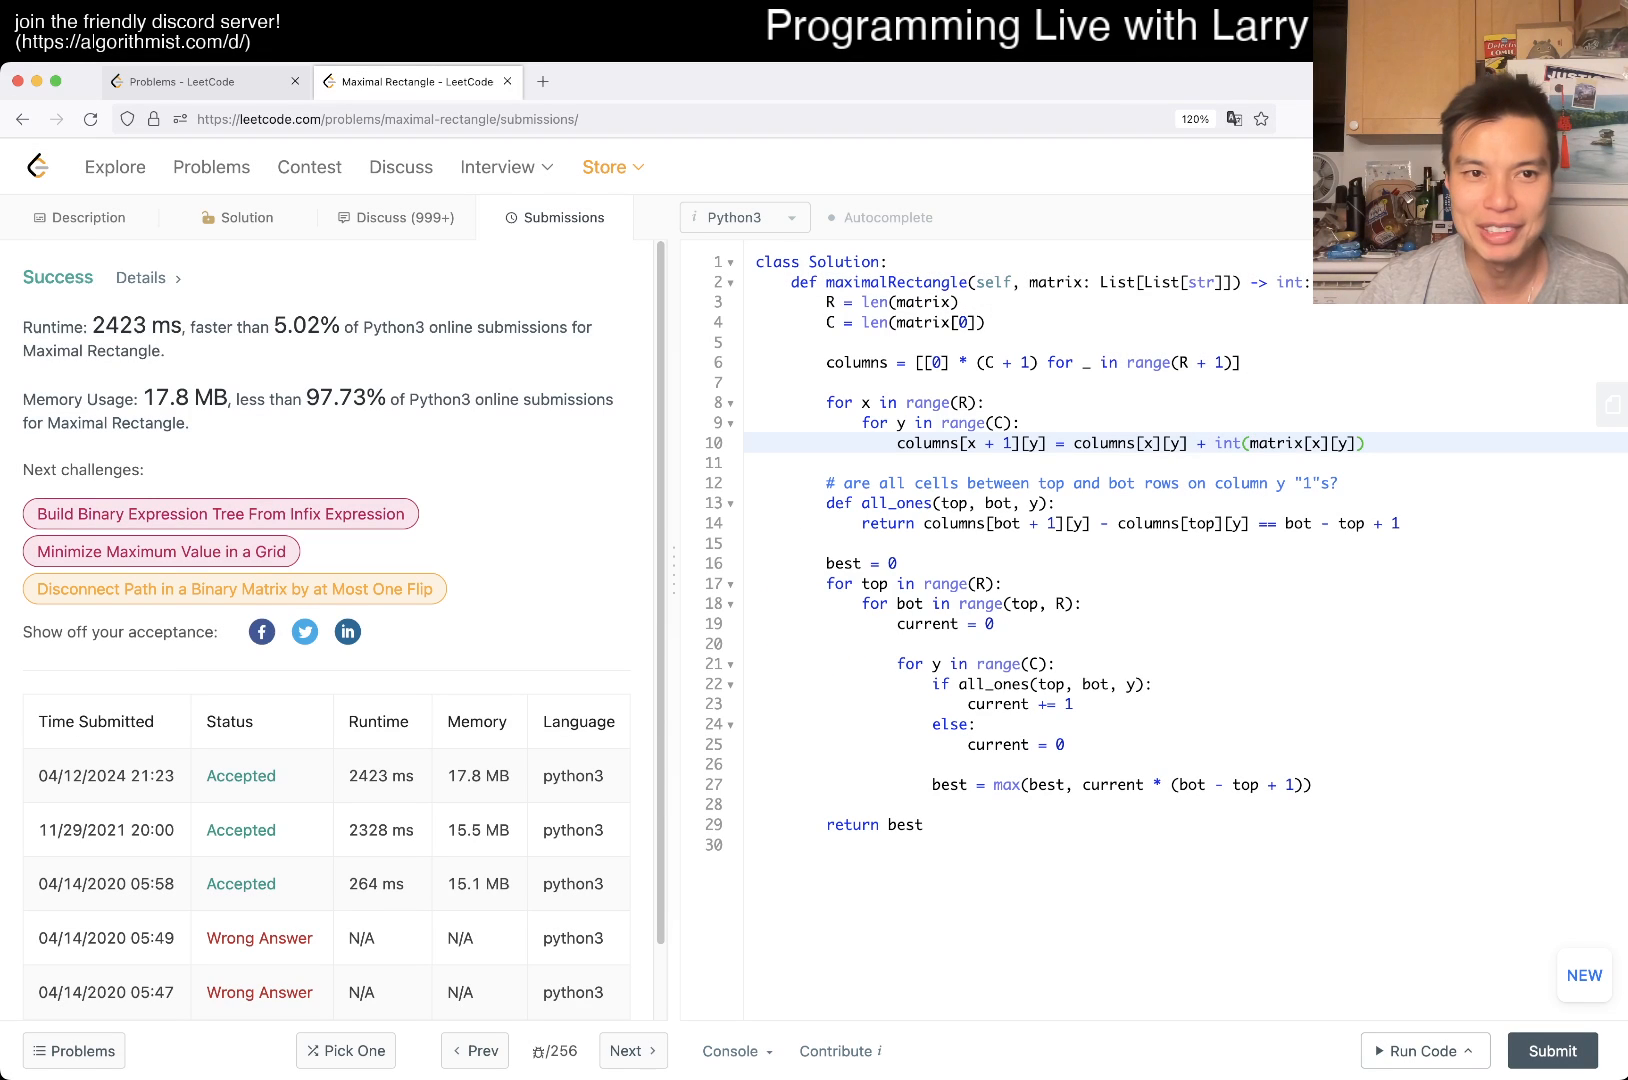
left_click(246, 218)
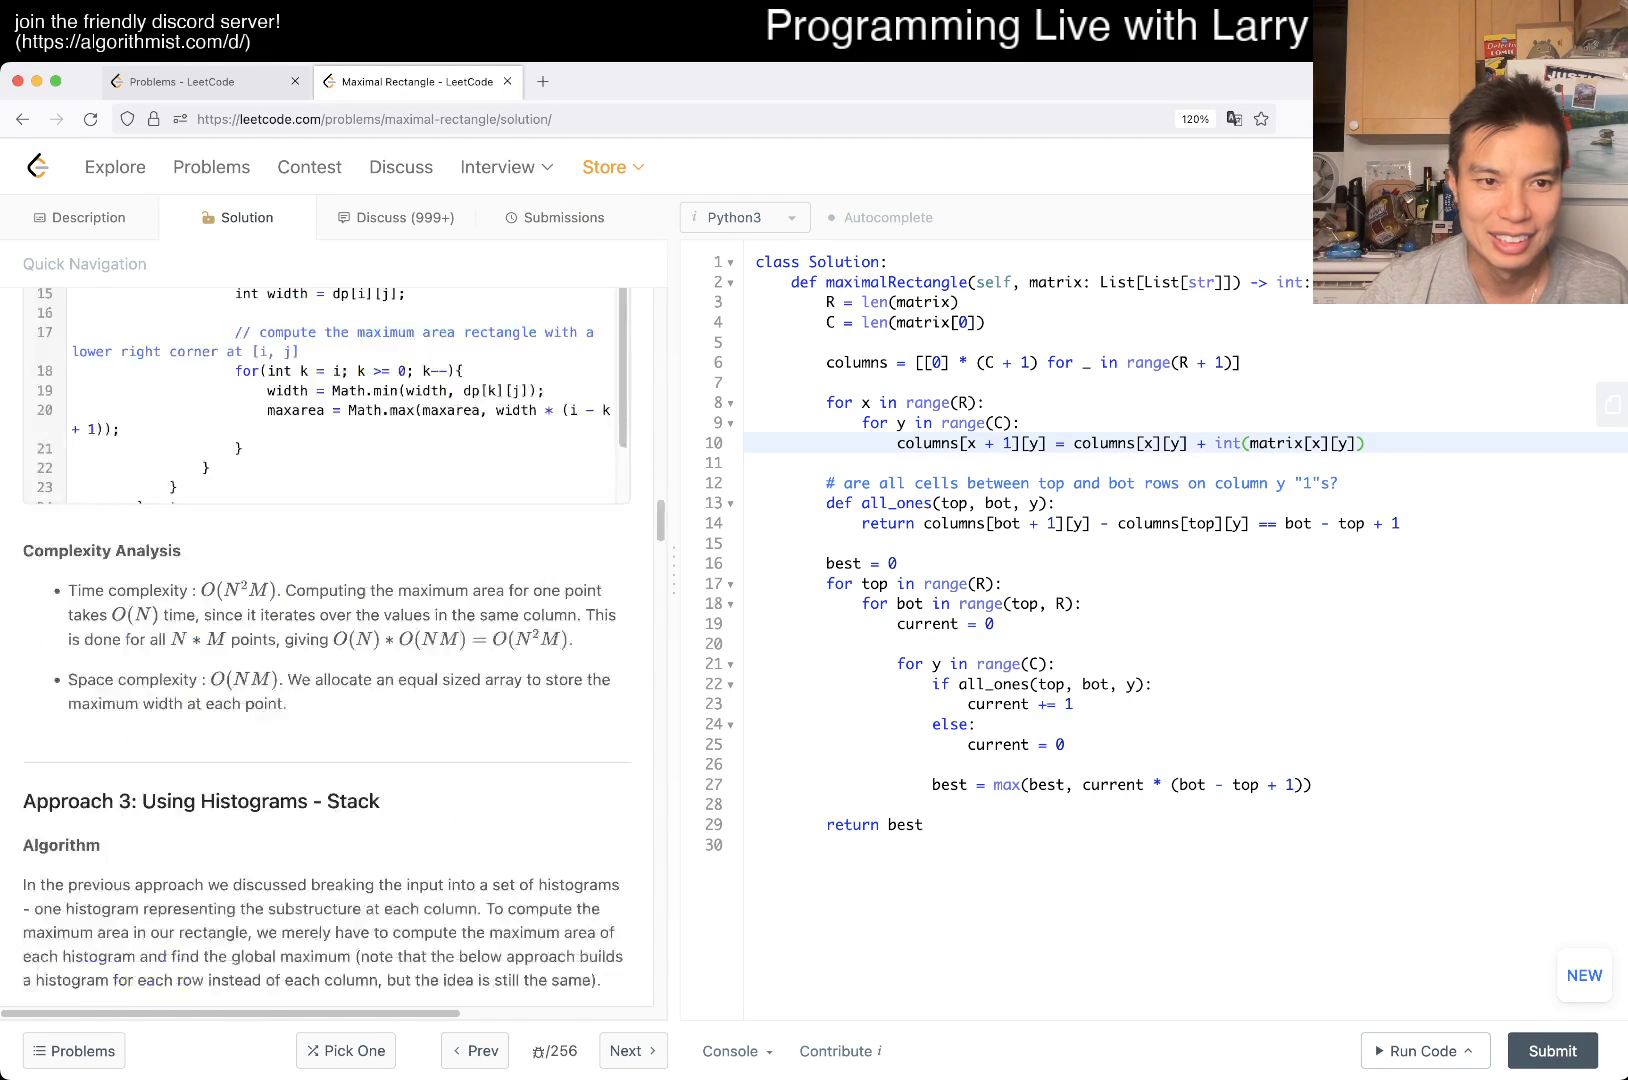
Scroll through the official histogram and dynamic-programming approaches, then return to the Description
scroll("down", 3)
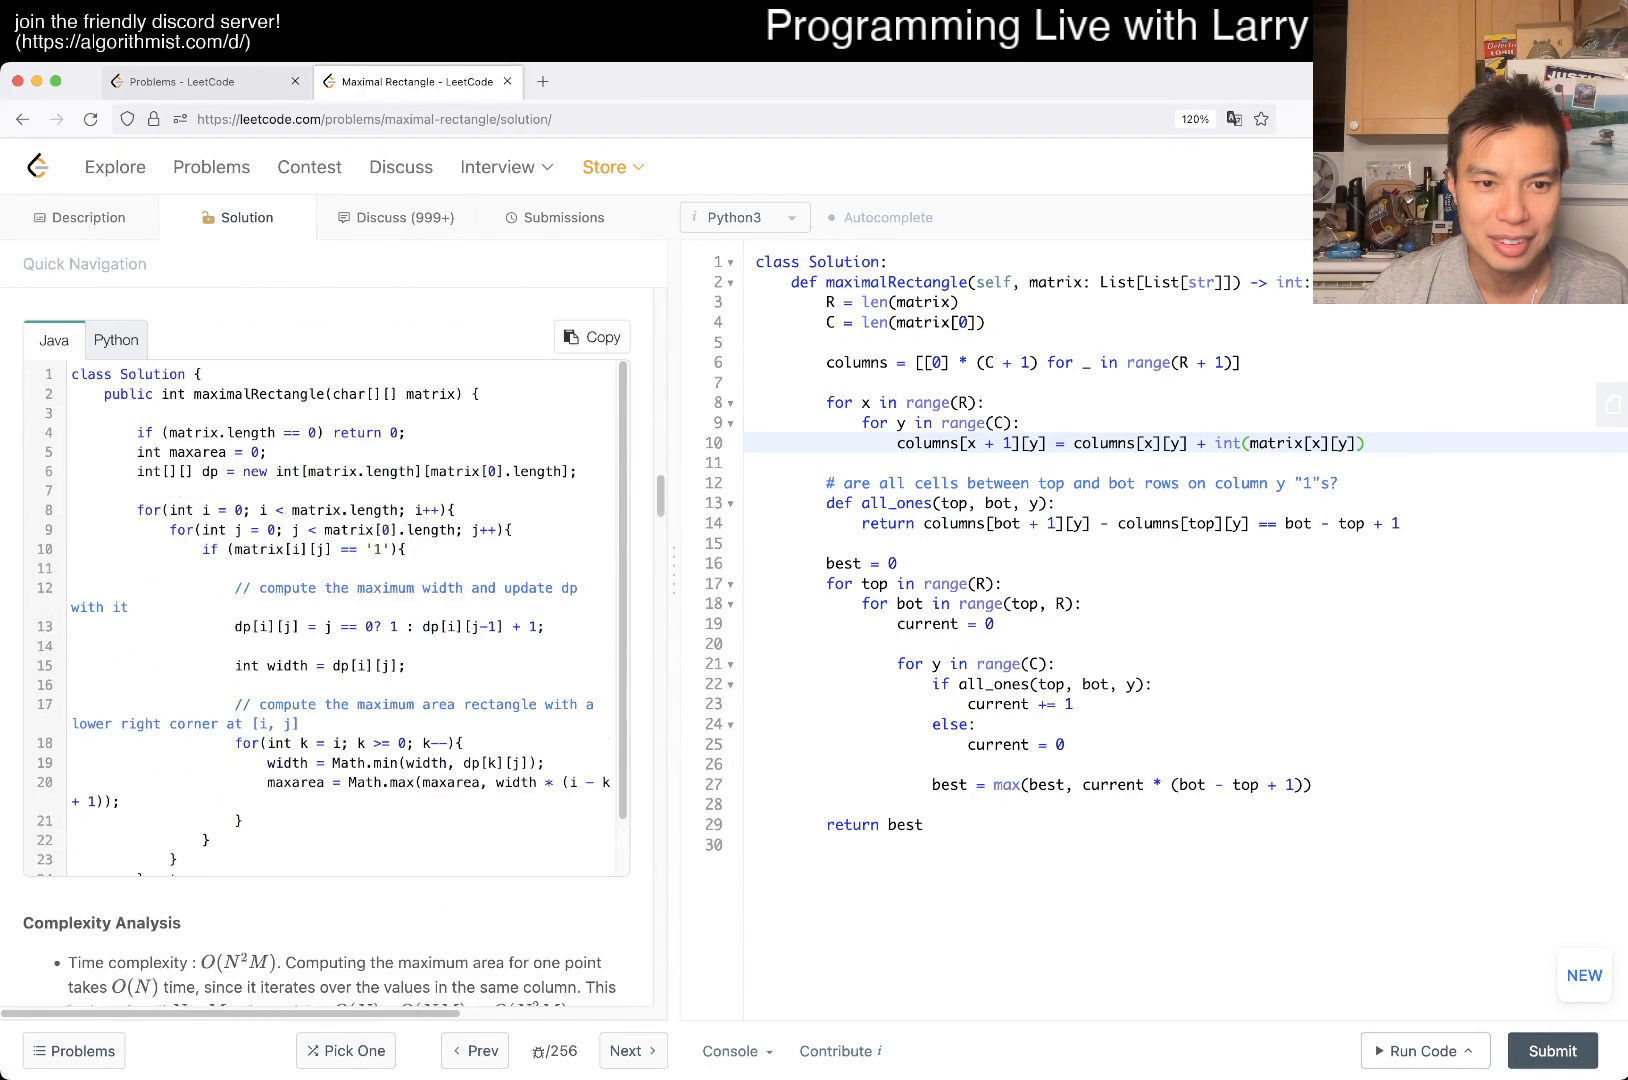
scroll("down", 3)
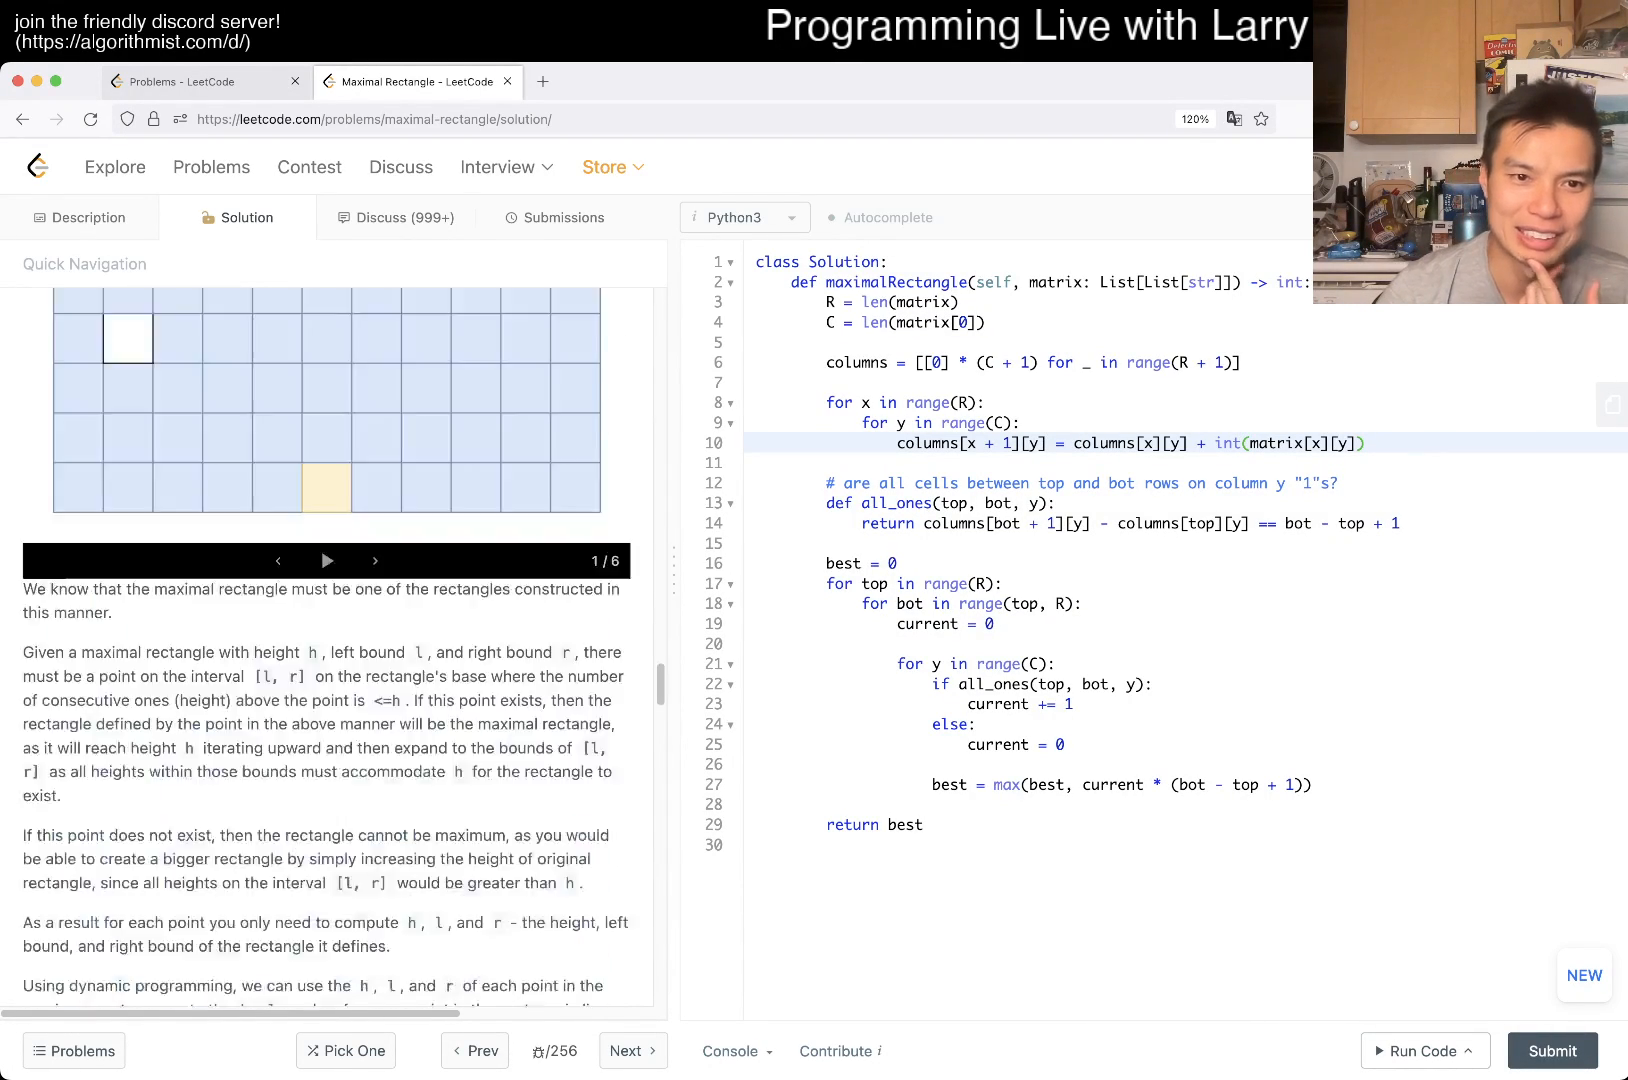
scroll("down", 3)
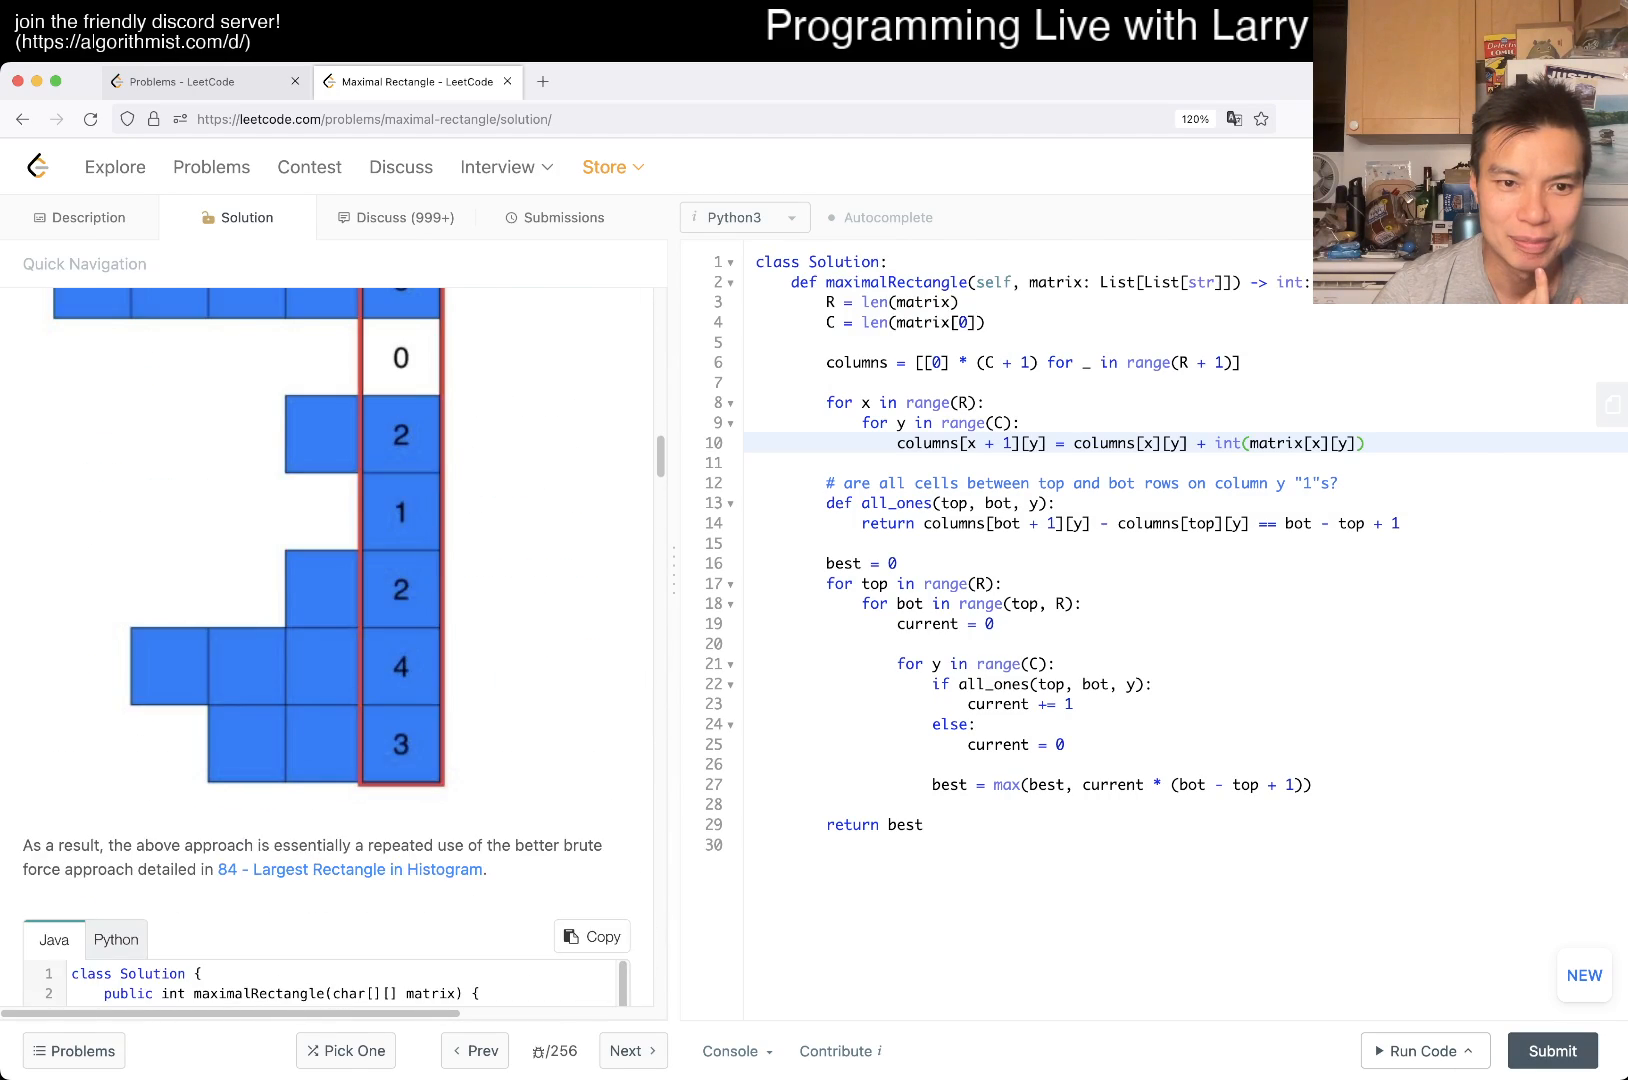
scroll("down", 3)
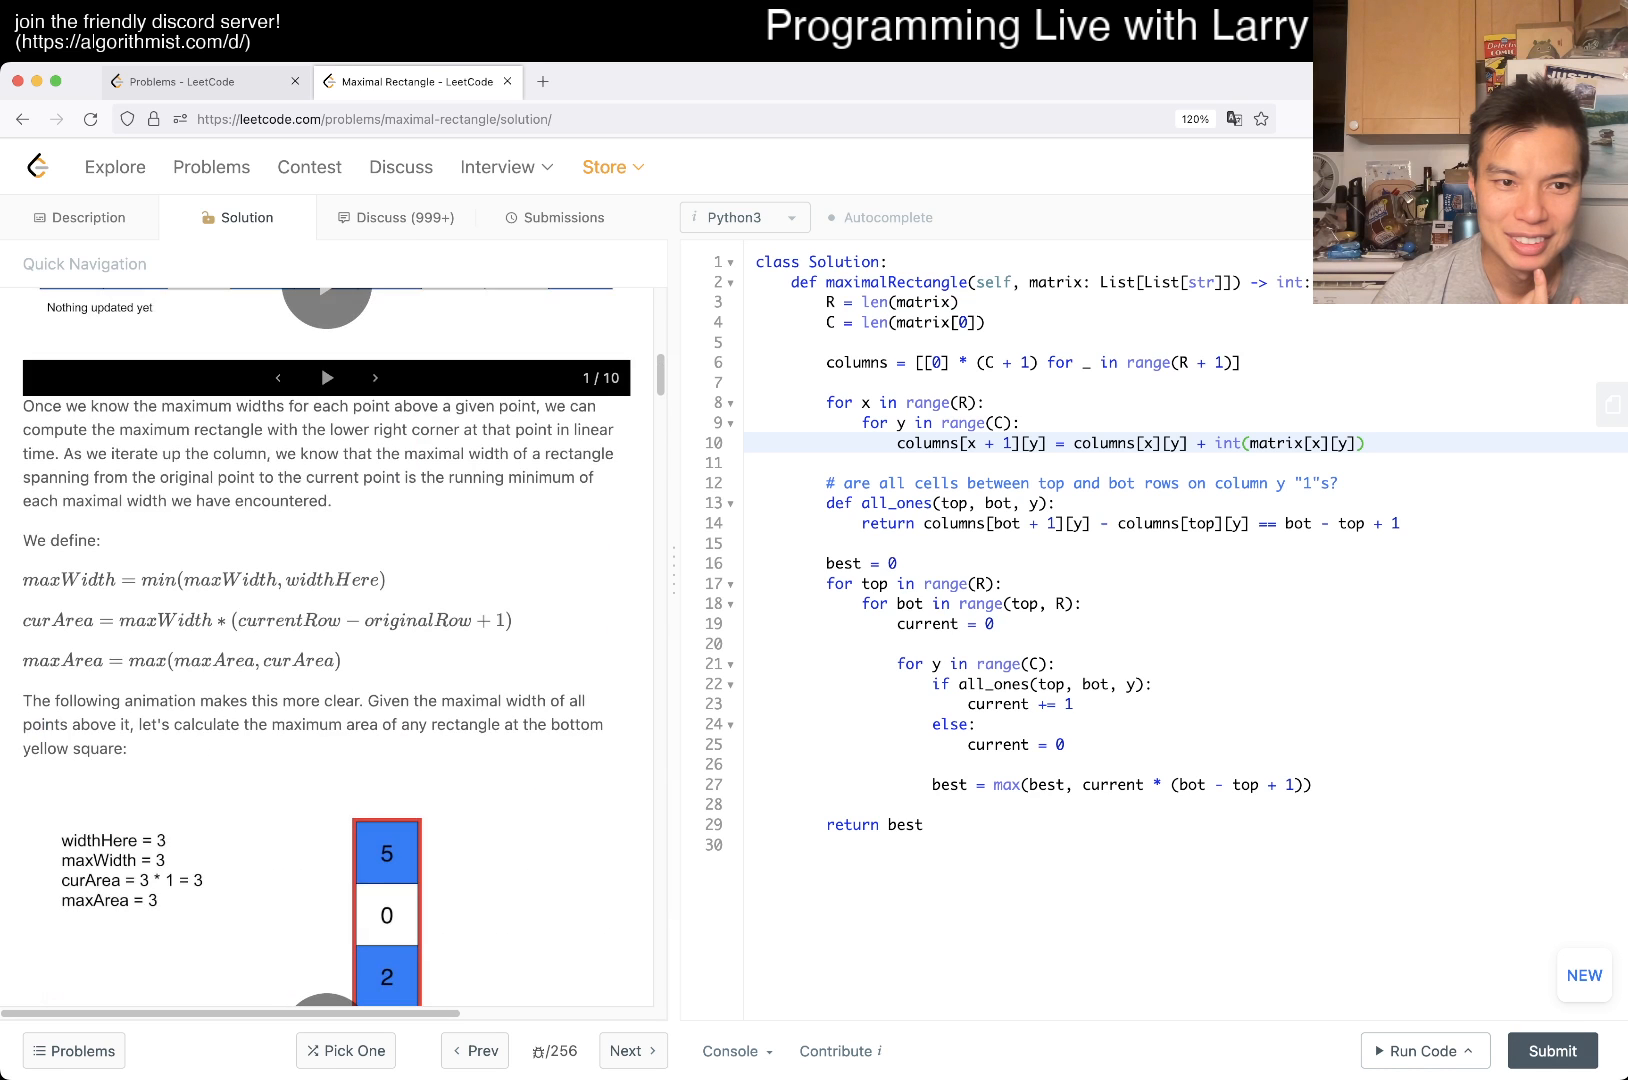
scroll("down", 3)
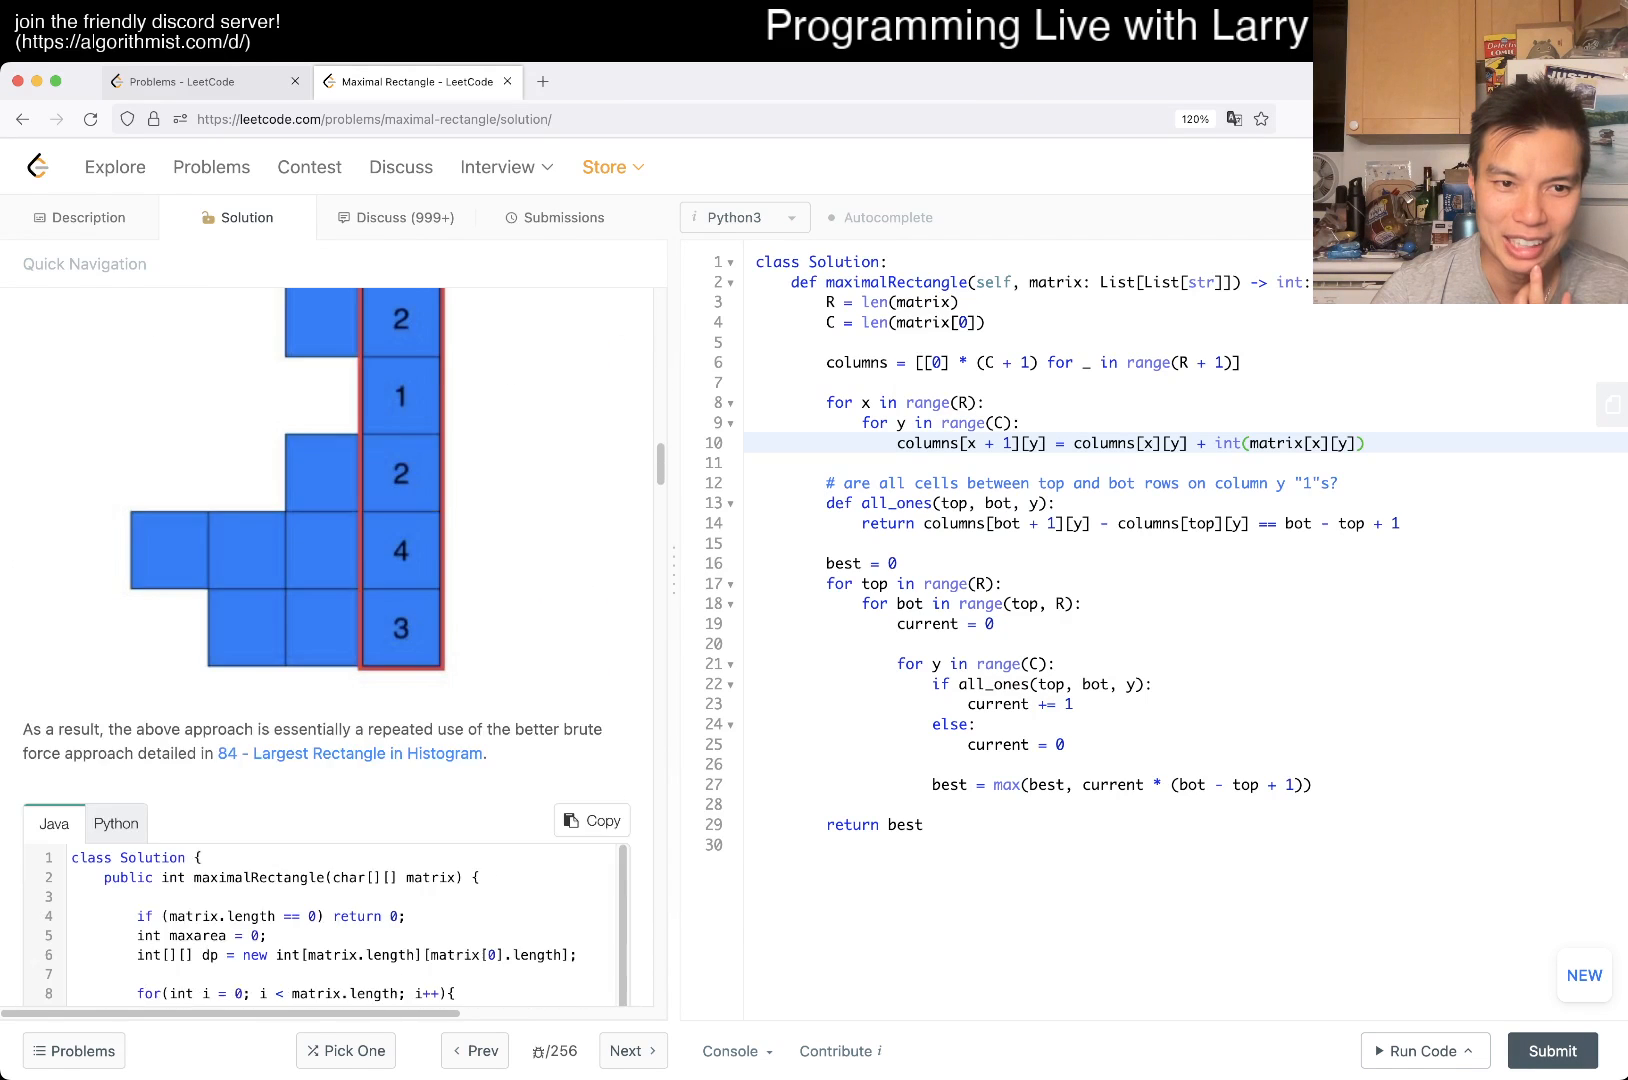
scroll("down", 3)
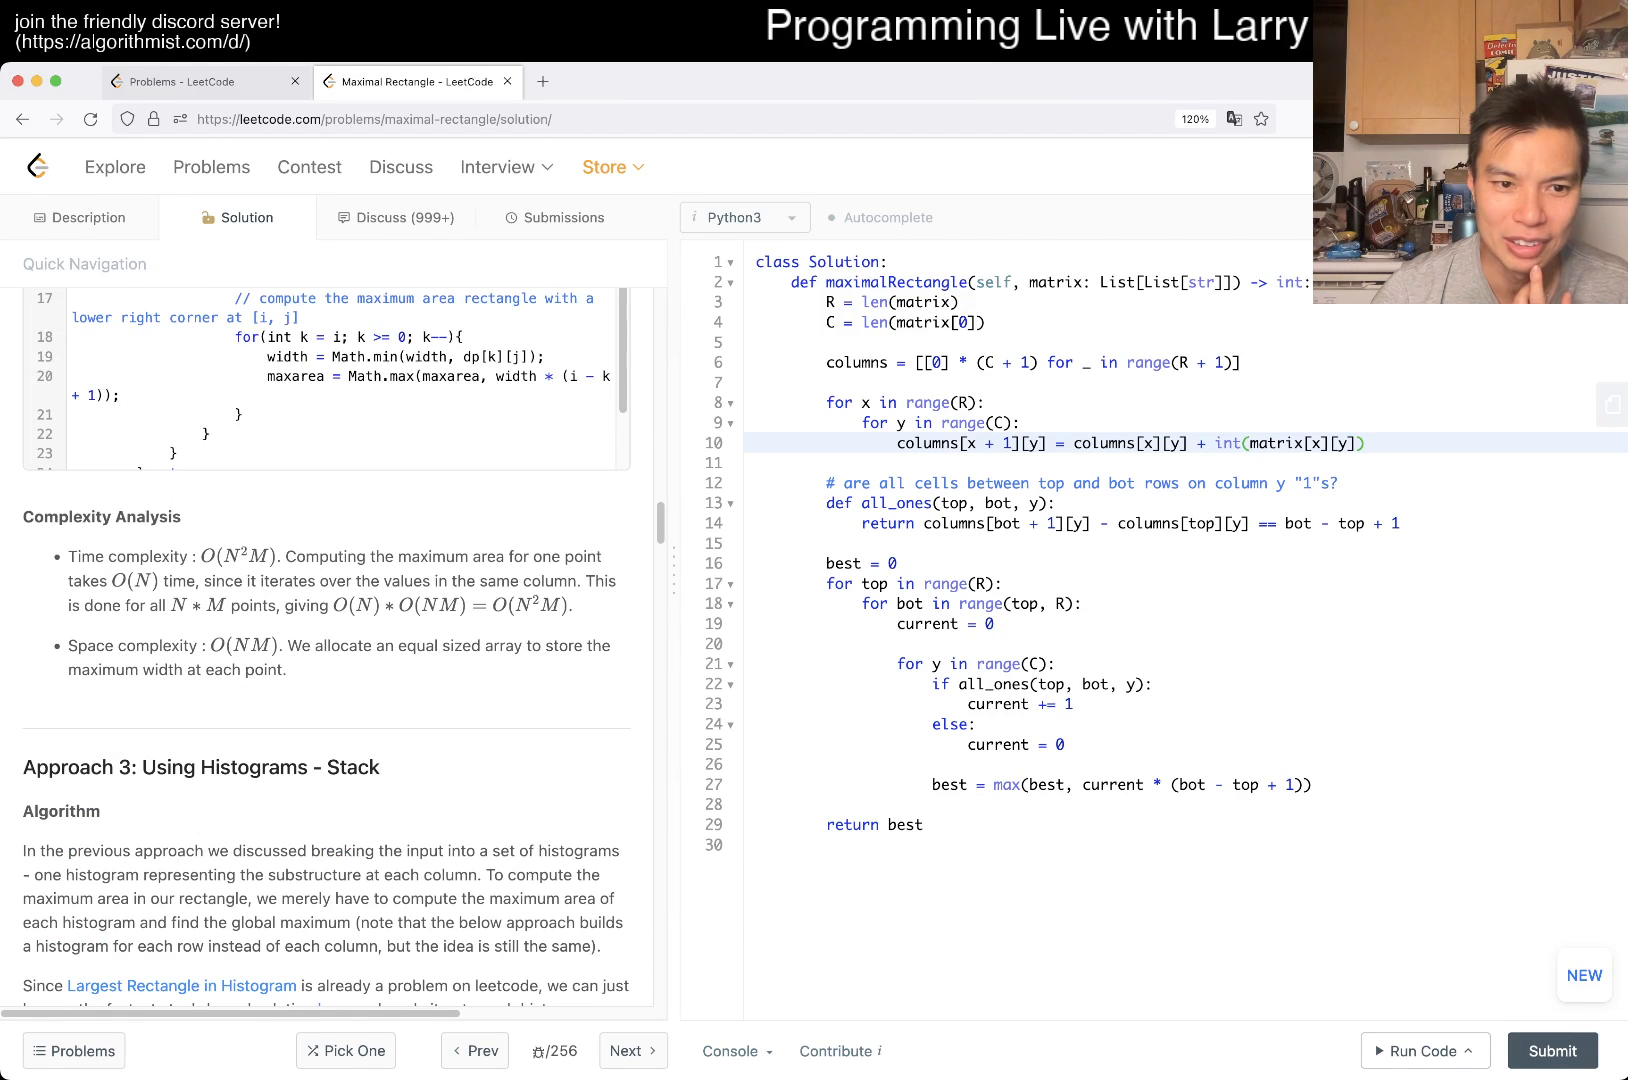
scroll("down", 3)
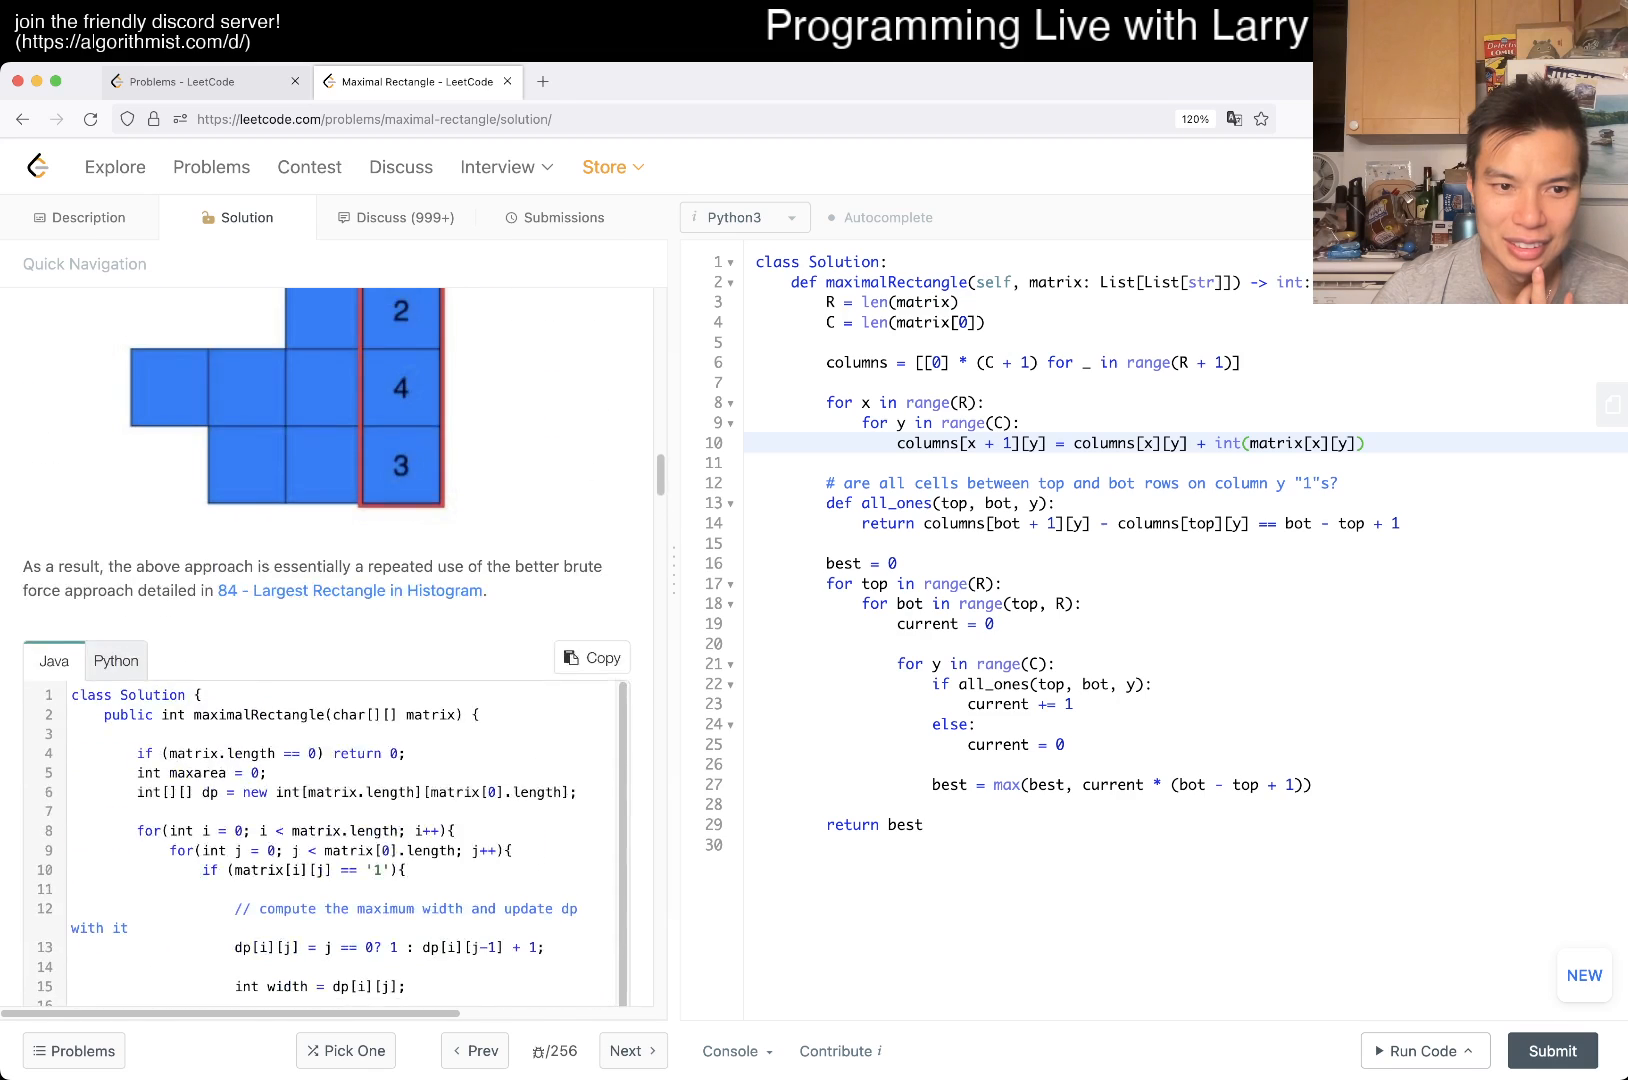
scroll("down", 3)
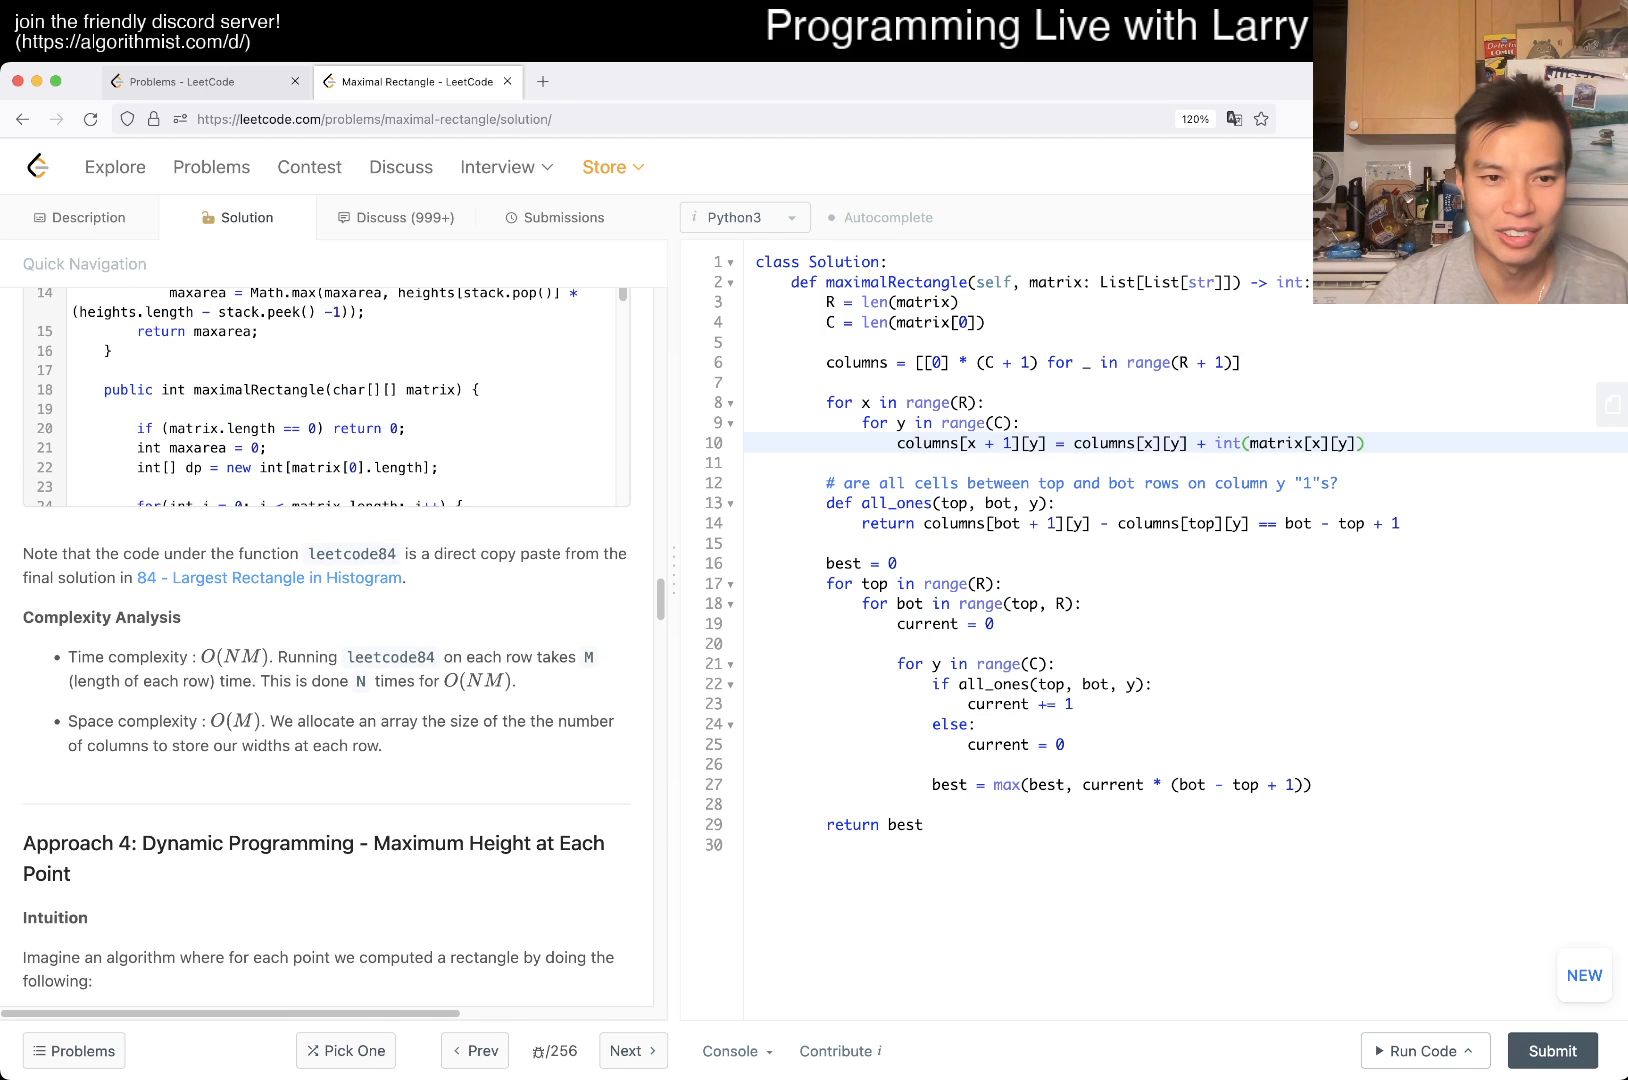
scroll("down", 3)
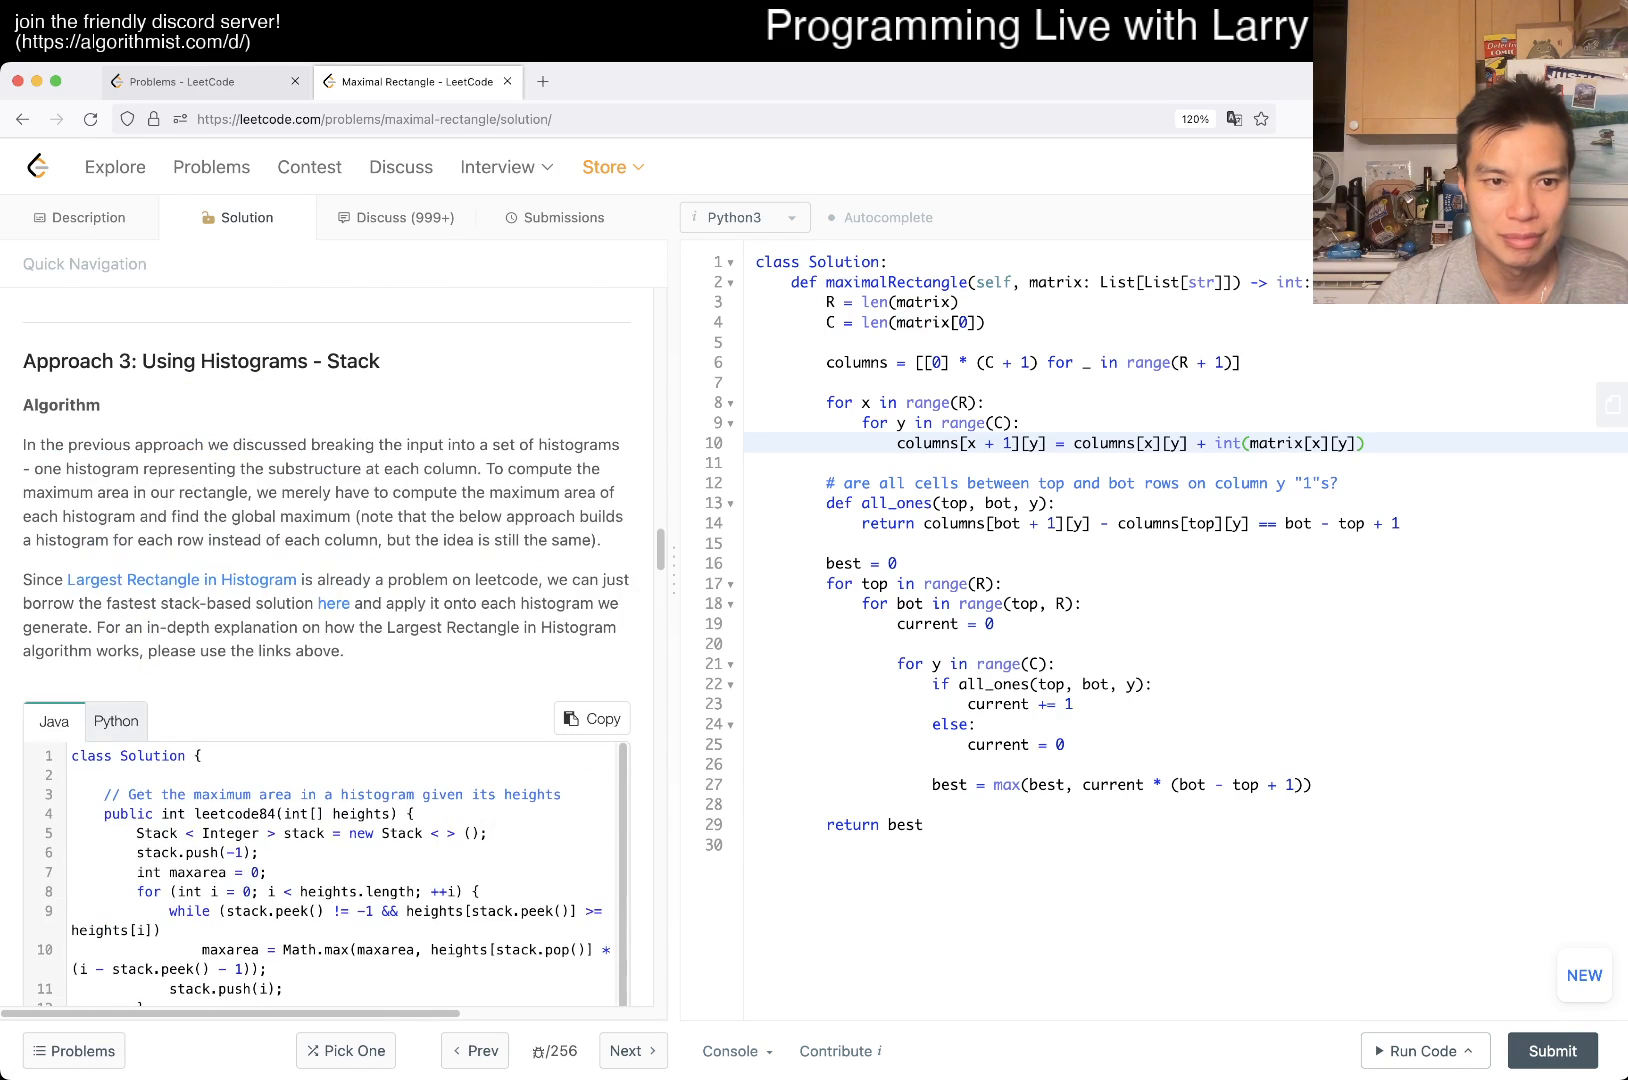
left_click(80, 218)
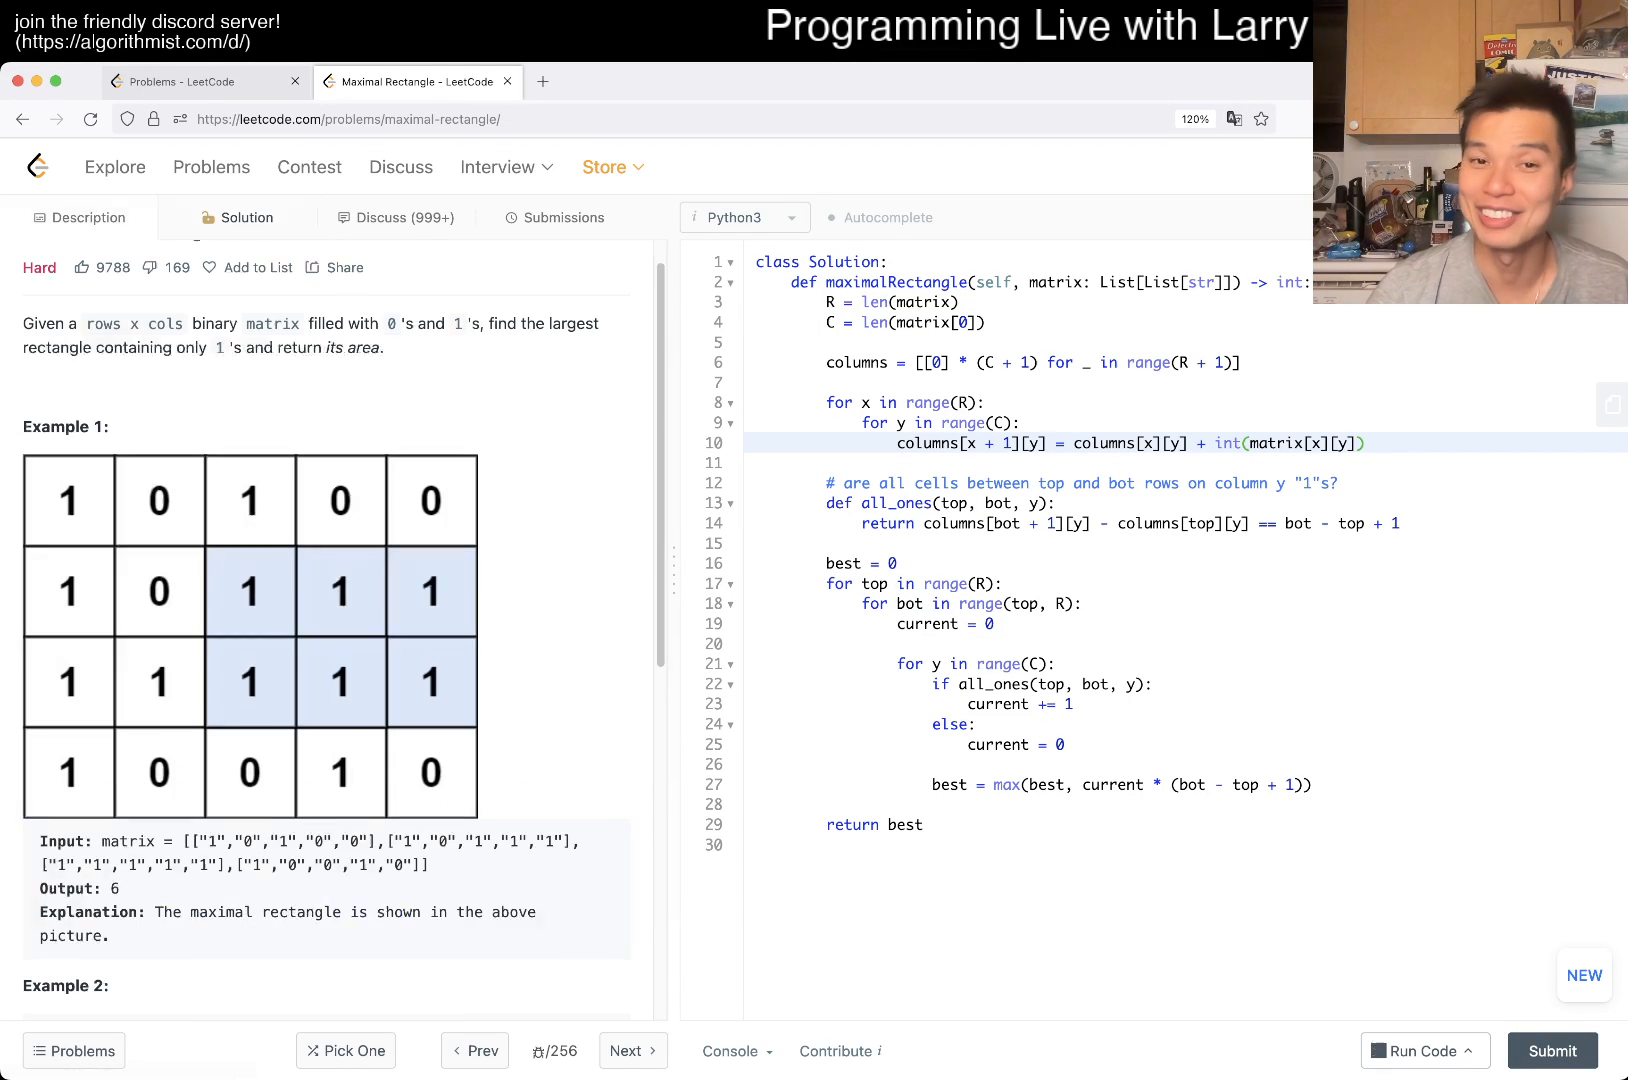